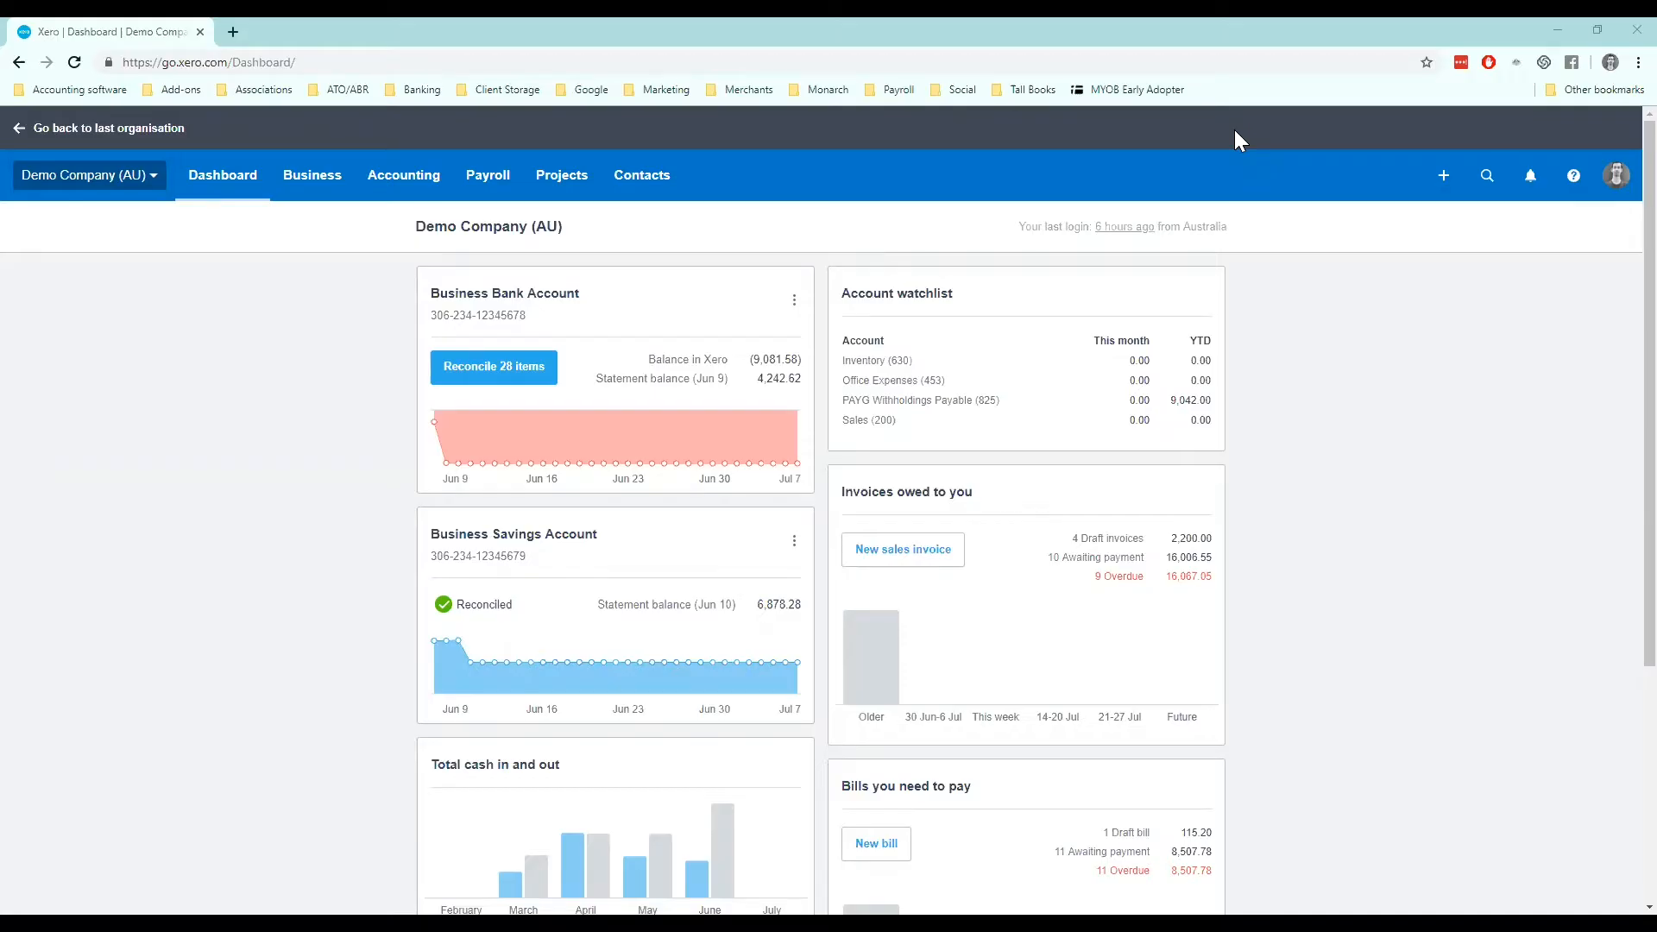
mouse_move(1198, 203)
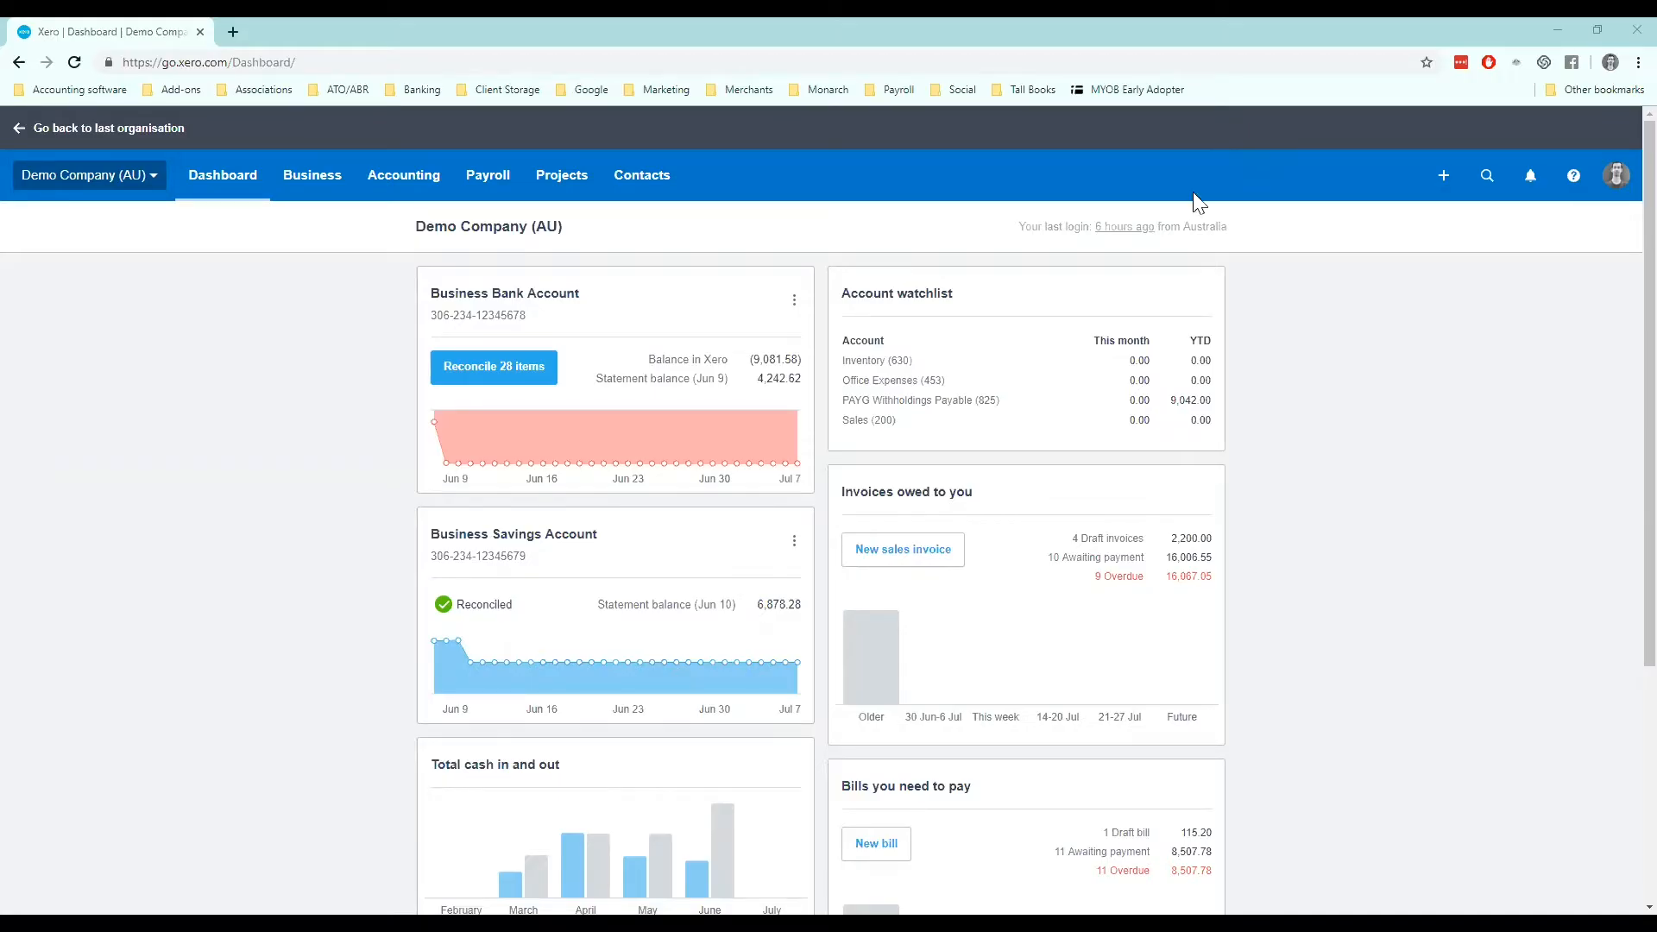
mouse_move(404, 174)
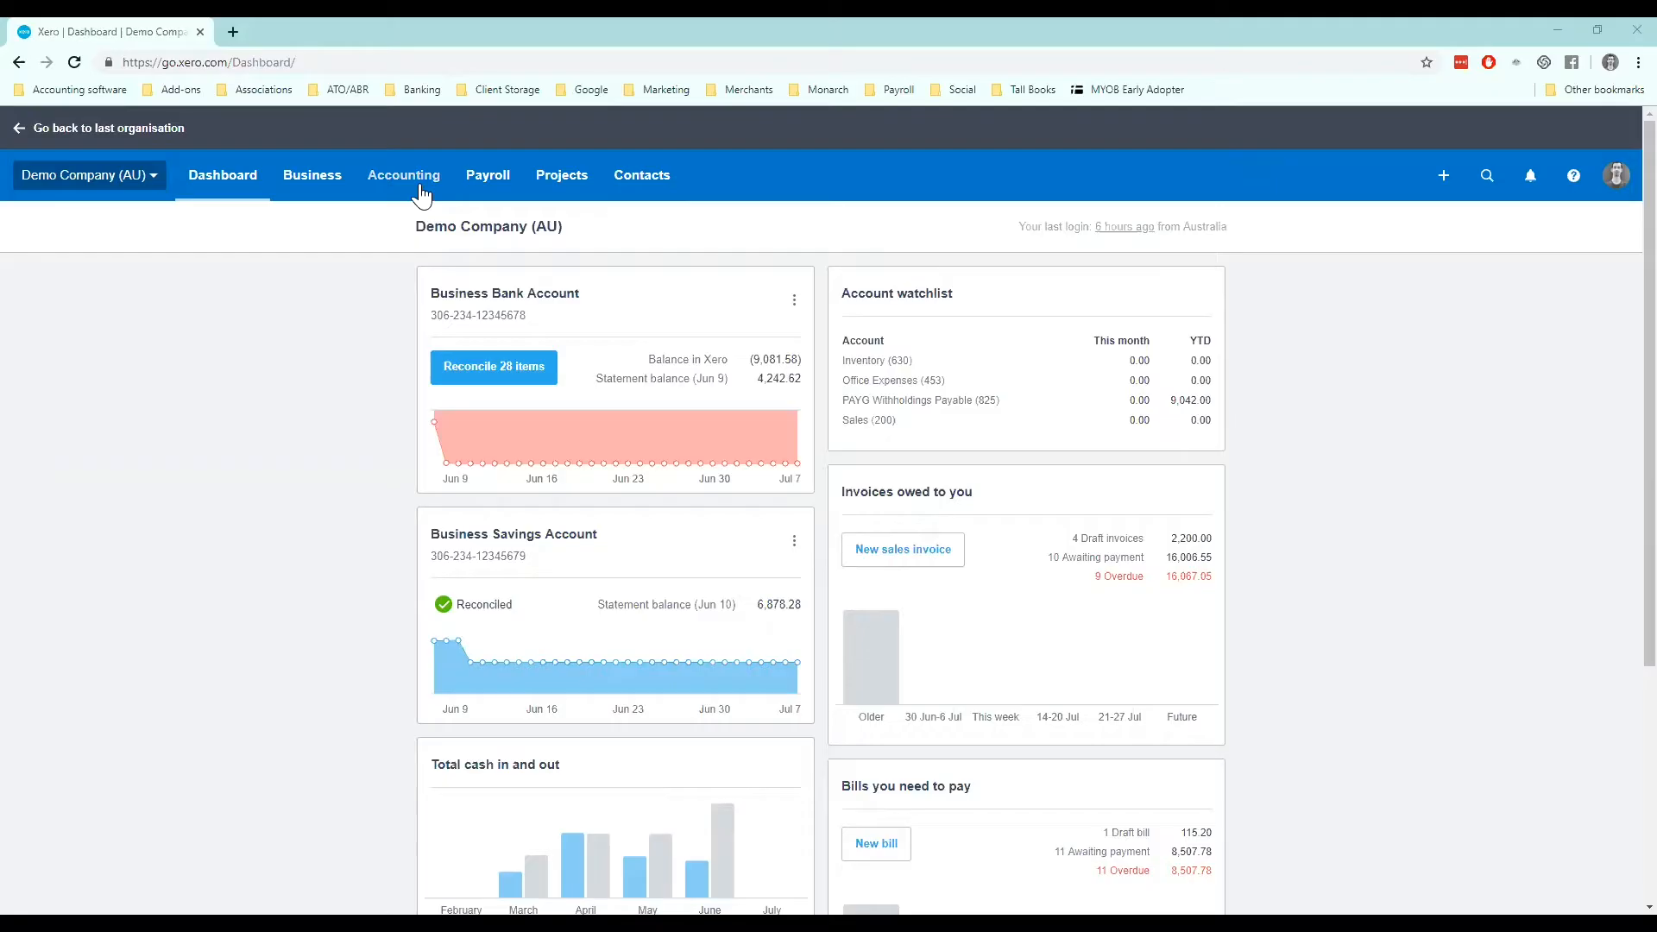
Go to the Advanced accounting page through the Accounting menu
click(404, 175)
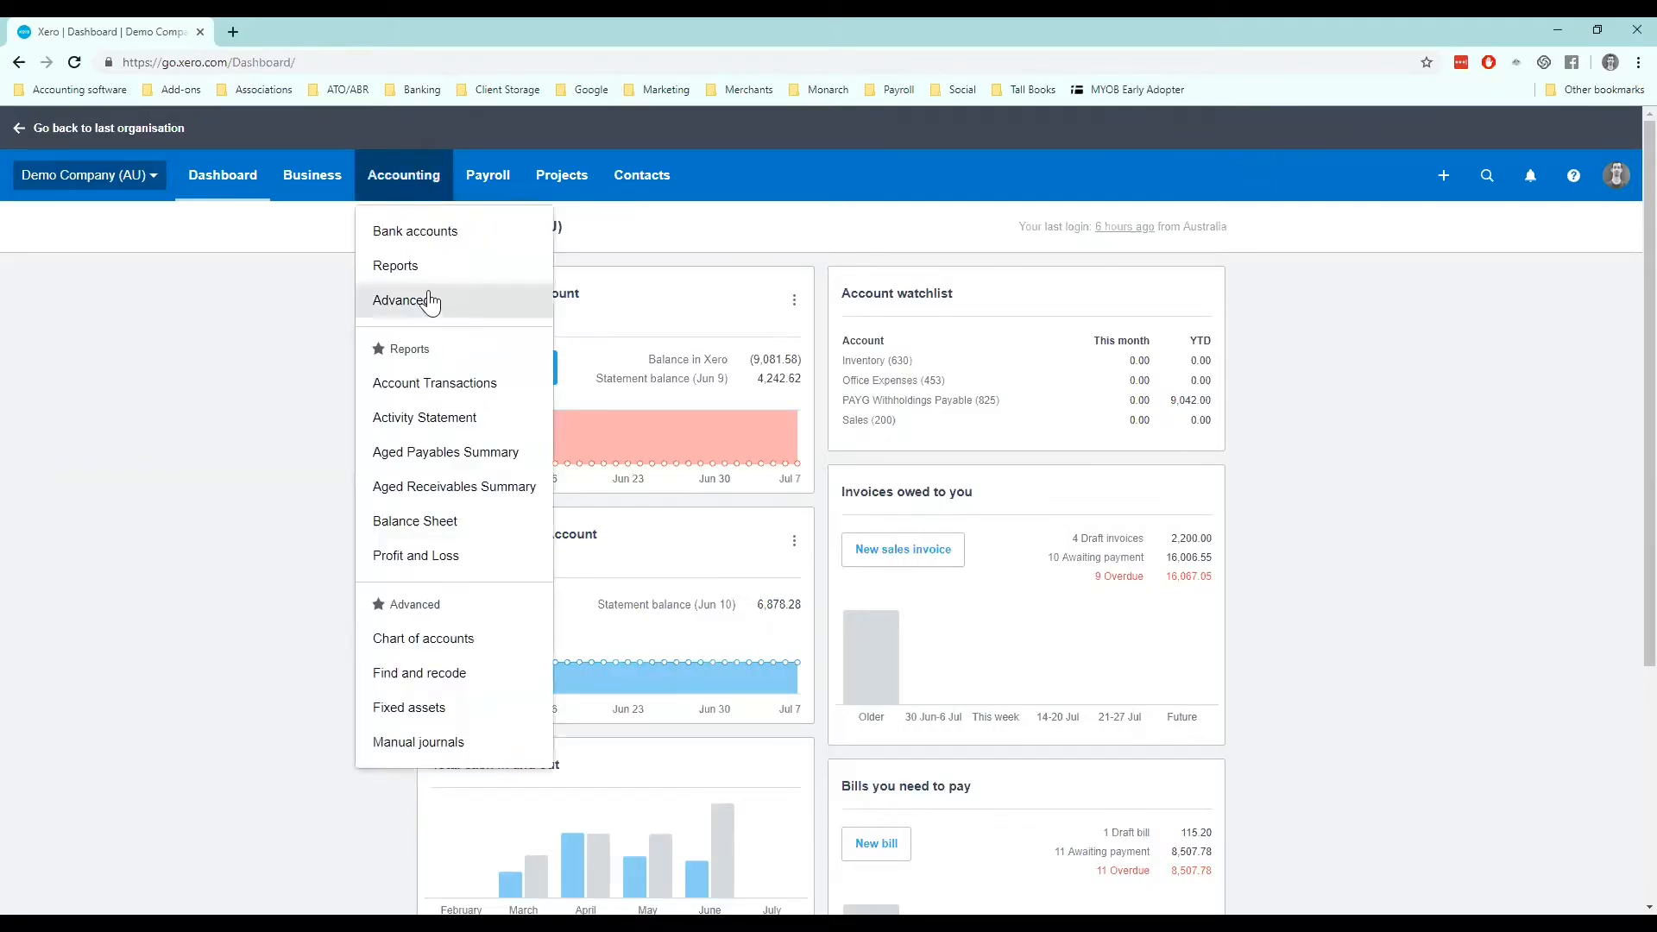
click(405, 300)
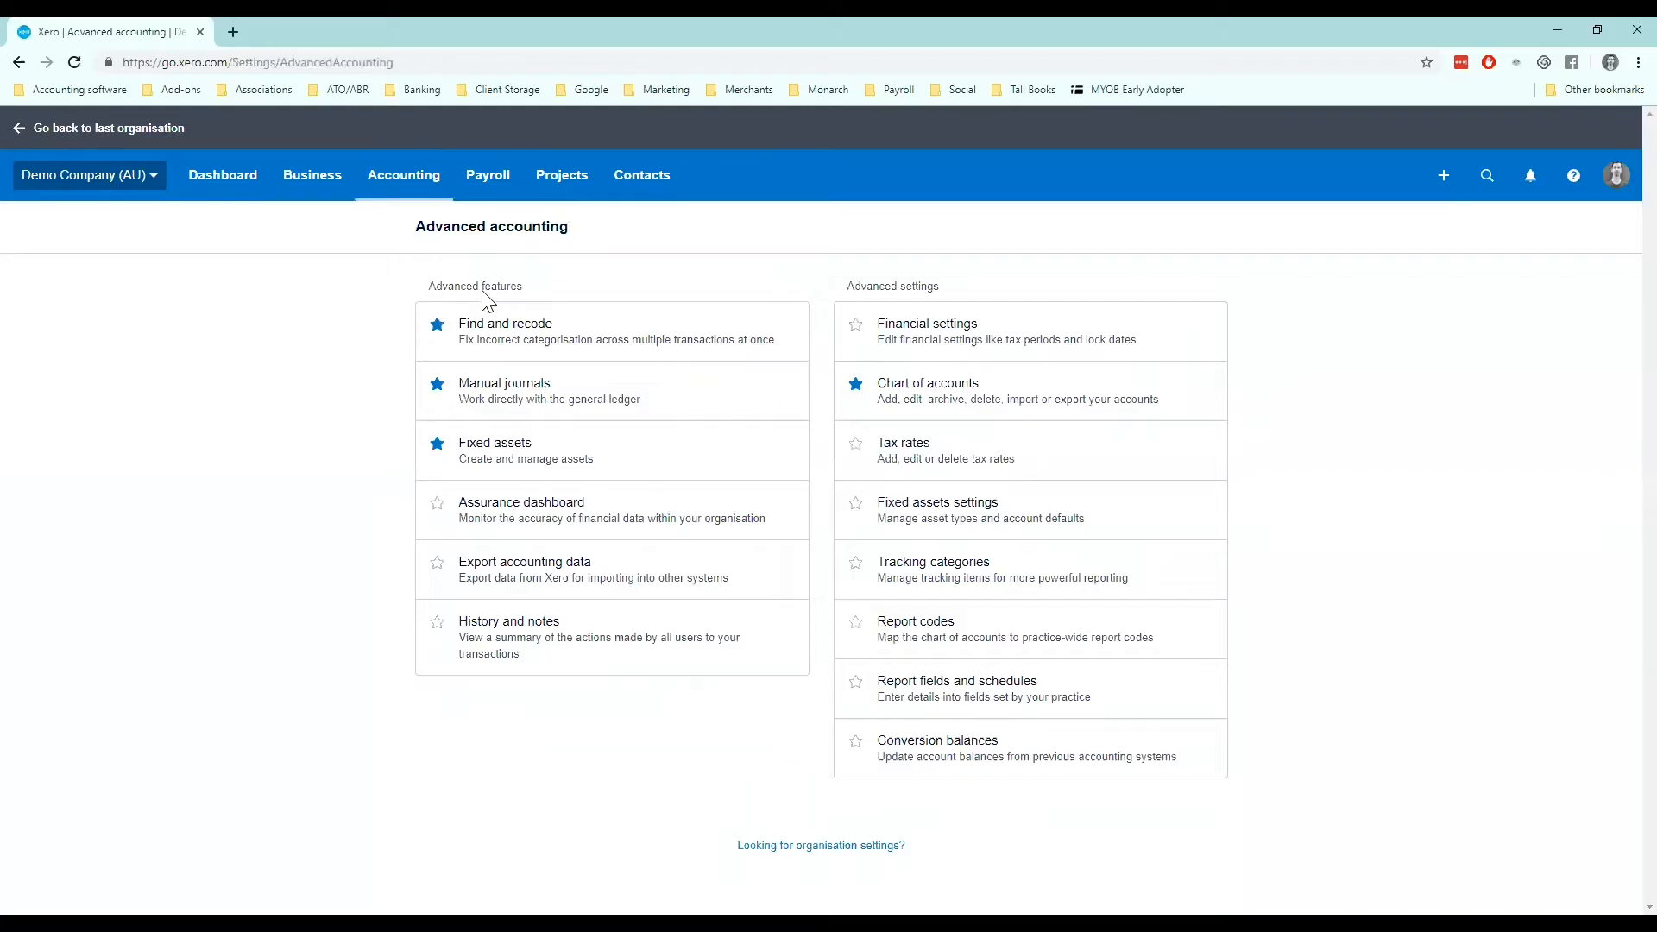
mouse_move(867, 263)
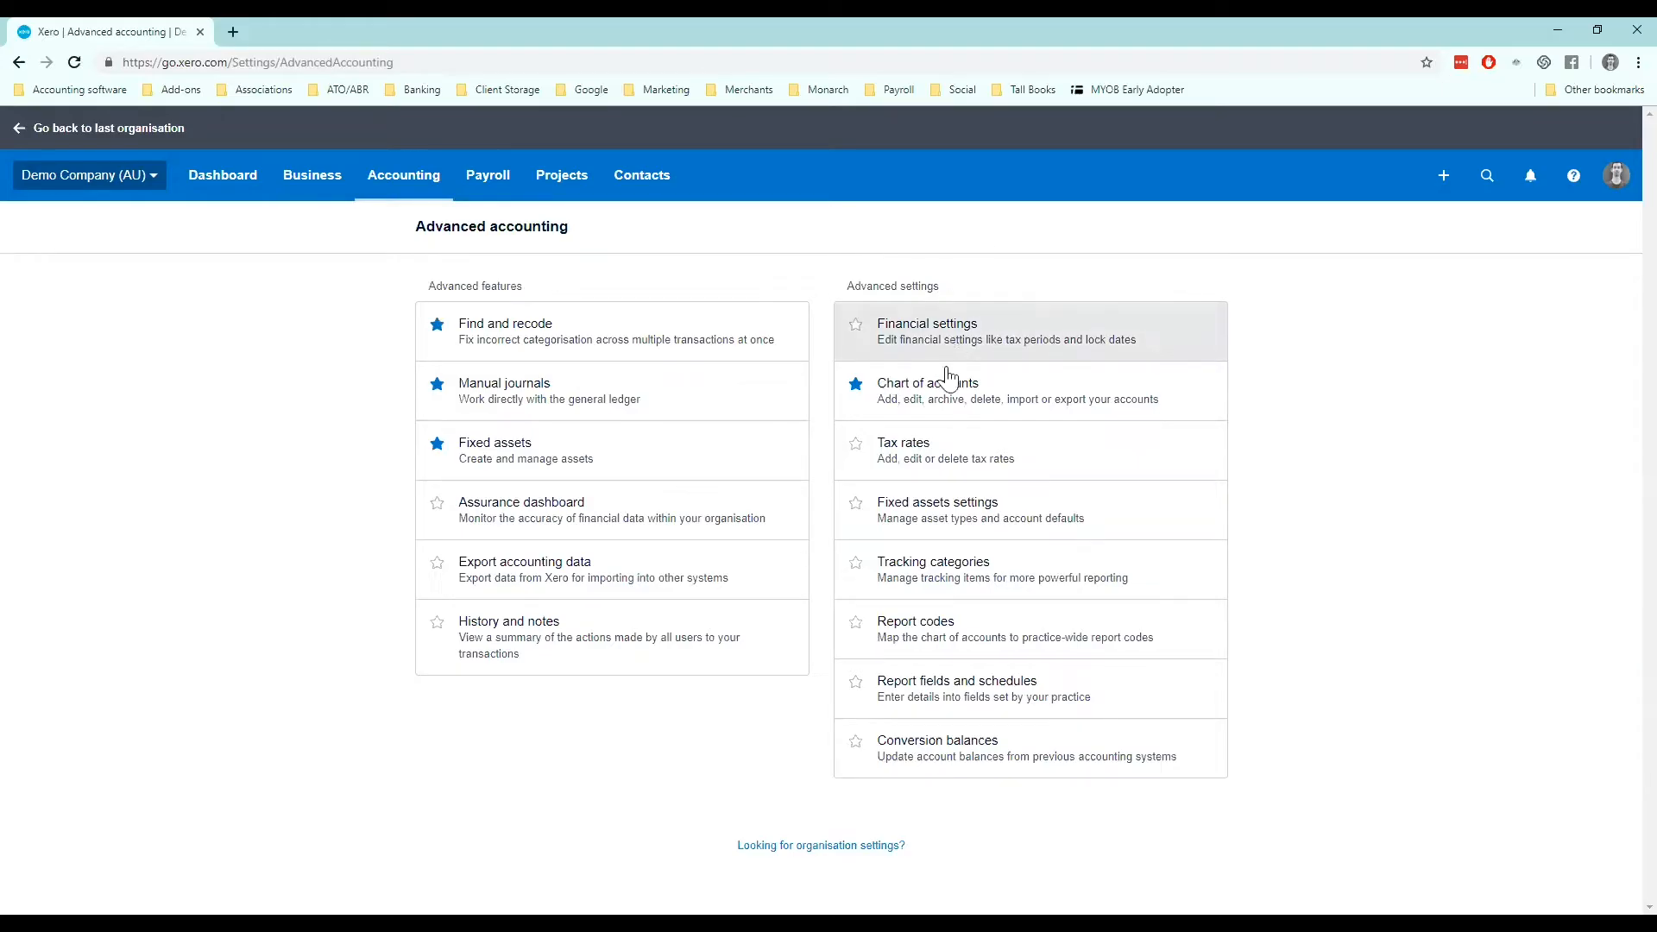
Open Financial settings from the Advanced page and scroll to the top of the settings
click(926, 324)
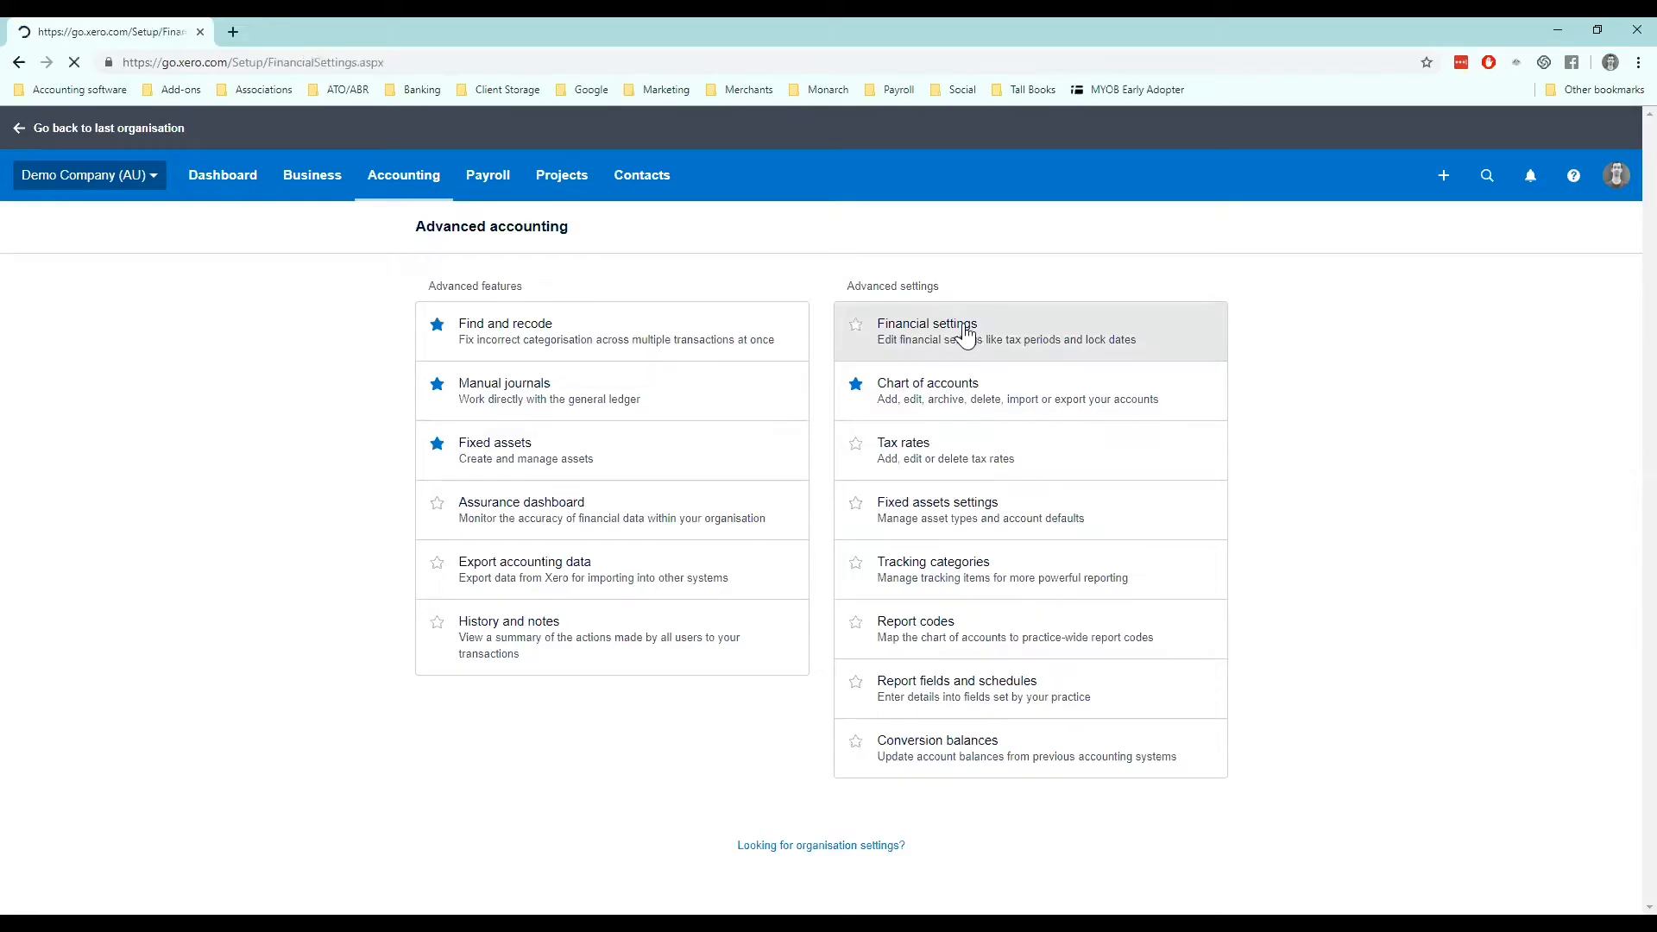
click(927, 330)
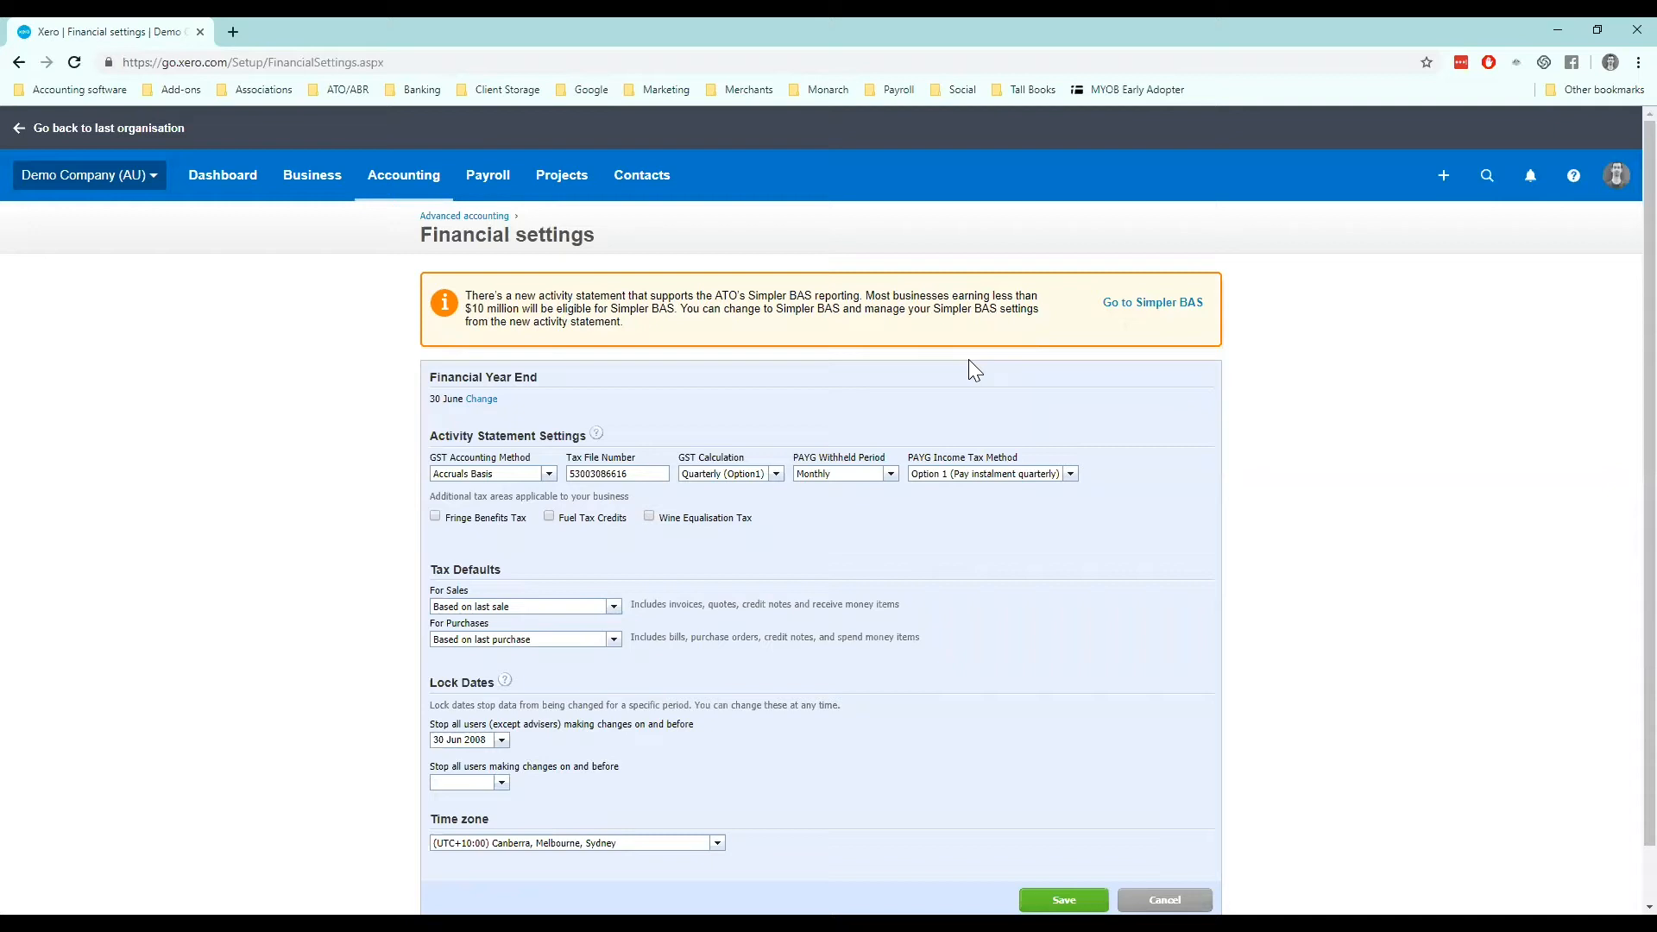
scroll(up, 3)
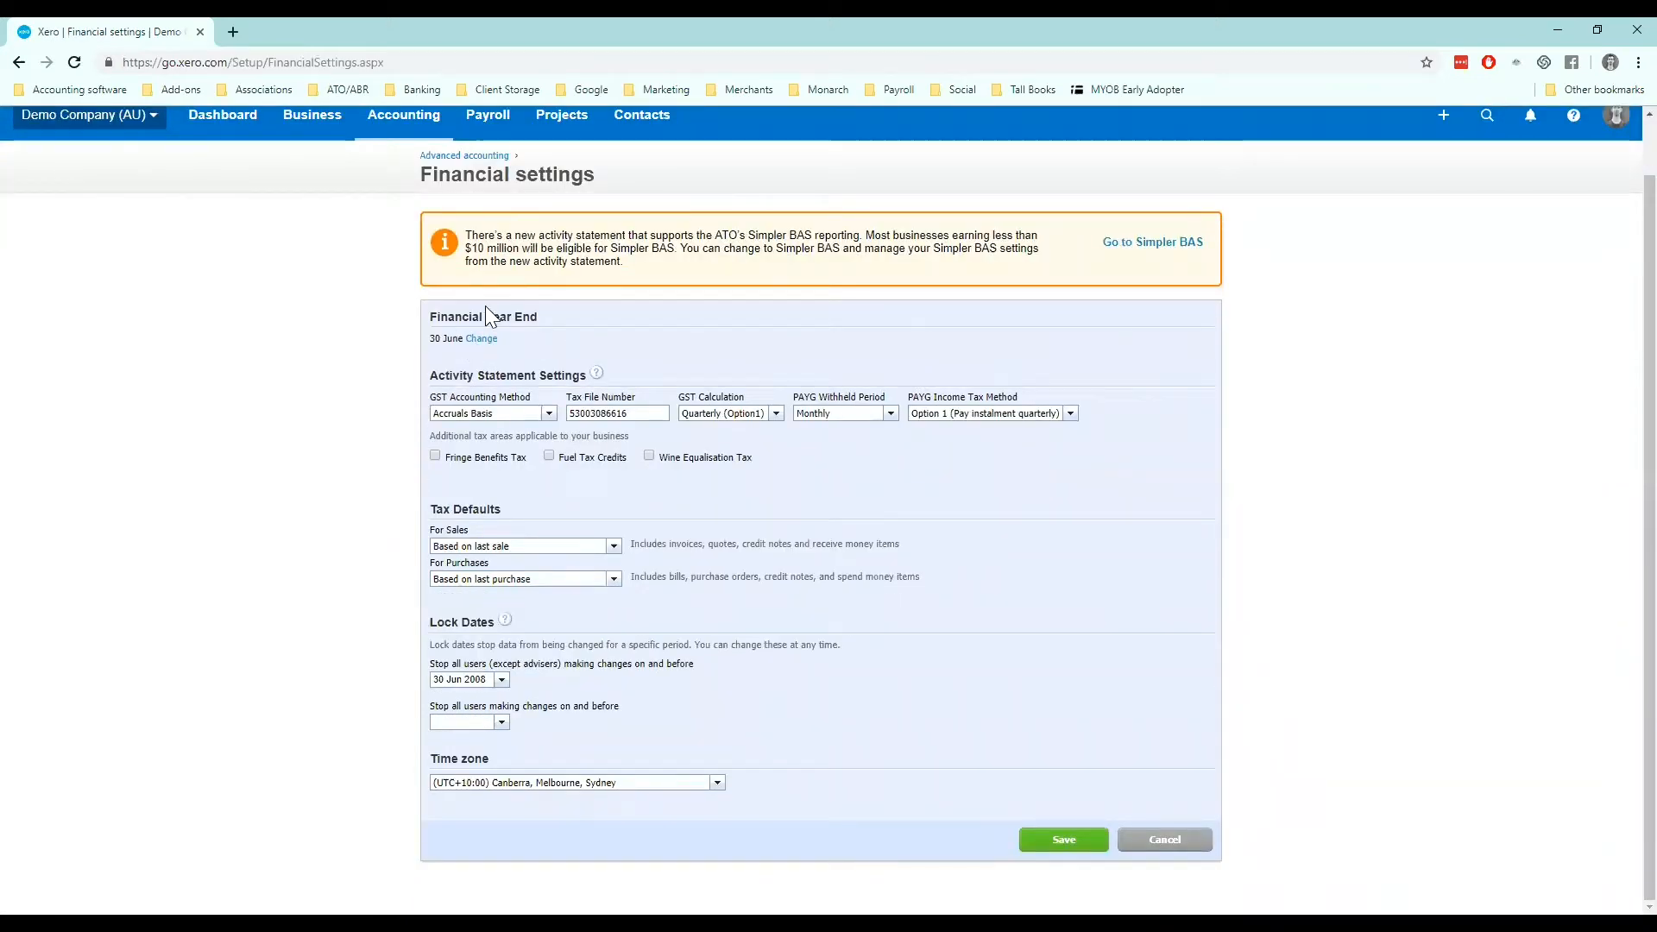
mouse_move(497, 347)
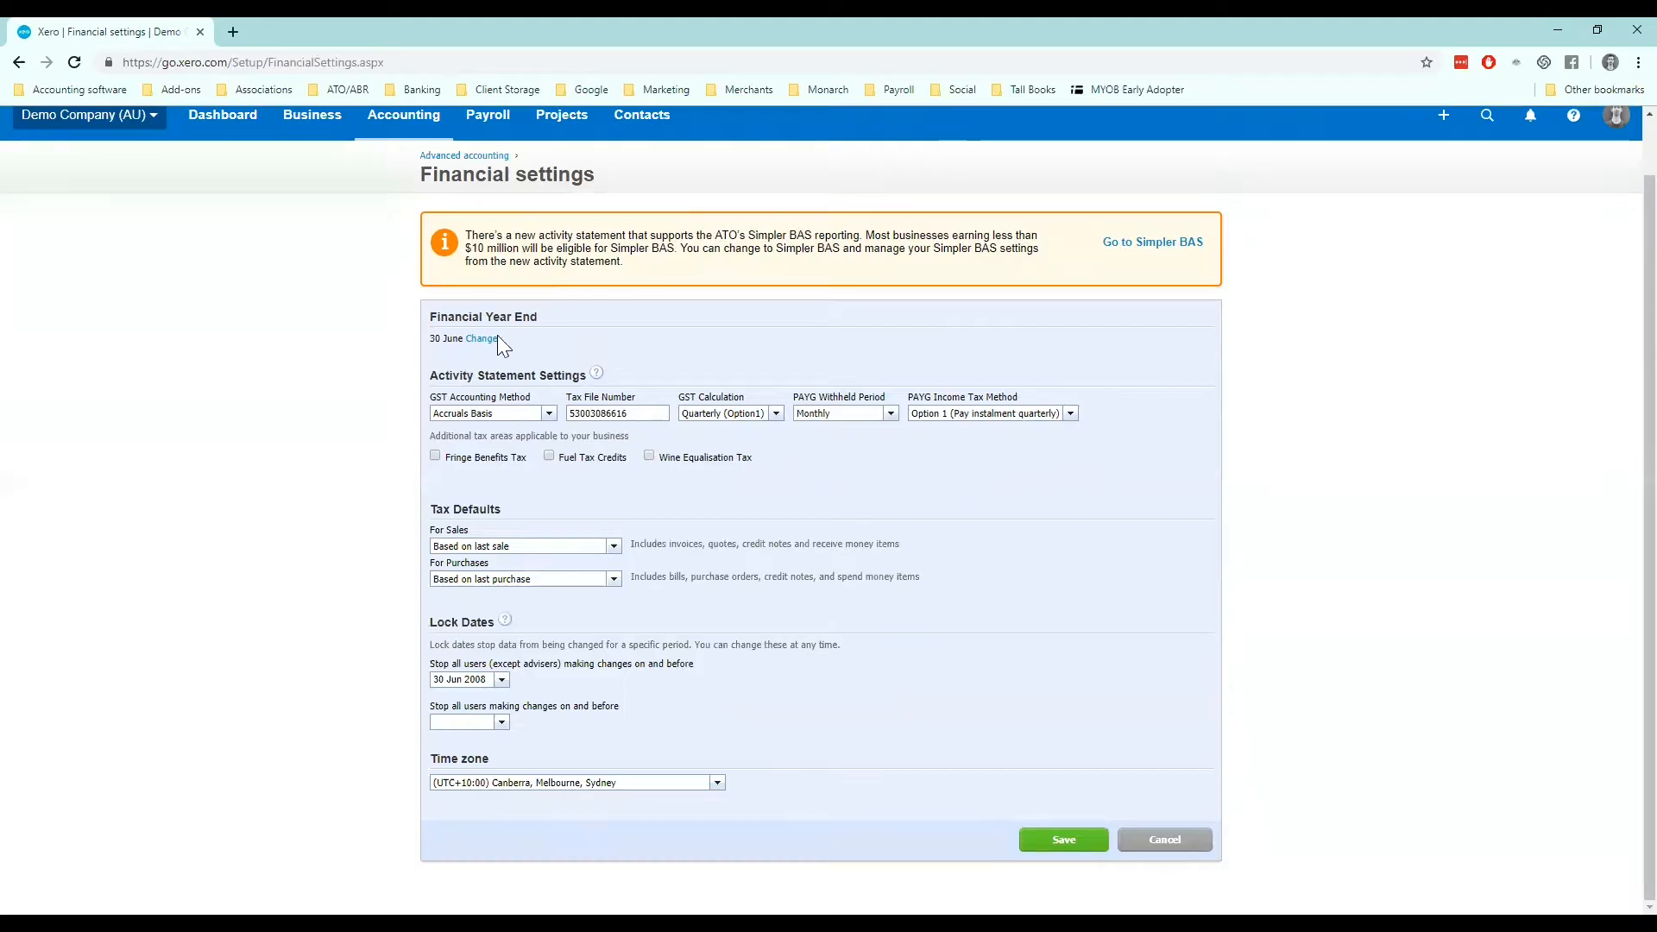
mouse_move(626, 364)
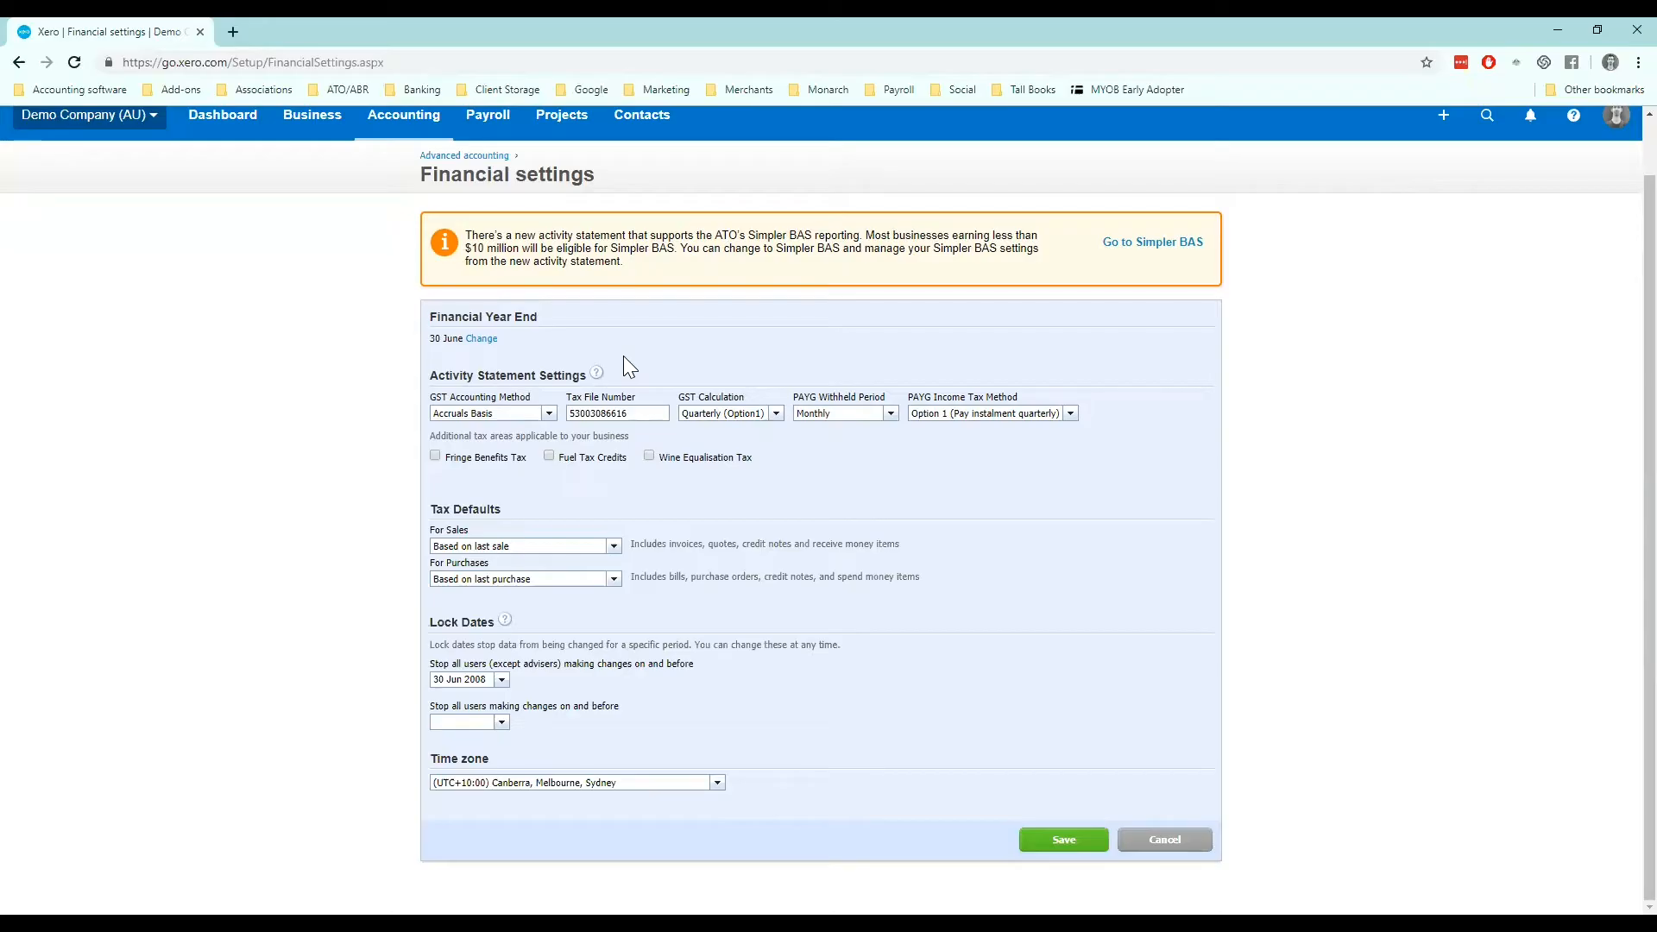
mouse_move(413, 376)
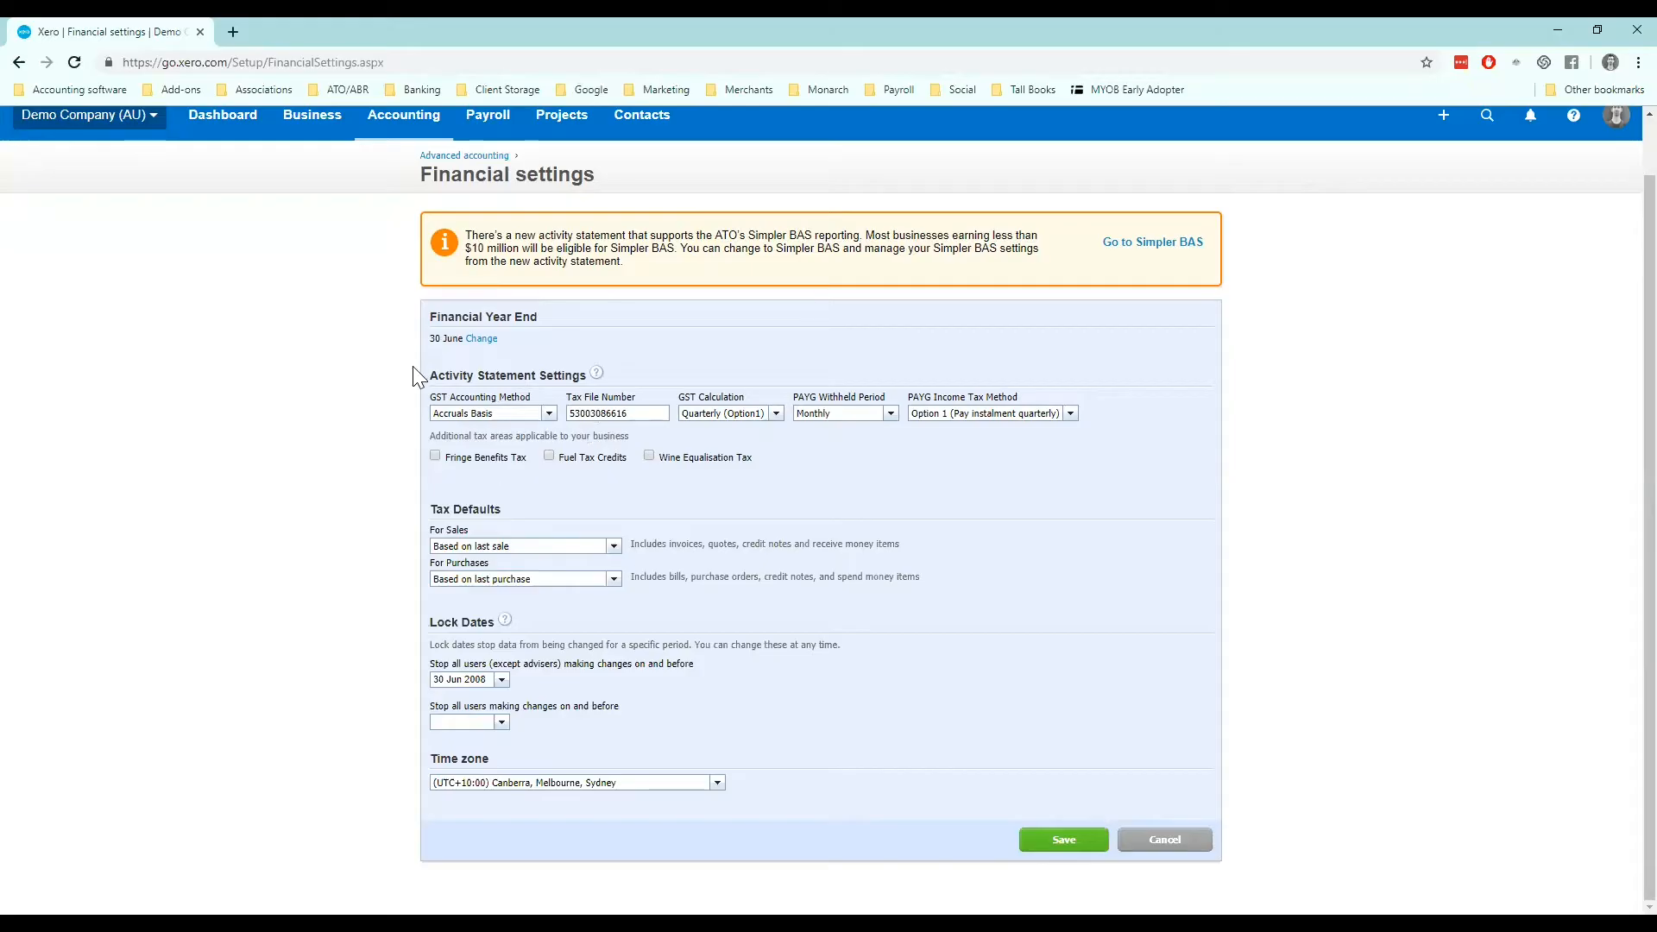
Change the GST accounting method from Accruals Basis to Cash Basis
click(549, 414)
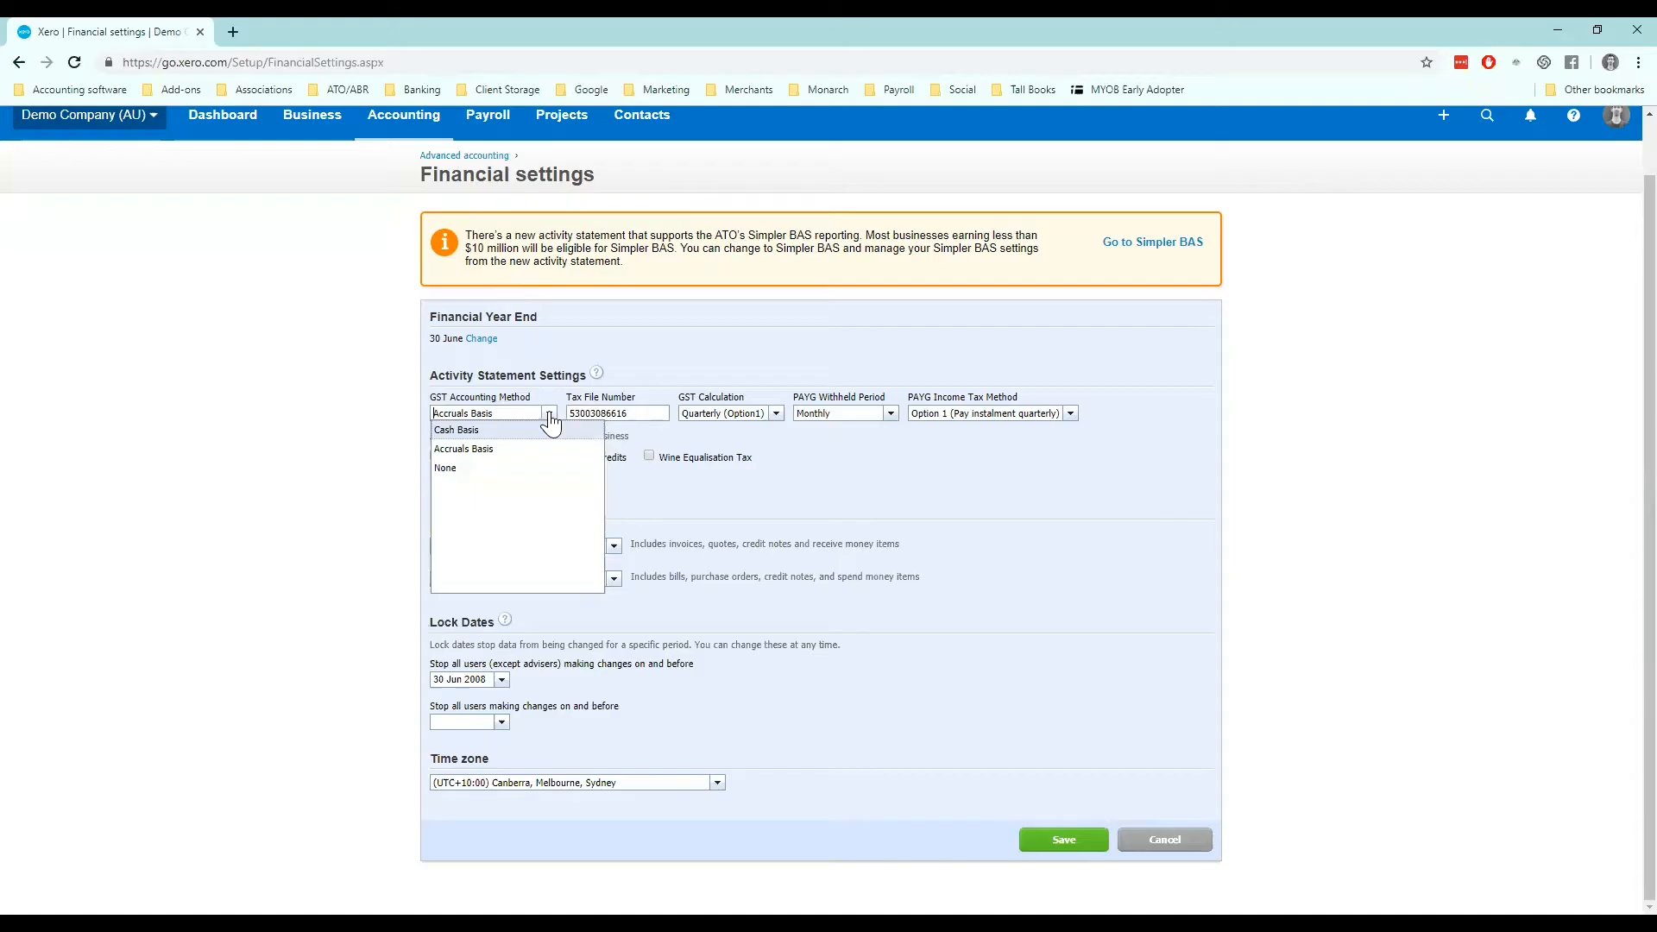
mouse_move(554, 452)
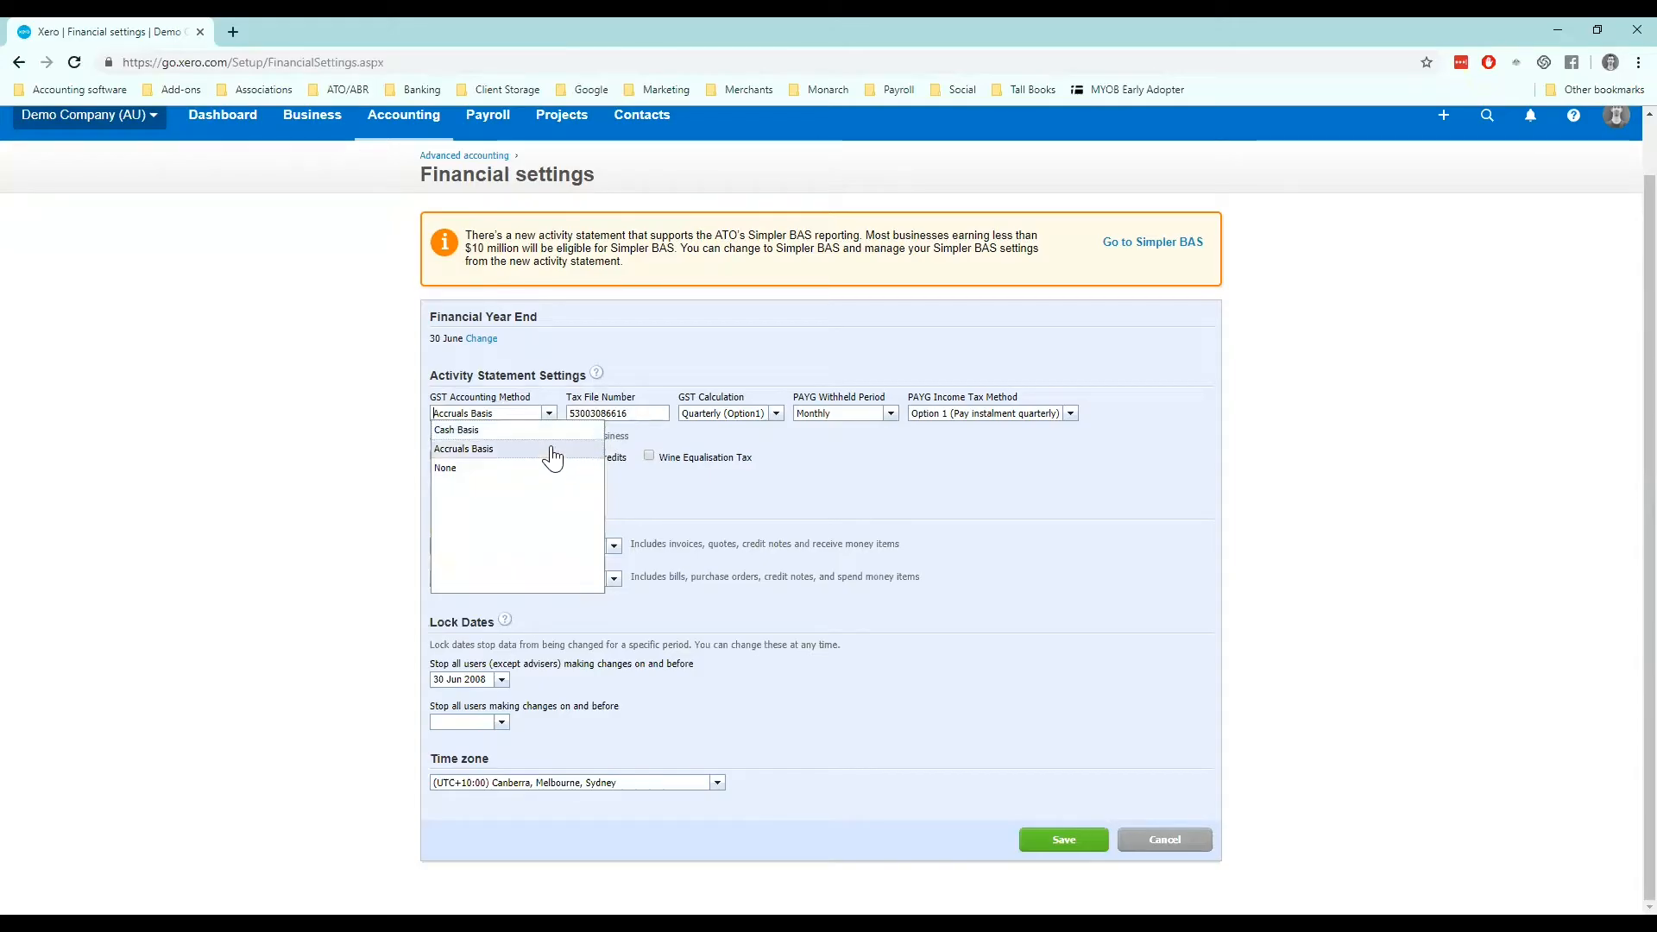
mouse_move(545, 429)
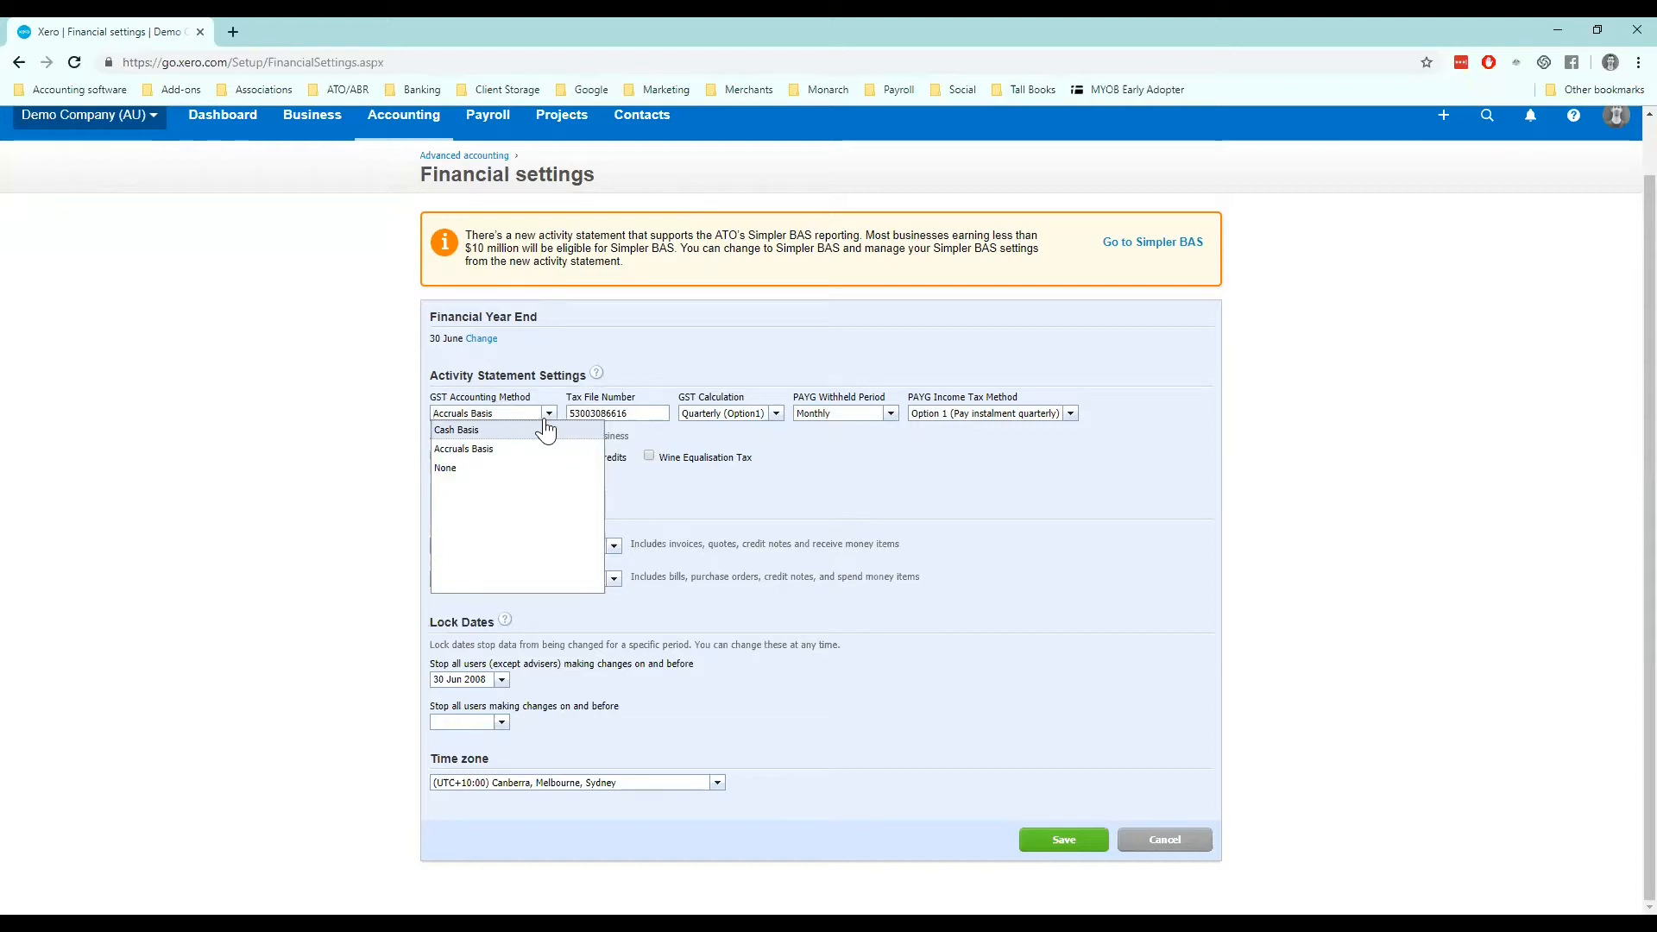
mouse_move(537, 451)
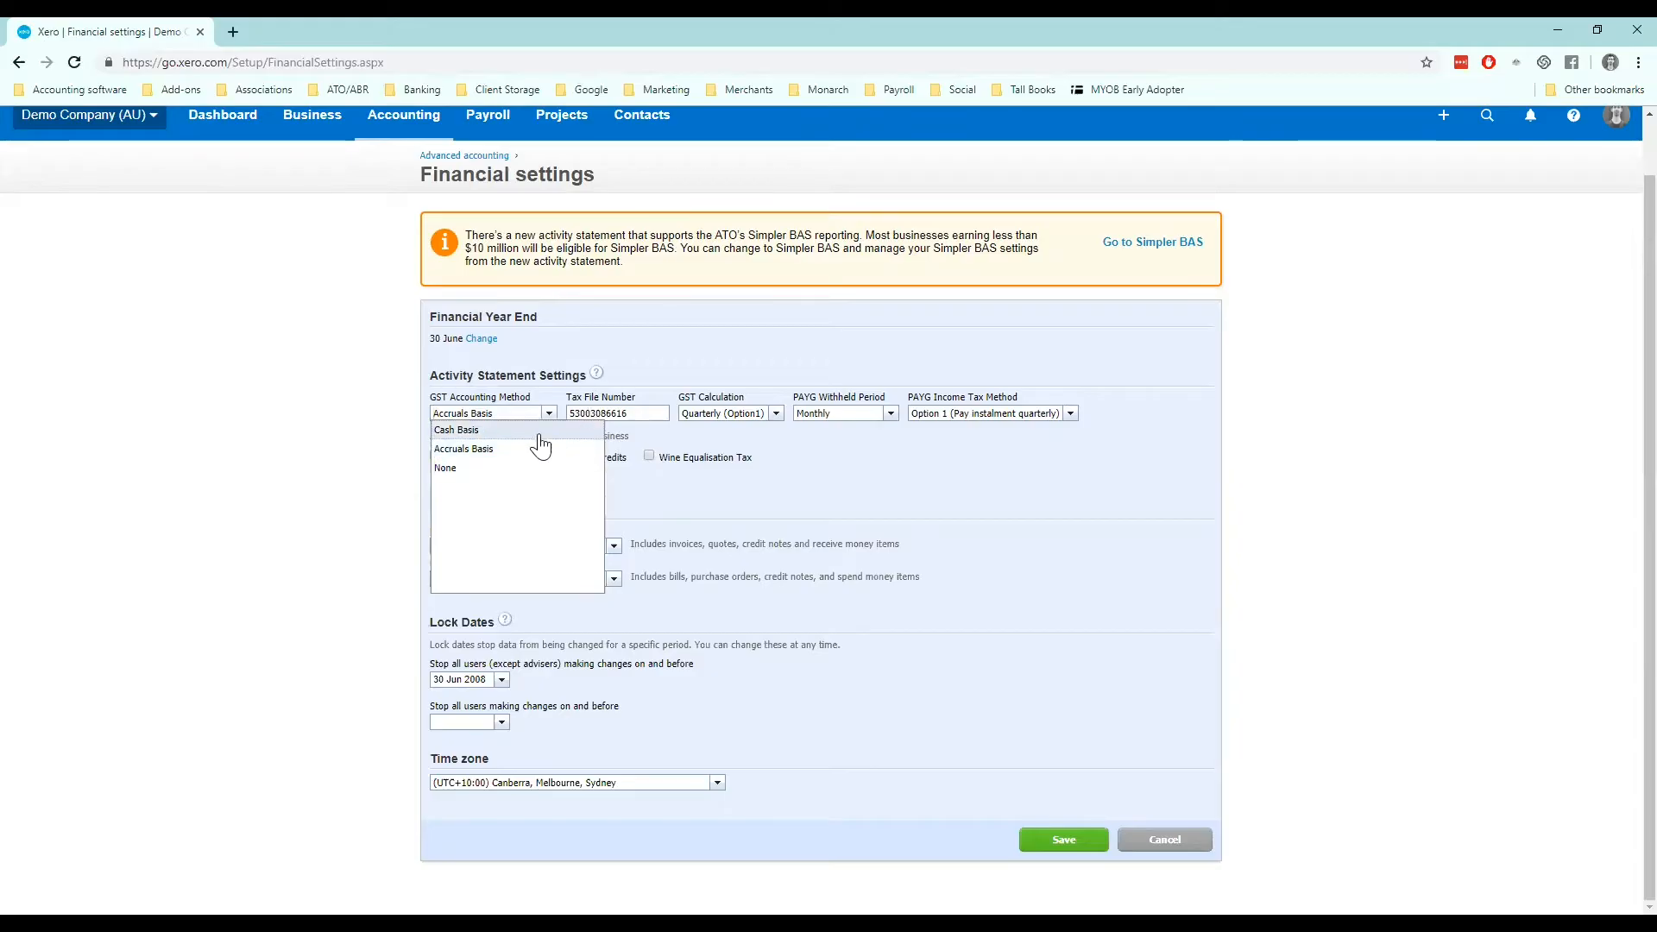
mouse_move(528, 437)
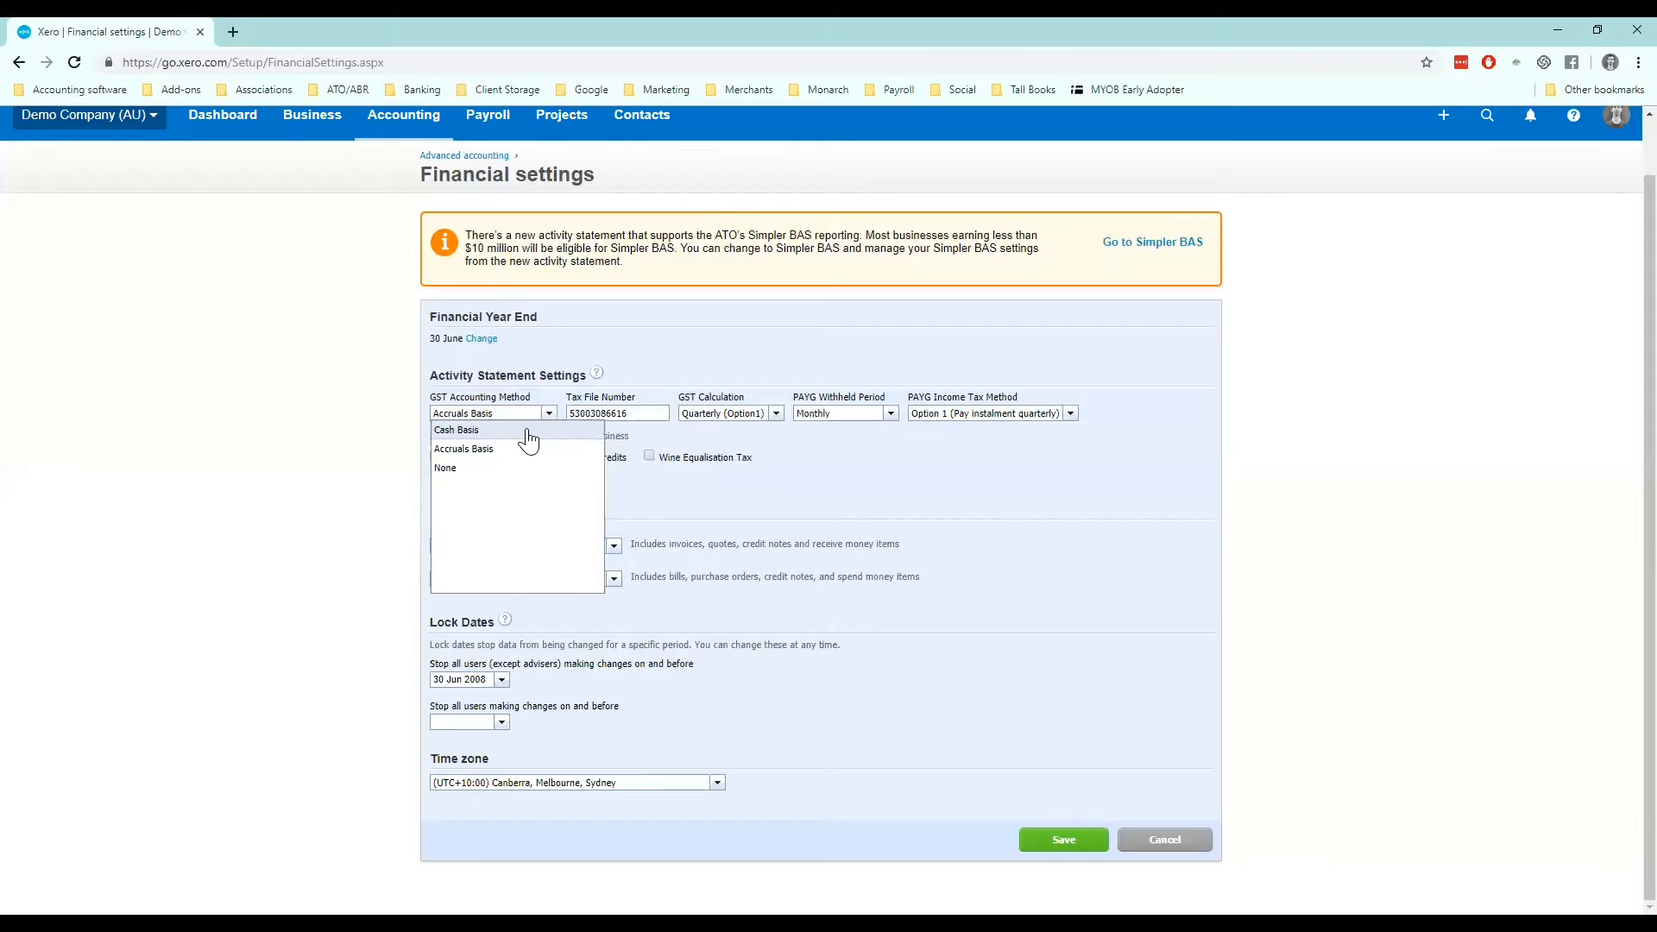
click(456, 429)
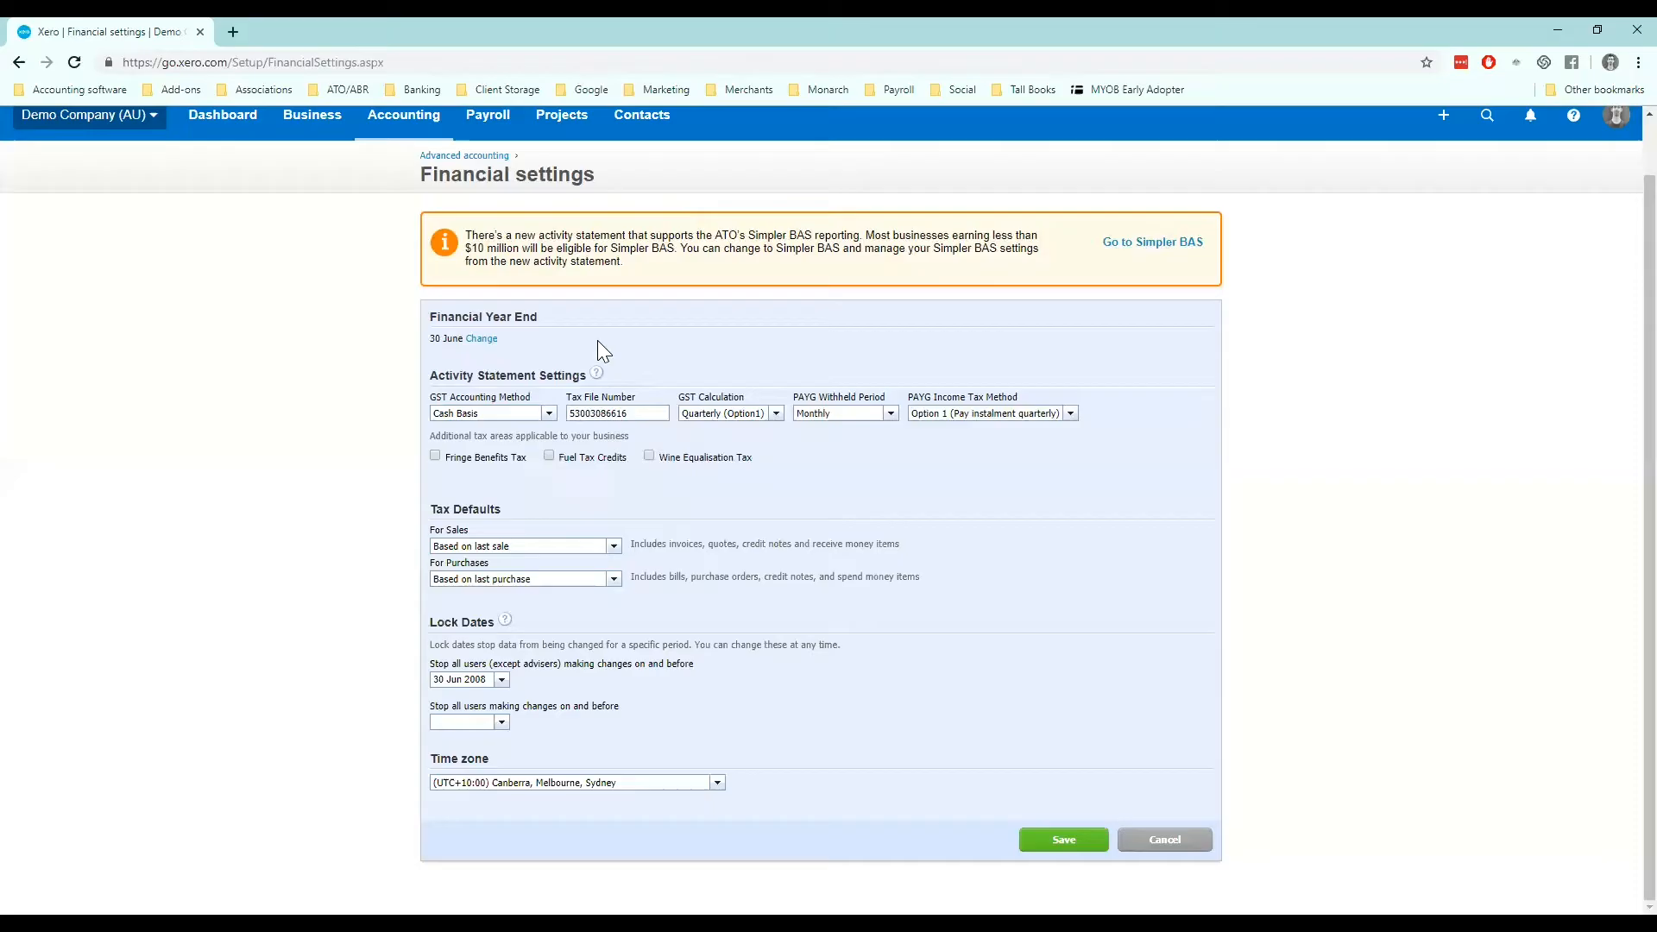
mouse_move(613, 377)
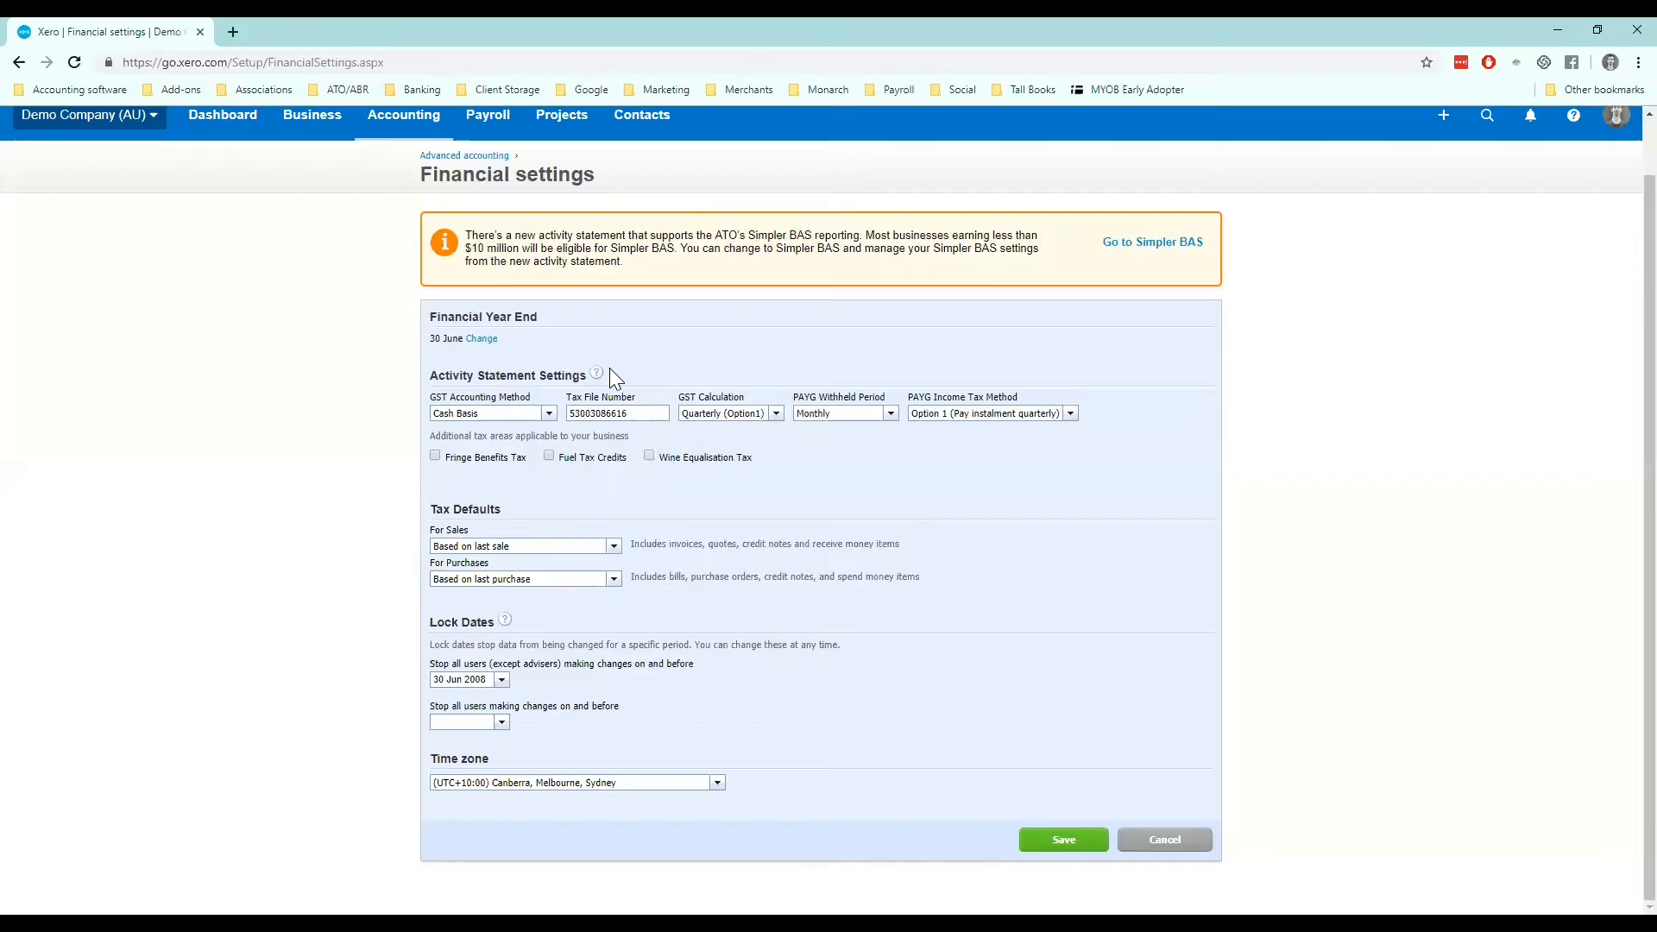
mouse_move(612, 386)
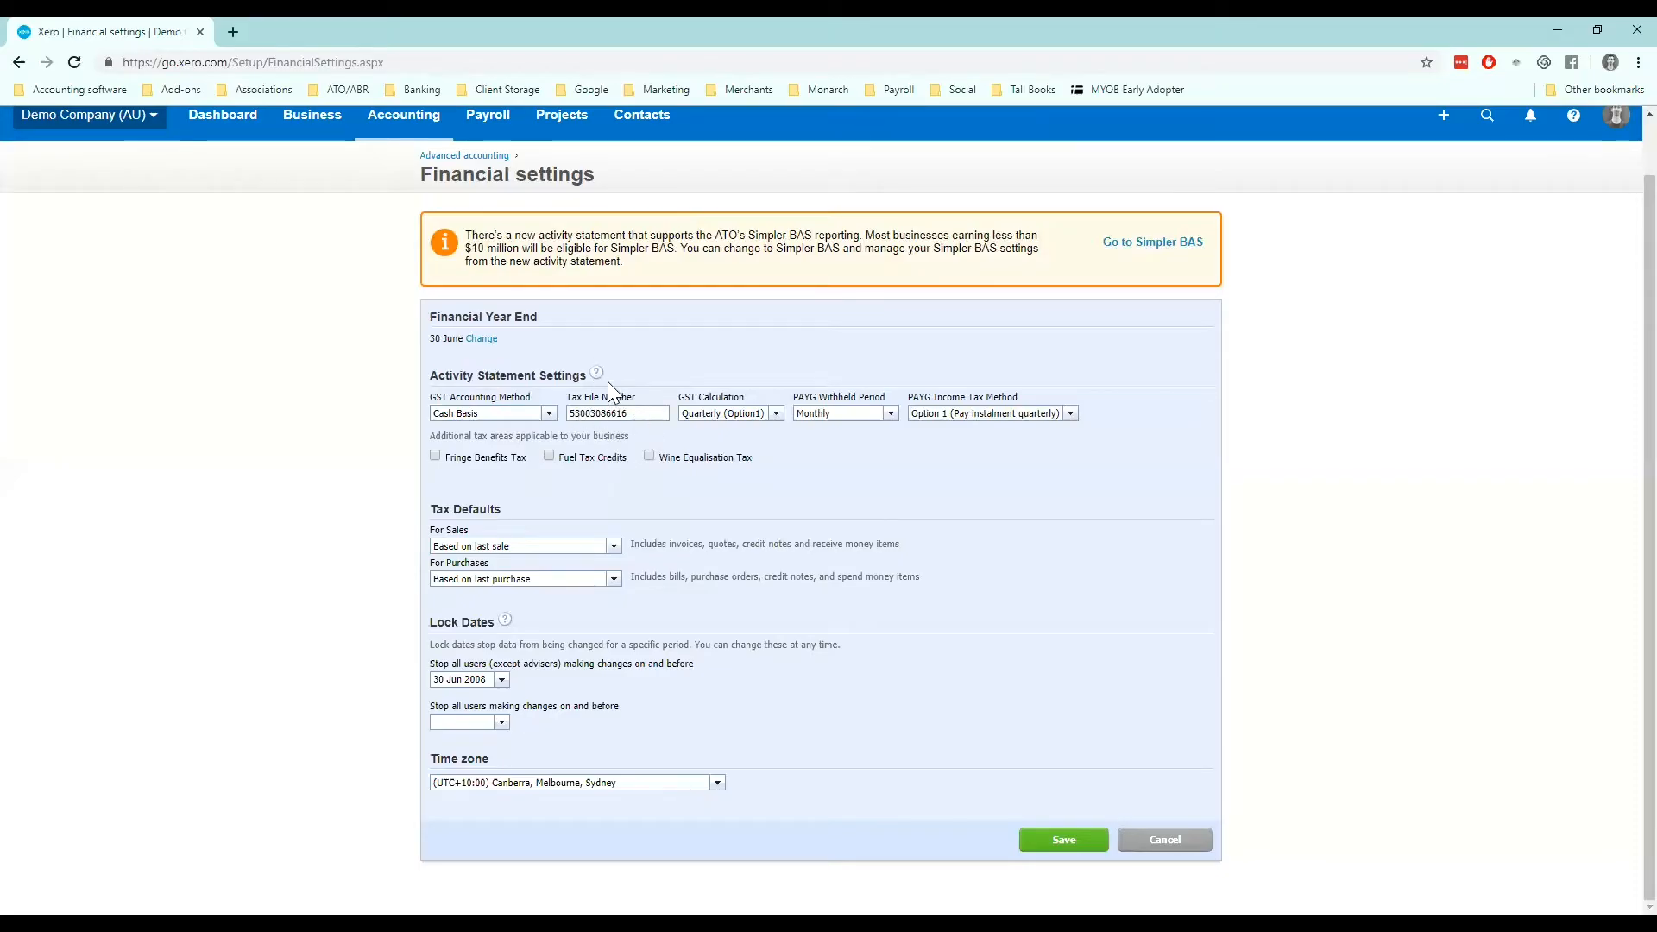
click(617, 414)
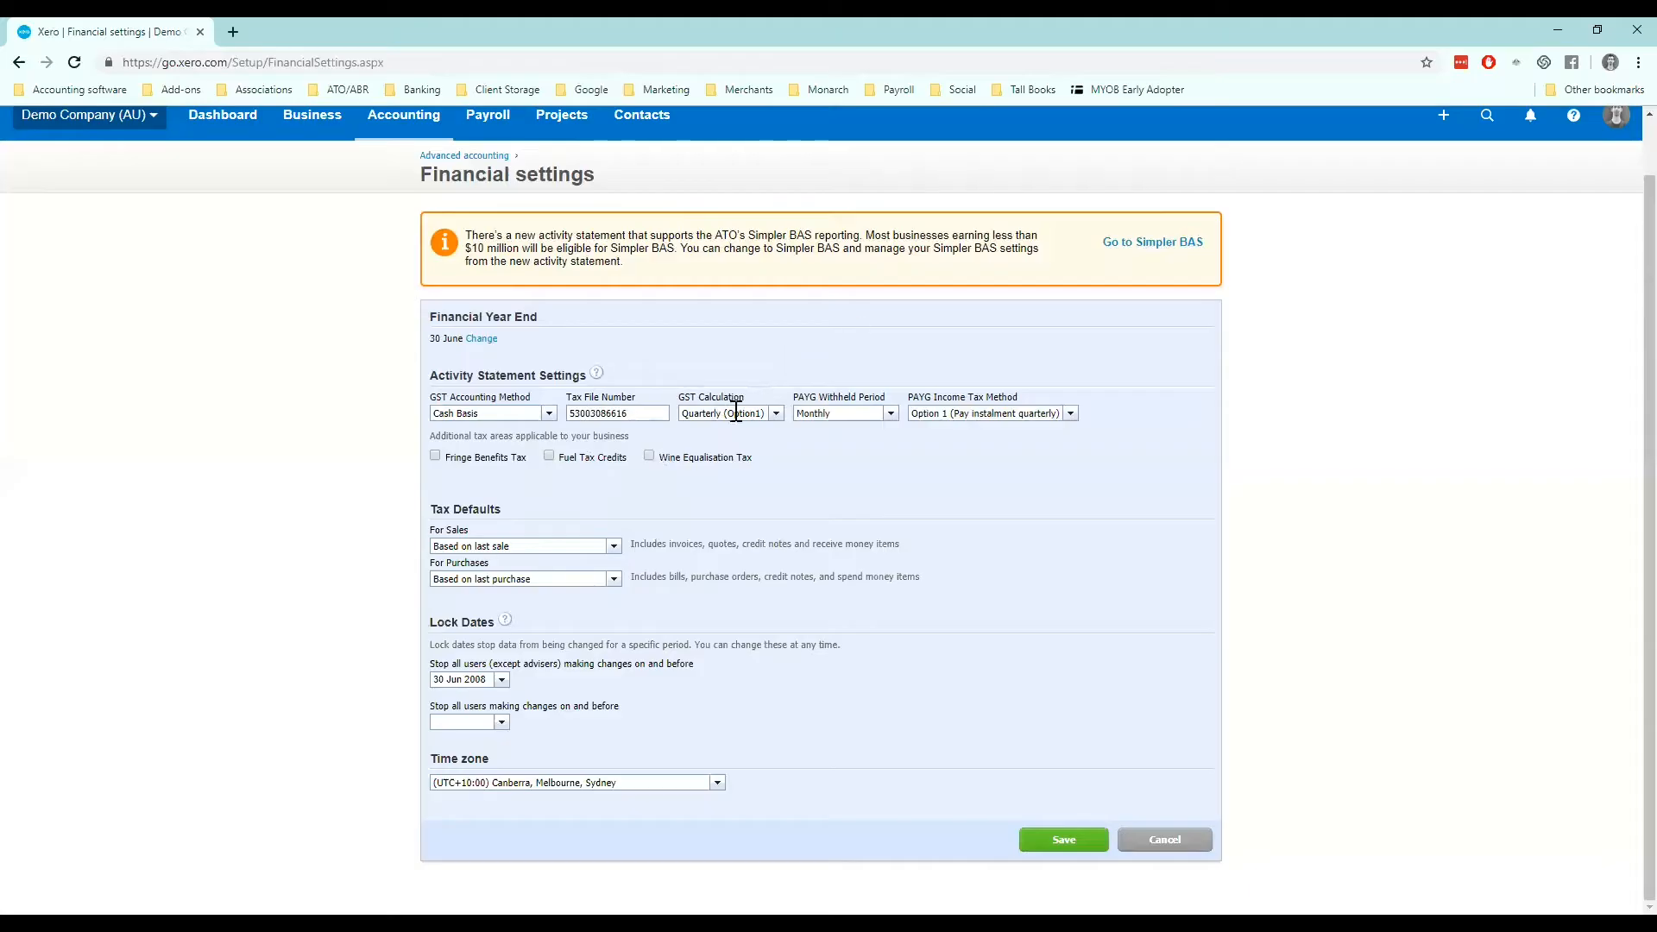
click(775, 414)
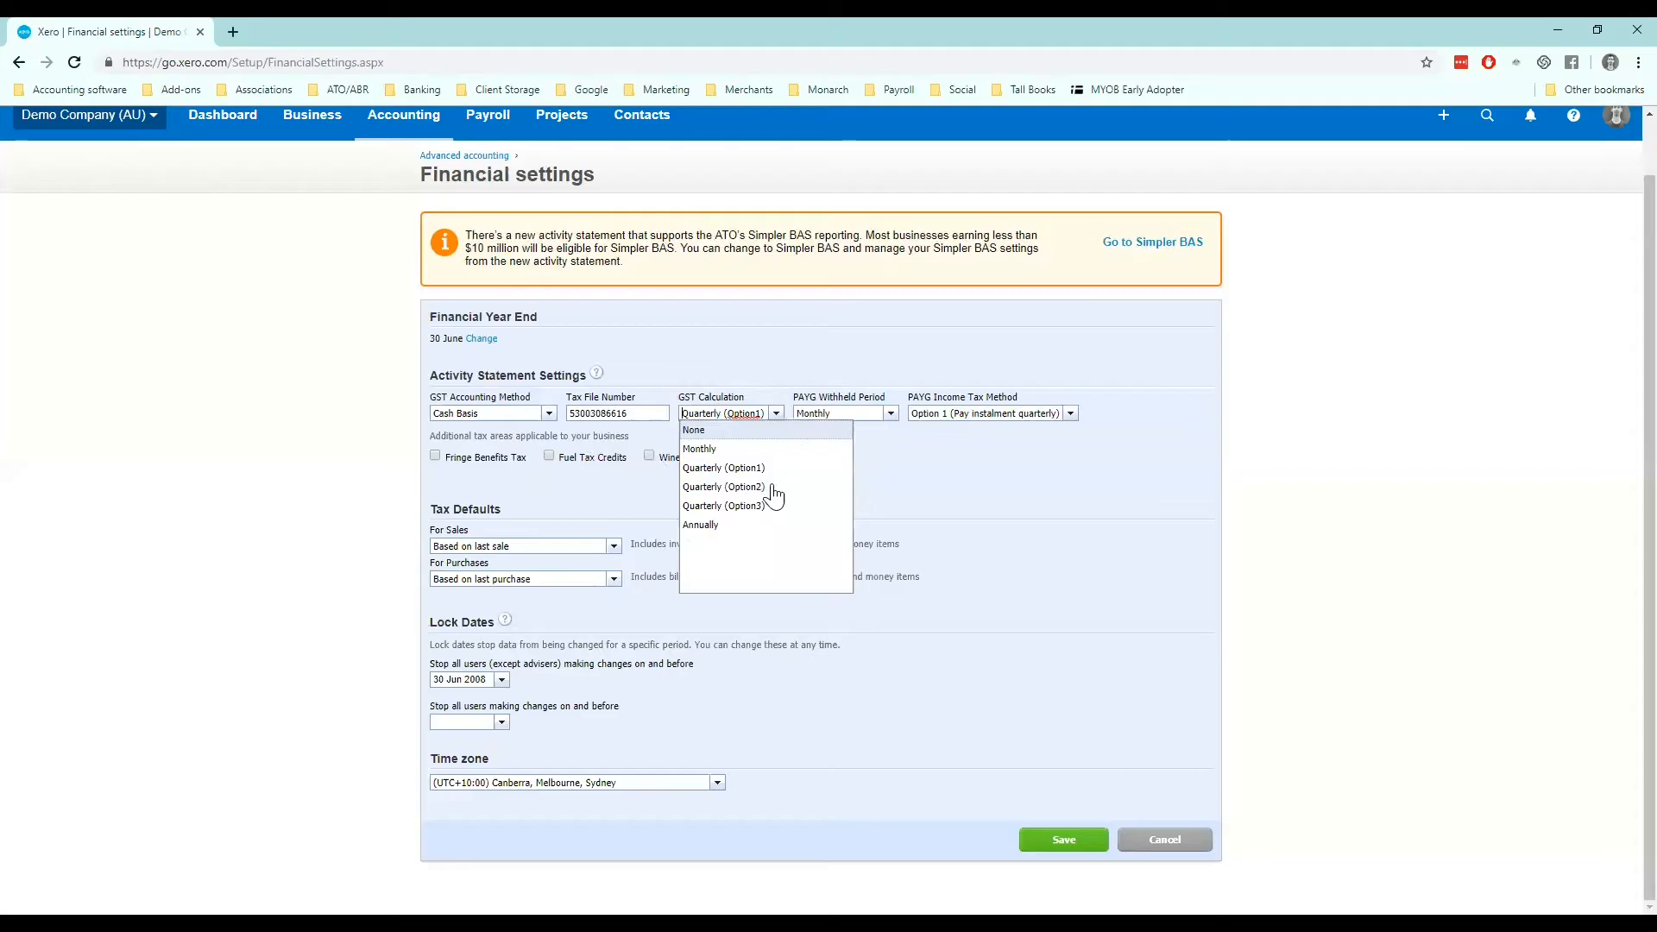
mouse_move(785, 472)
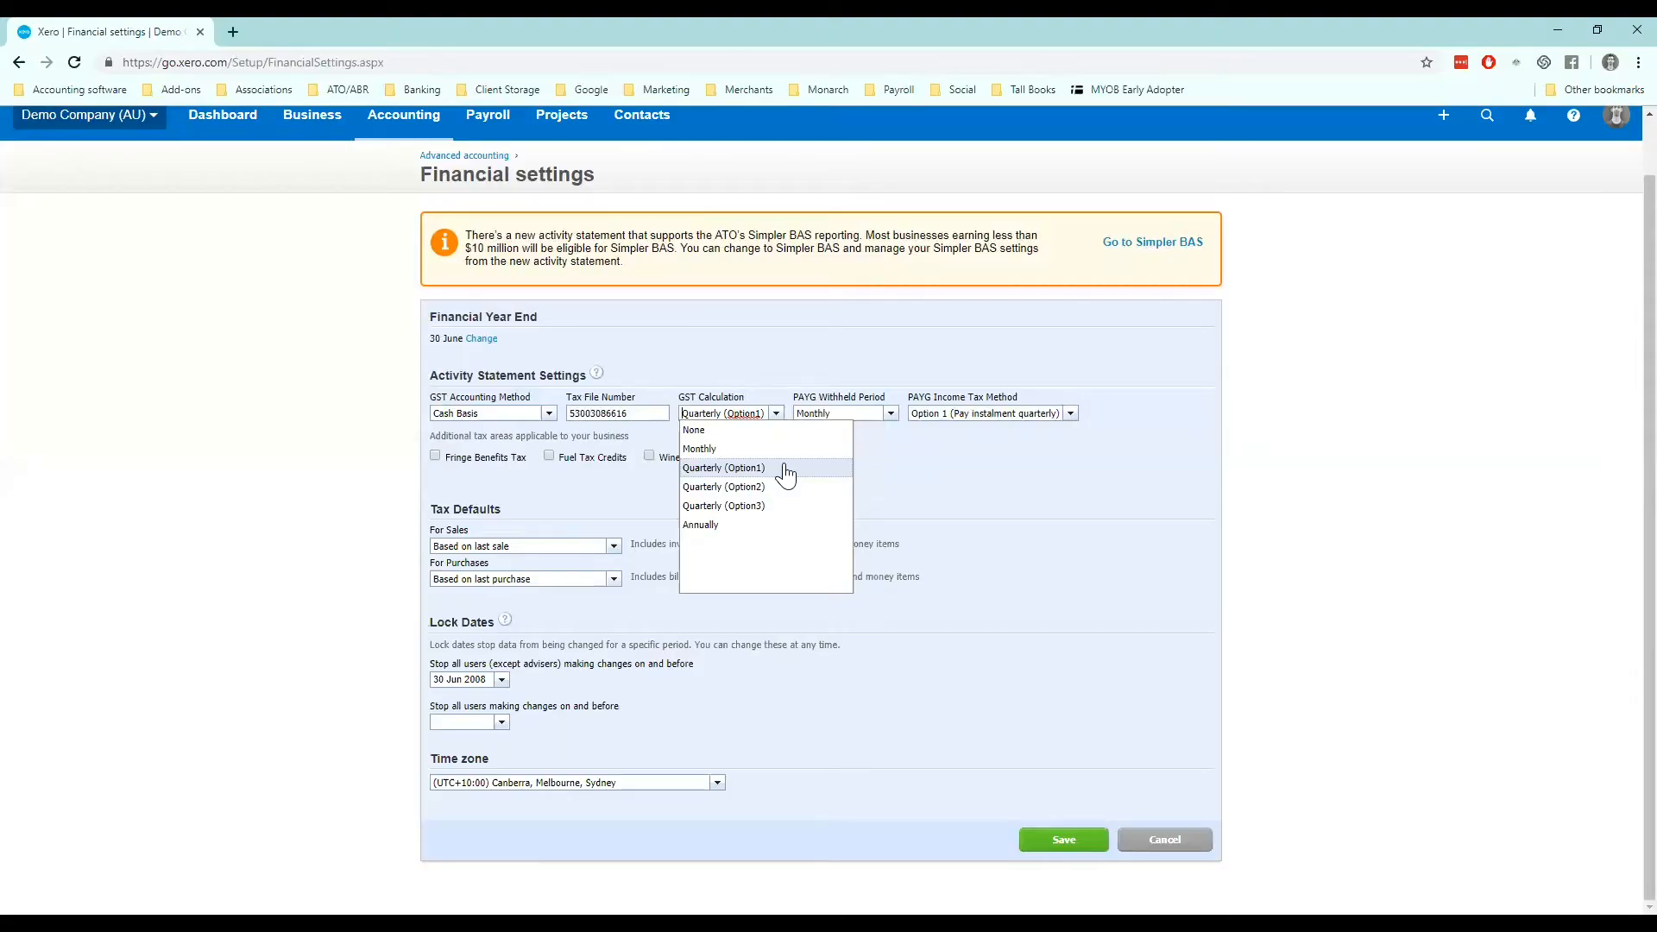
mouse_move(750, 525)
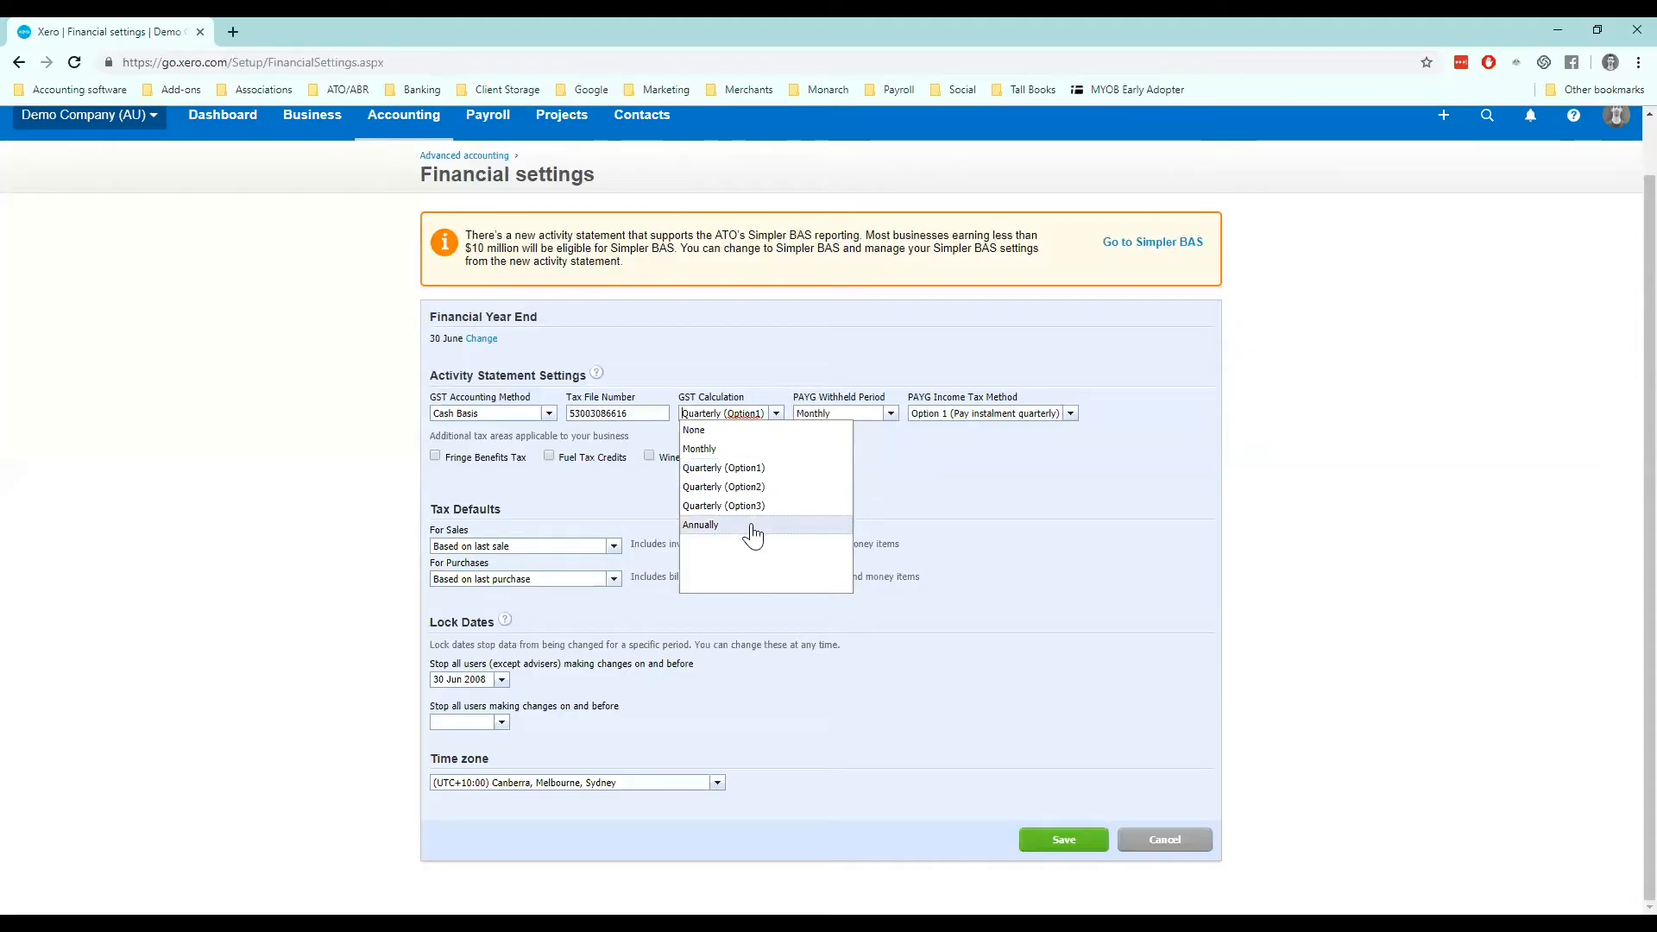
click(875, 348)
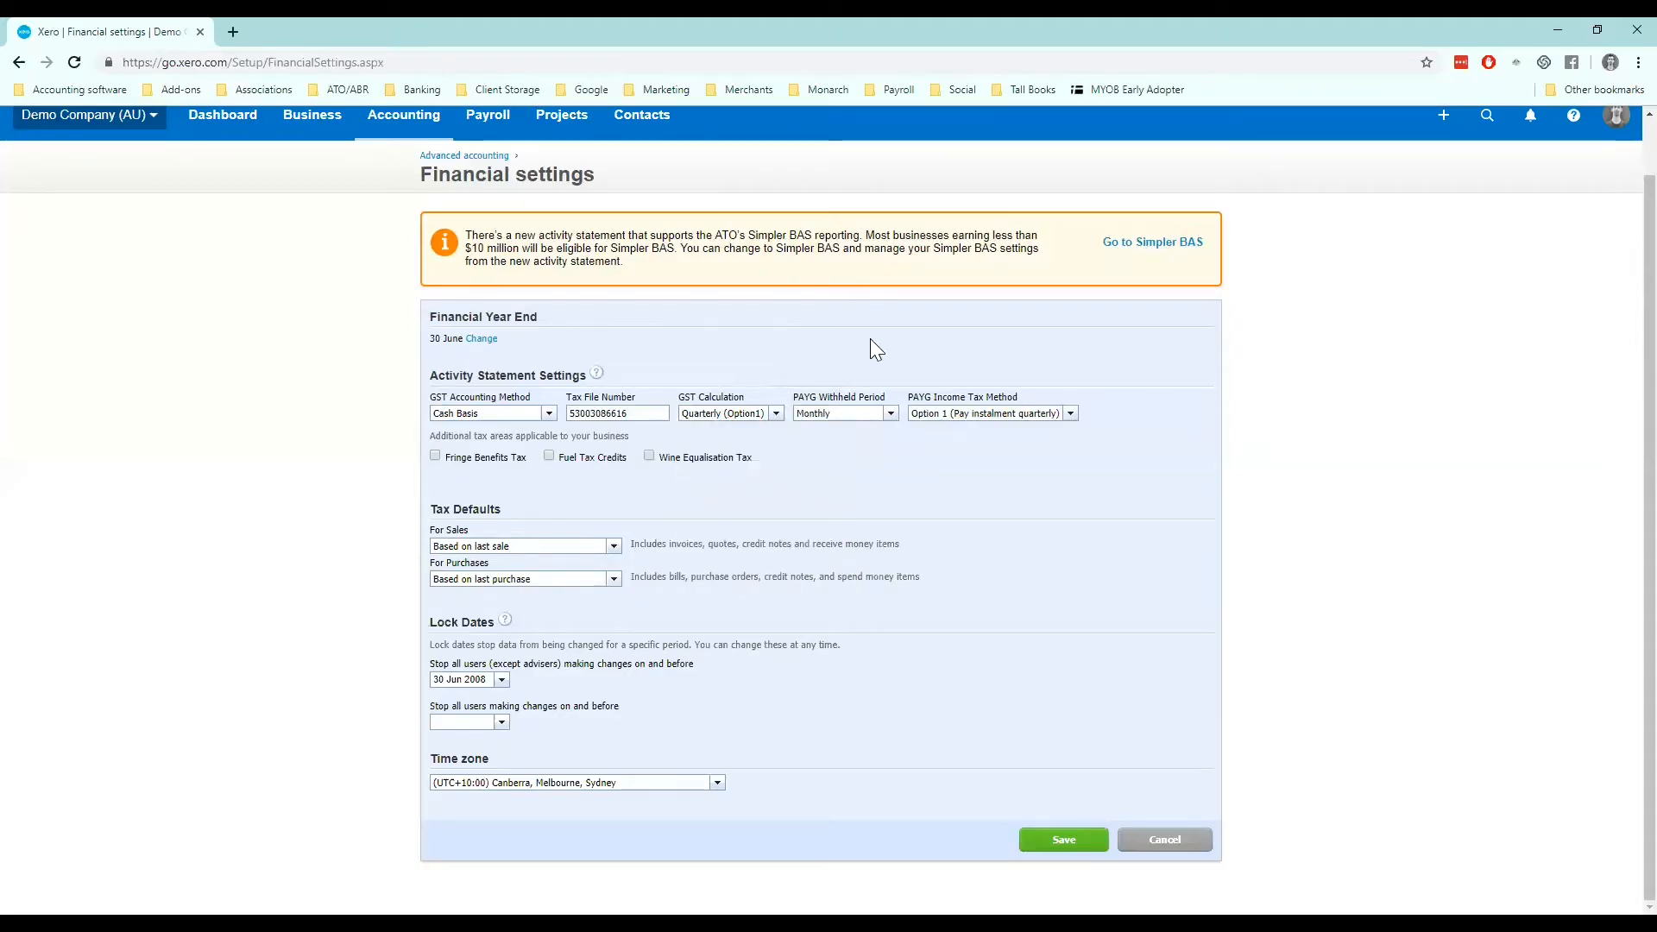
mouse_move(808, 336)
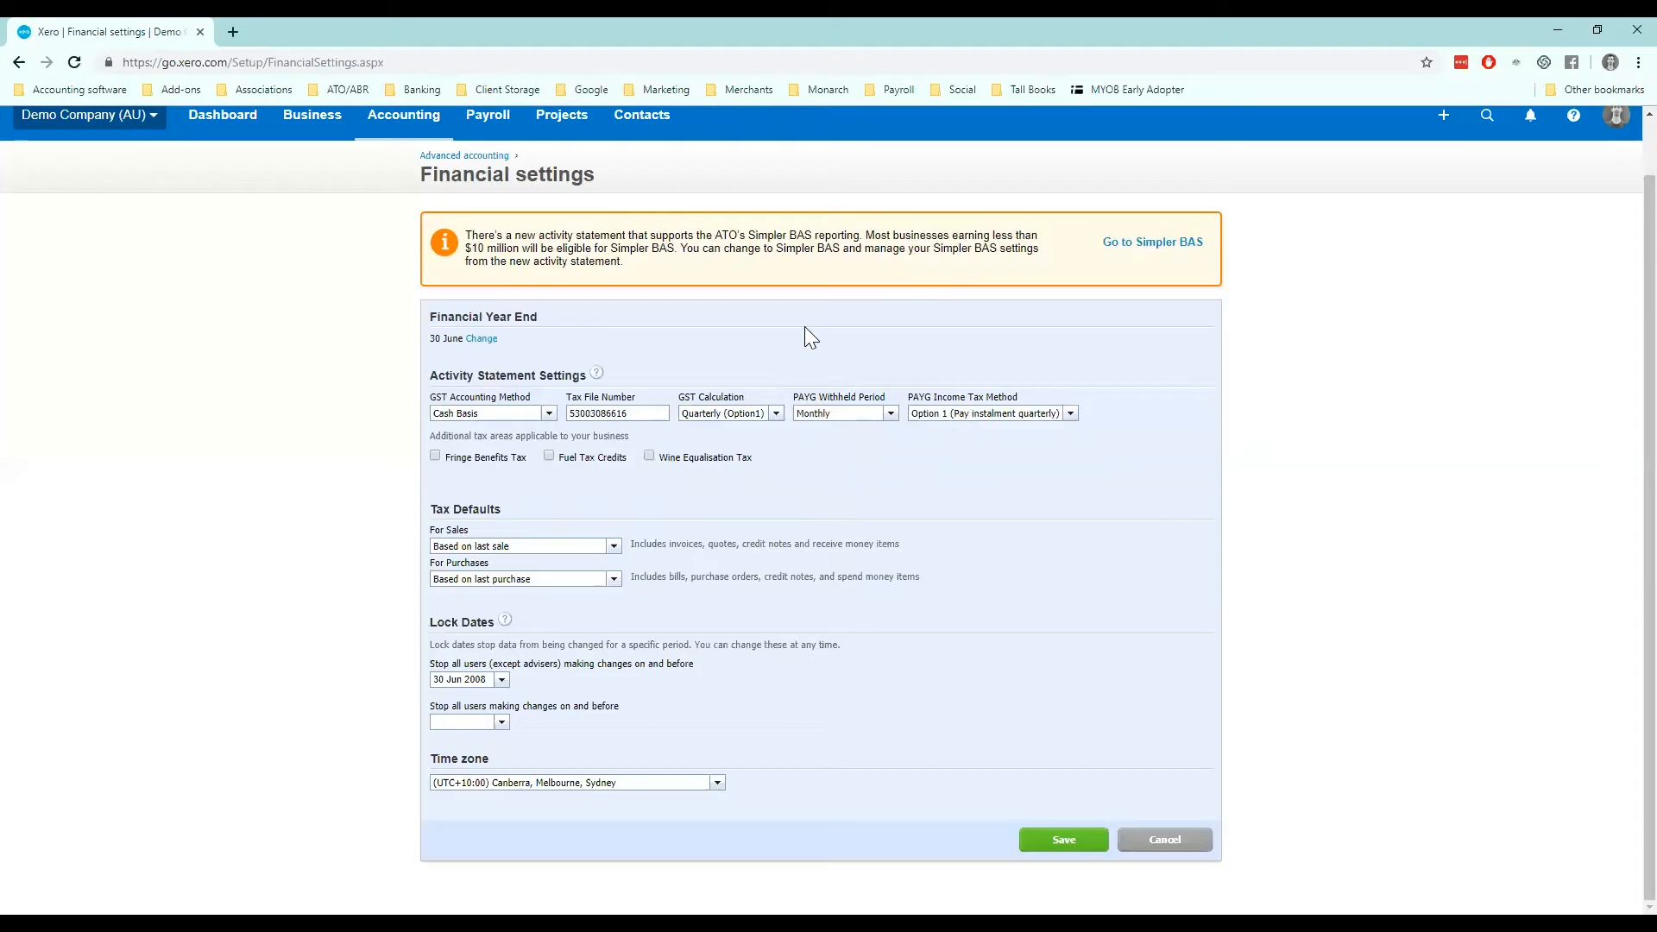
mouse_move(830, 410)
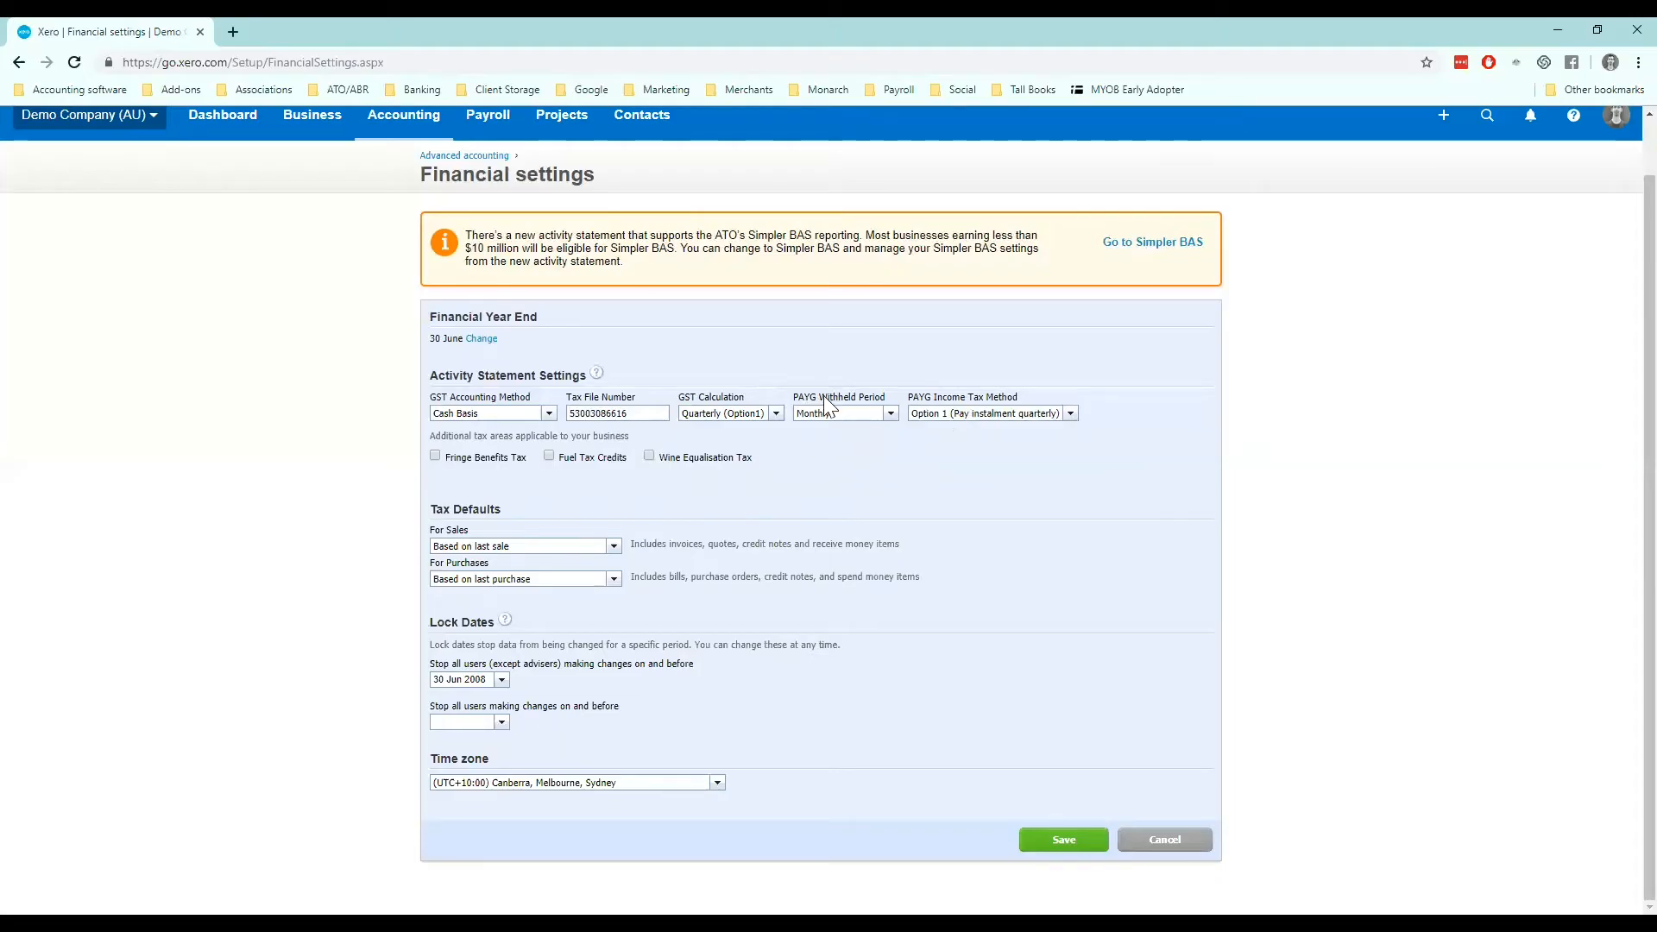
mouse_move(777, 354)
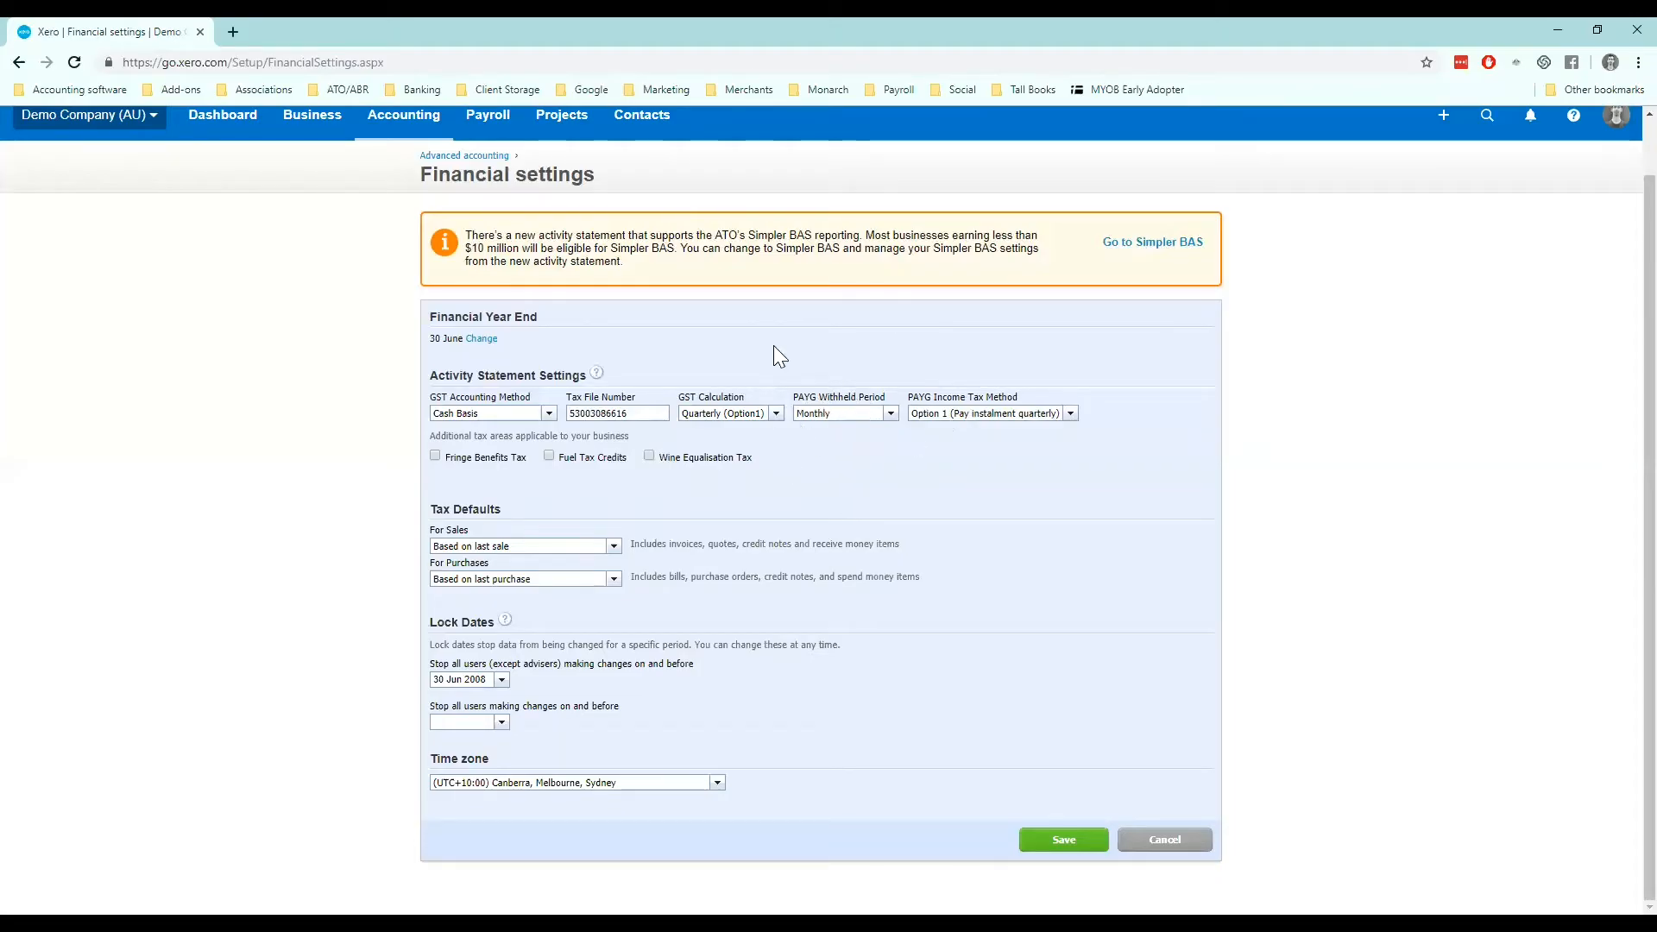
mouse_move(798, 404)
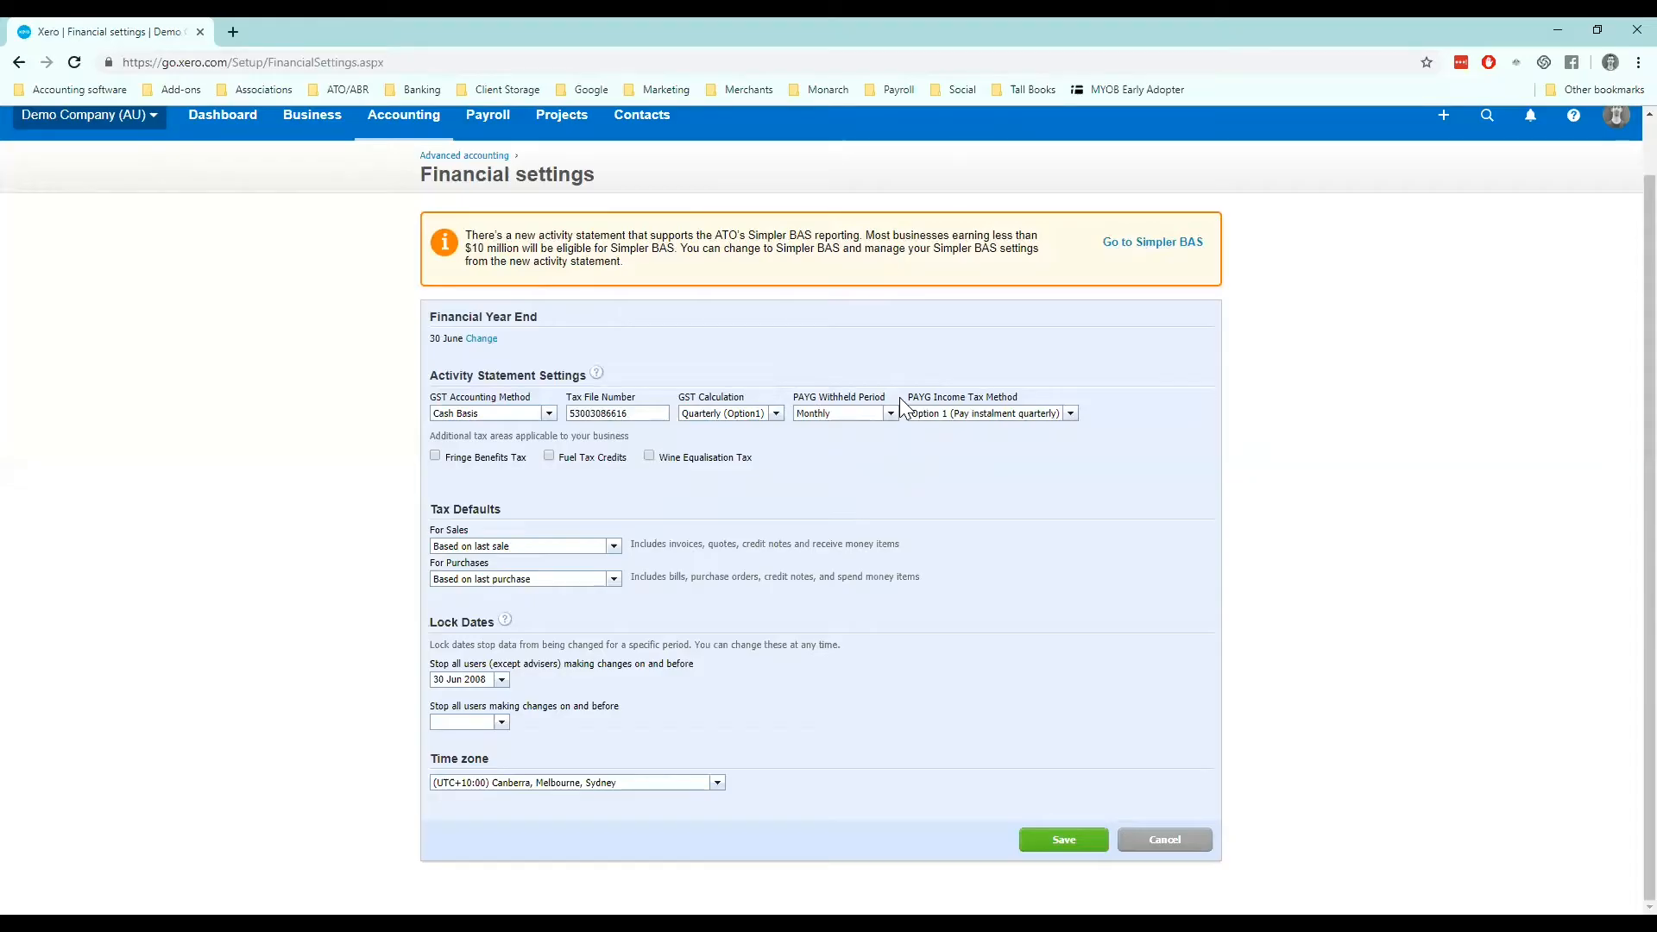
Change the PAYG withheld period from Monthly to Quarterly, passing briefly through None
click(889, 413)
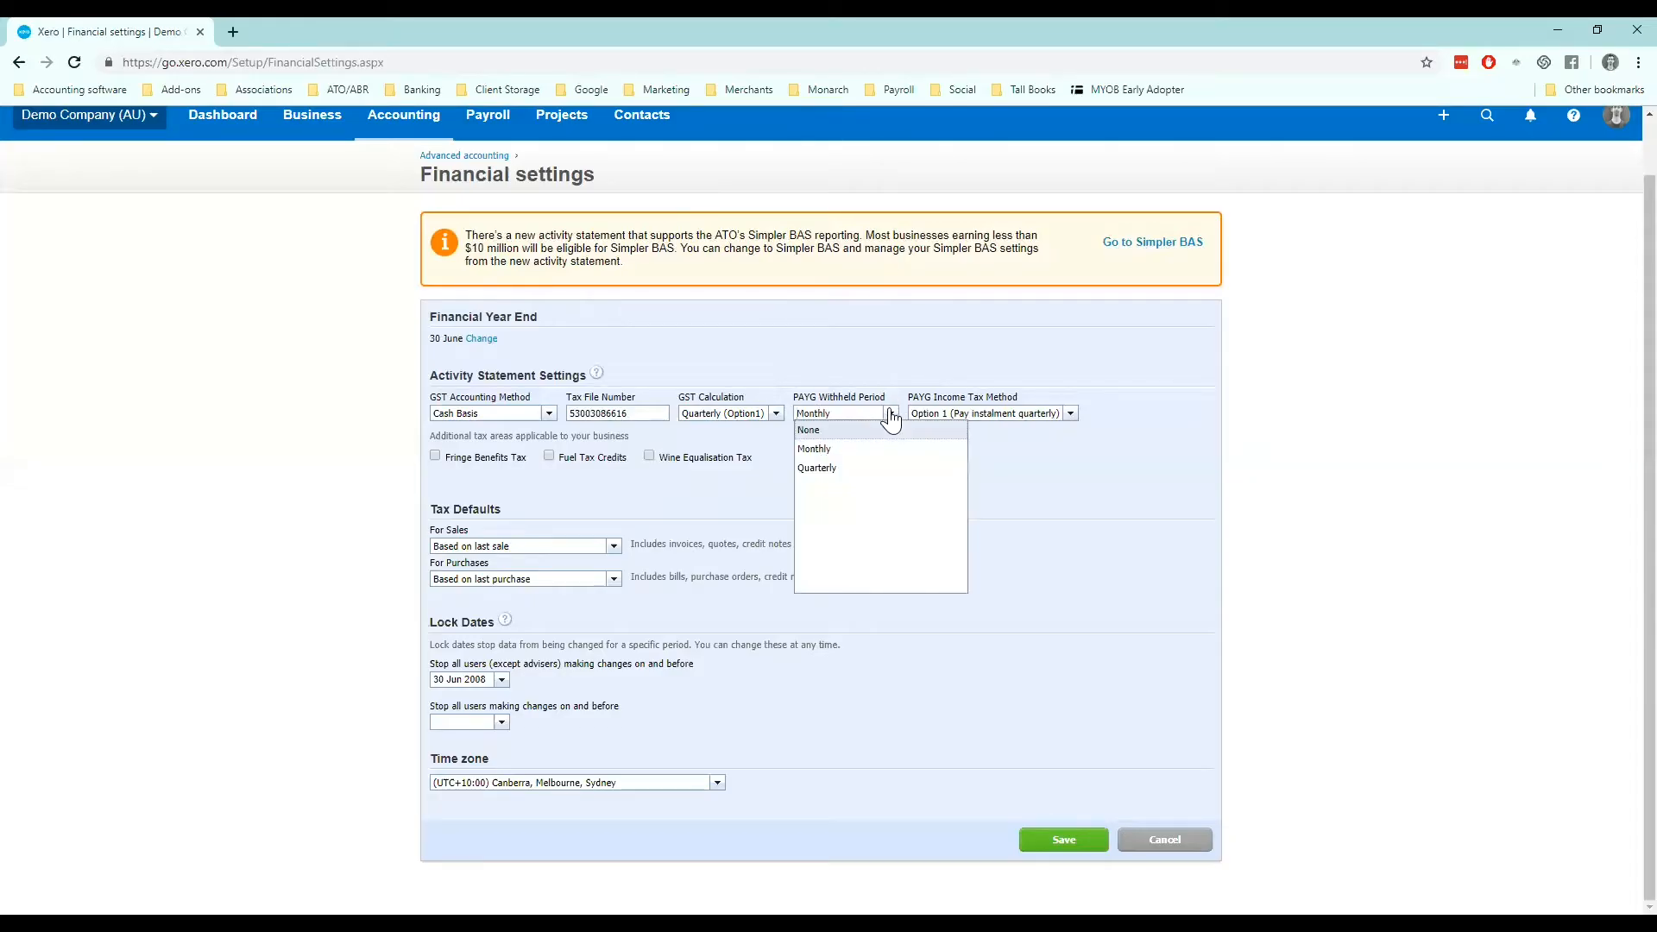
mouse_move(879, 461)
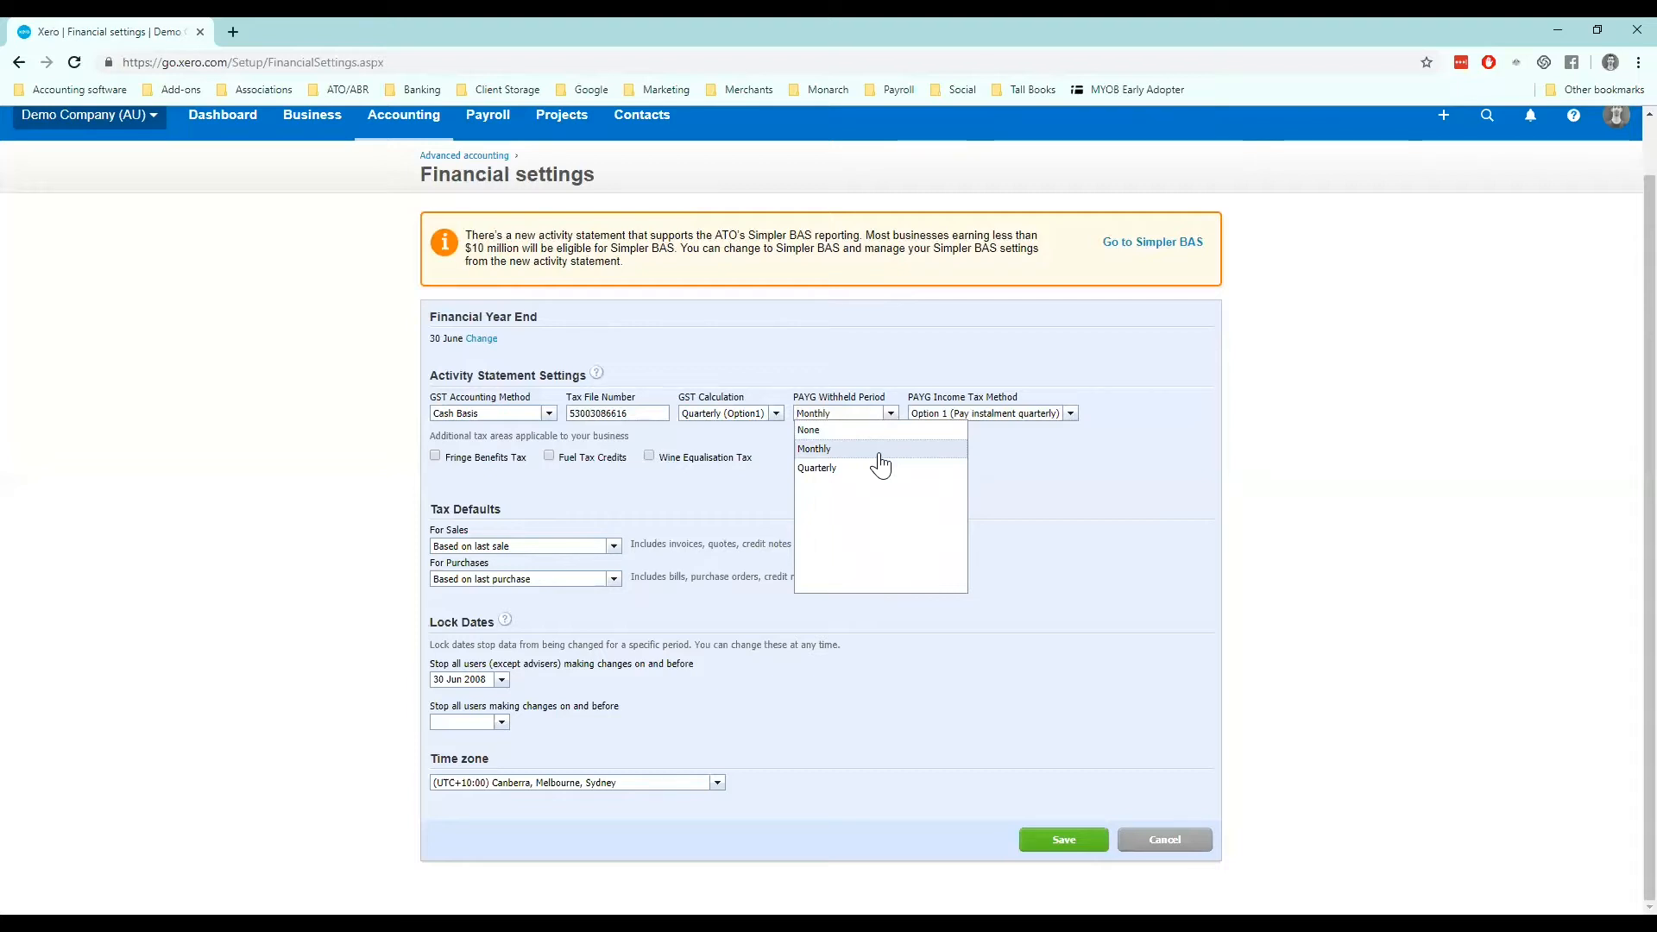
mouse_move(883, 479)
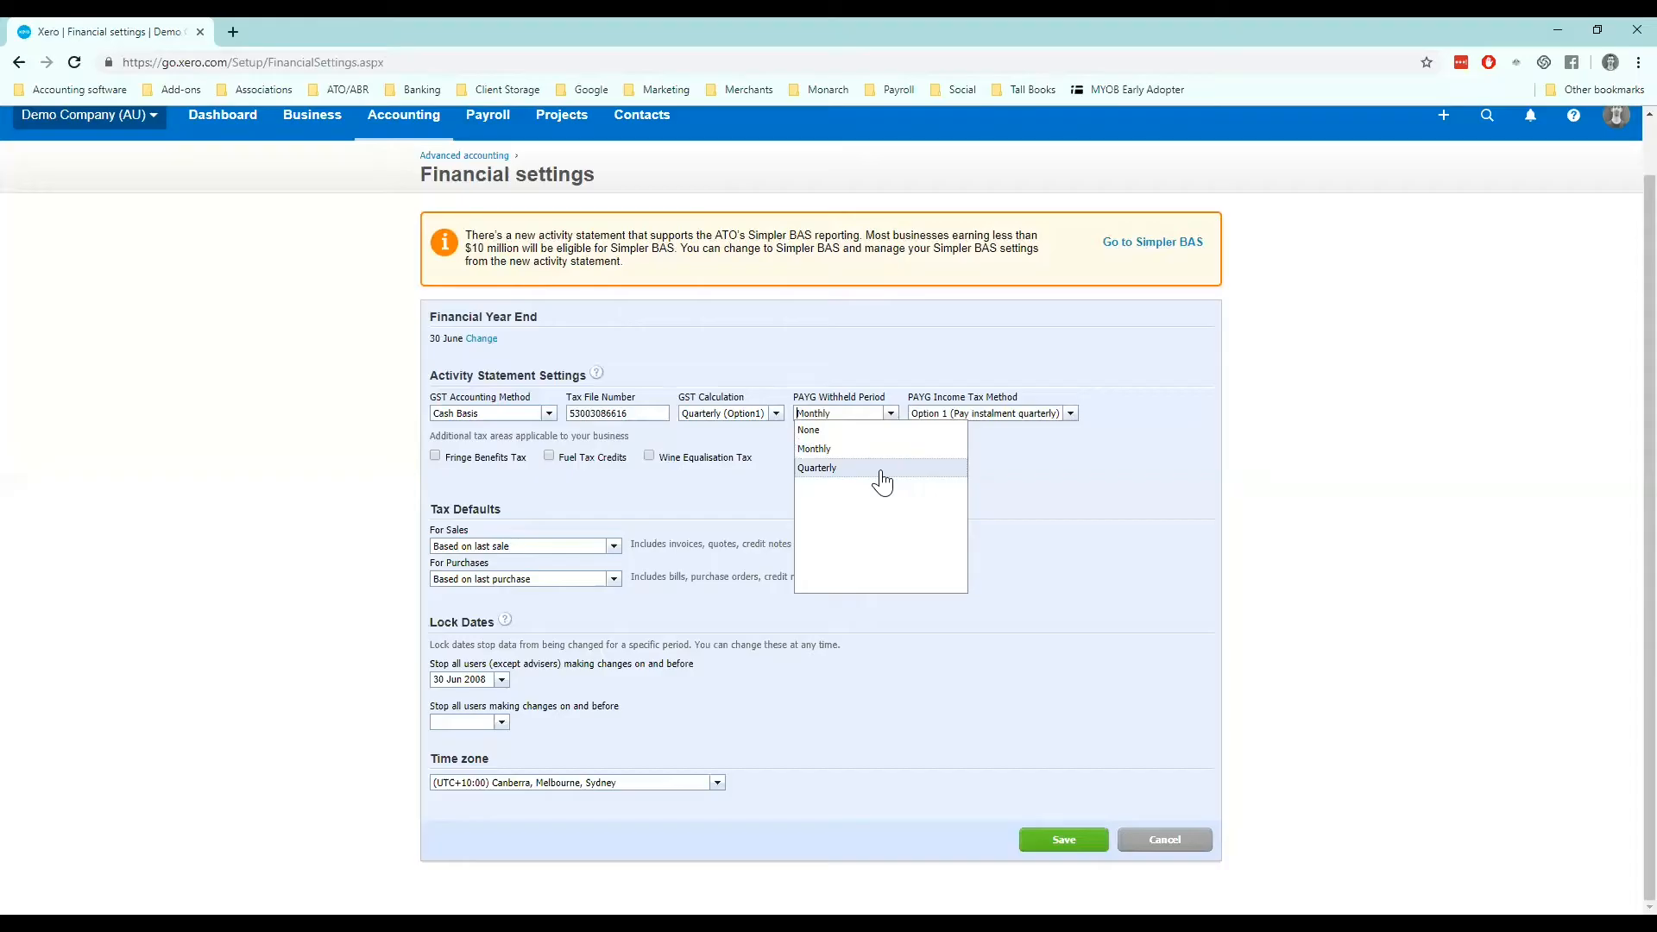
mouse_move(881, 452)
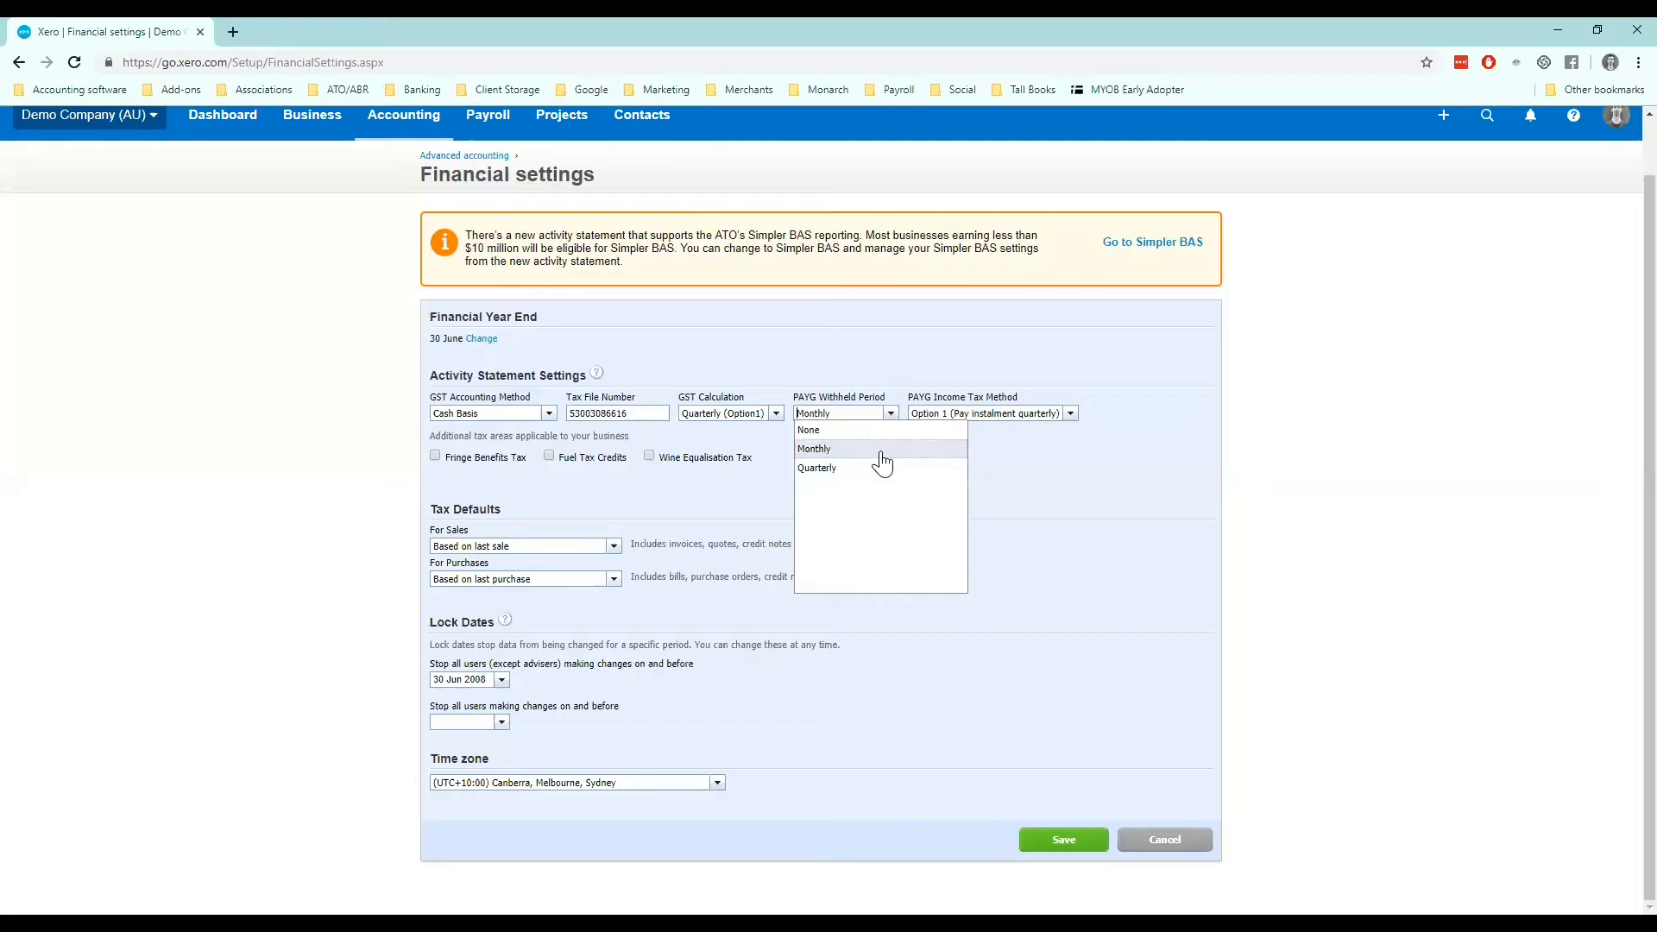
click(808, 430)
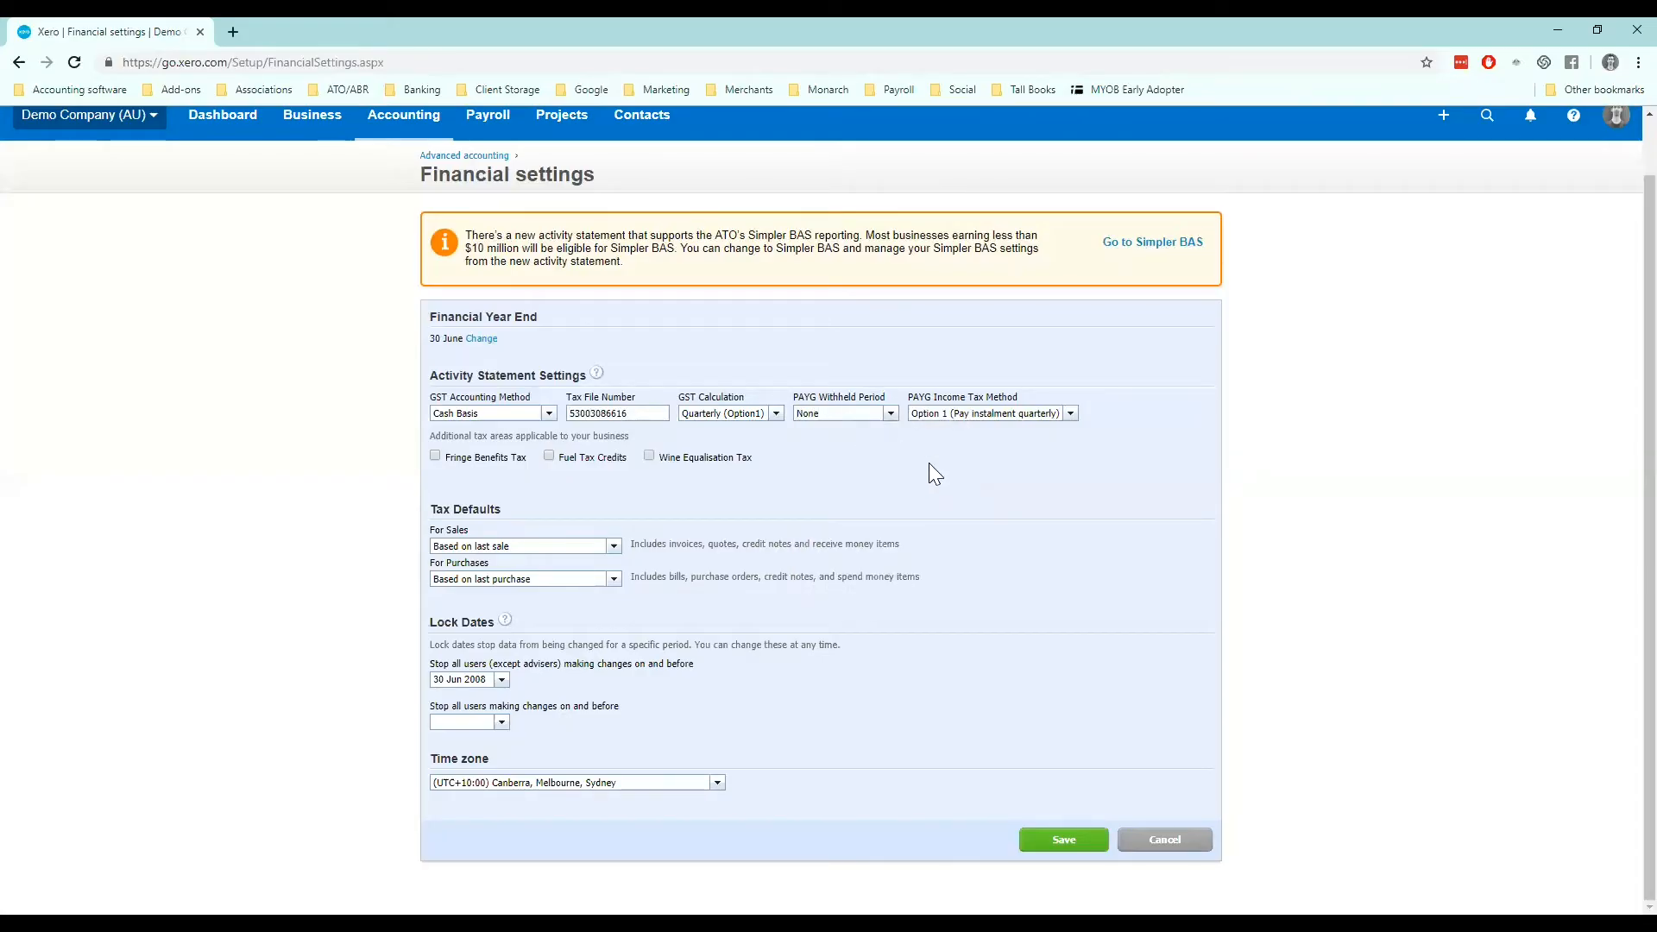
mouse_move(891, 415)
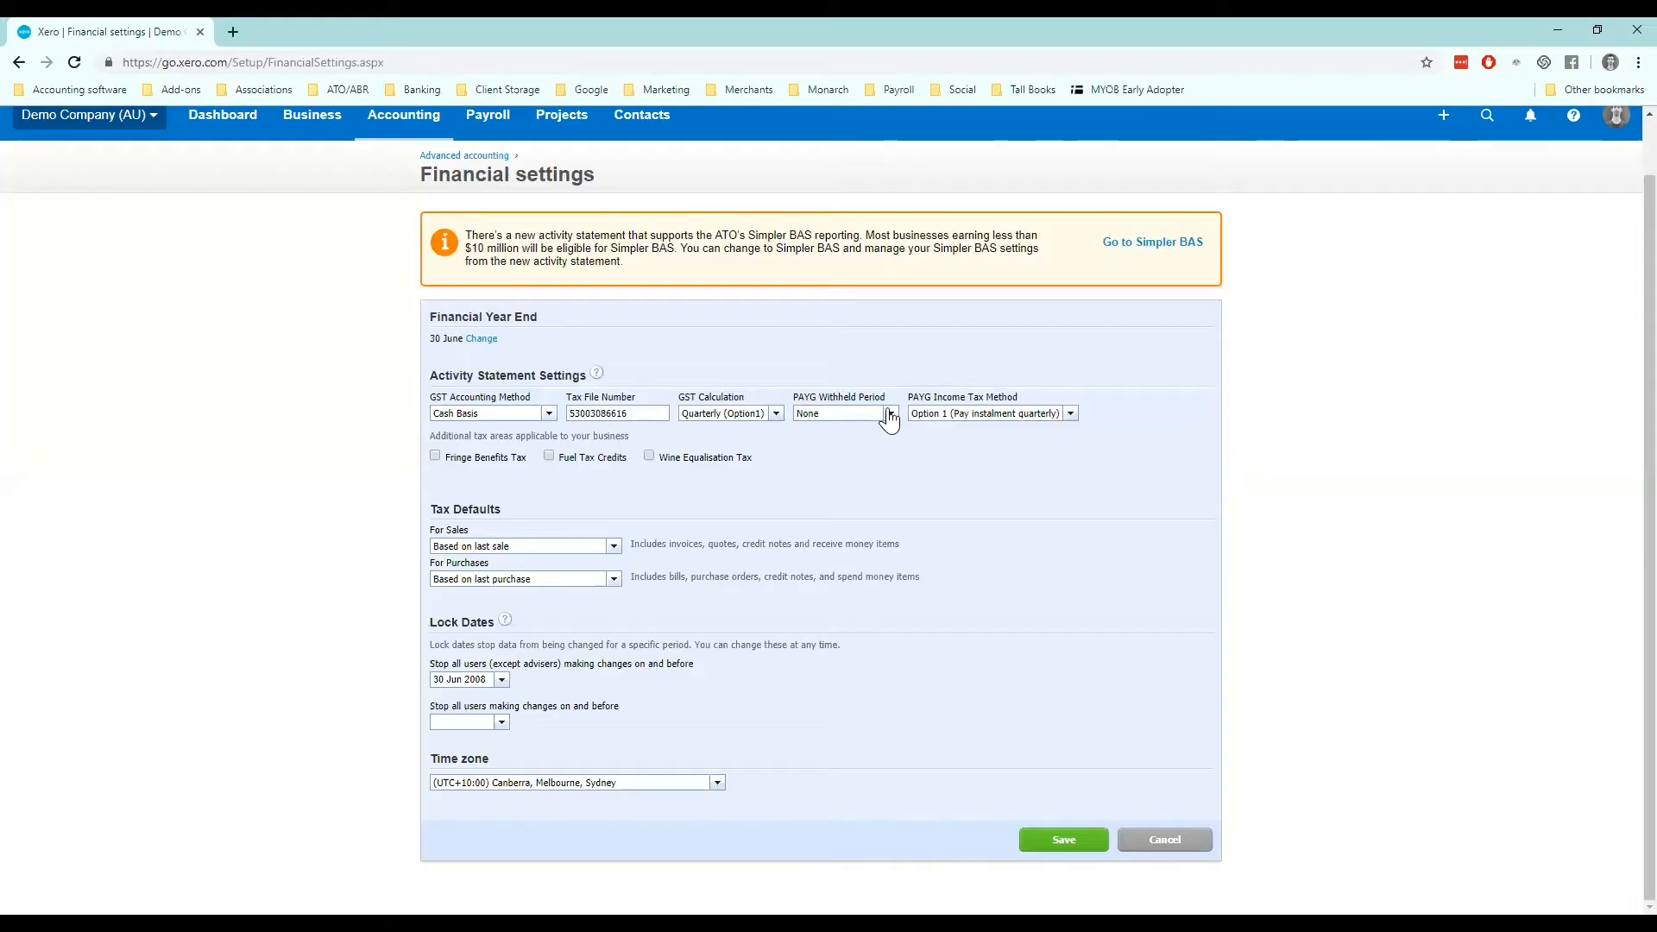
click(891, 413)
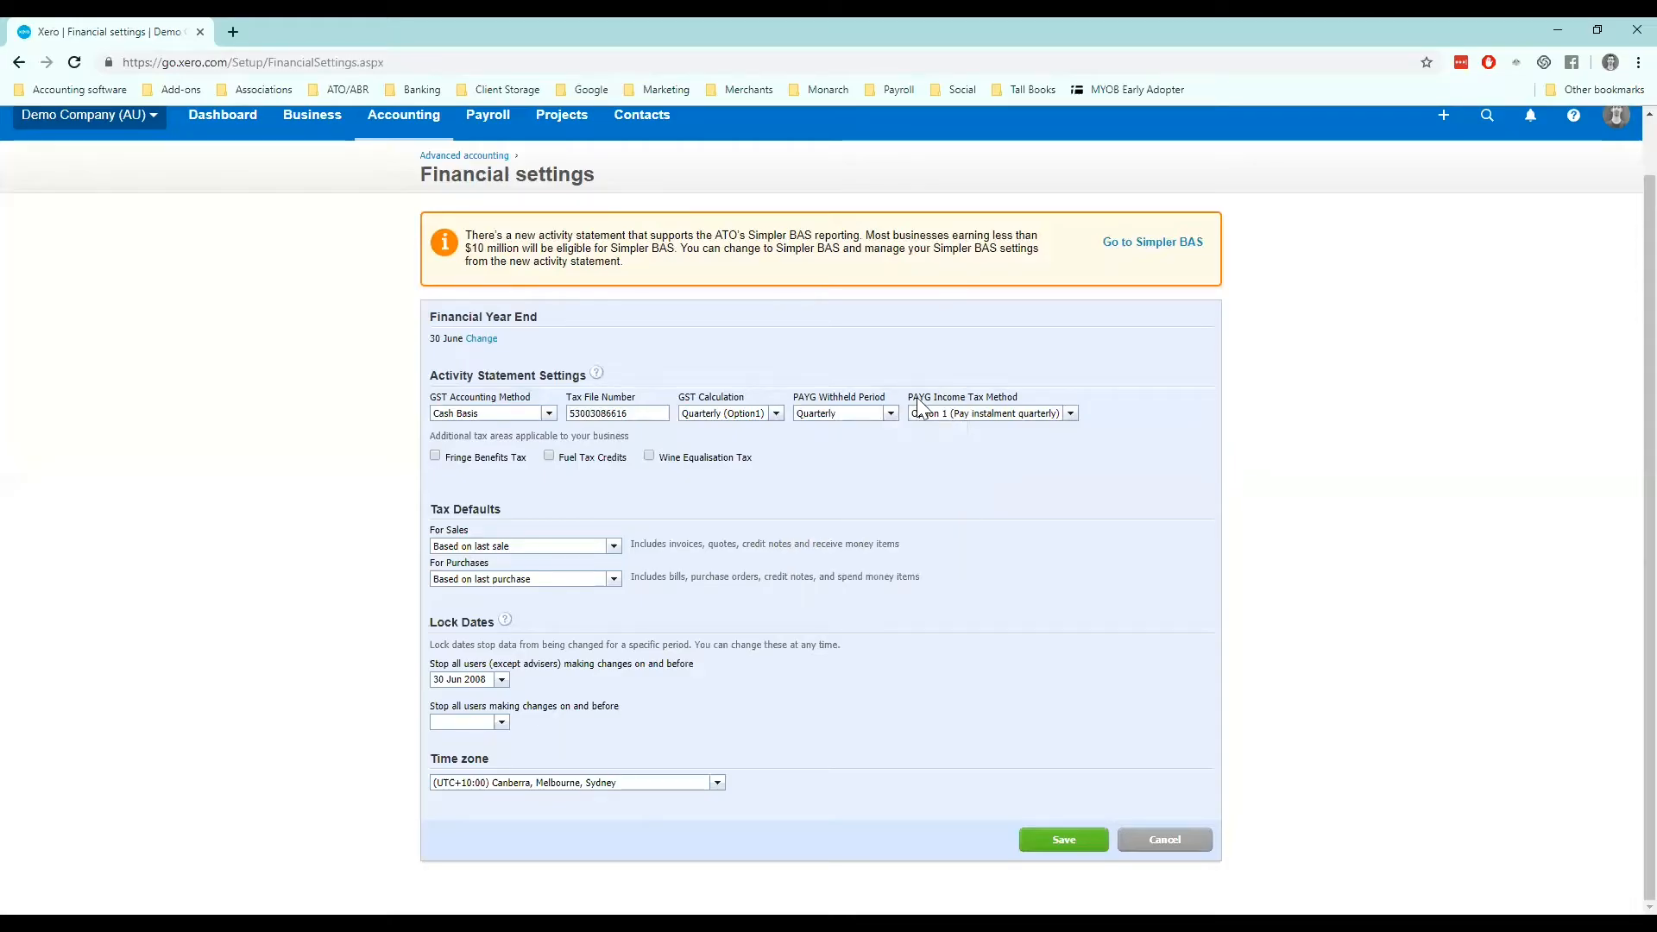
mouse_move(1036, 381)
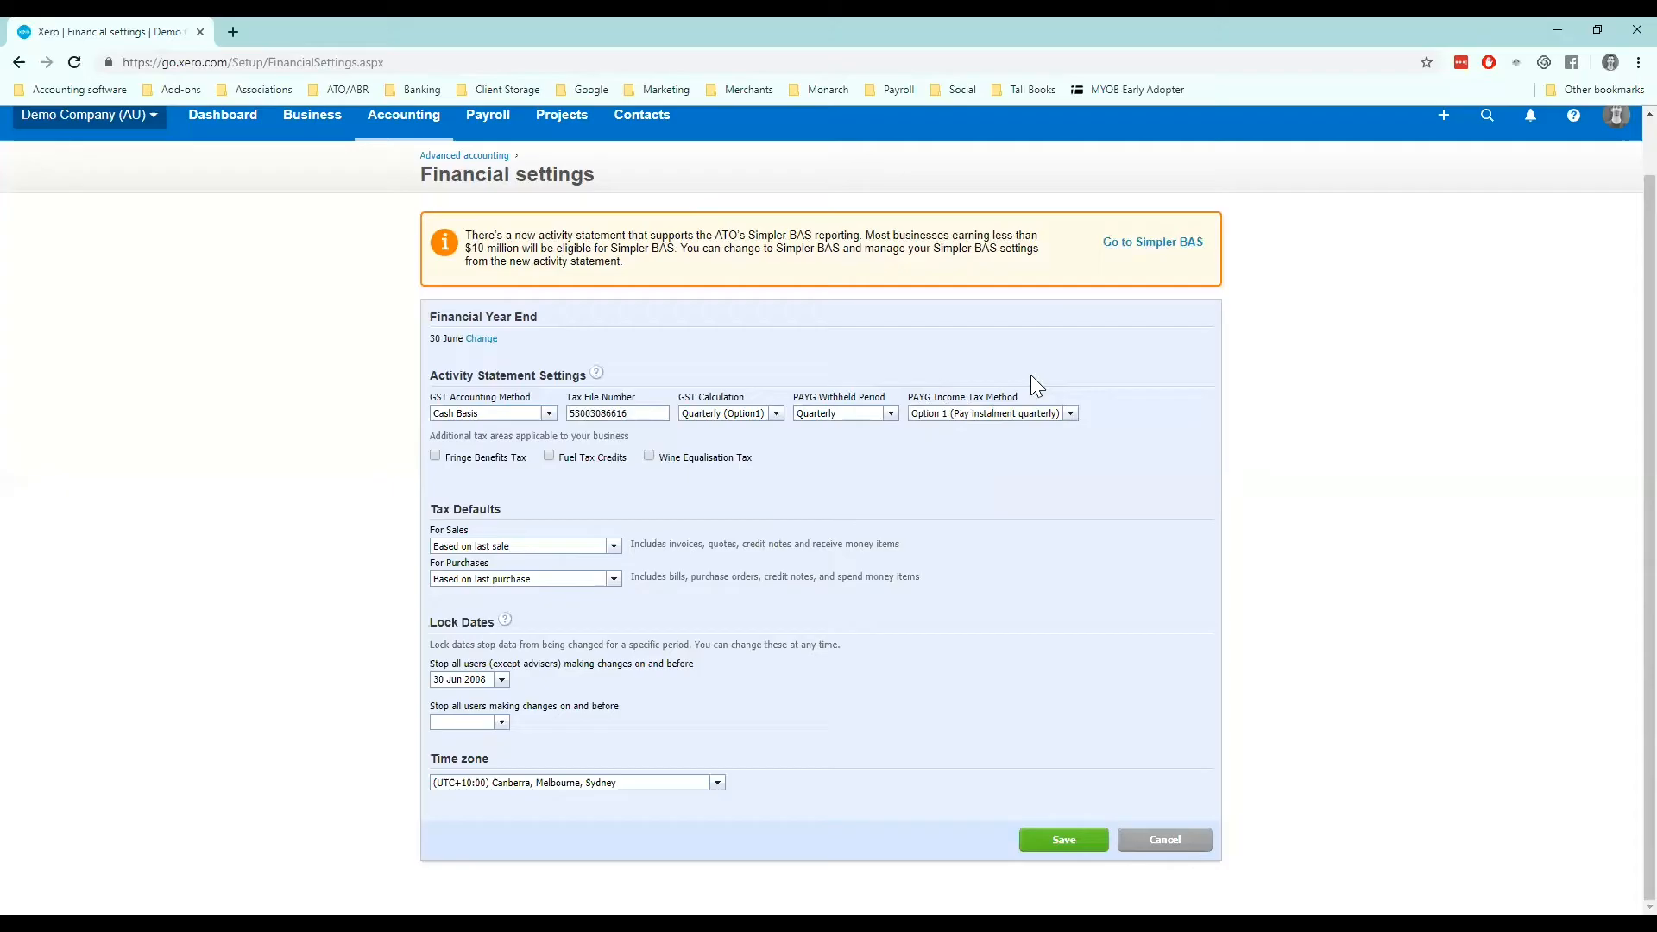
mouse_move(1257, 545)
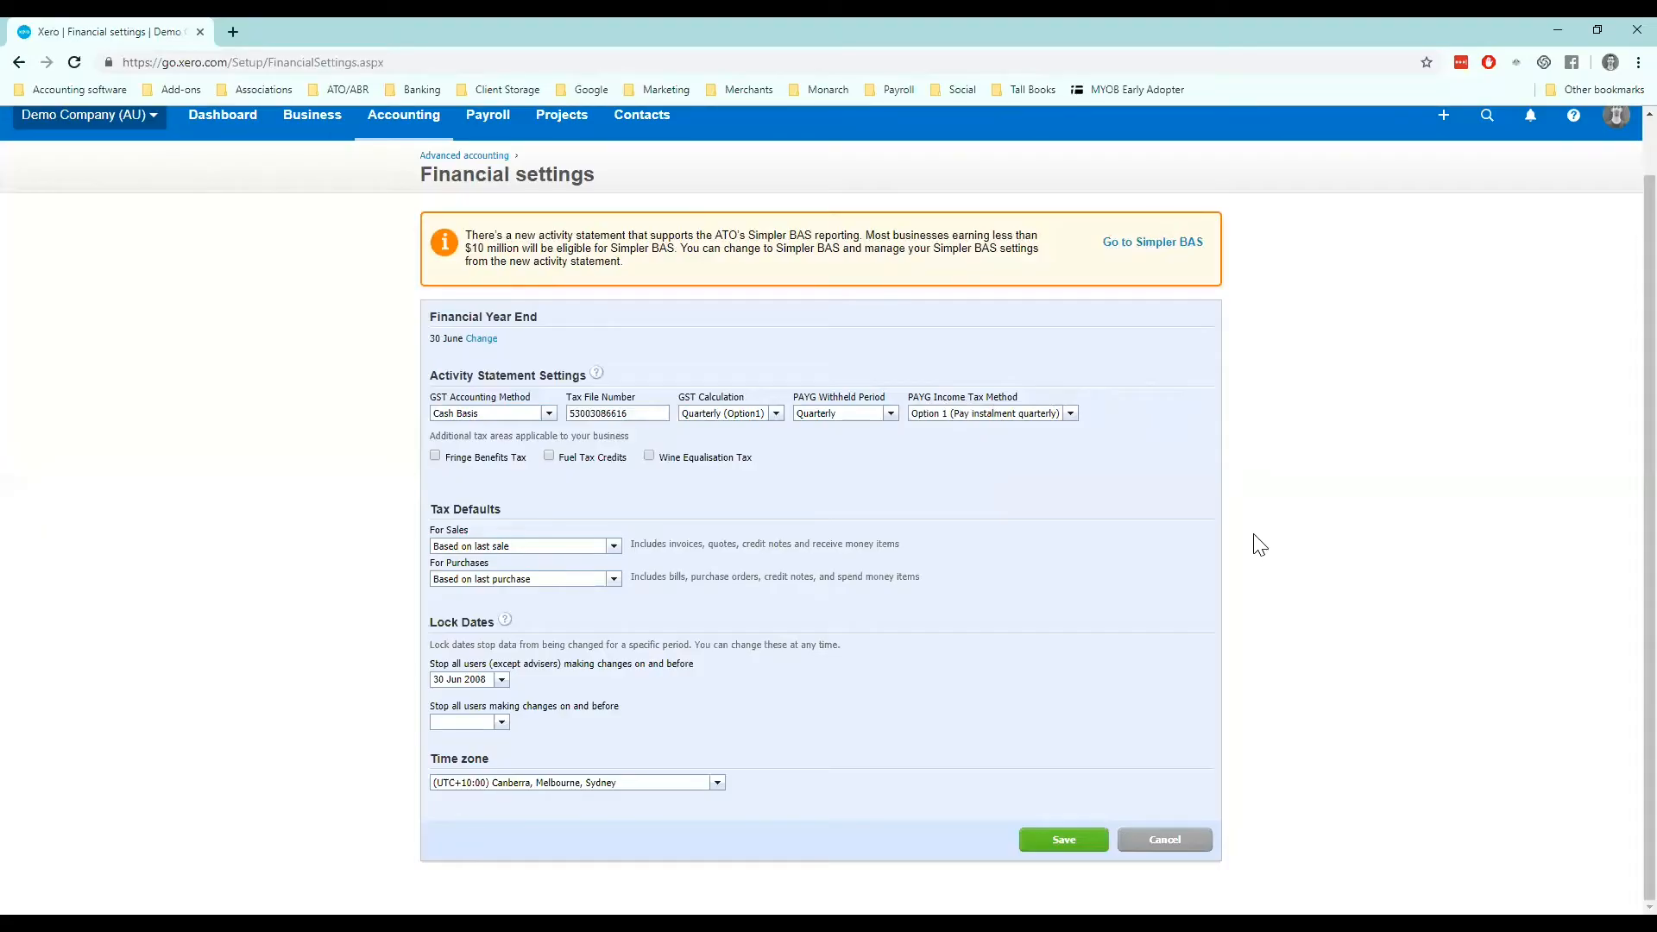
mouse_move(1082, 435)
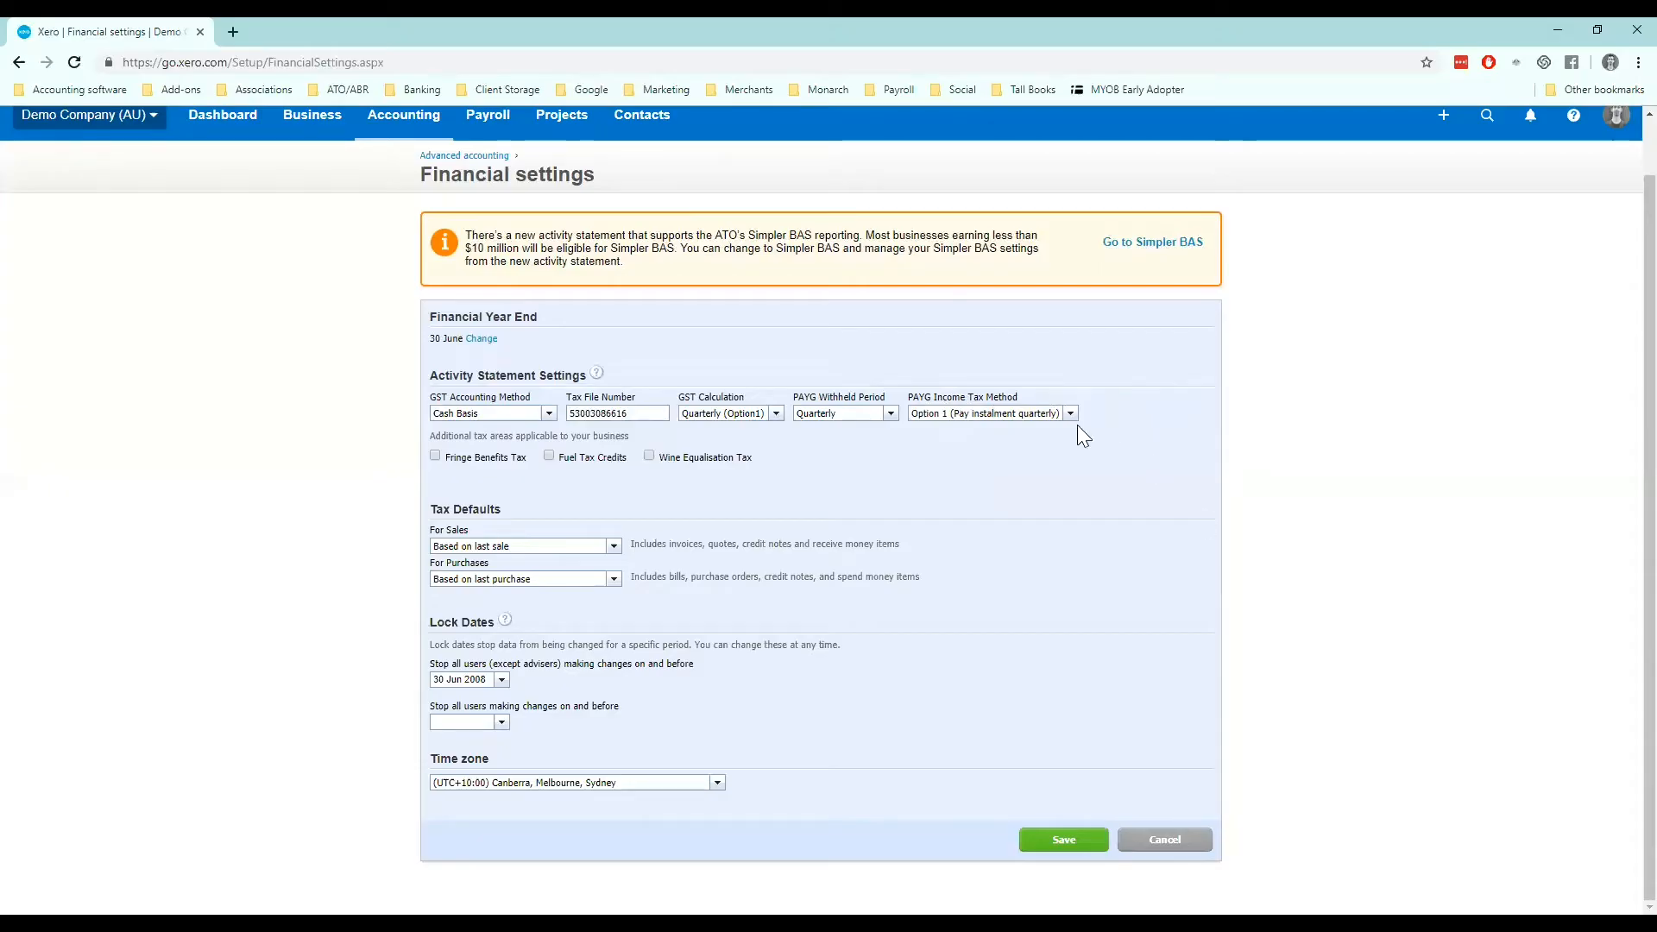
Keep the PAYG income tax method at Option 1 and review the financial settings
click(1070, 413)
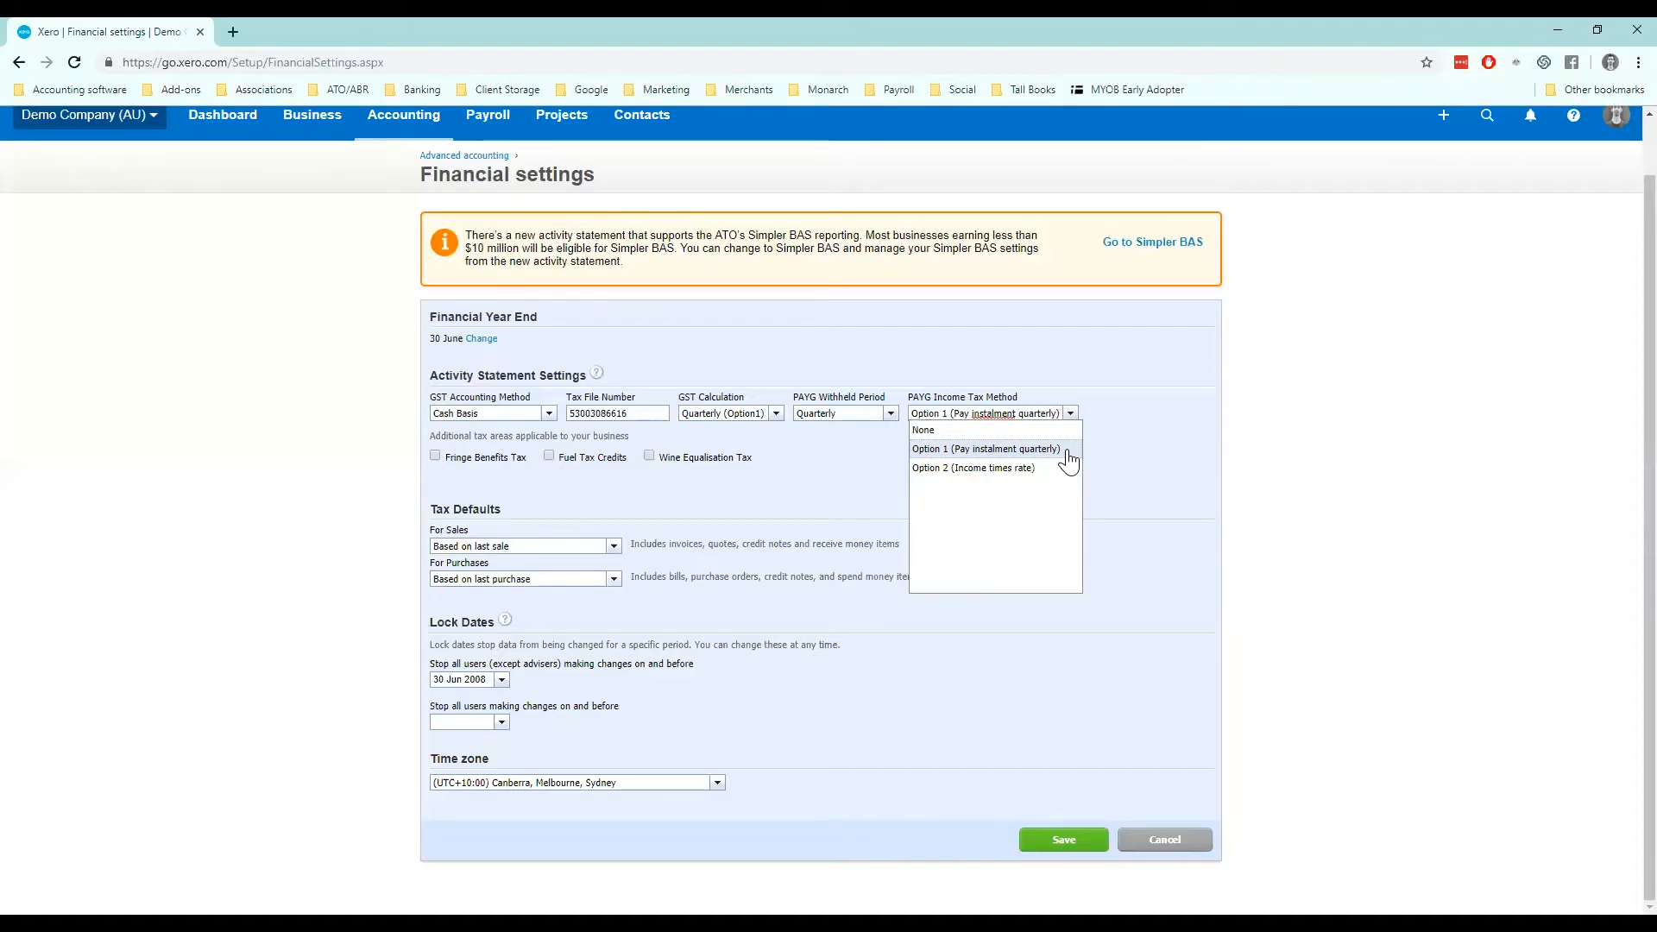
mouse_move(993, 479)
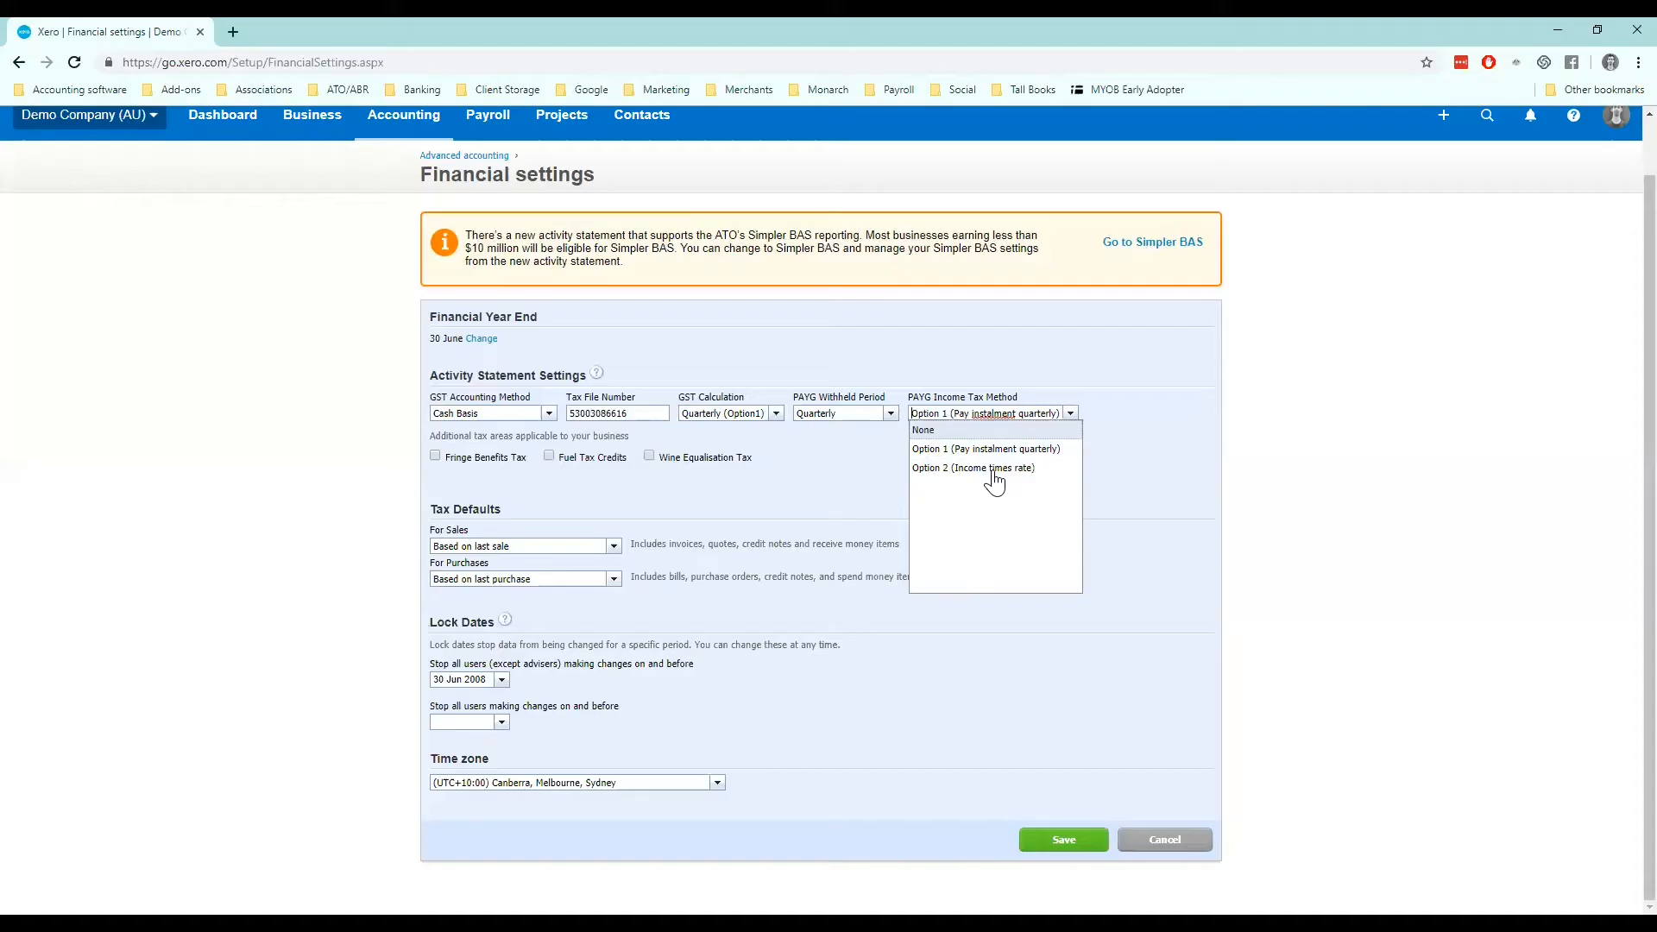
mouse_move(817, 455)
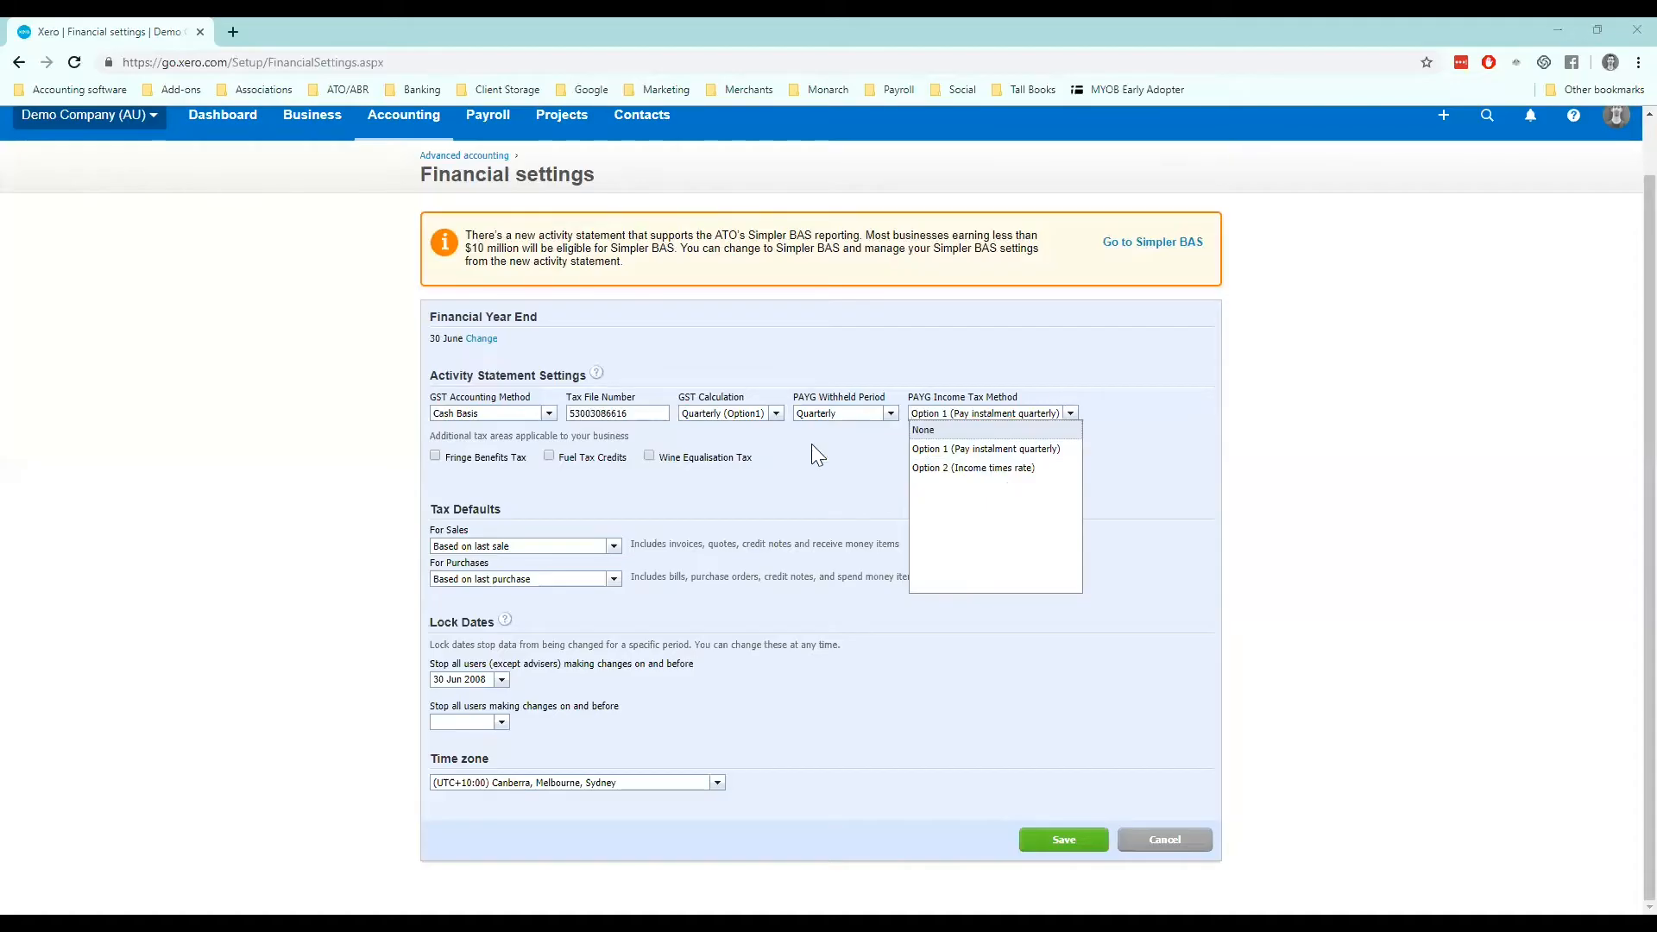
mouse_move(1020, 580)
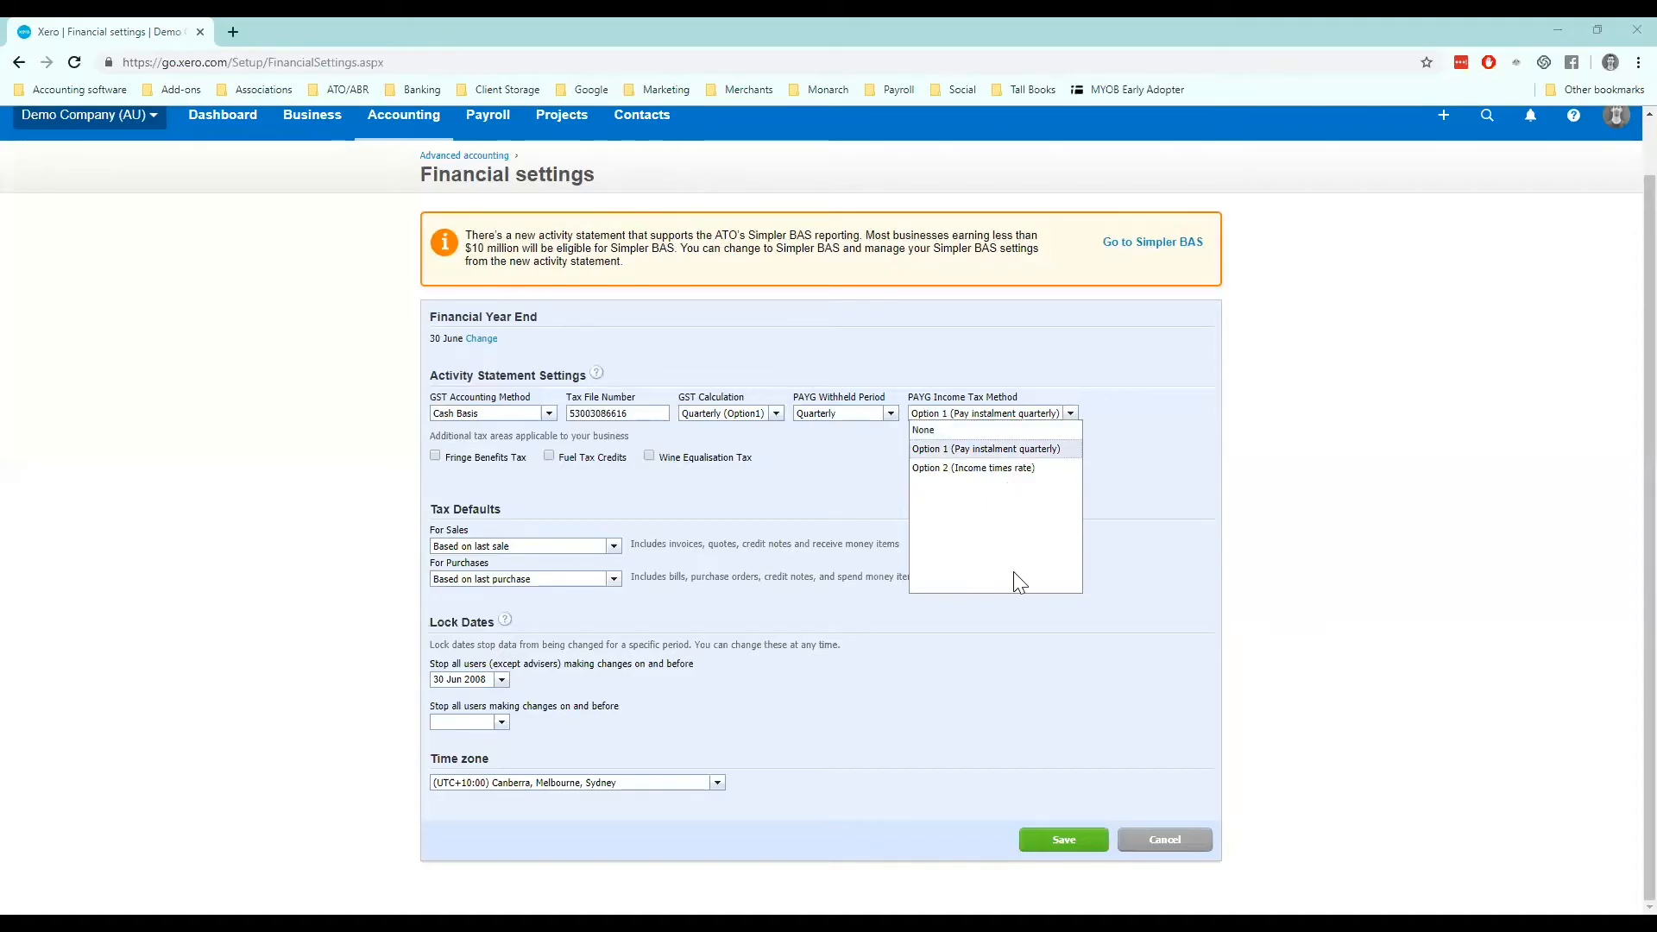
mouse_move(1013, 467)
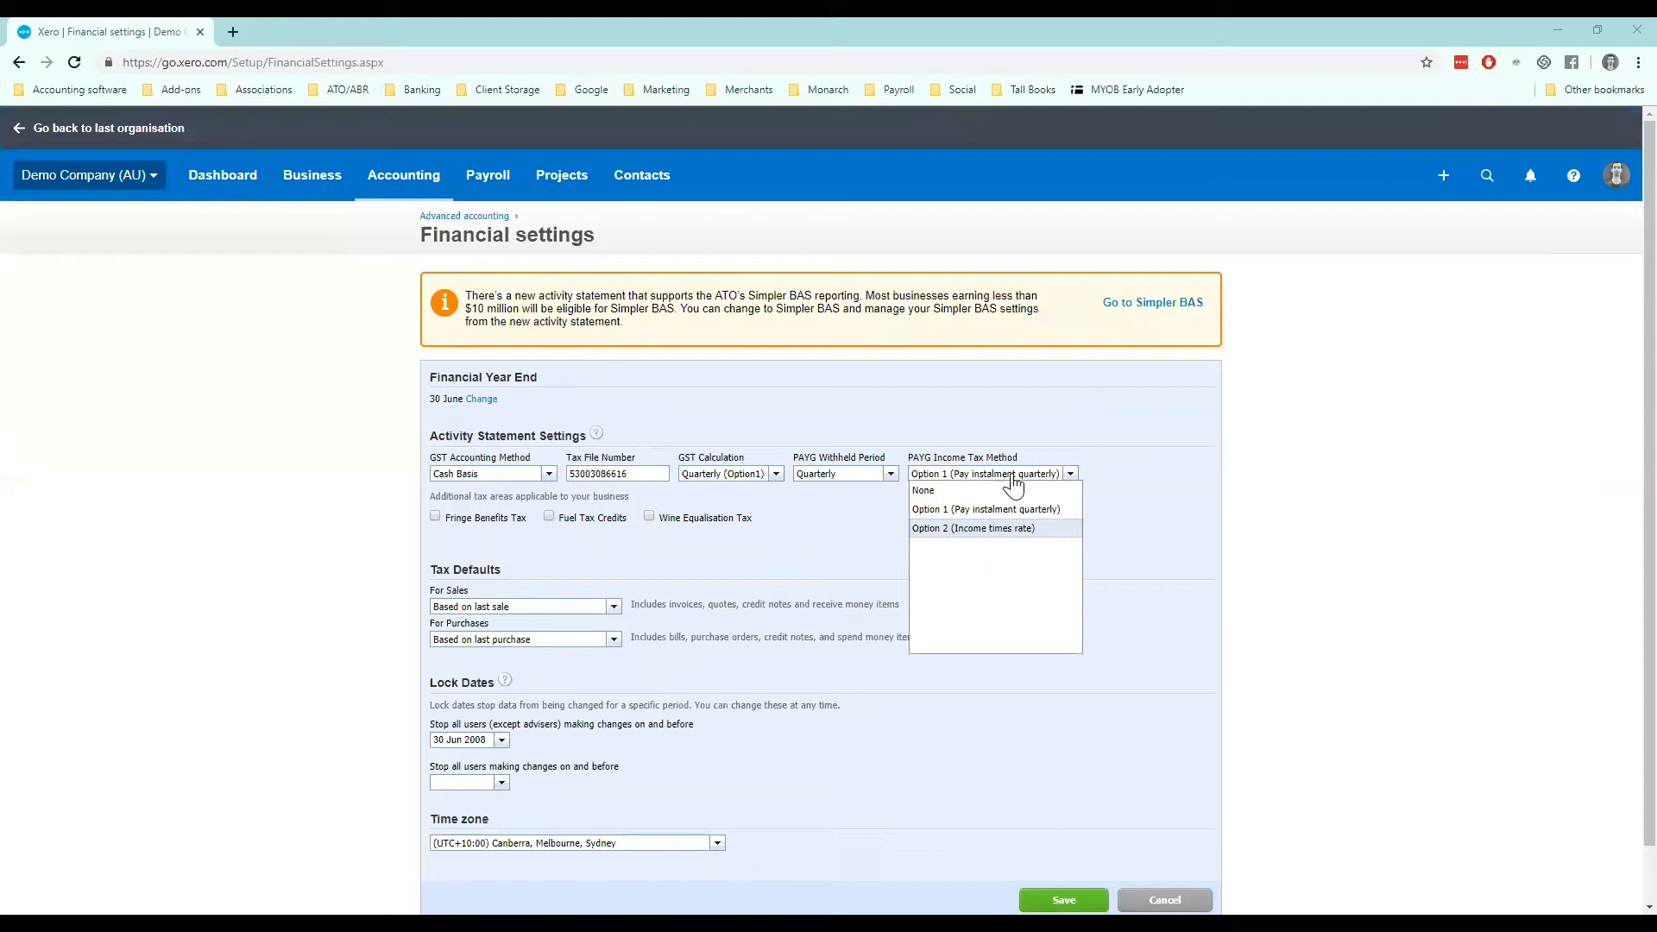
mouse_move(1012, 534)
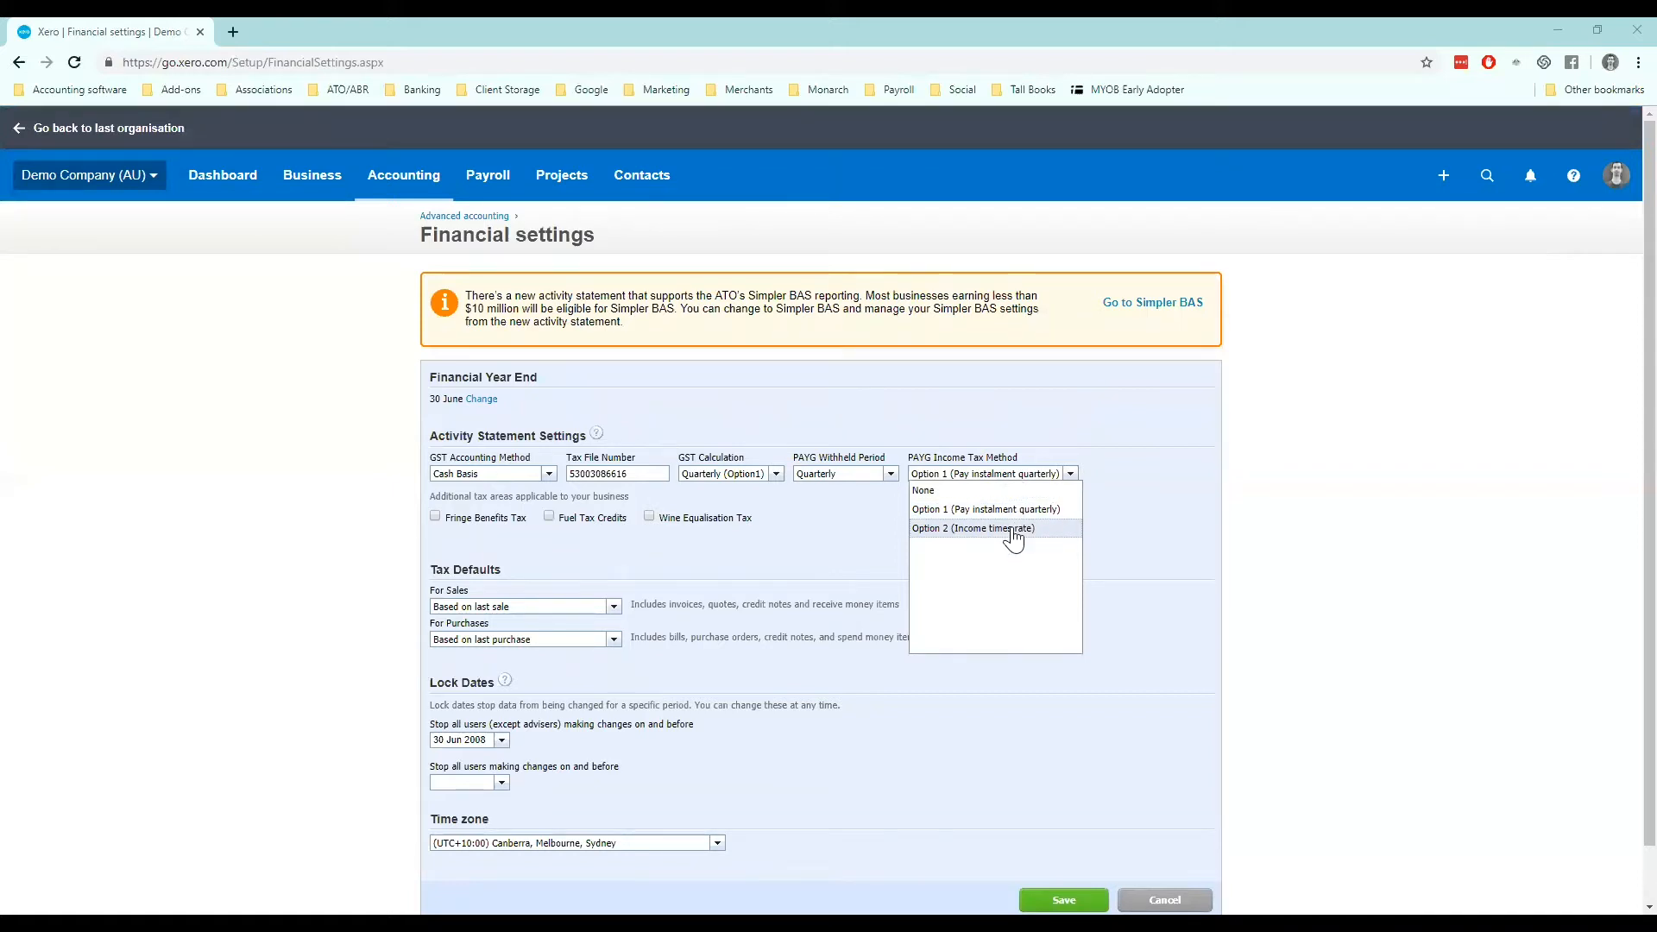
click(985, 509)
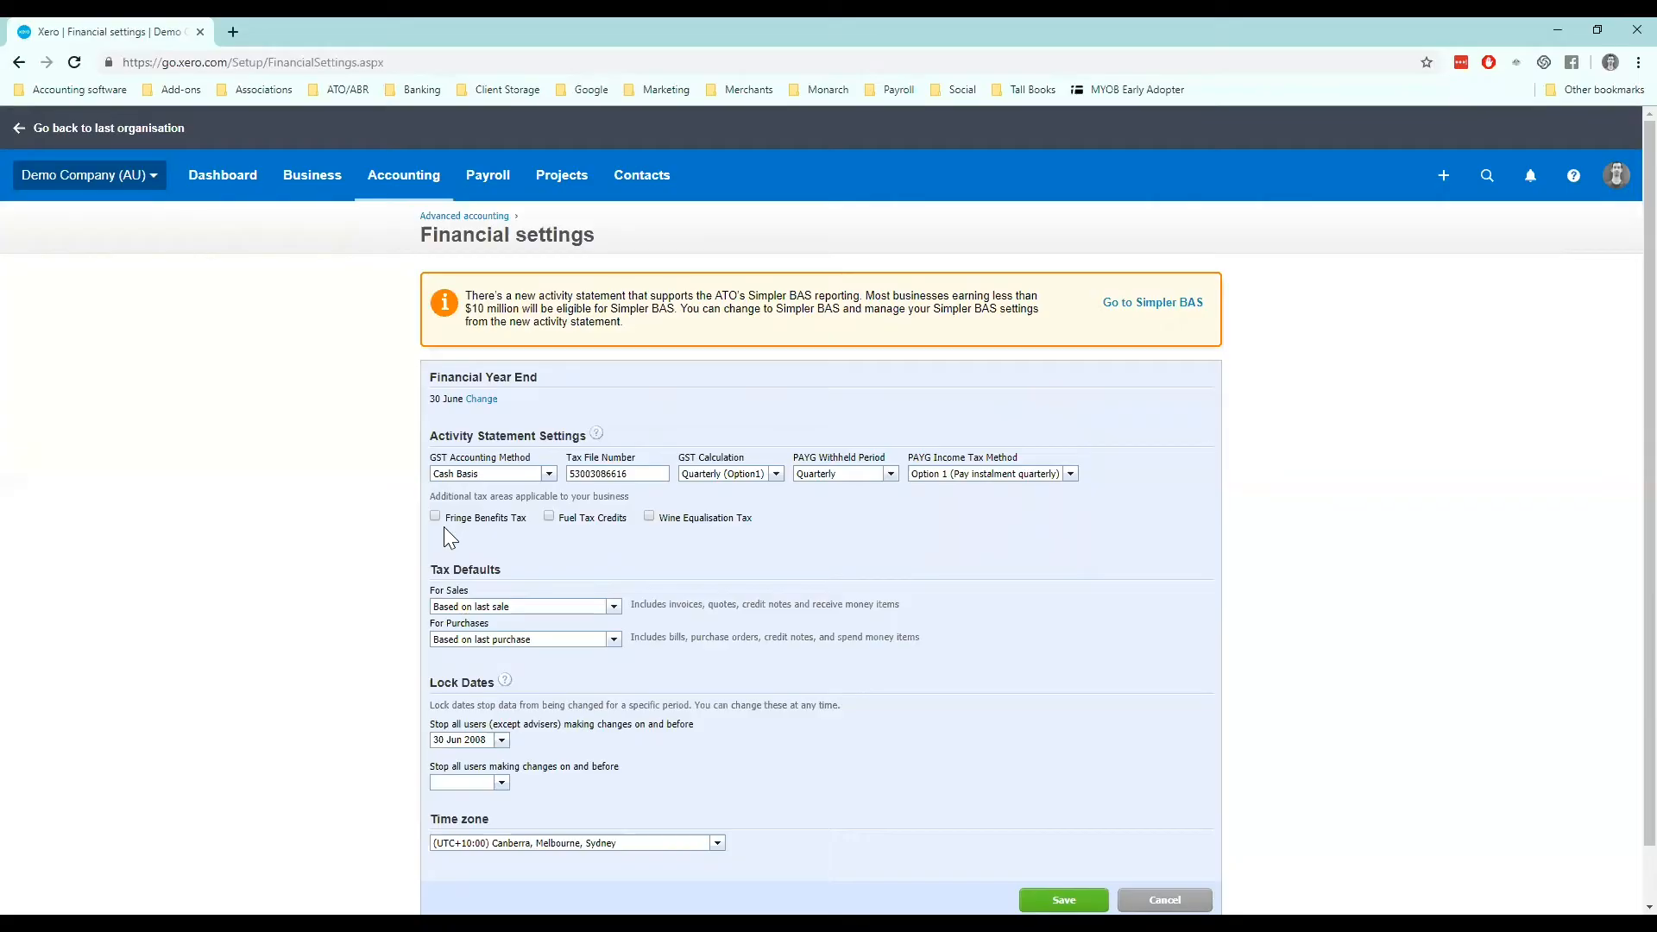
mouse_move(601, 533)
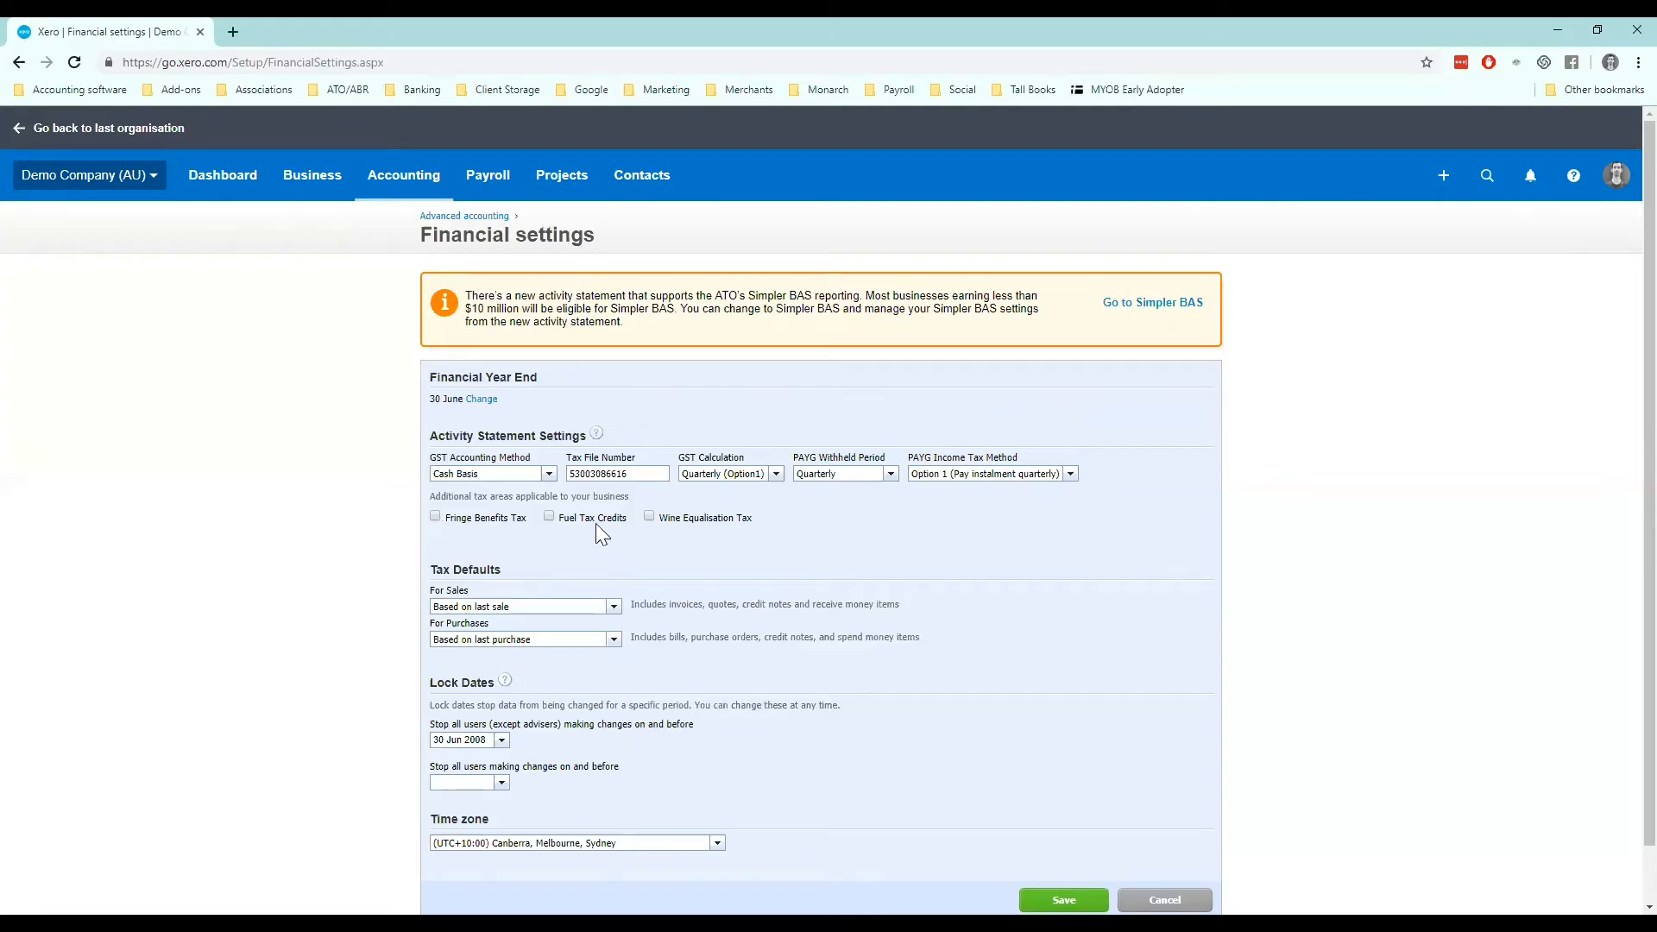
mouse_move(763, 536)
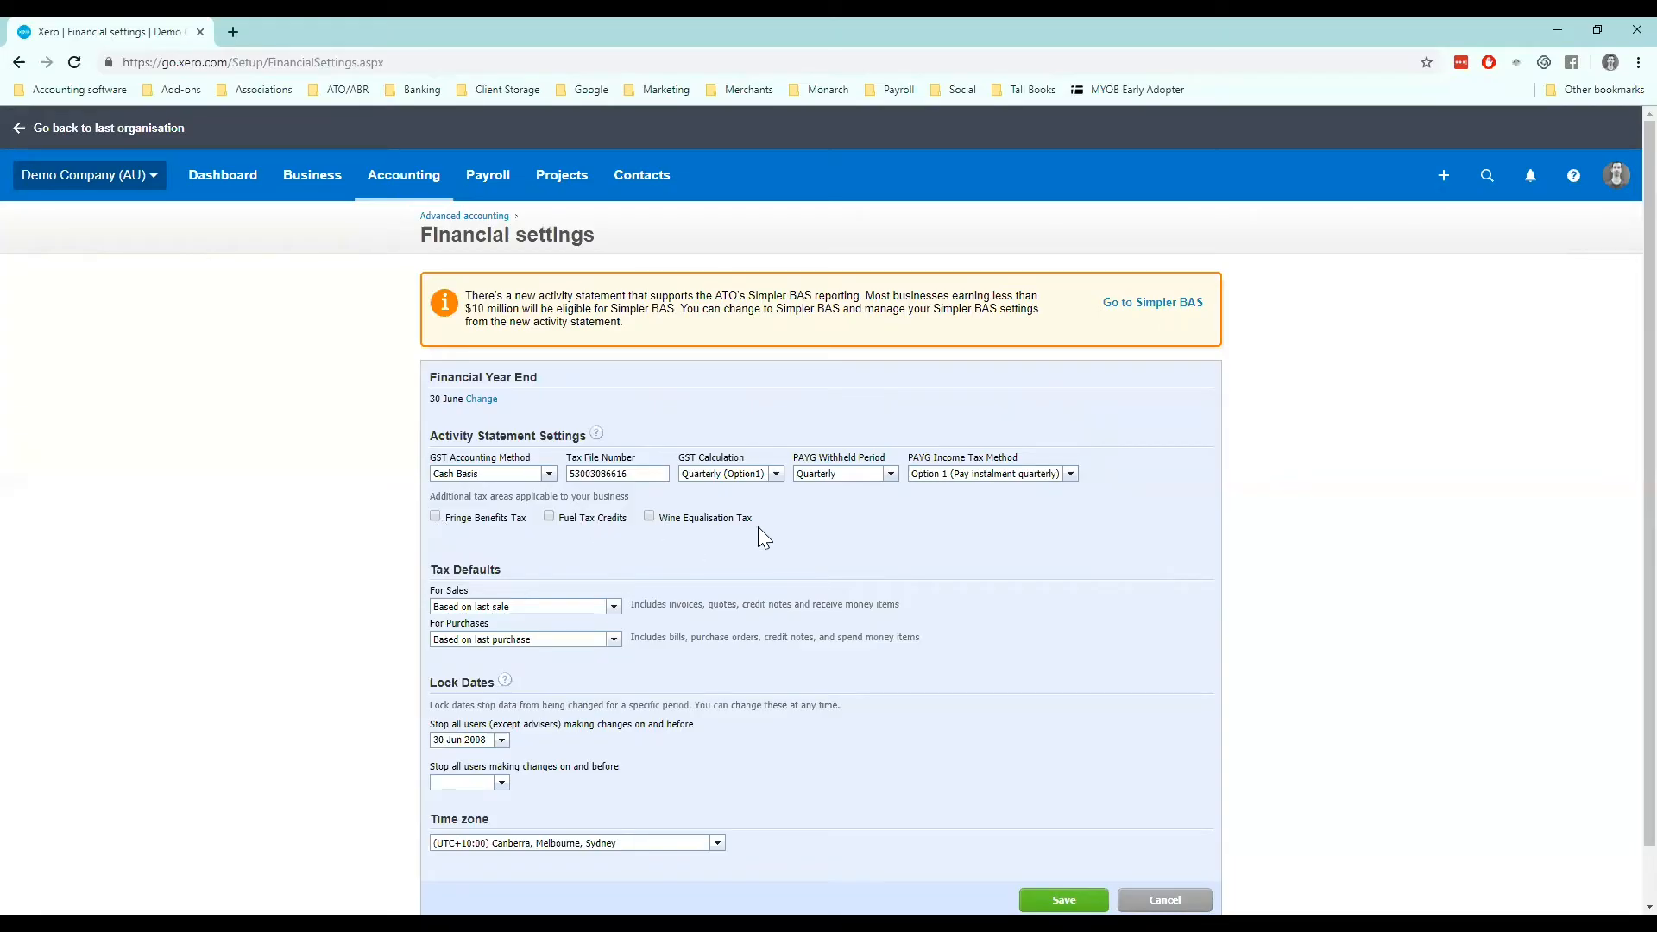
mouse_move(391, 514)
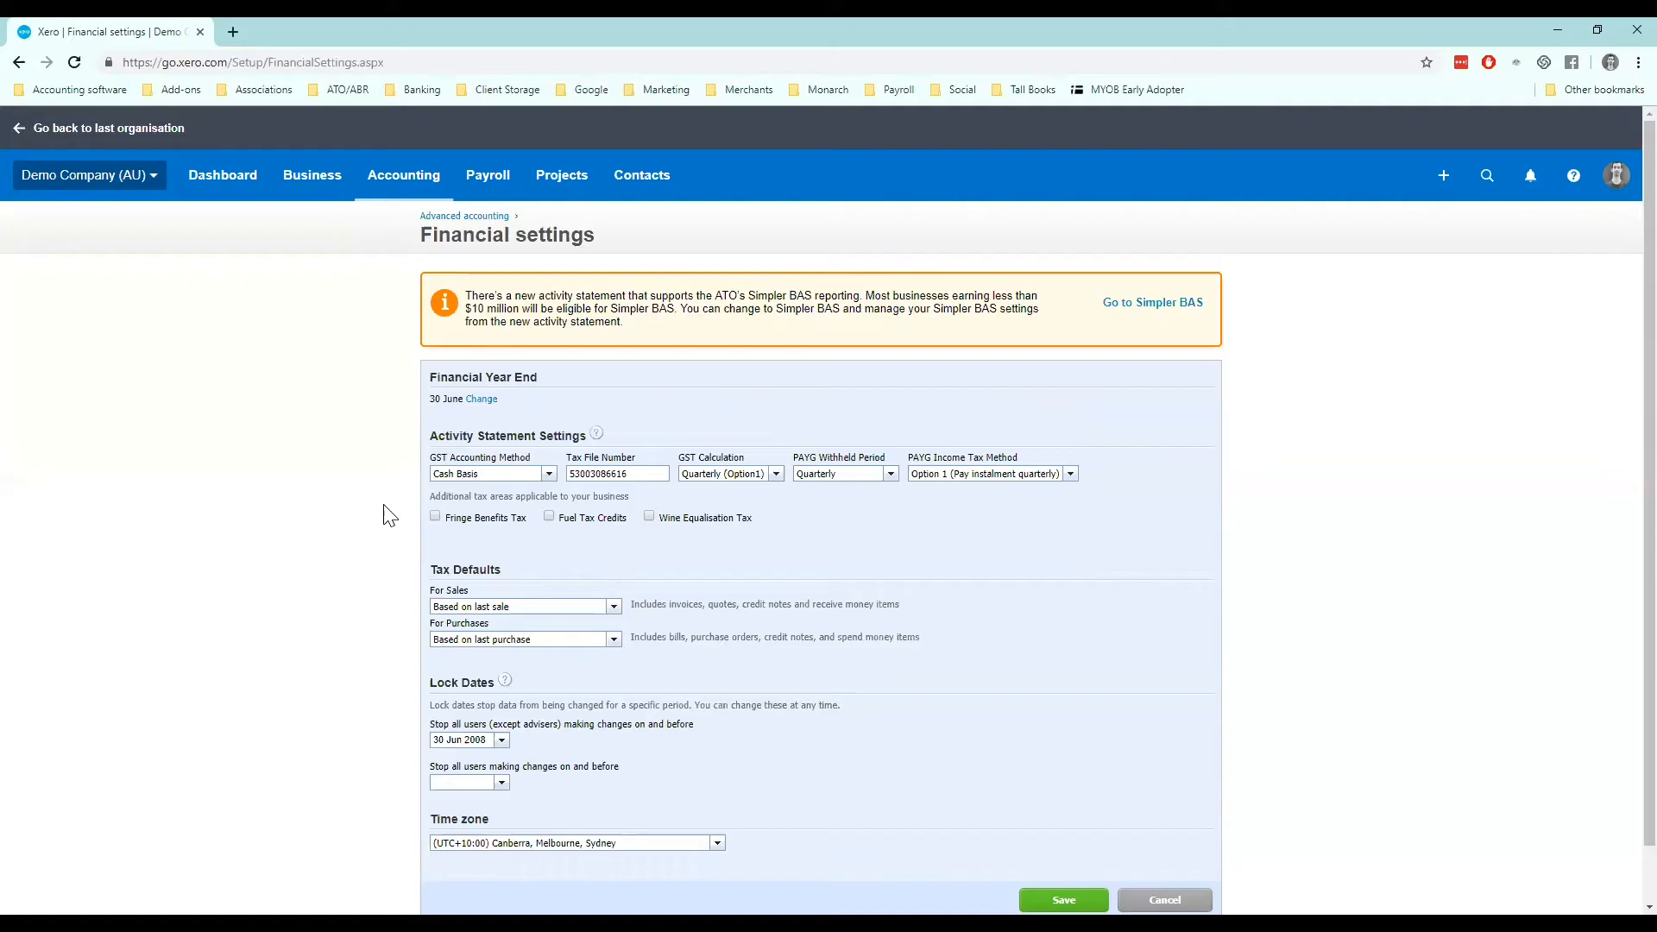
mouse_move(354, 549)
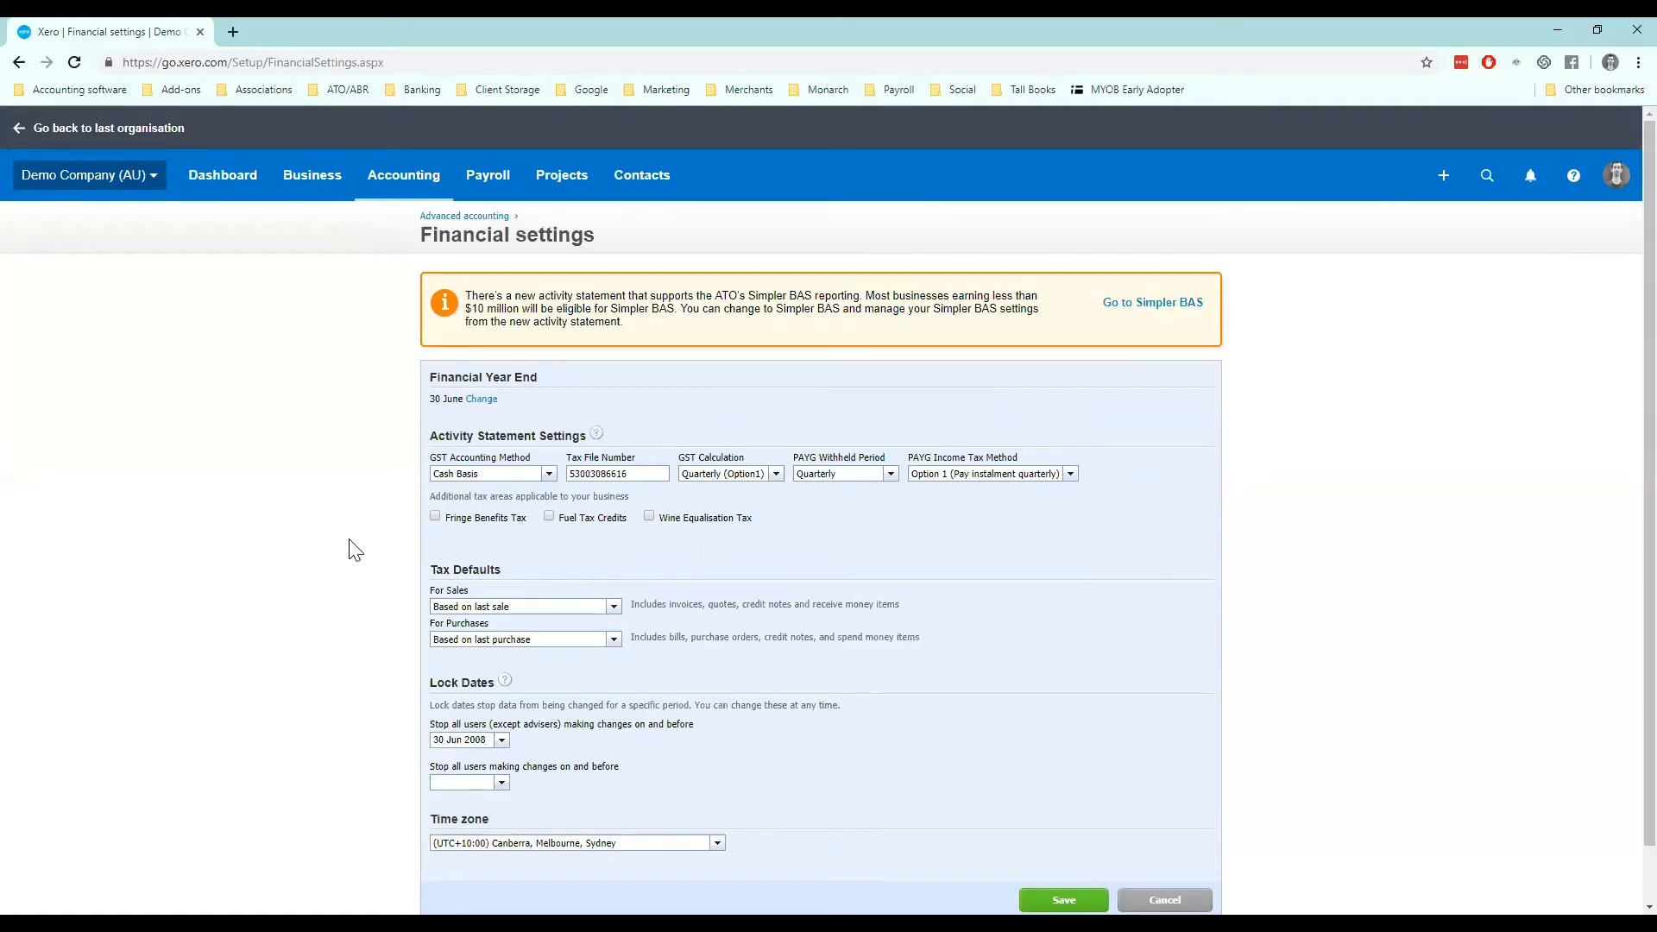
scroll(up, 3)
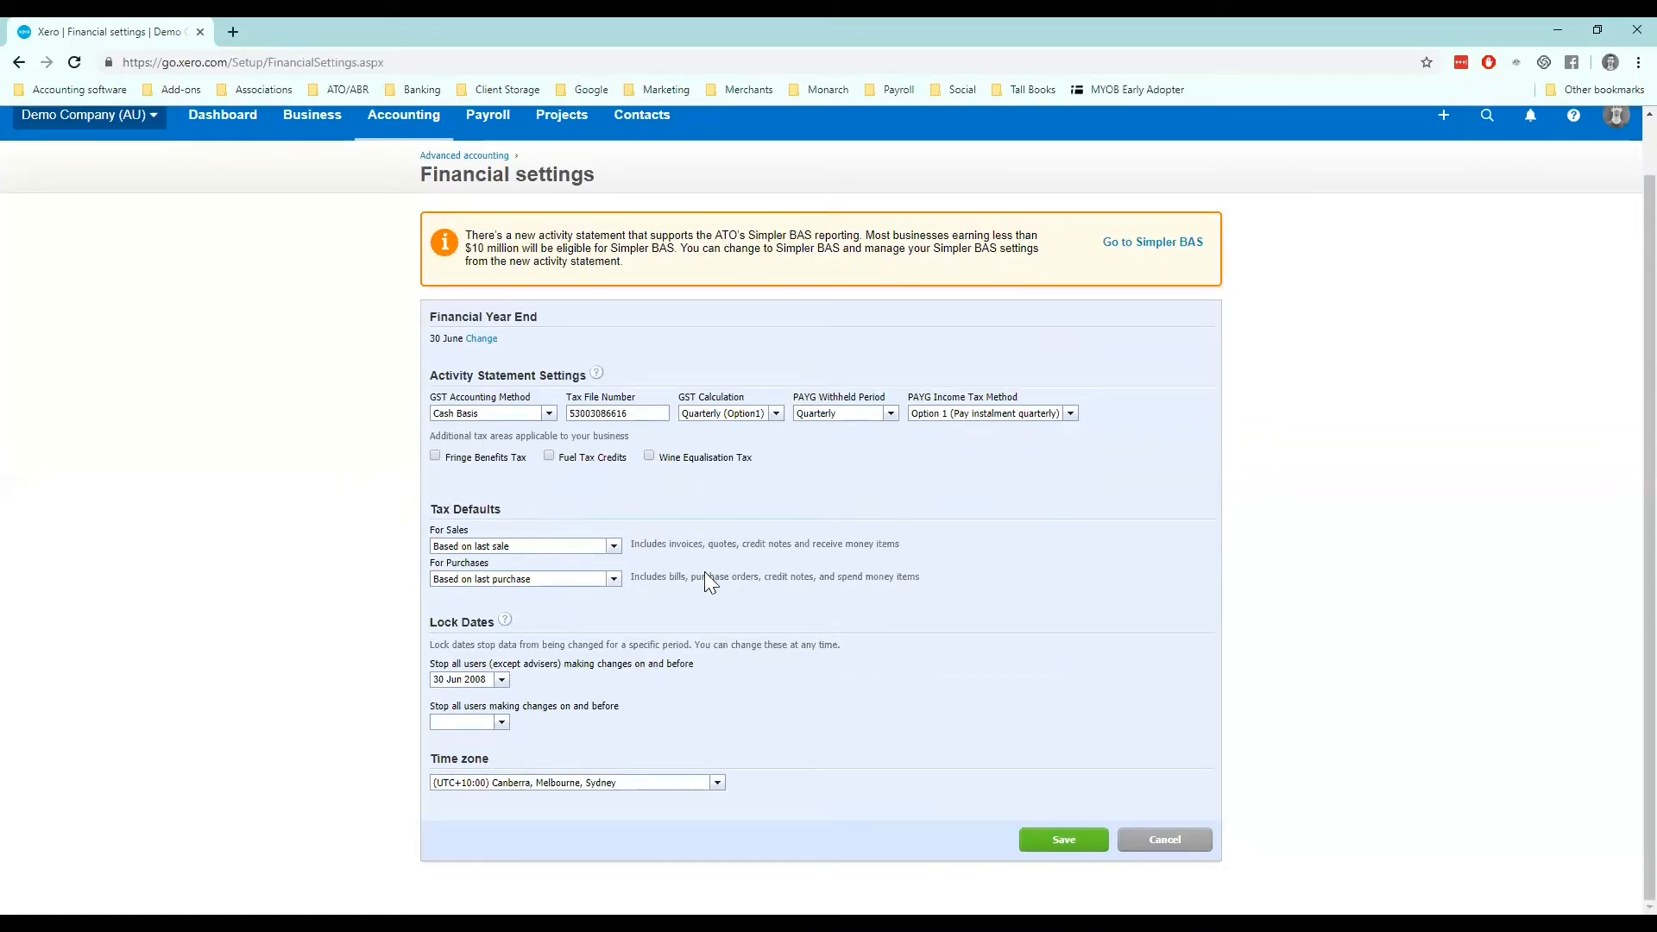
mouse_move(533, 488)
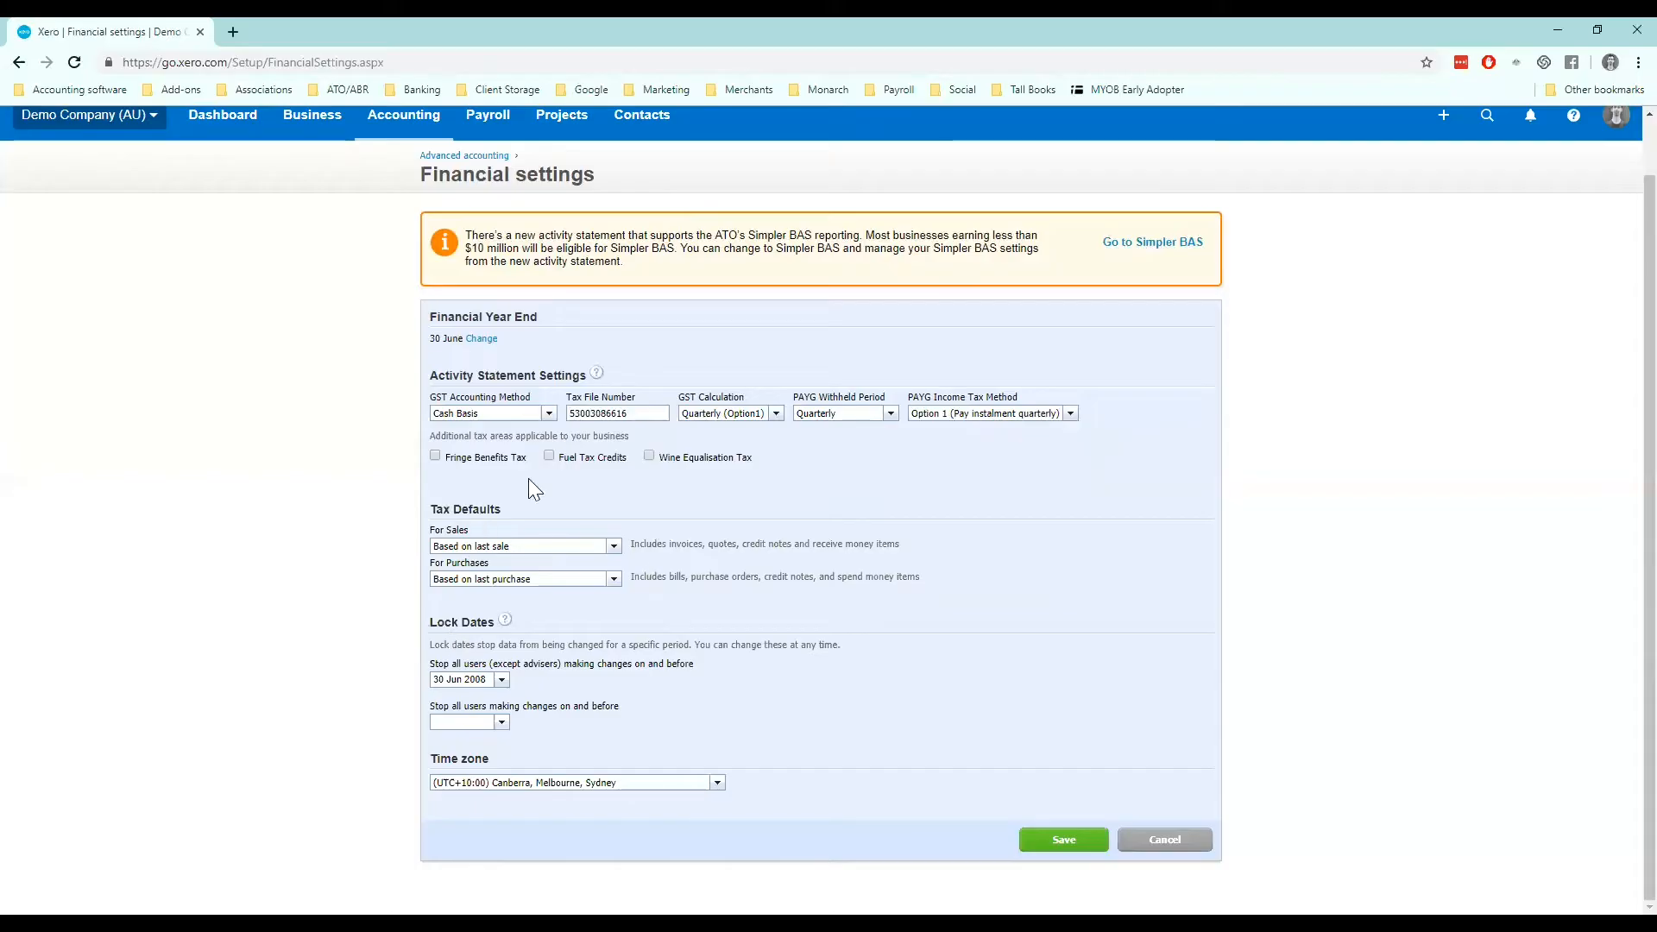
mouse_move(725, 538)
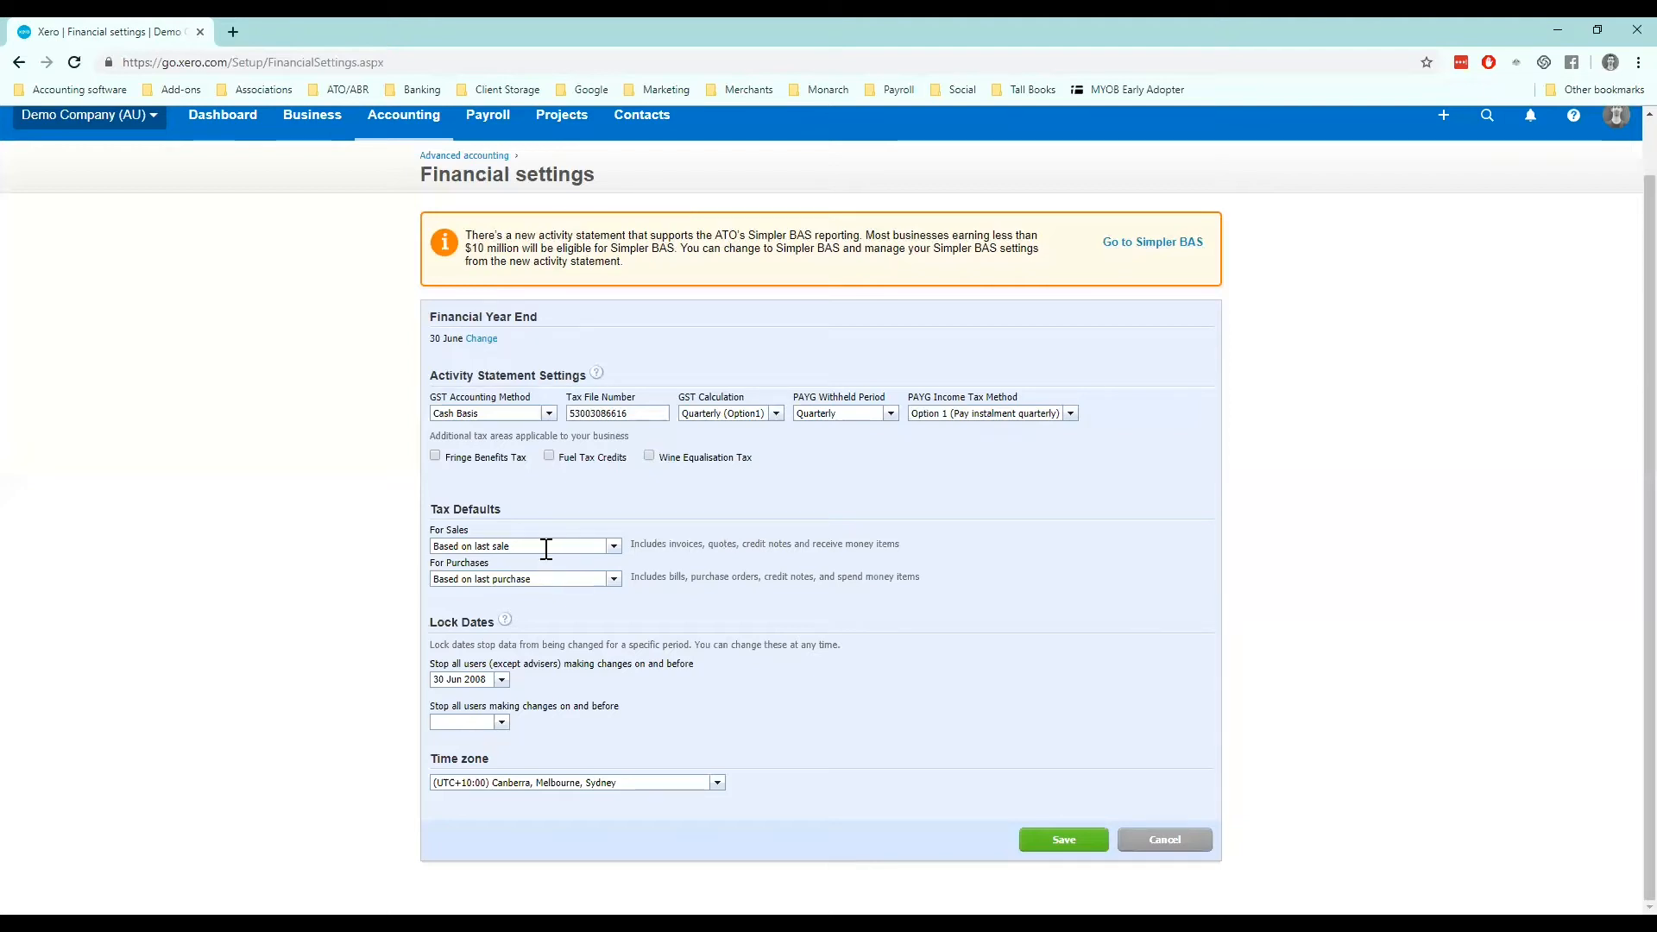
mouse_move(537, 579)
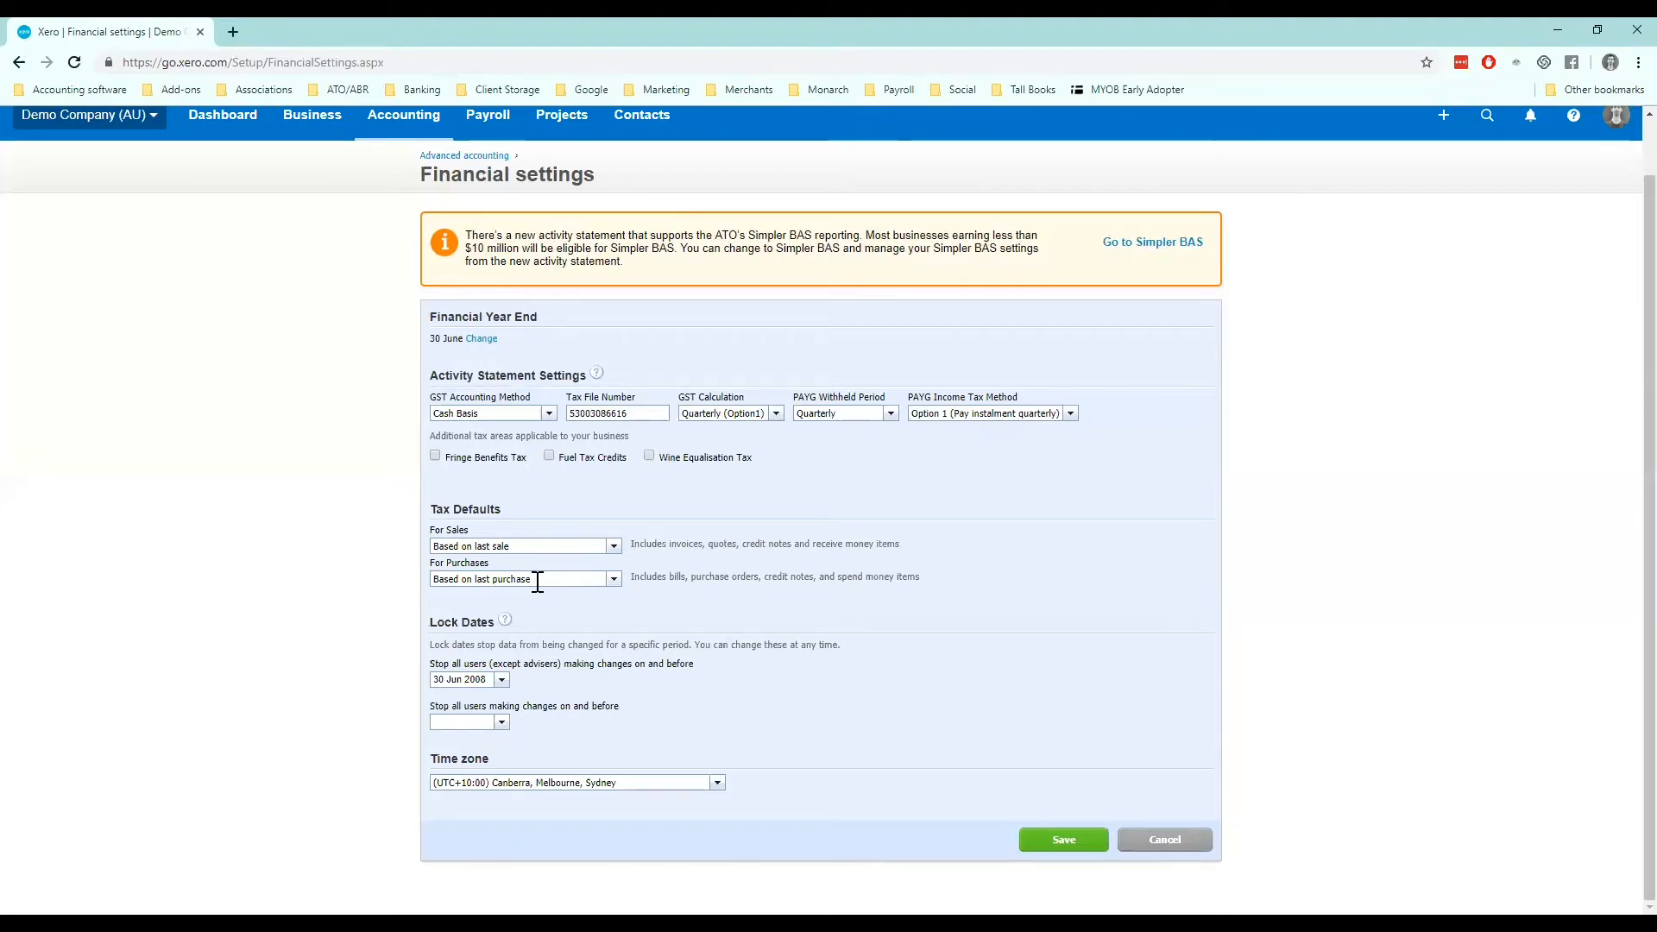
click(612, 546)
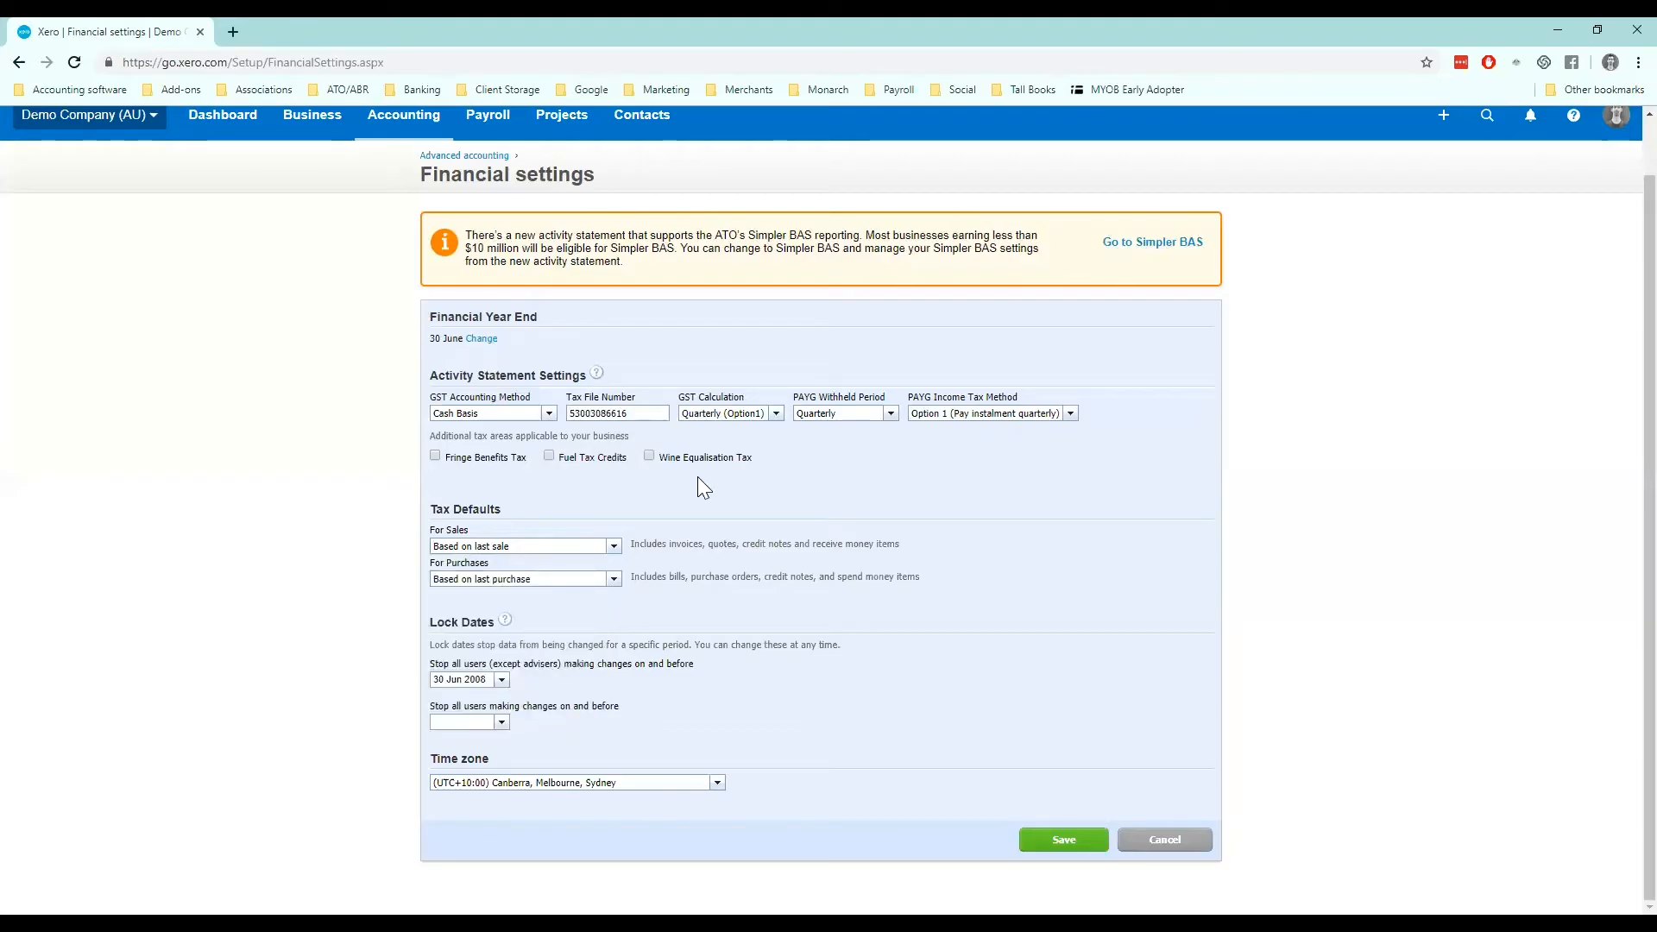
Save the Demo Company (AU) financial settings and check for the updated confirmation
click(1063, 839)
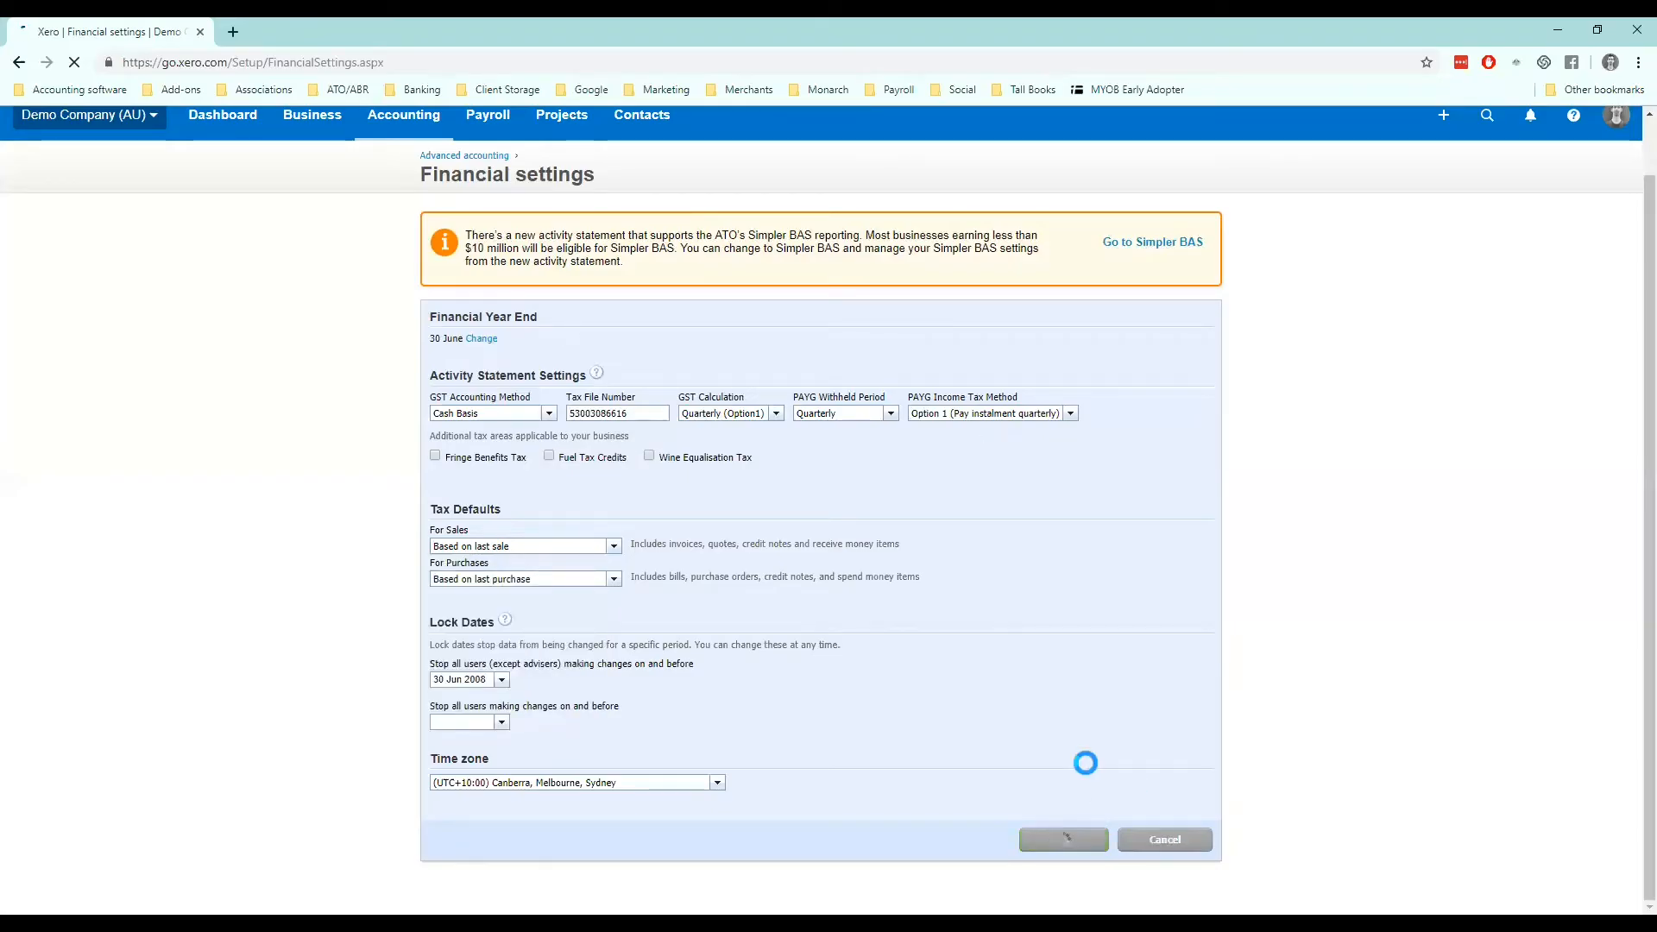
click(1063, 838)
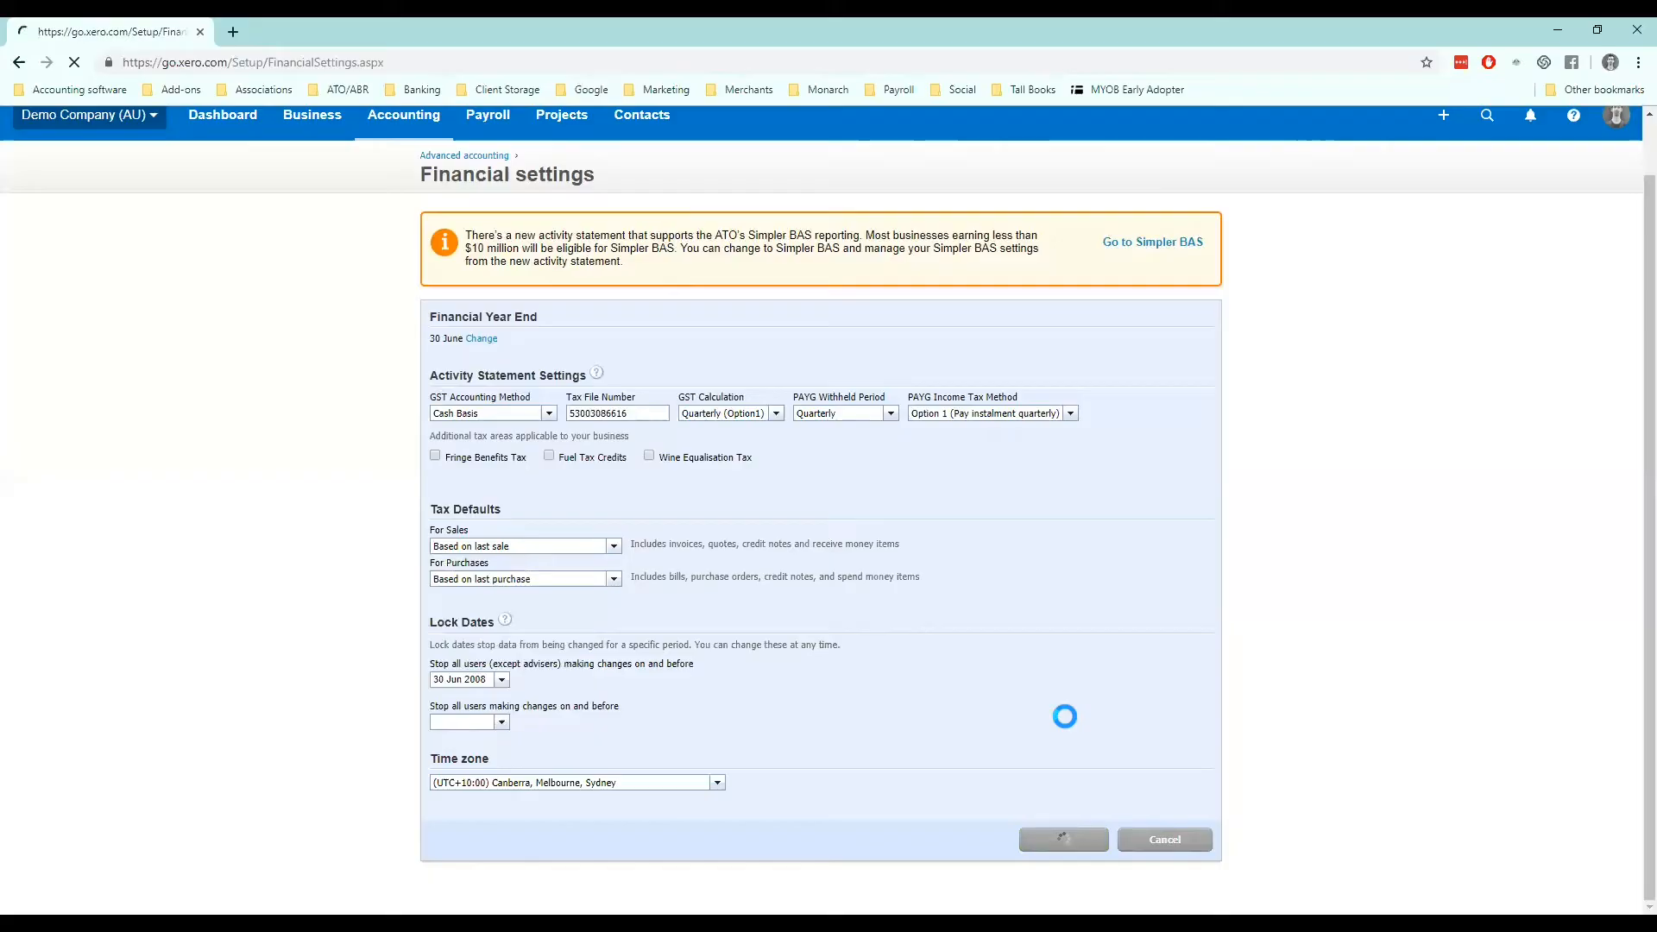
click(1060, 839)
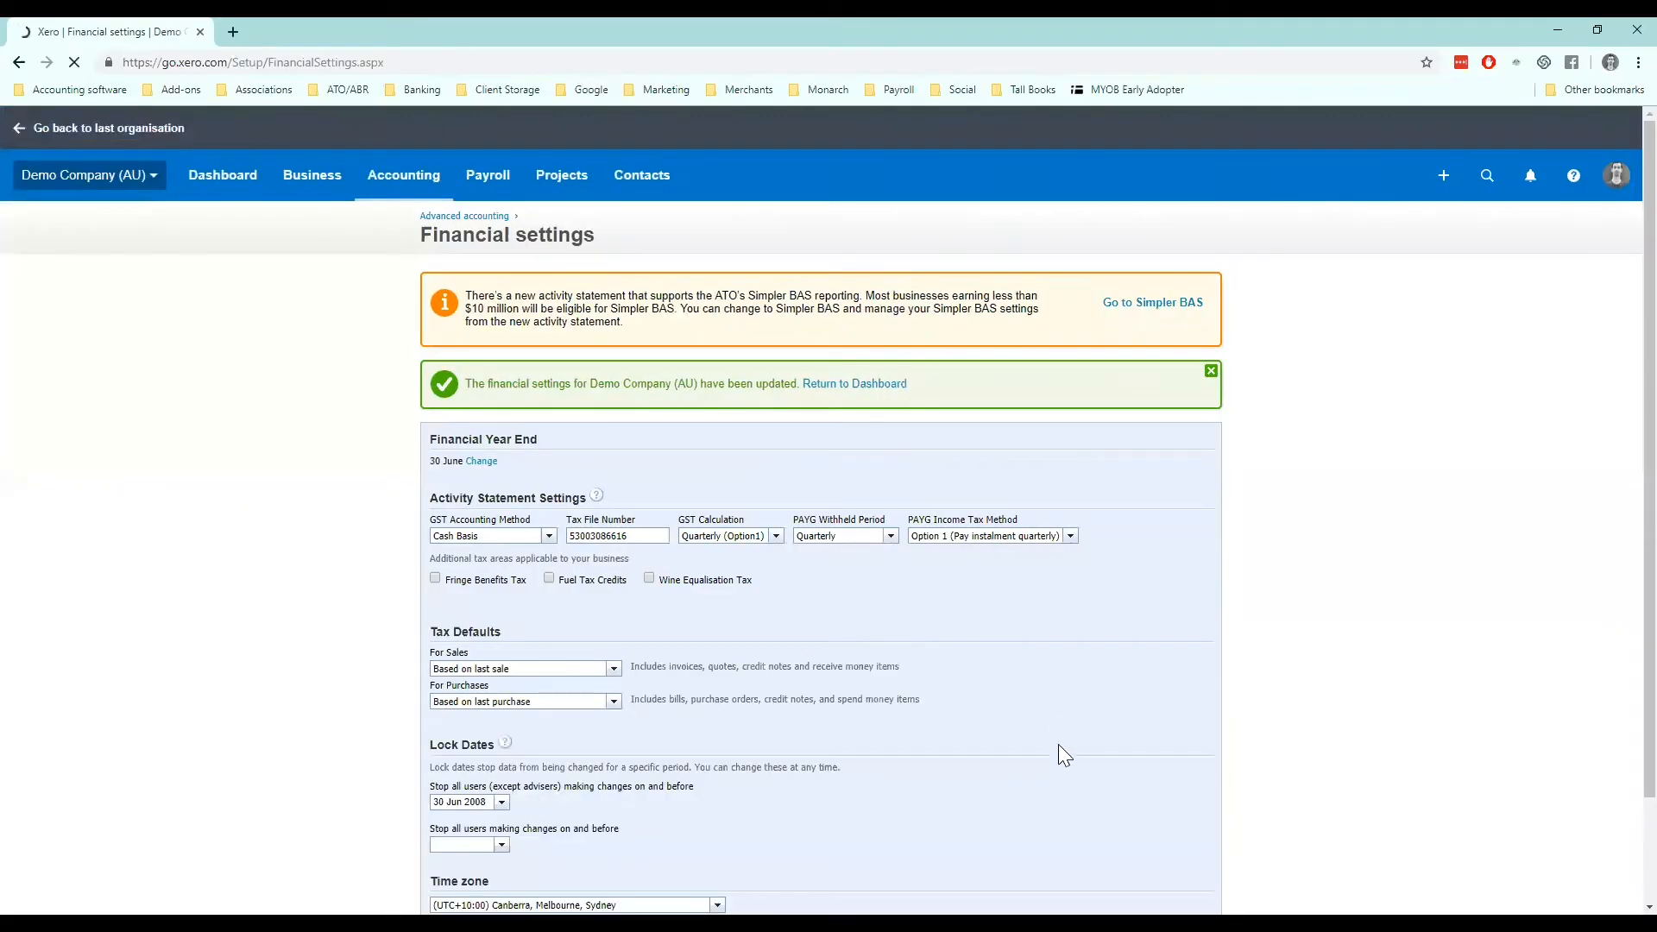
scroll(down, 3)
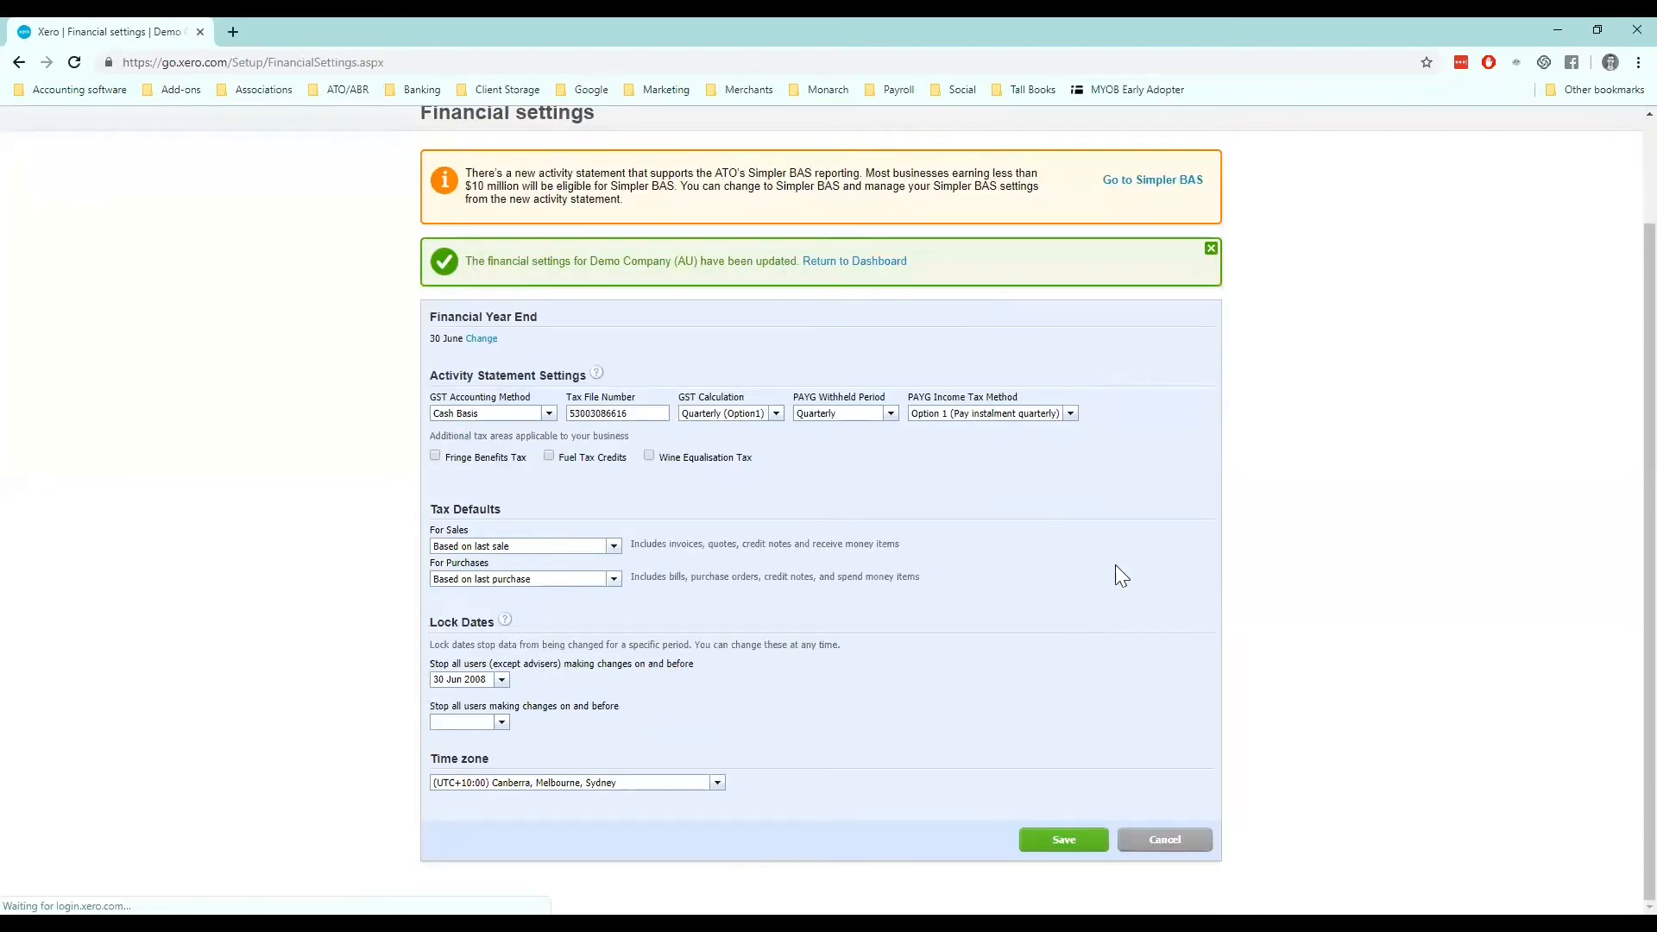
mouse_move(1168, 622)
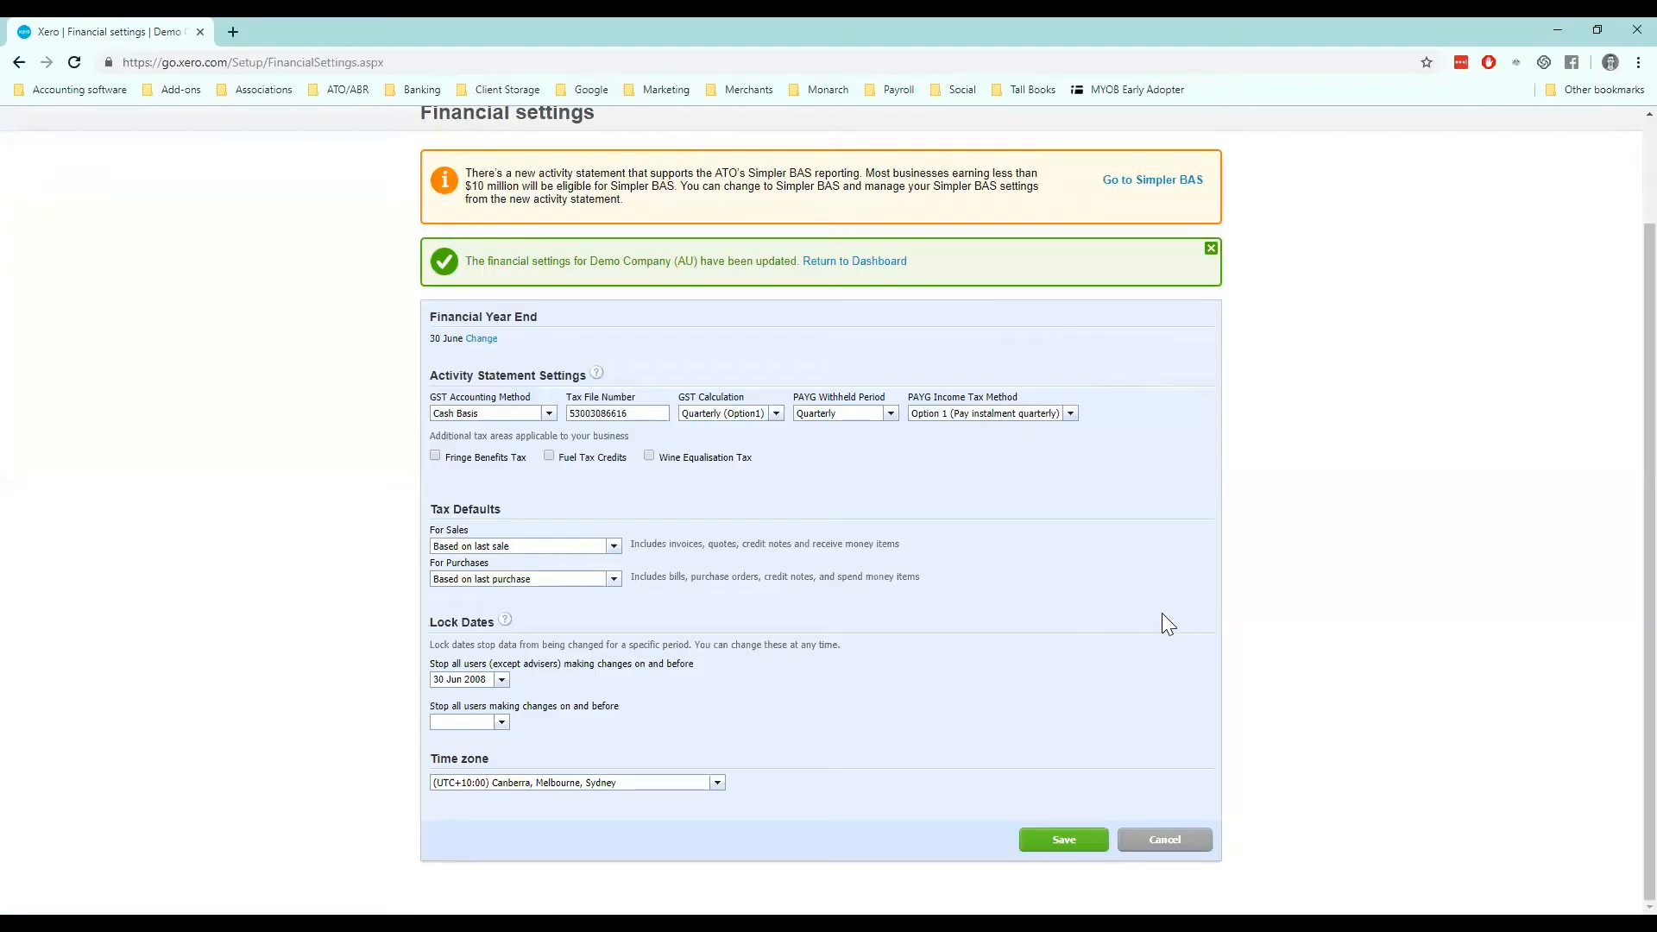
scroll(up, 3)
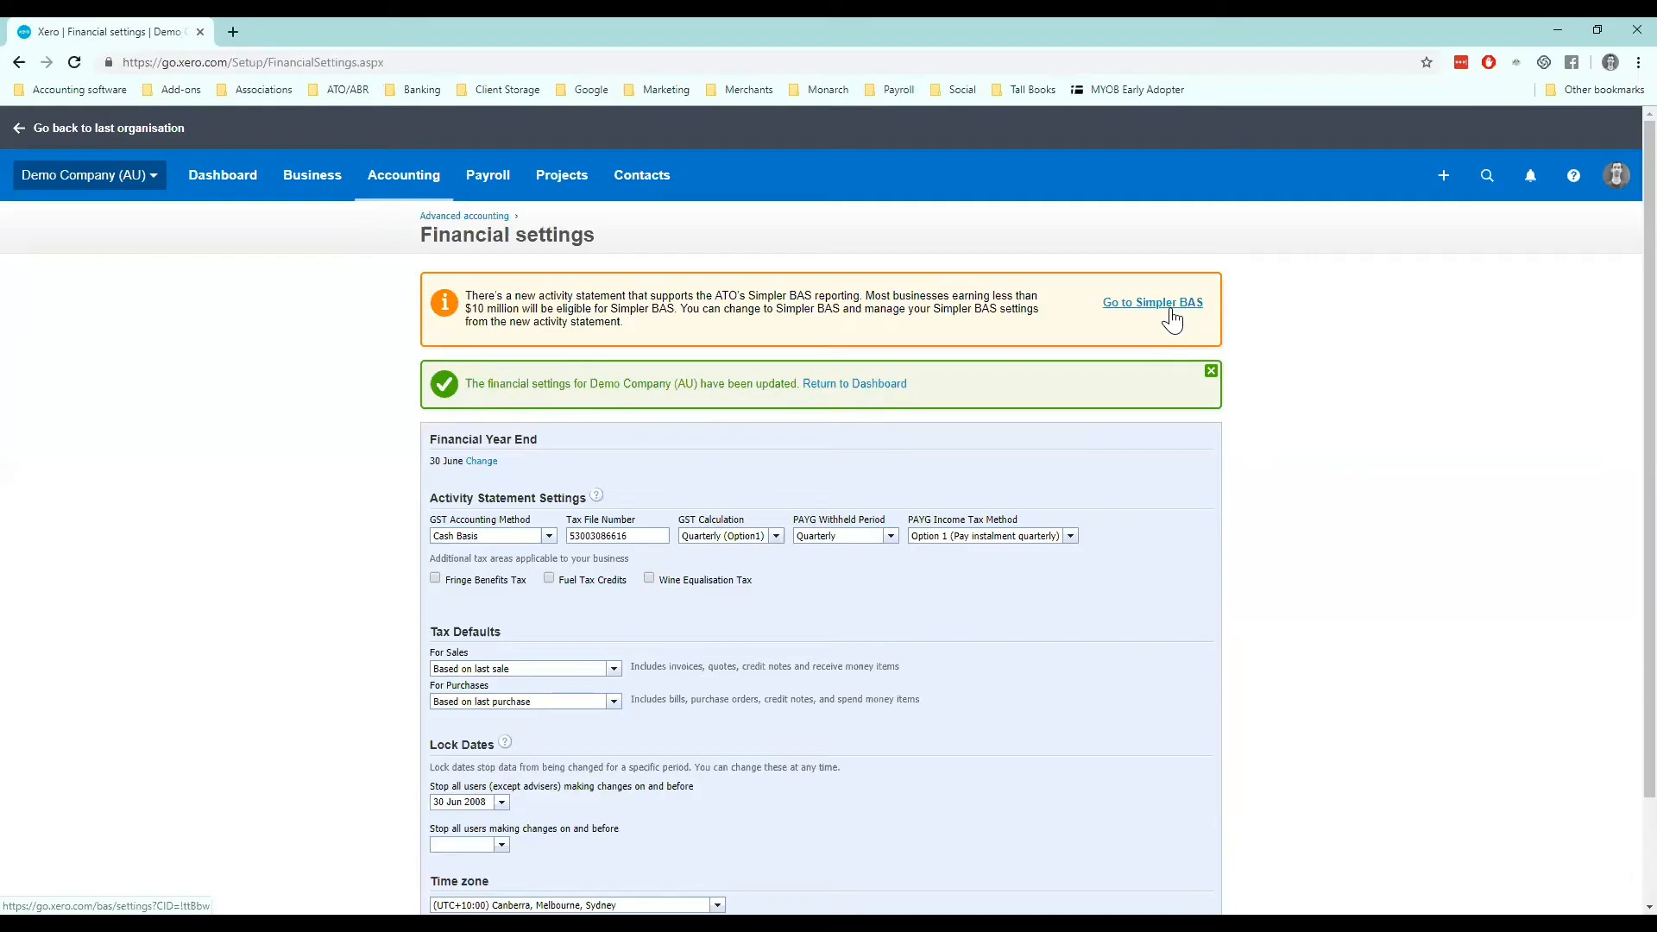
In Simpler BAS, confirm Quarterly GST, Cash, Quarterly PAYG and Option 1, then save
click(1152, 302)
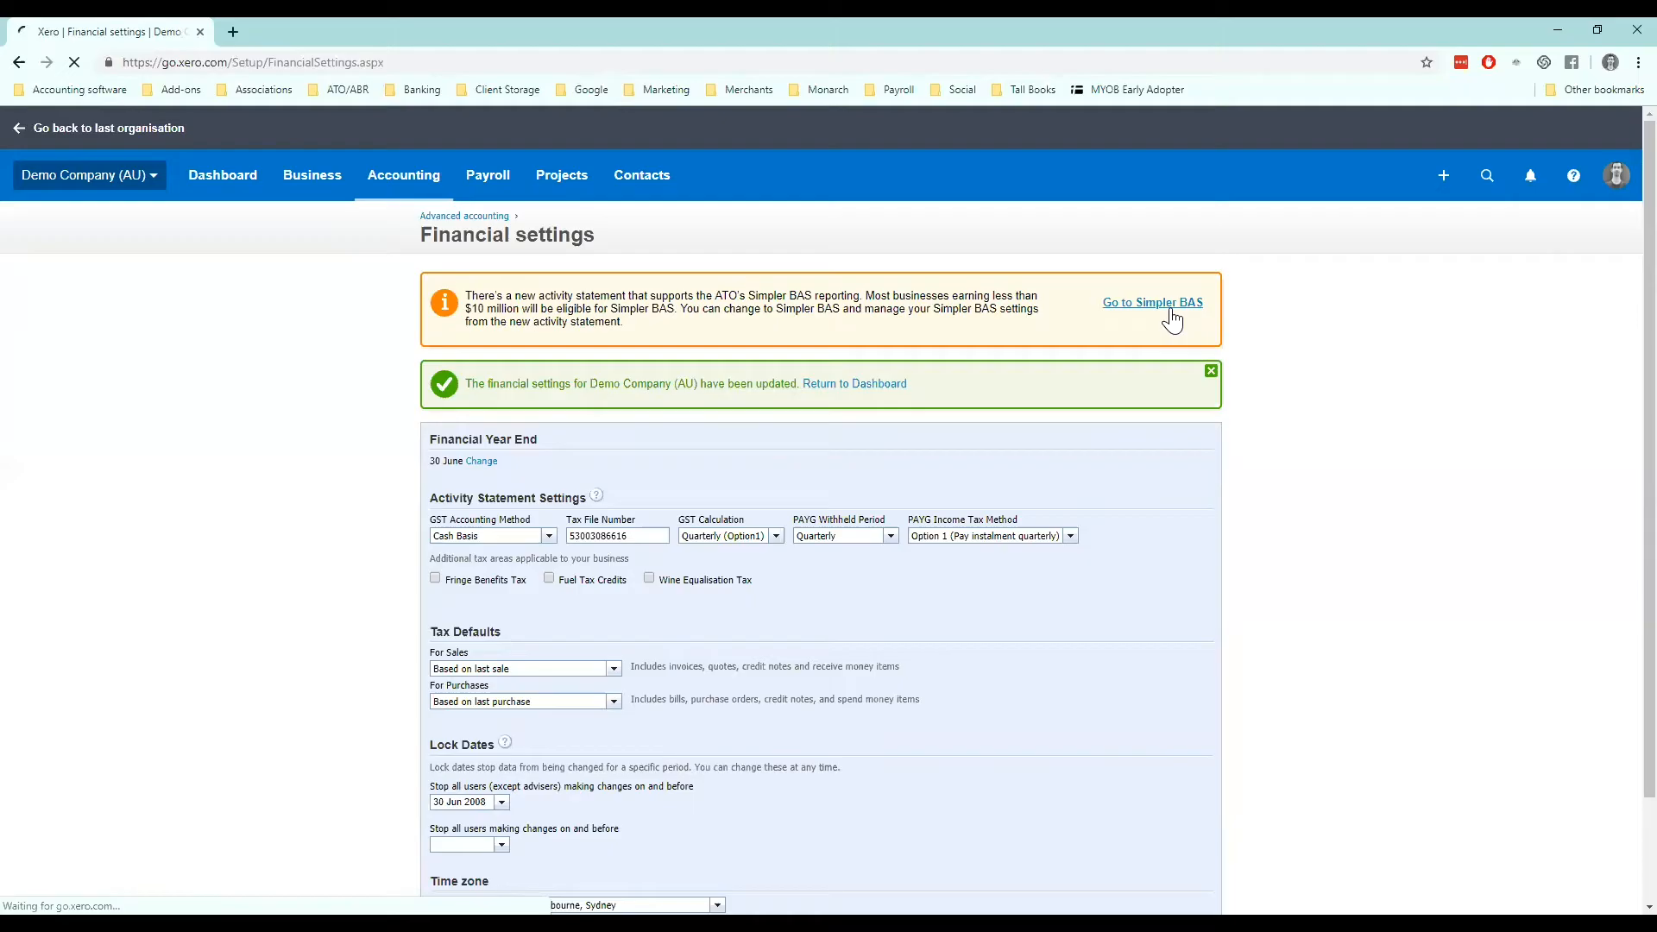
click(1153, 302)
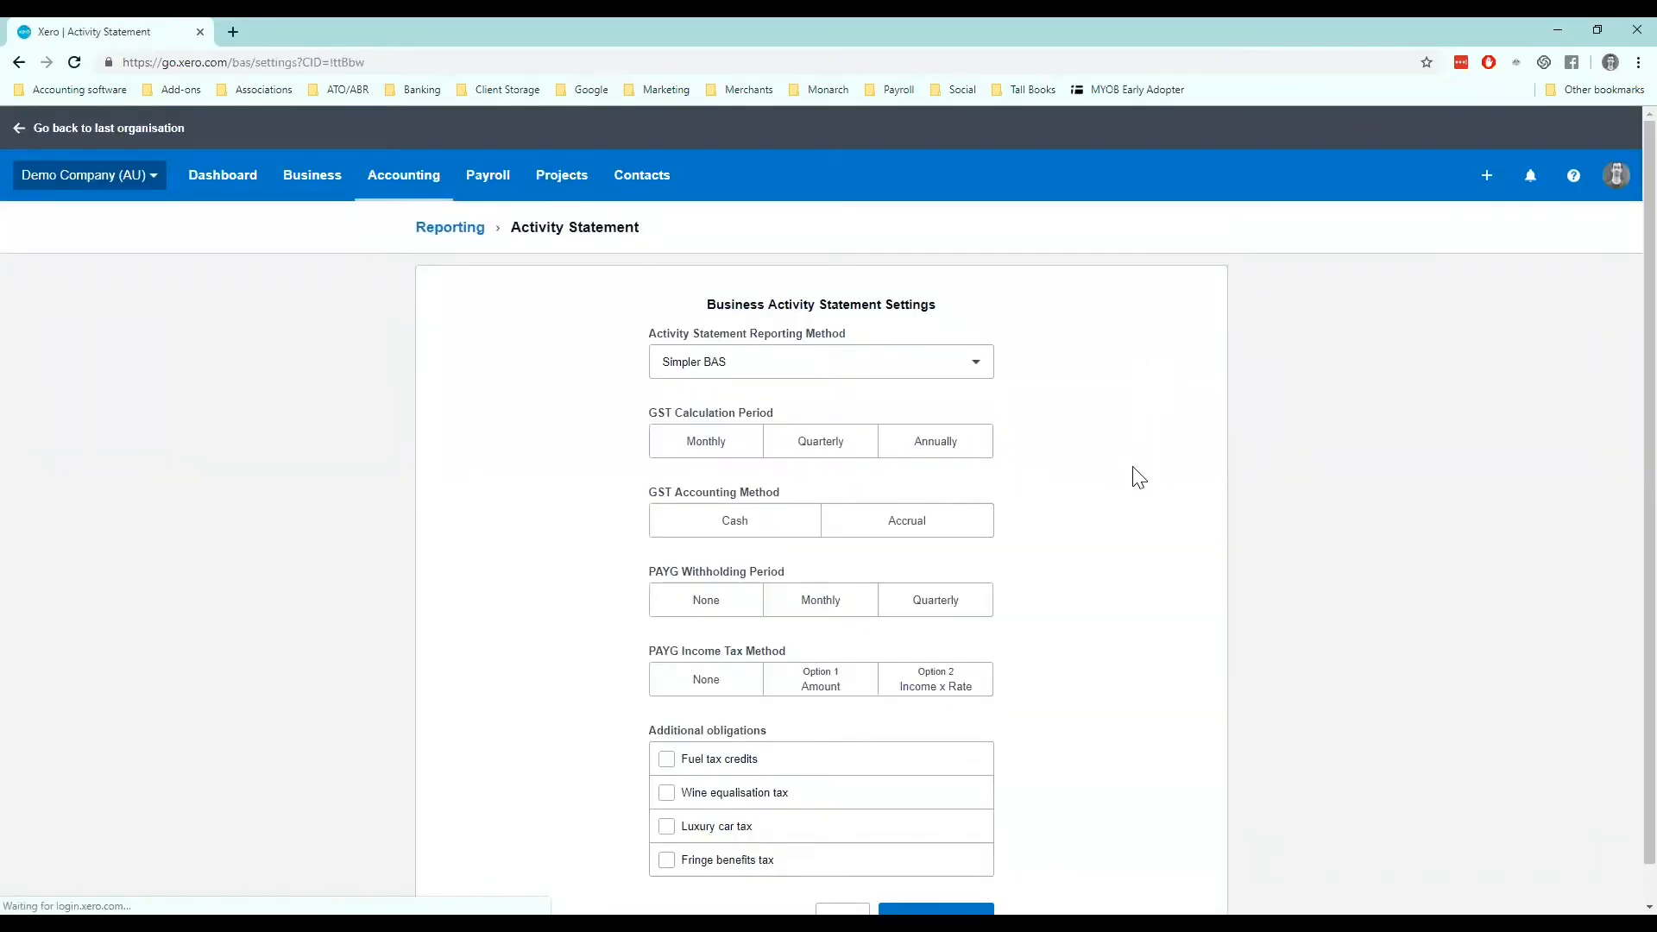
mouse_move(1043, 428)
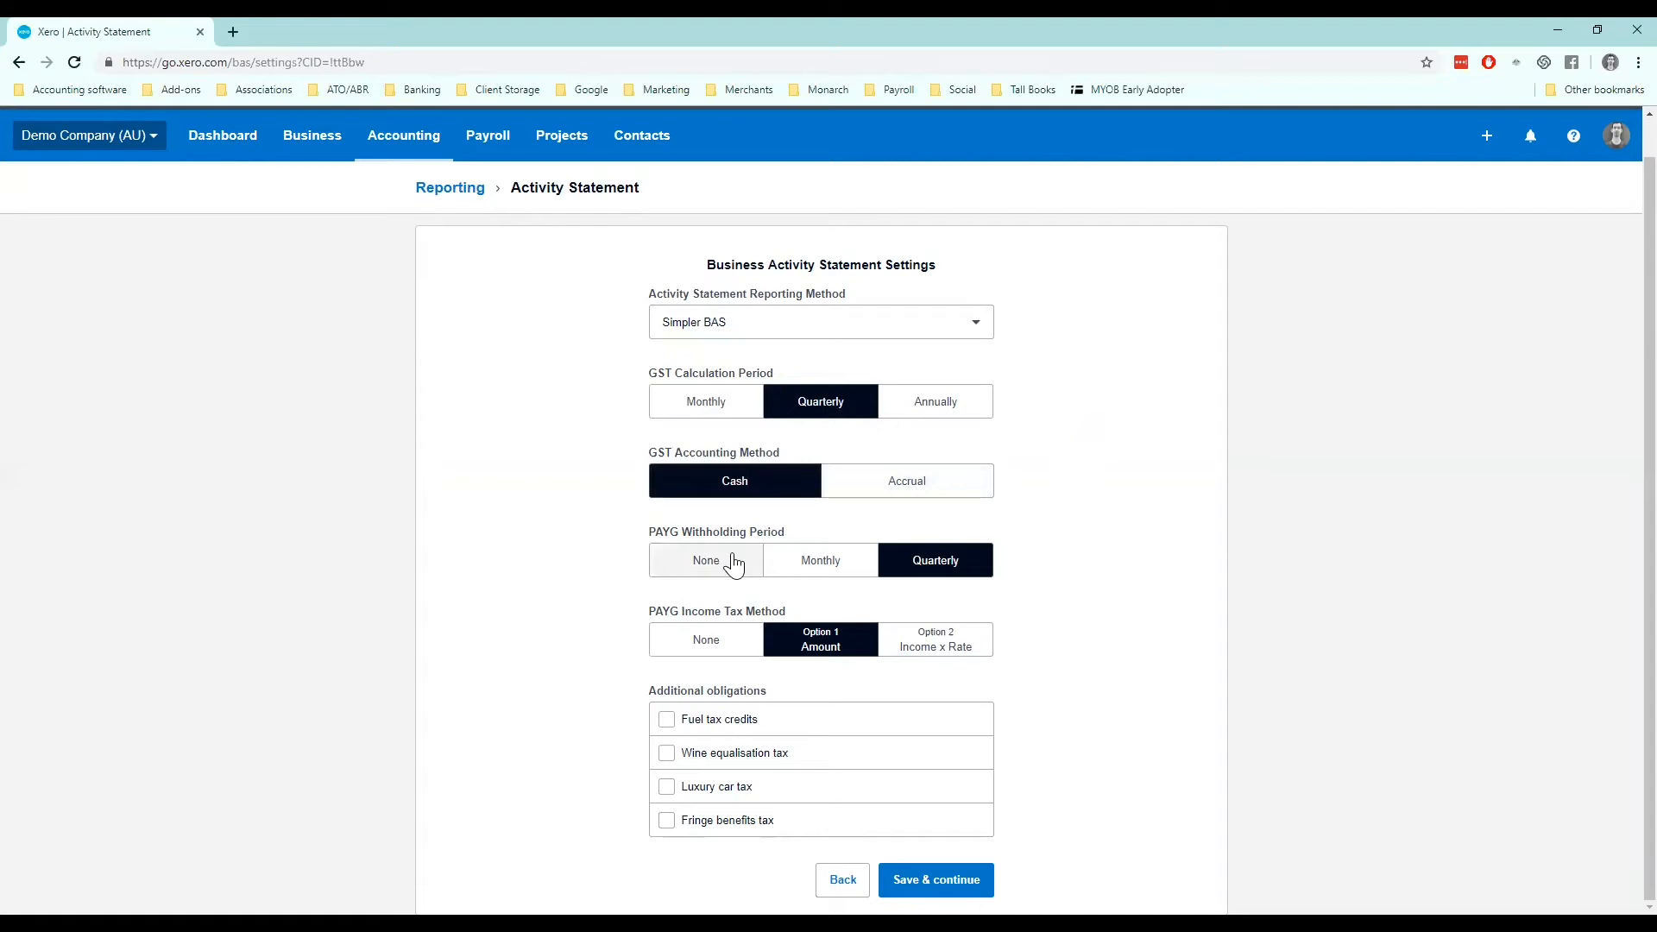
mouse_move(769, 532)
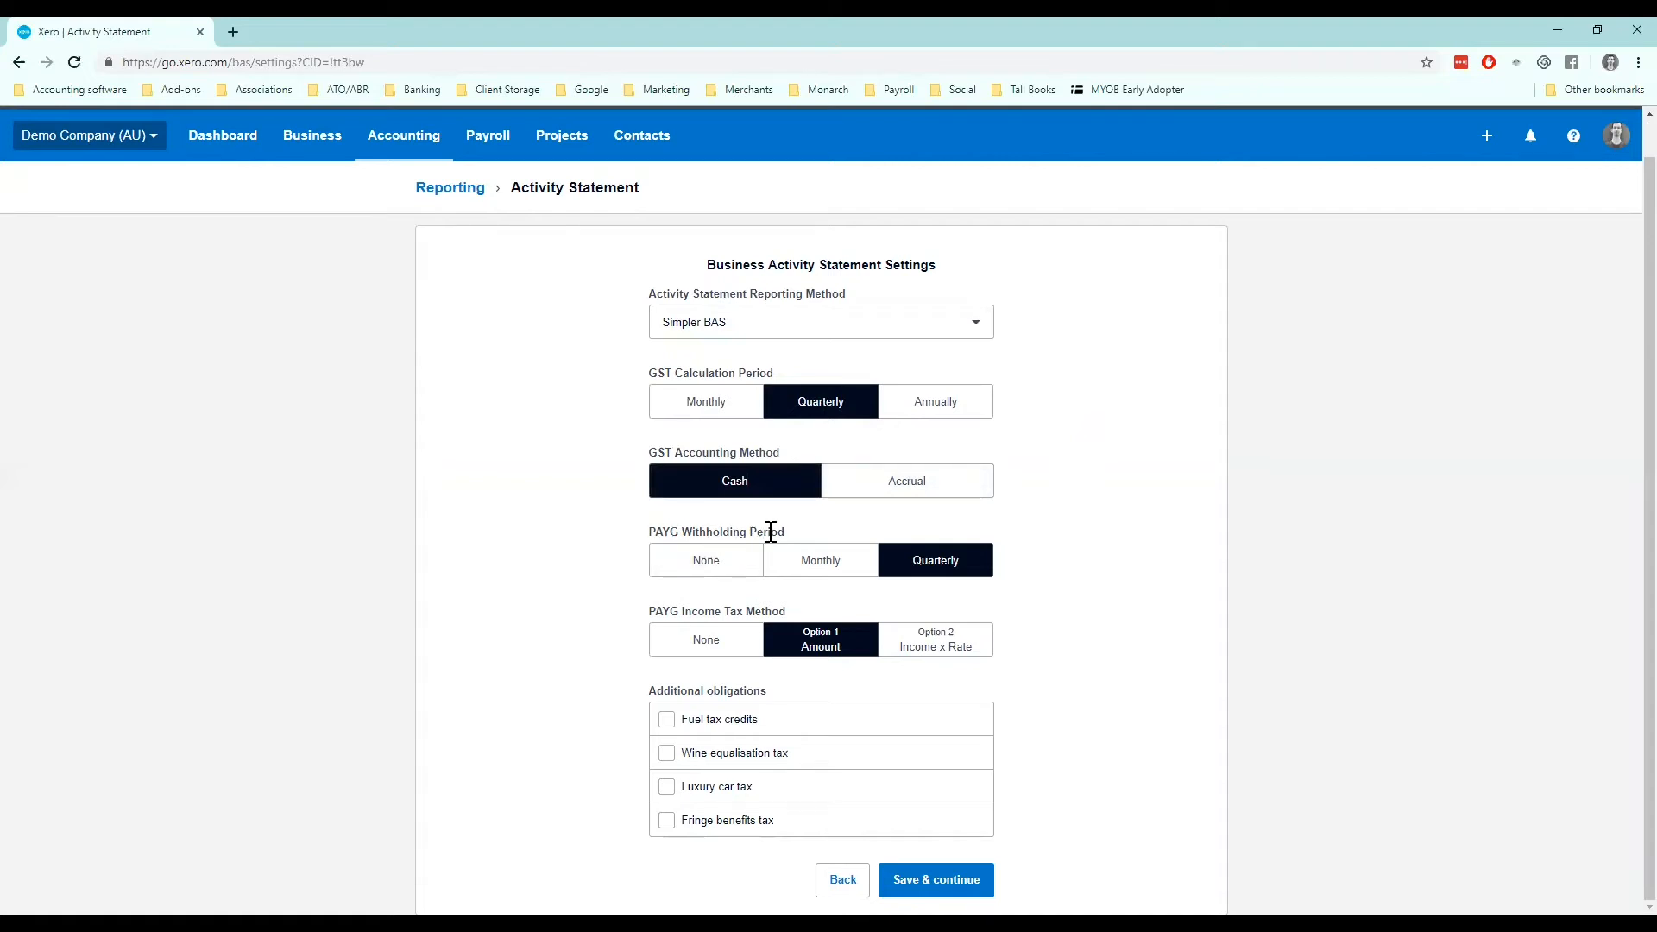
mouse_move(834, 539)
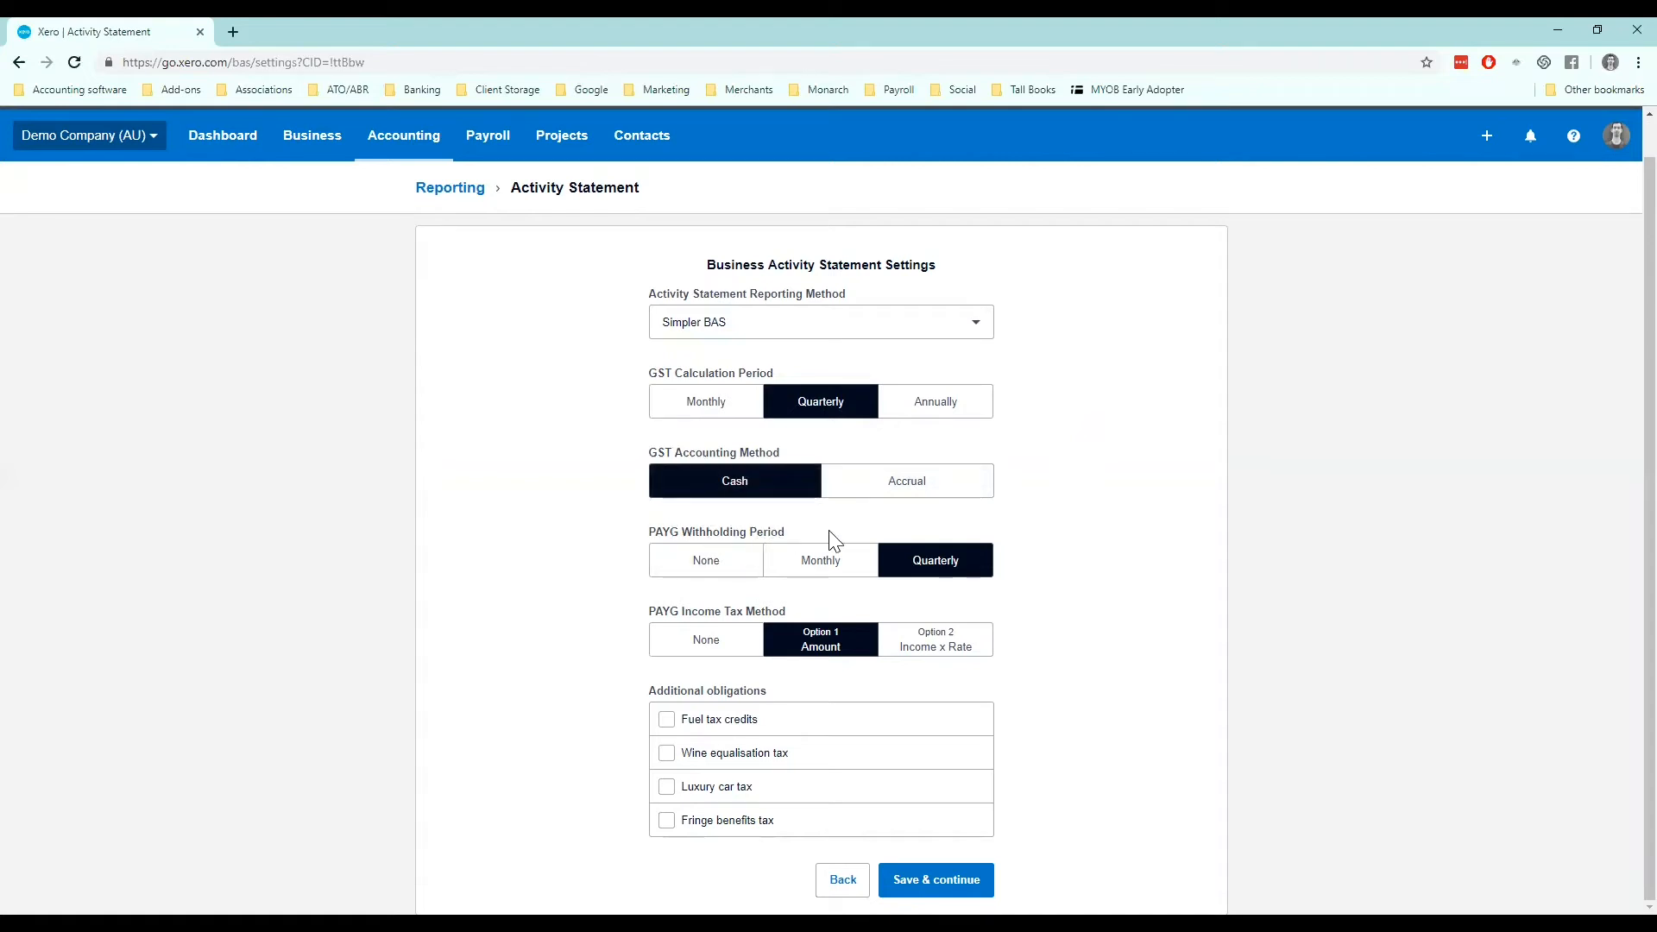
mouse_move(650, 611)
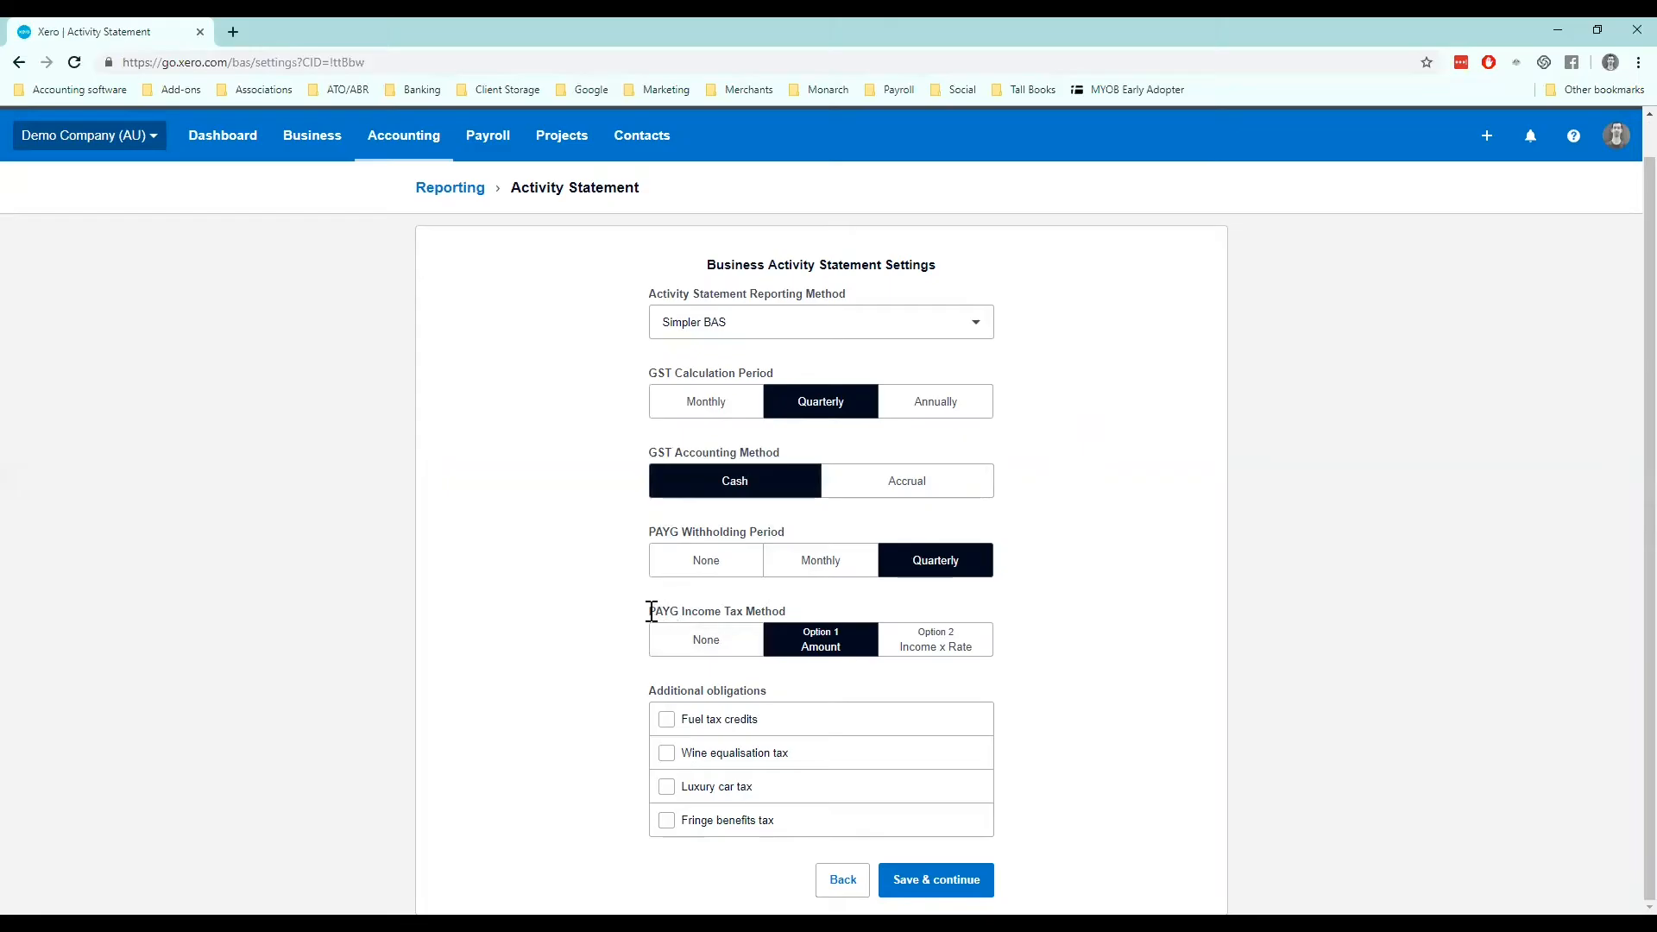
double_click(715, 611)
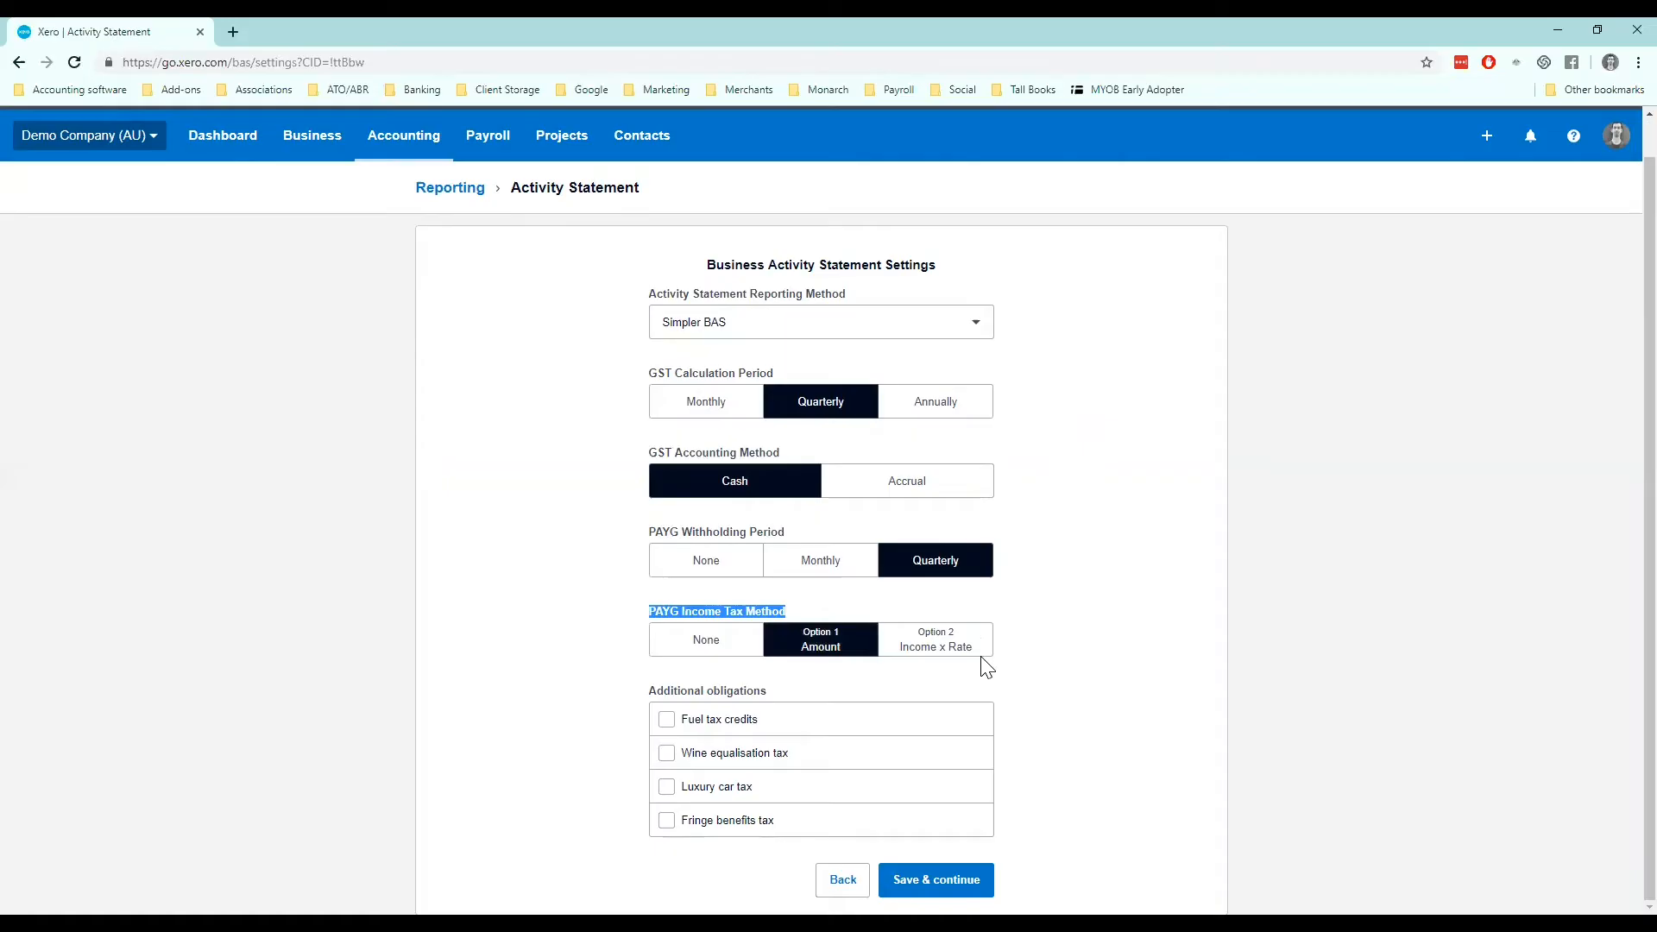
click(934, 880)
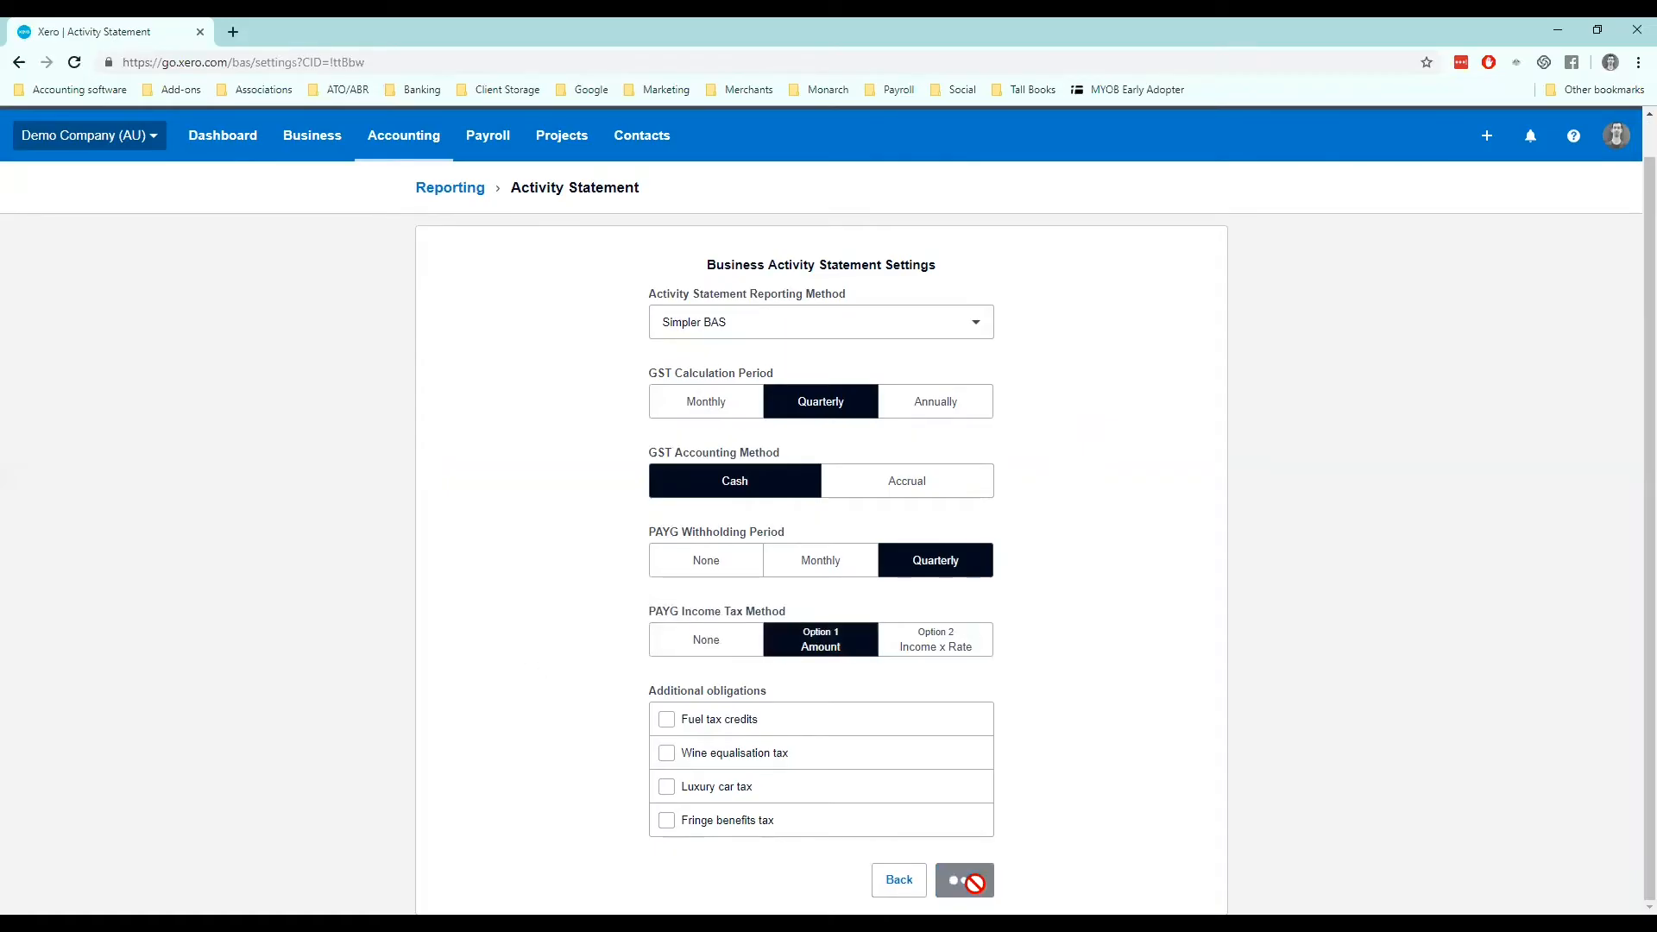
View the reporting periods on the Activity Statement welcome page, then close the list
click(962, 881)
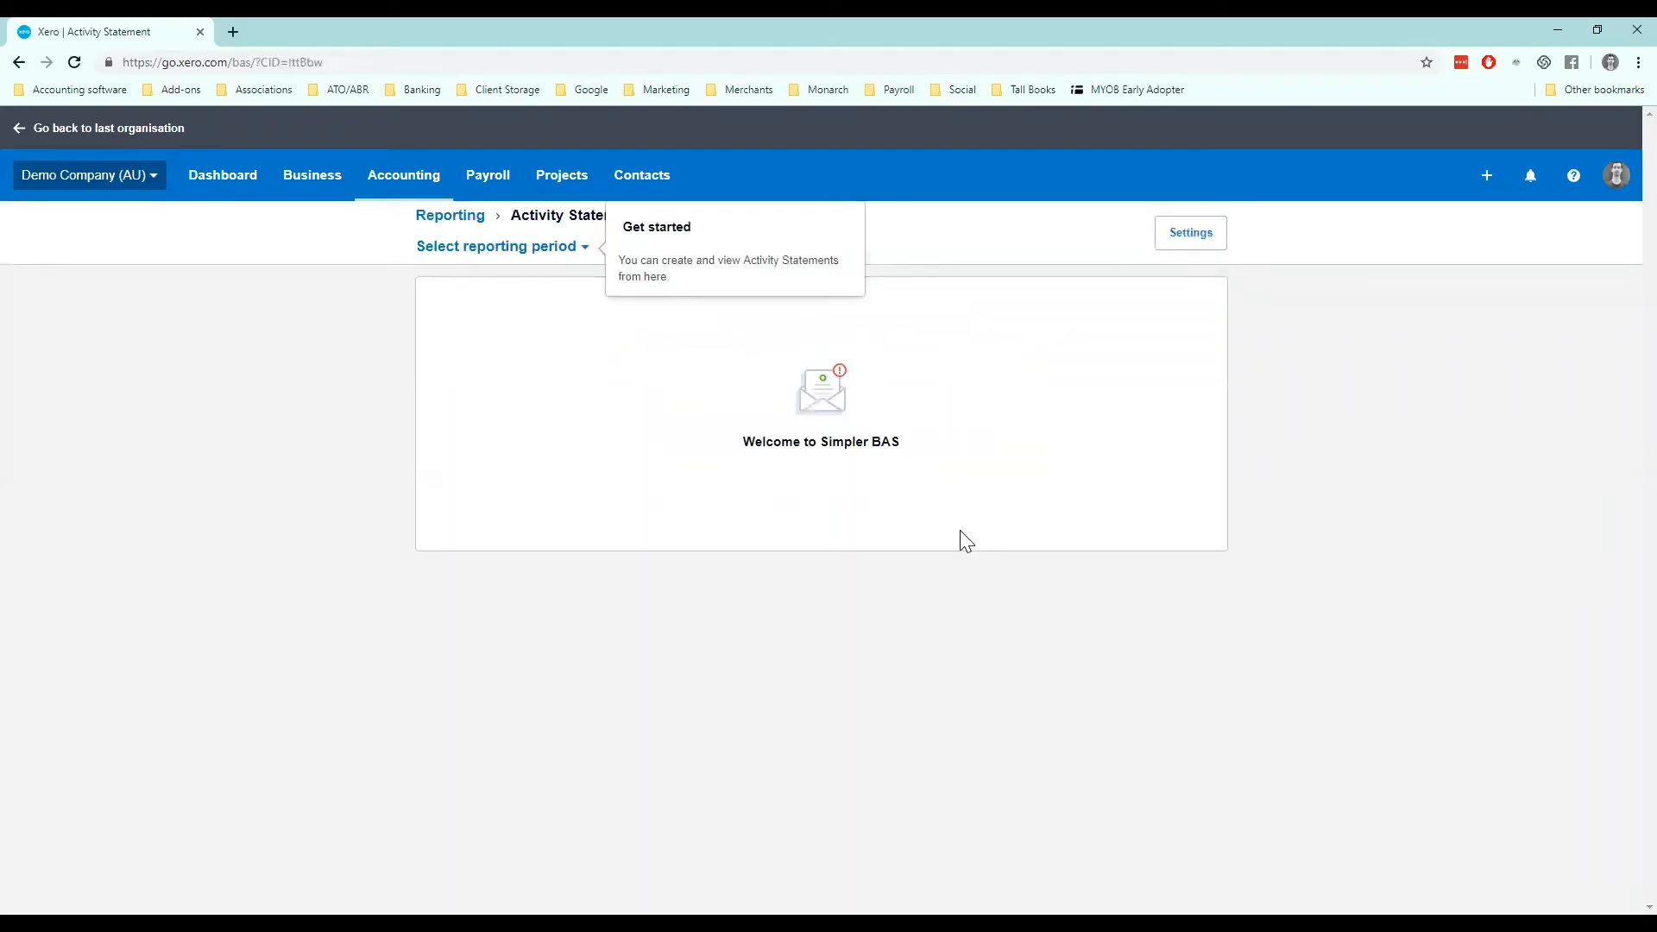
mouse_move(584, 259)
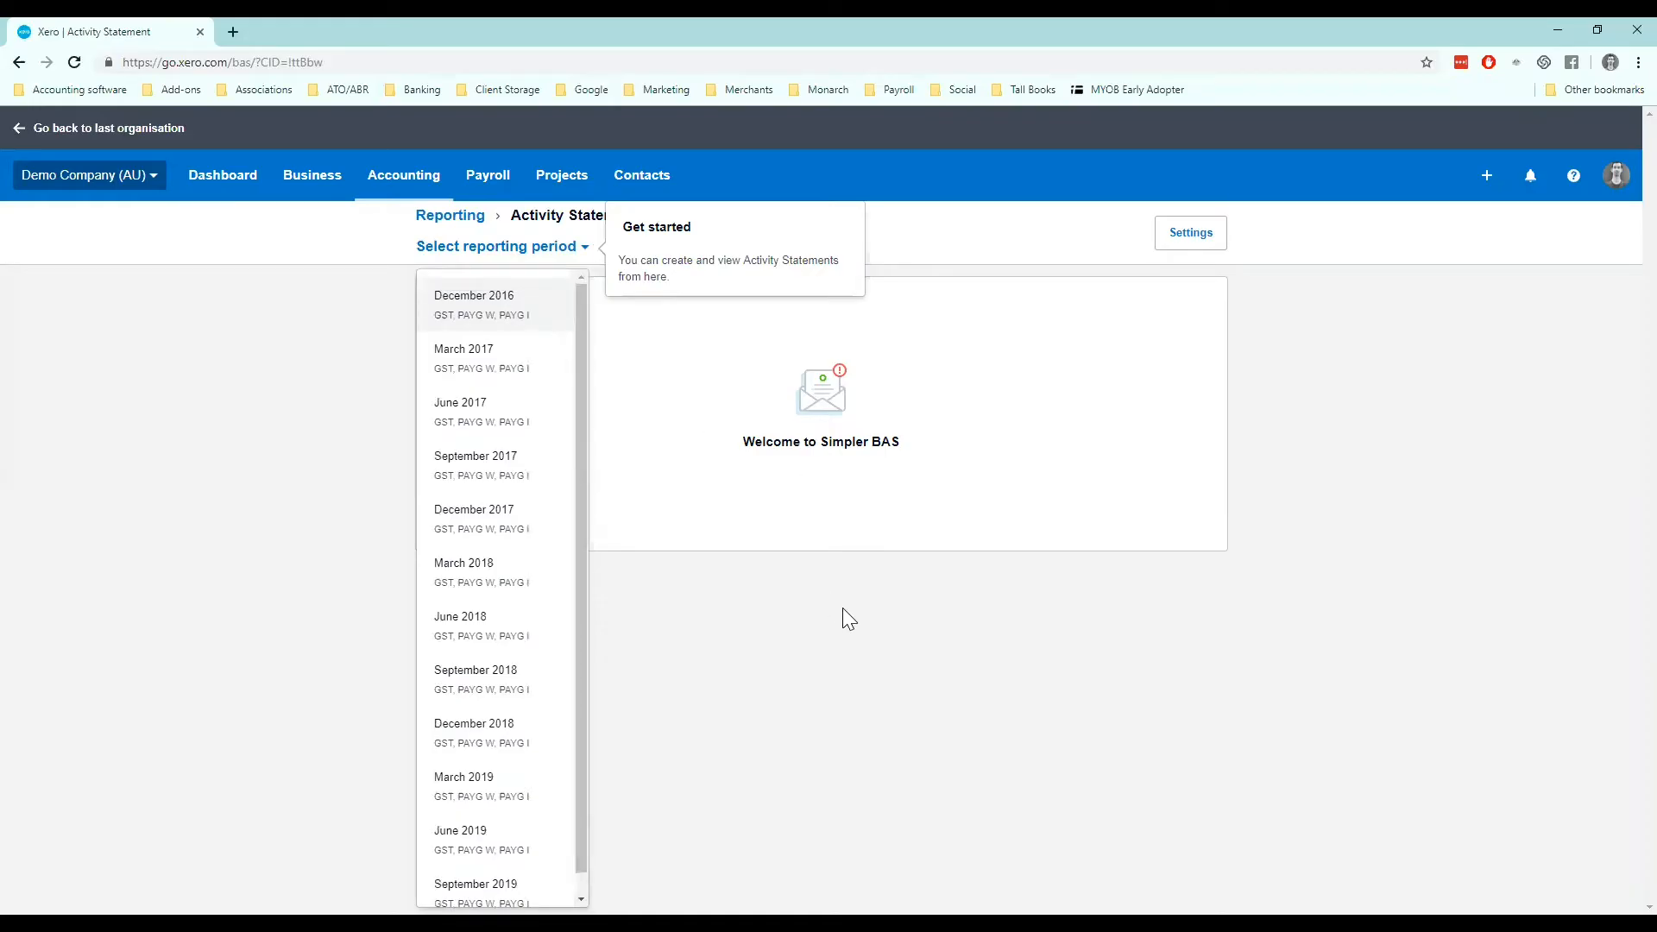
click(882, 240)
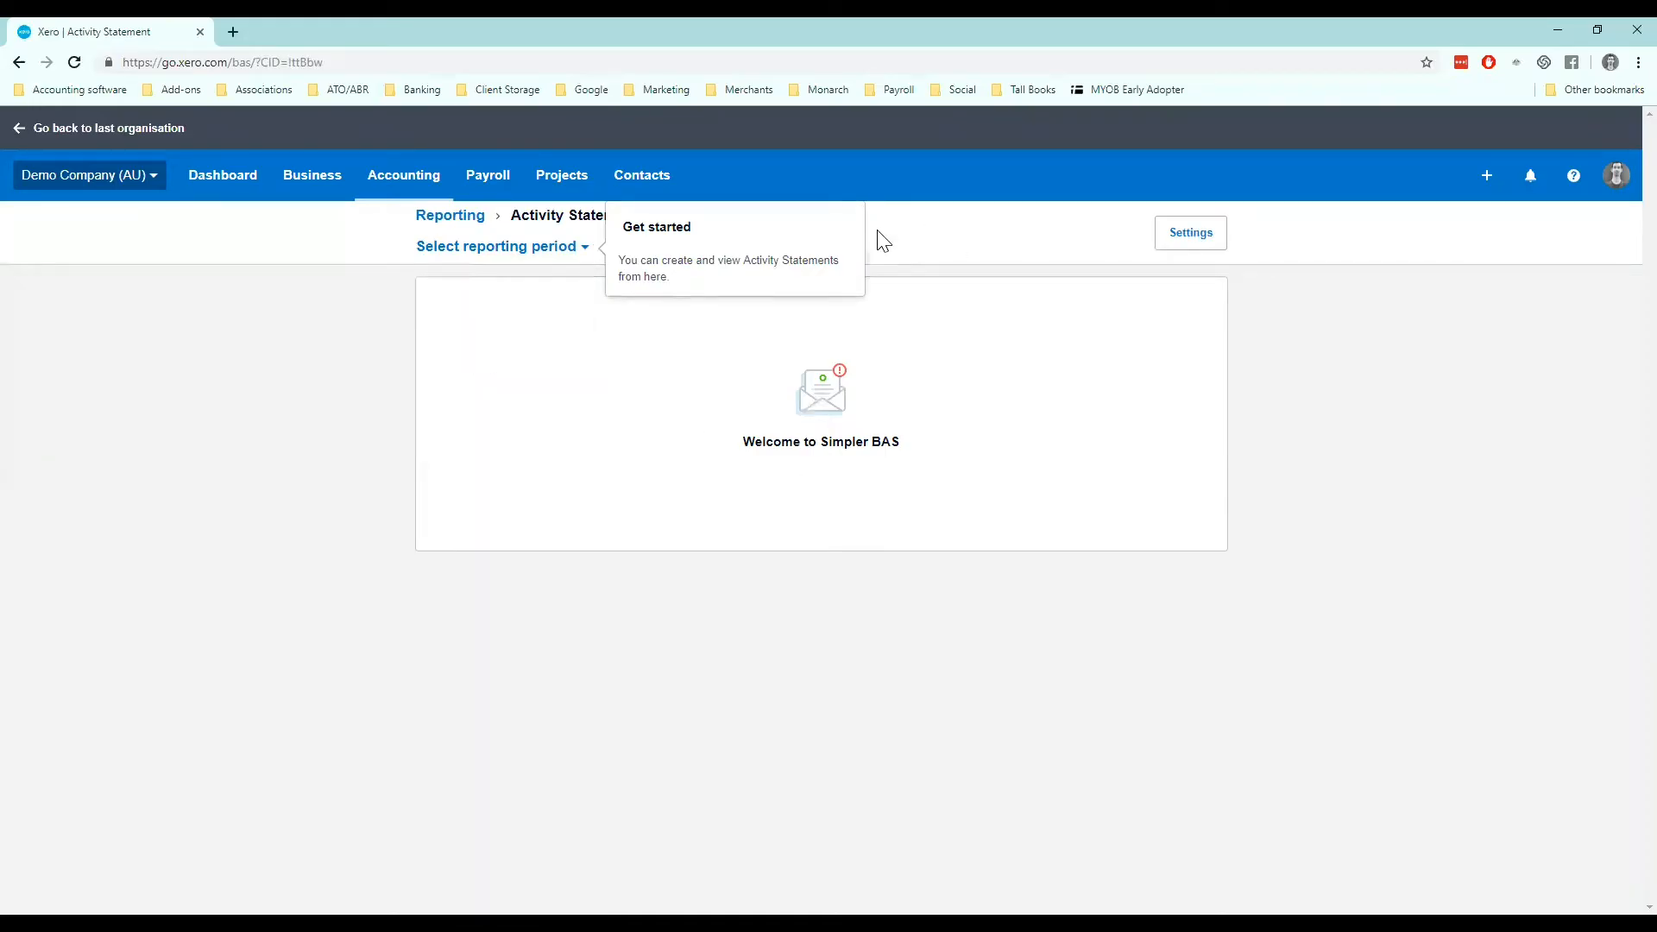
mouse_move(787, 262)
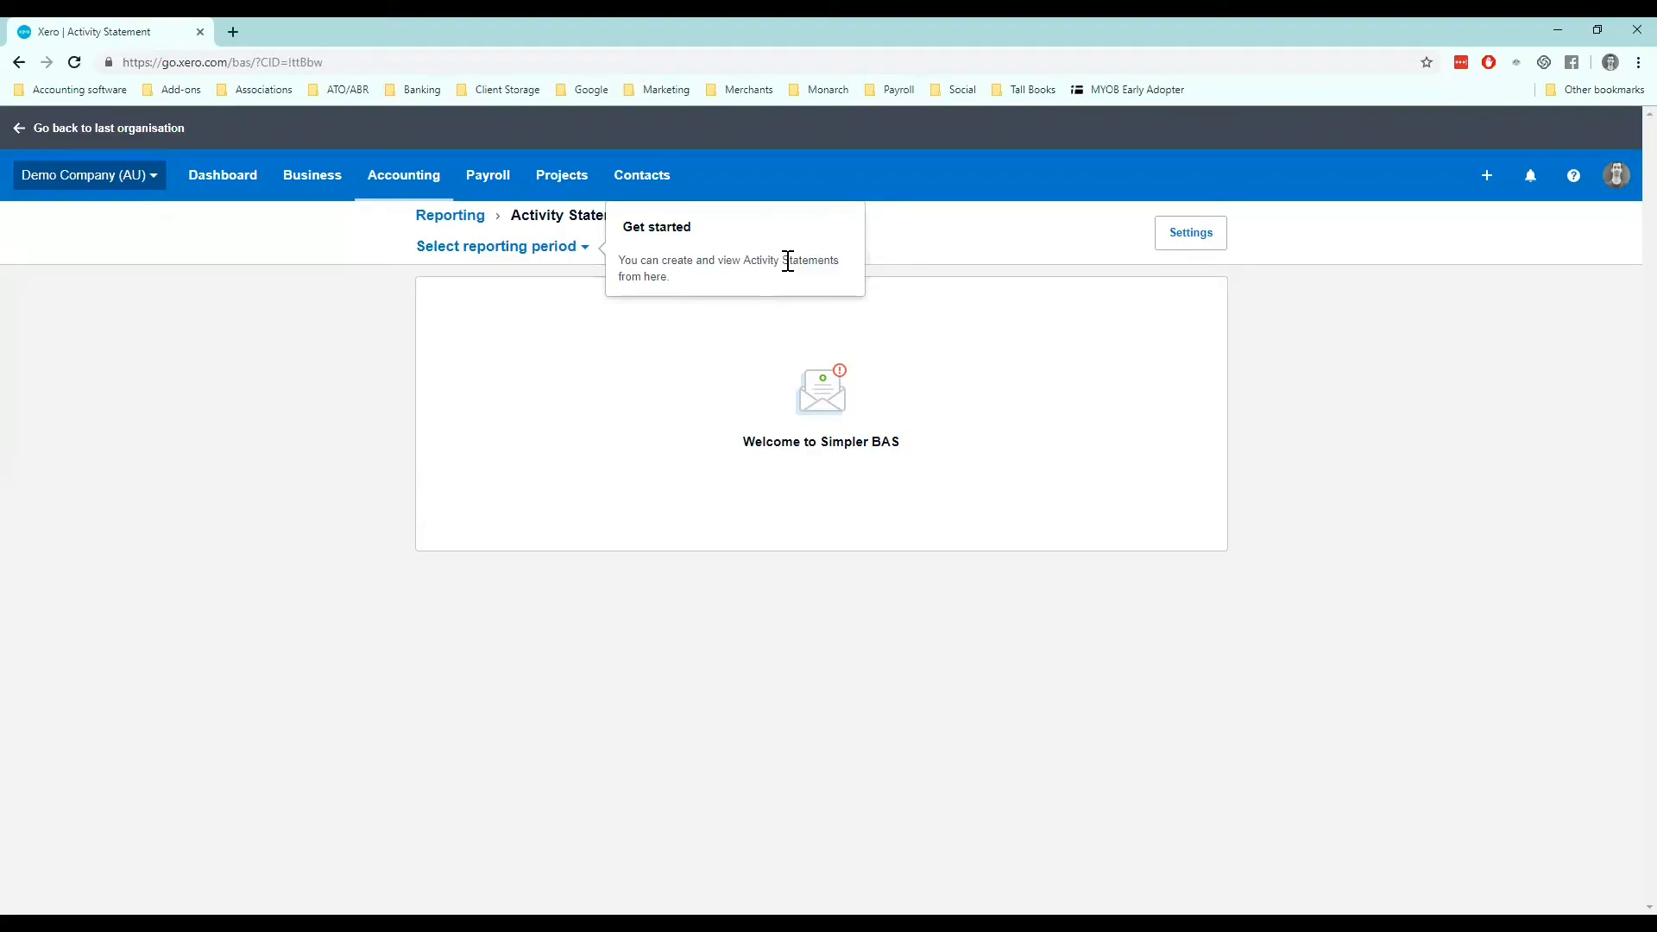
mouse_move(725, 260)
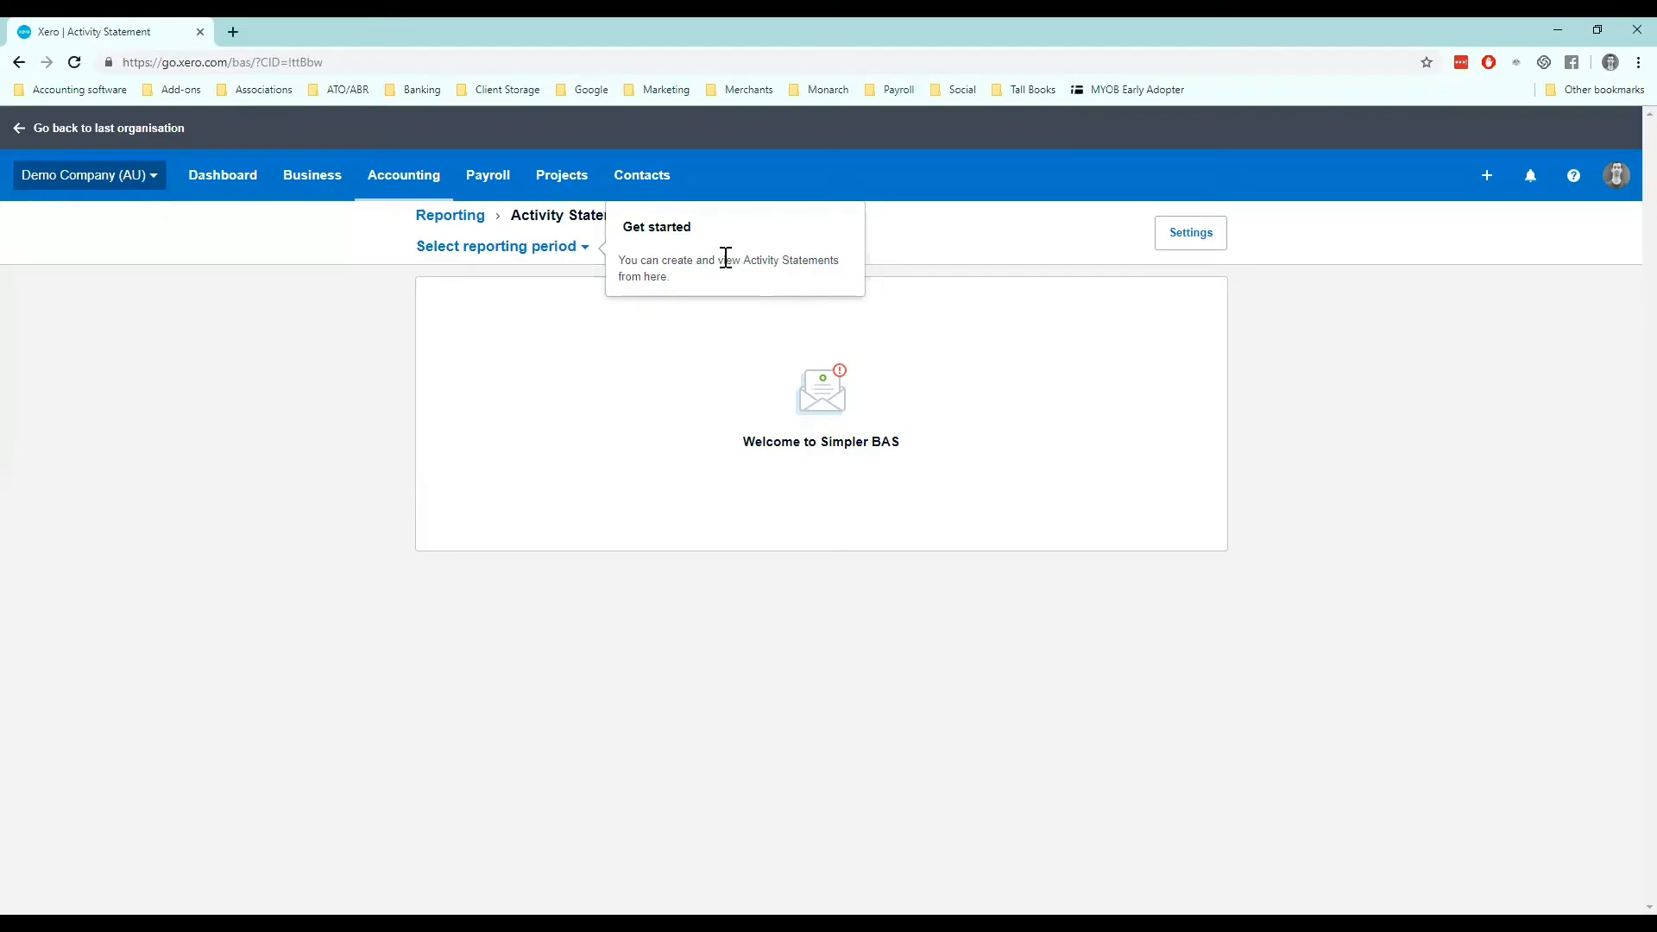
mouse_move(433, 196)
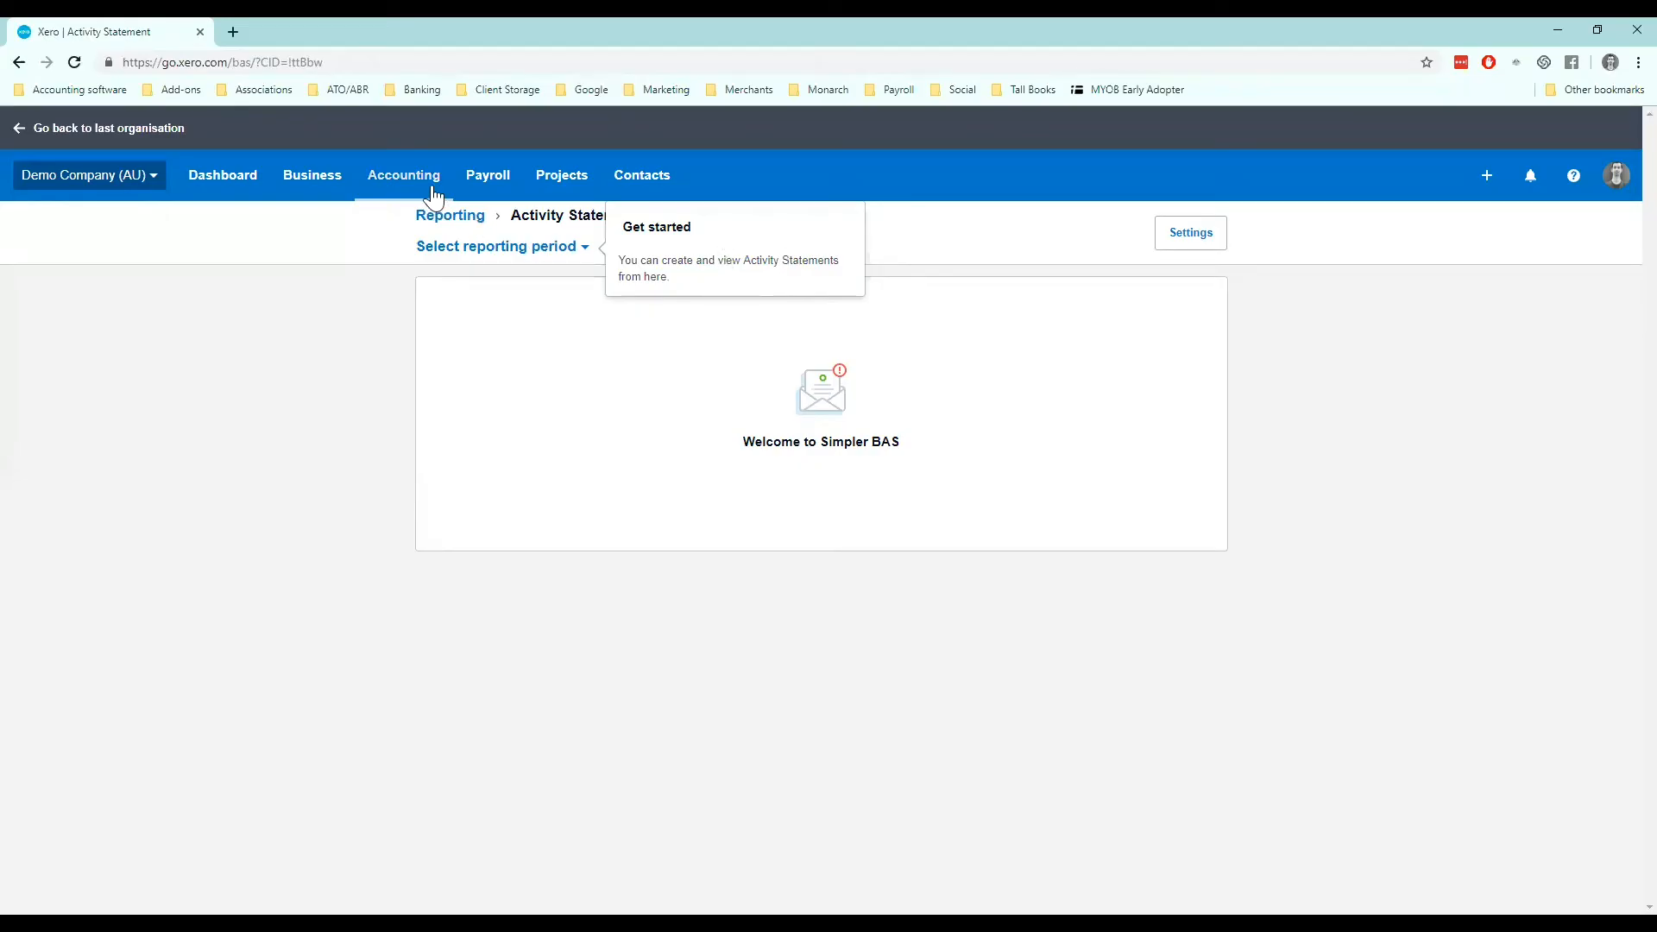
Open the Chart of accounts and scroll through the accounts' tax rates
click(404, 174)
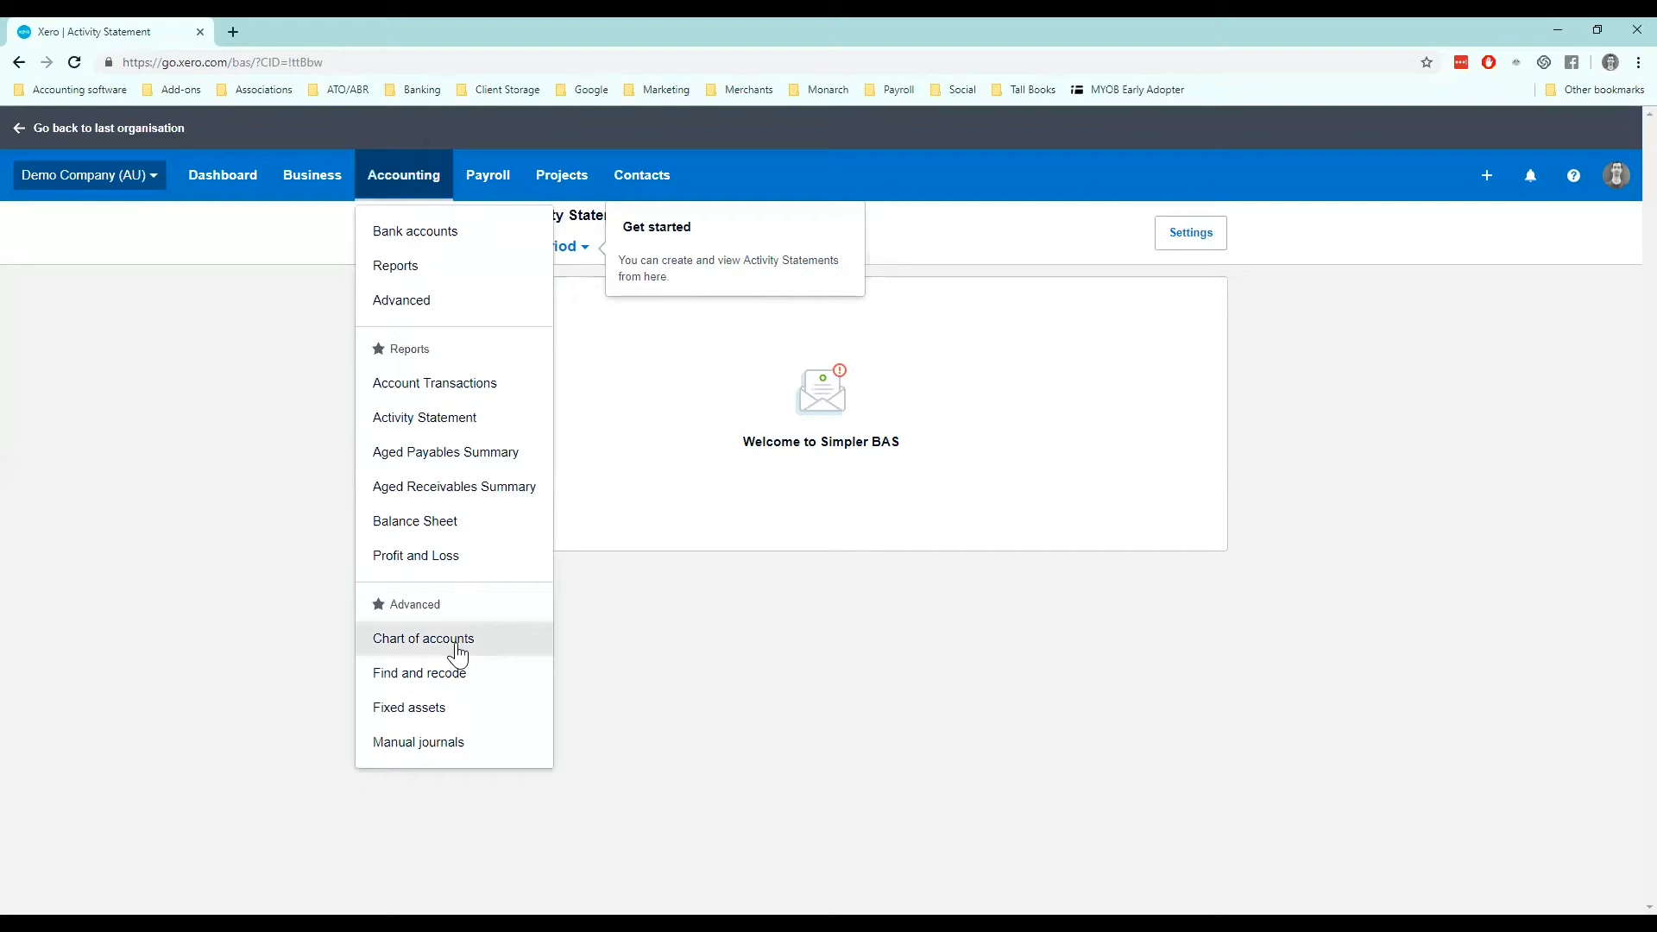
click(423, 639)
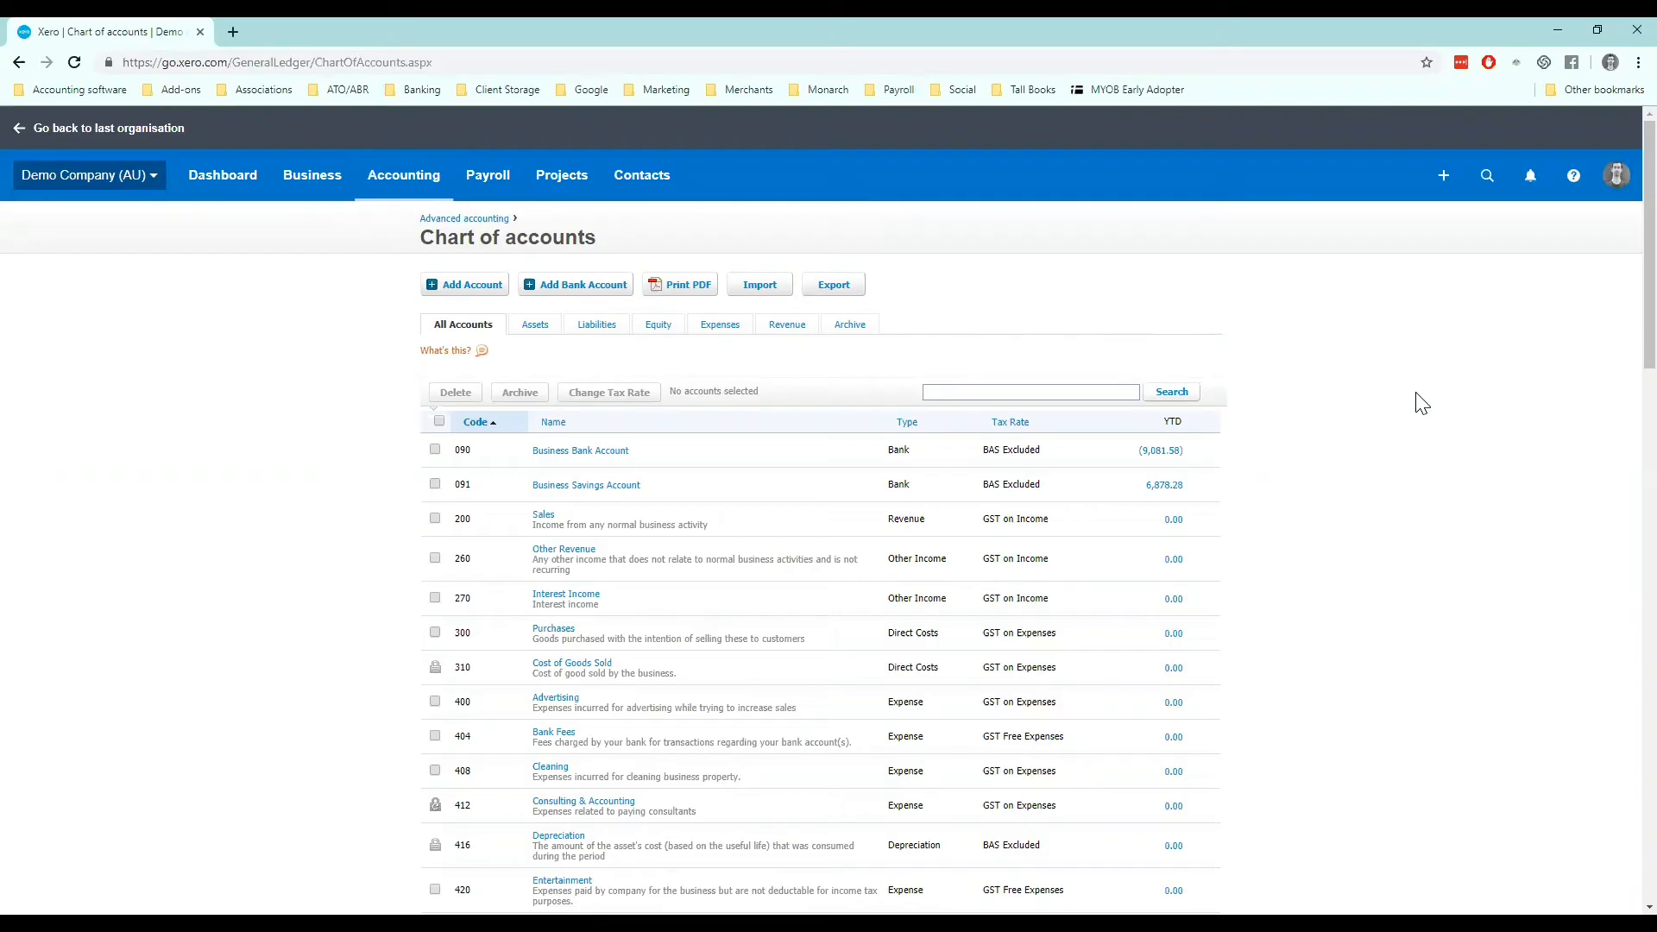
mouse_move(819, 452)
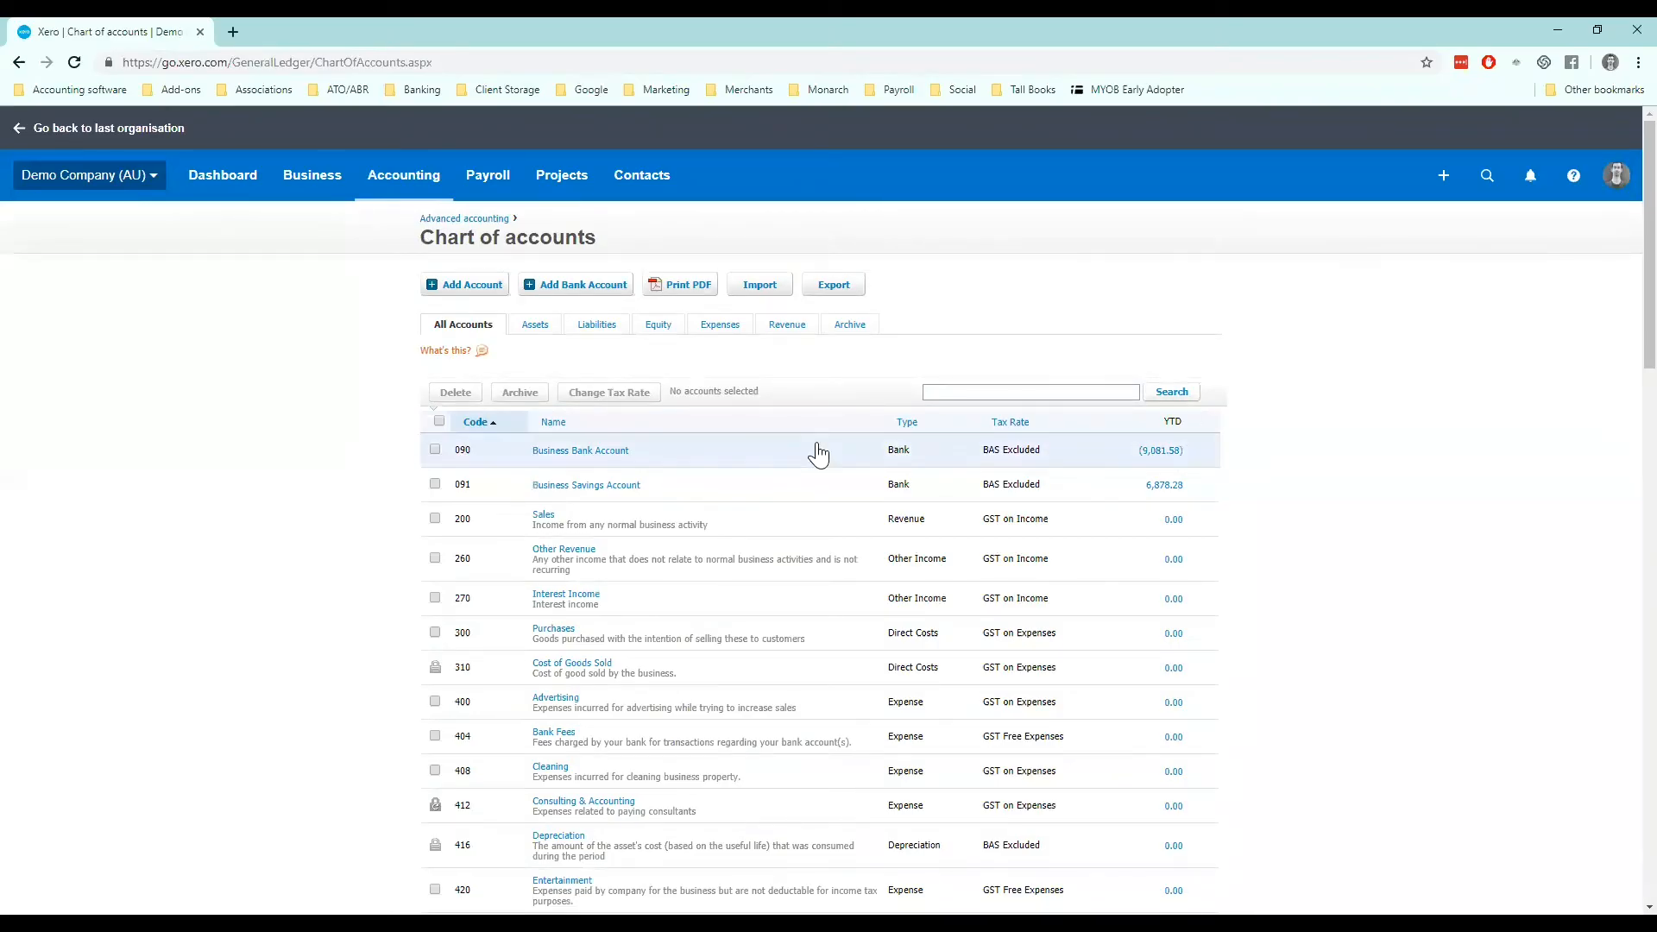
scroll(down, 3)
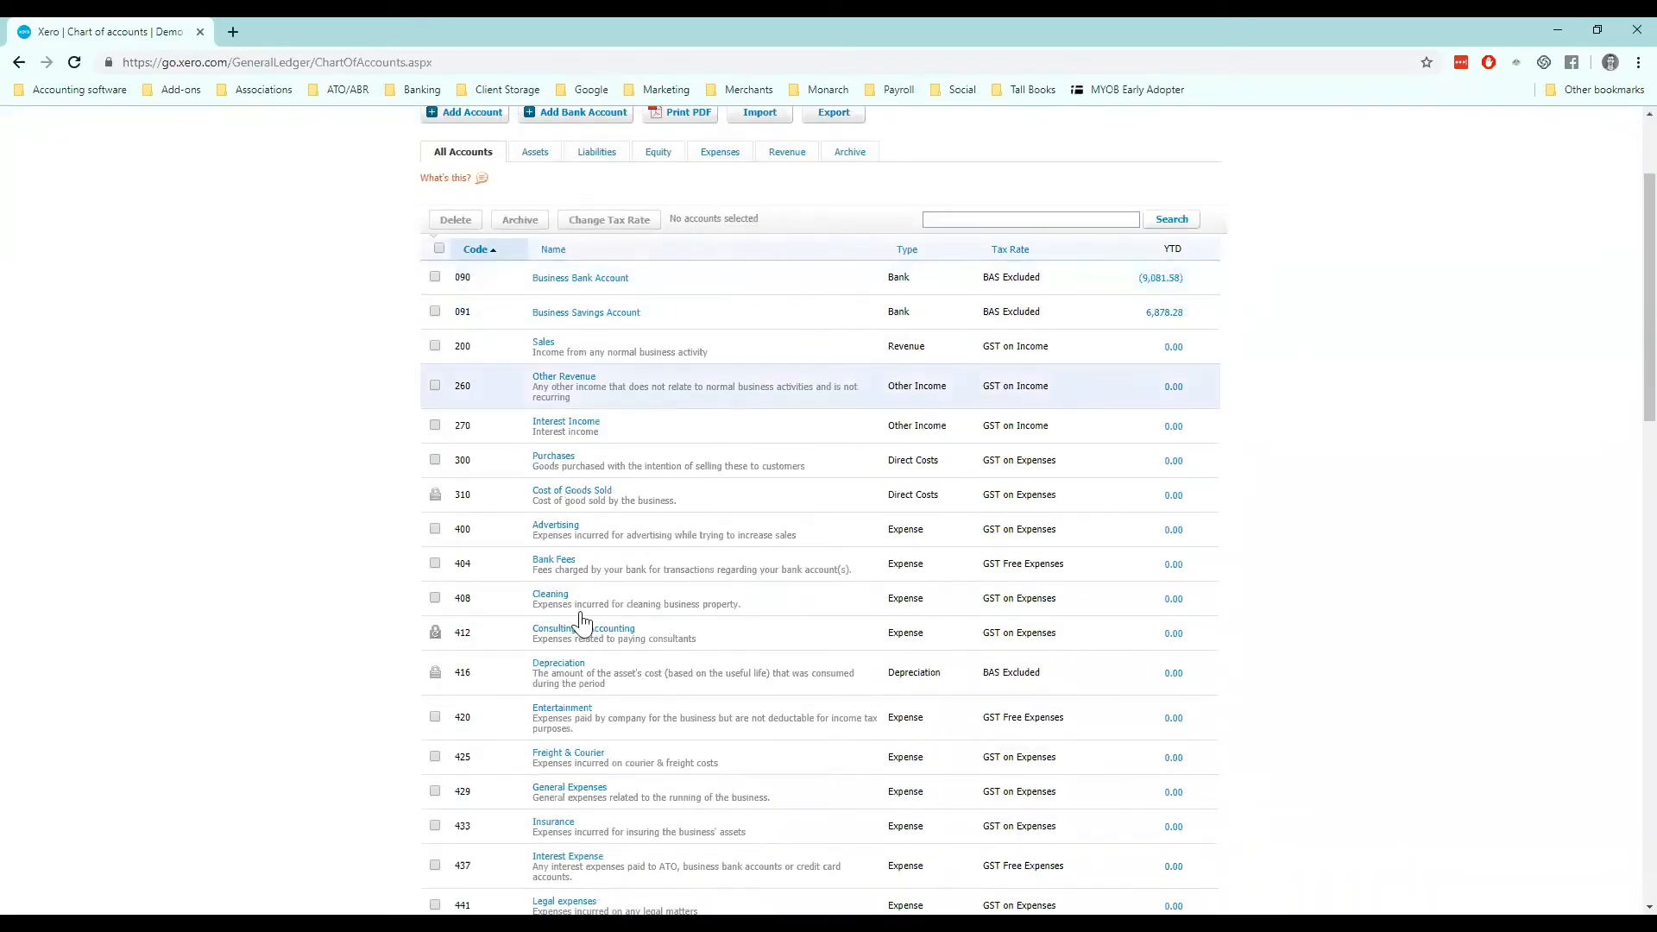
mouse_move(1084, 141)
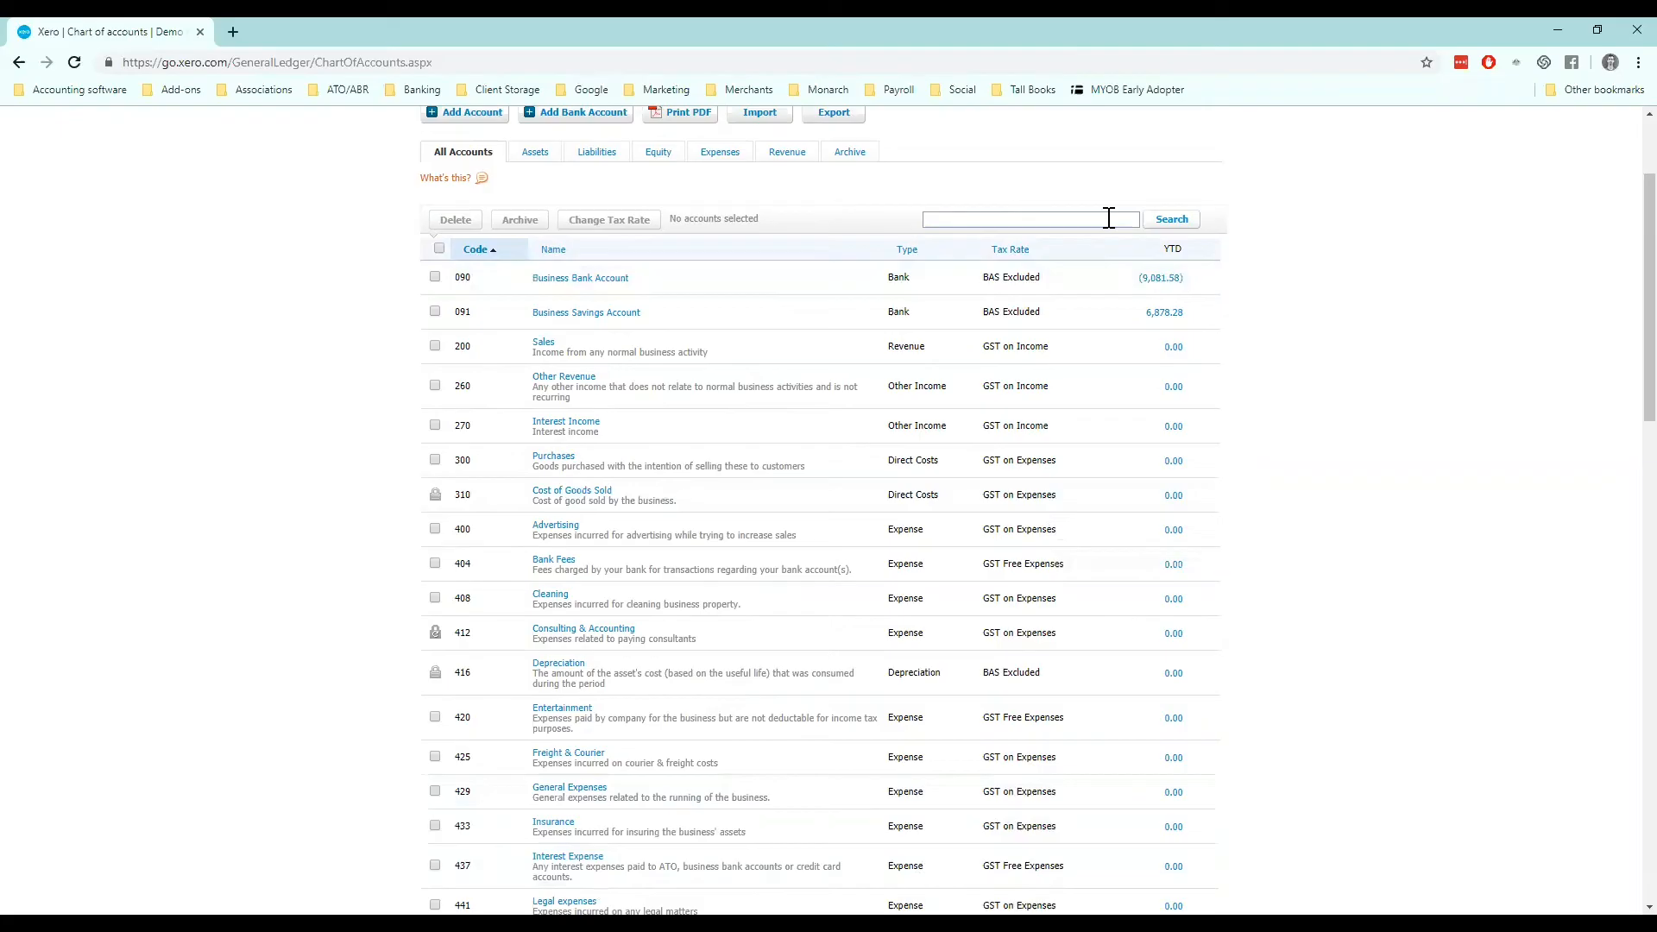
mouse_move(1040, 884)
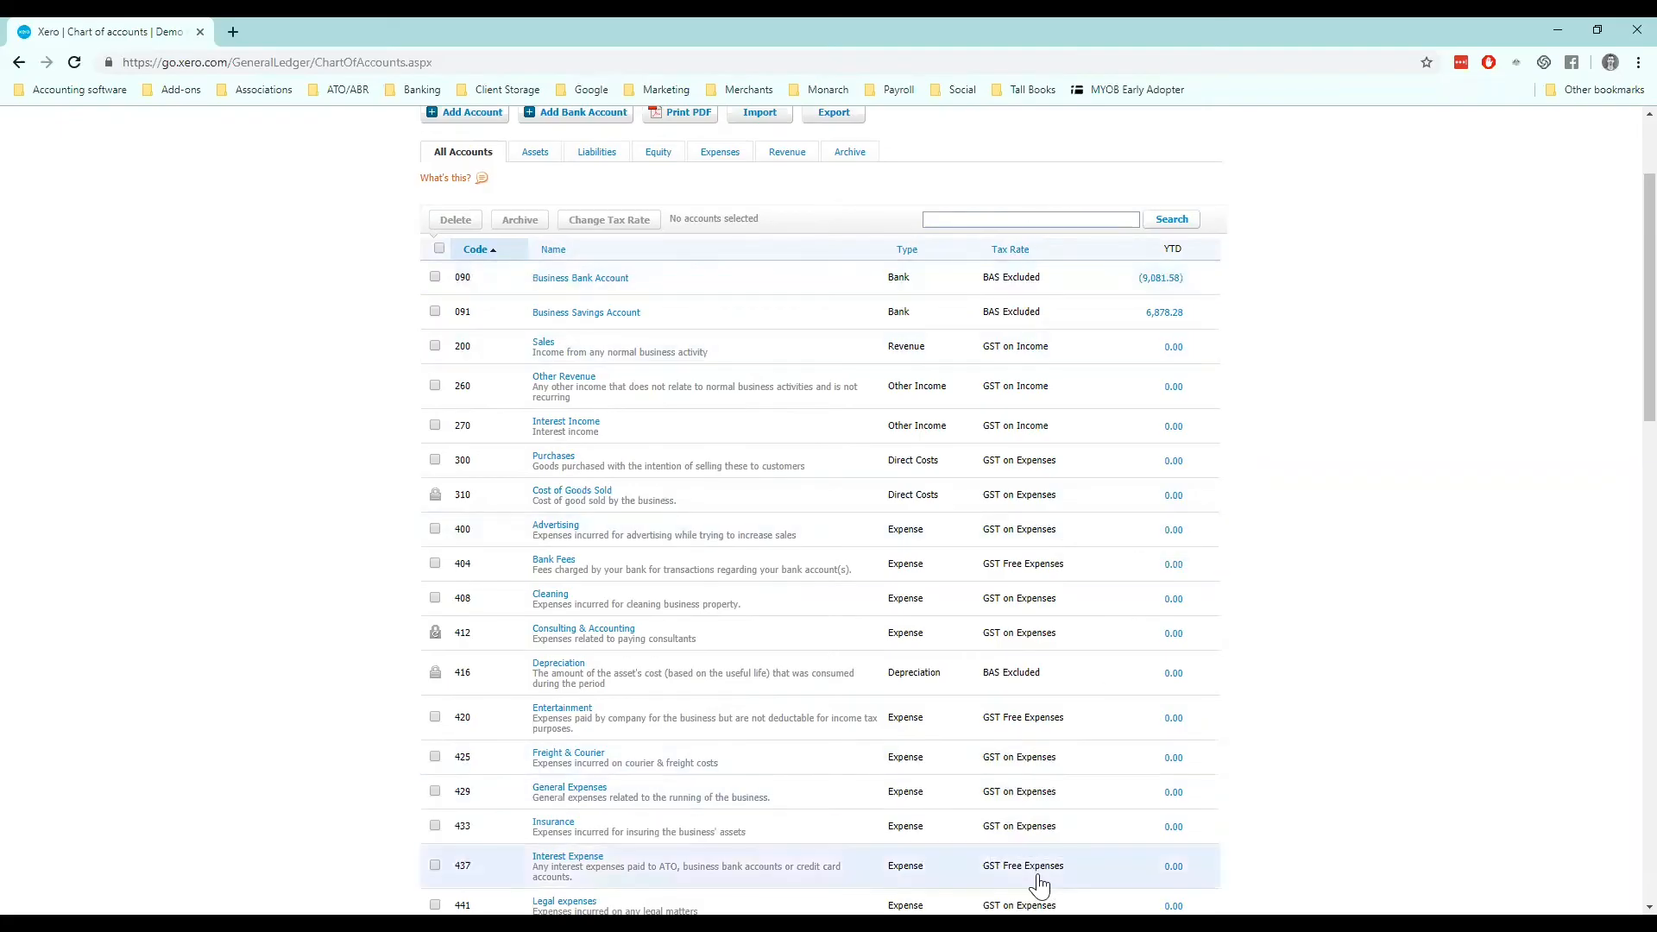
mouse_move(1262, 362)
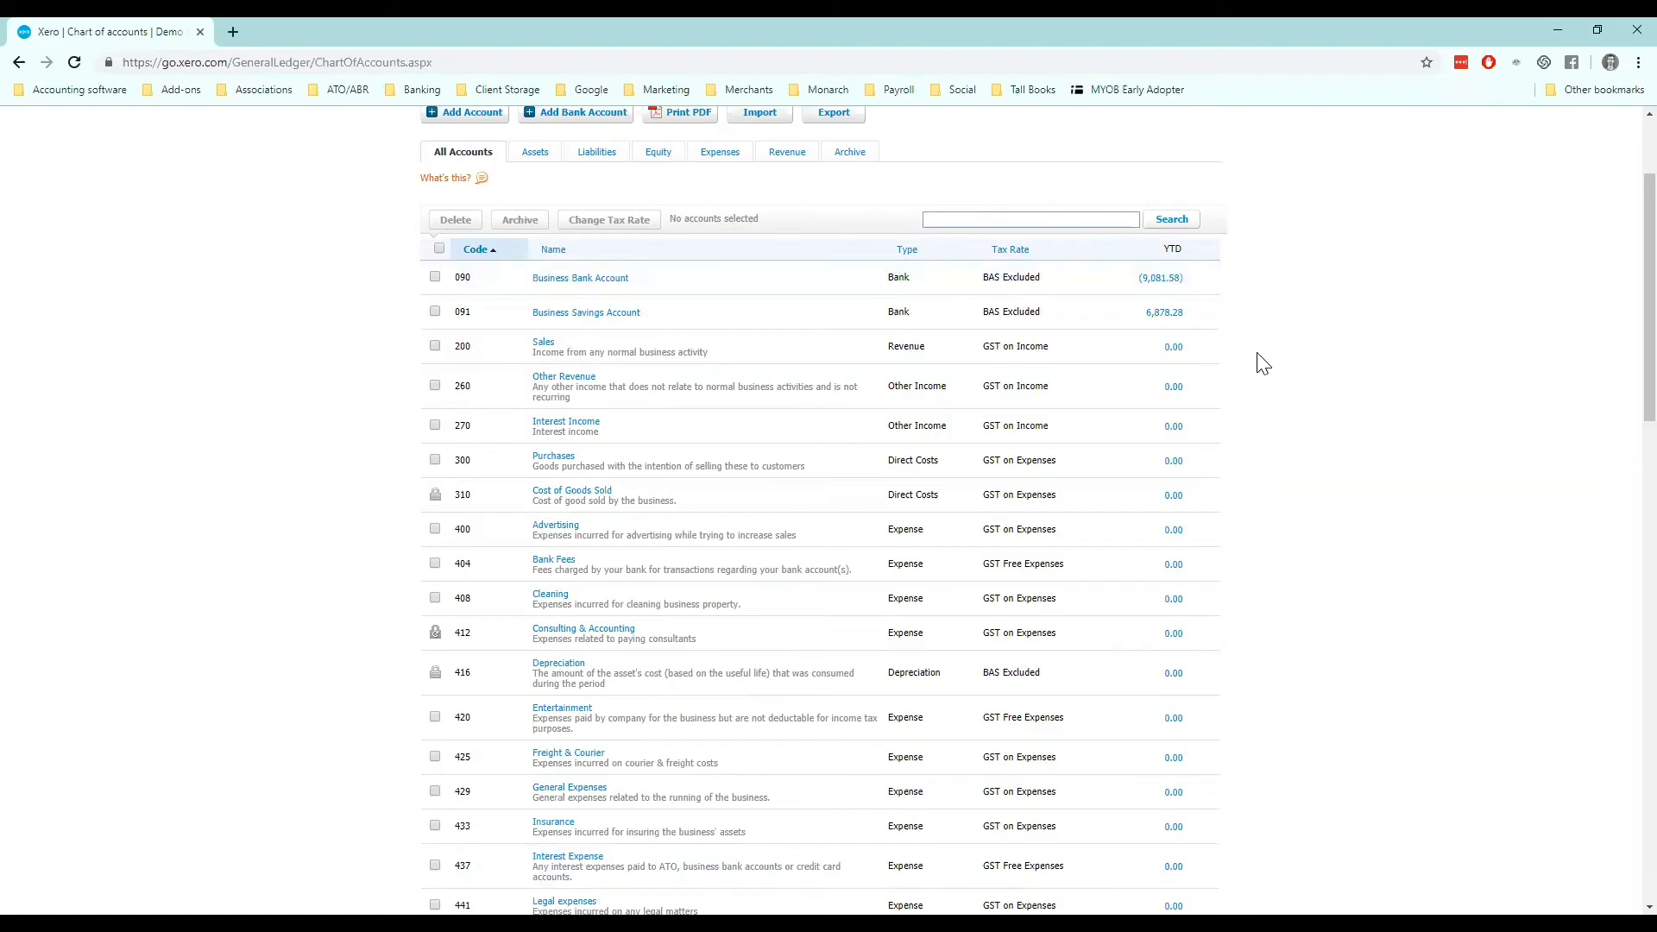
mouse_move(1081, 347)
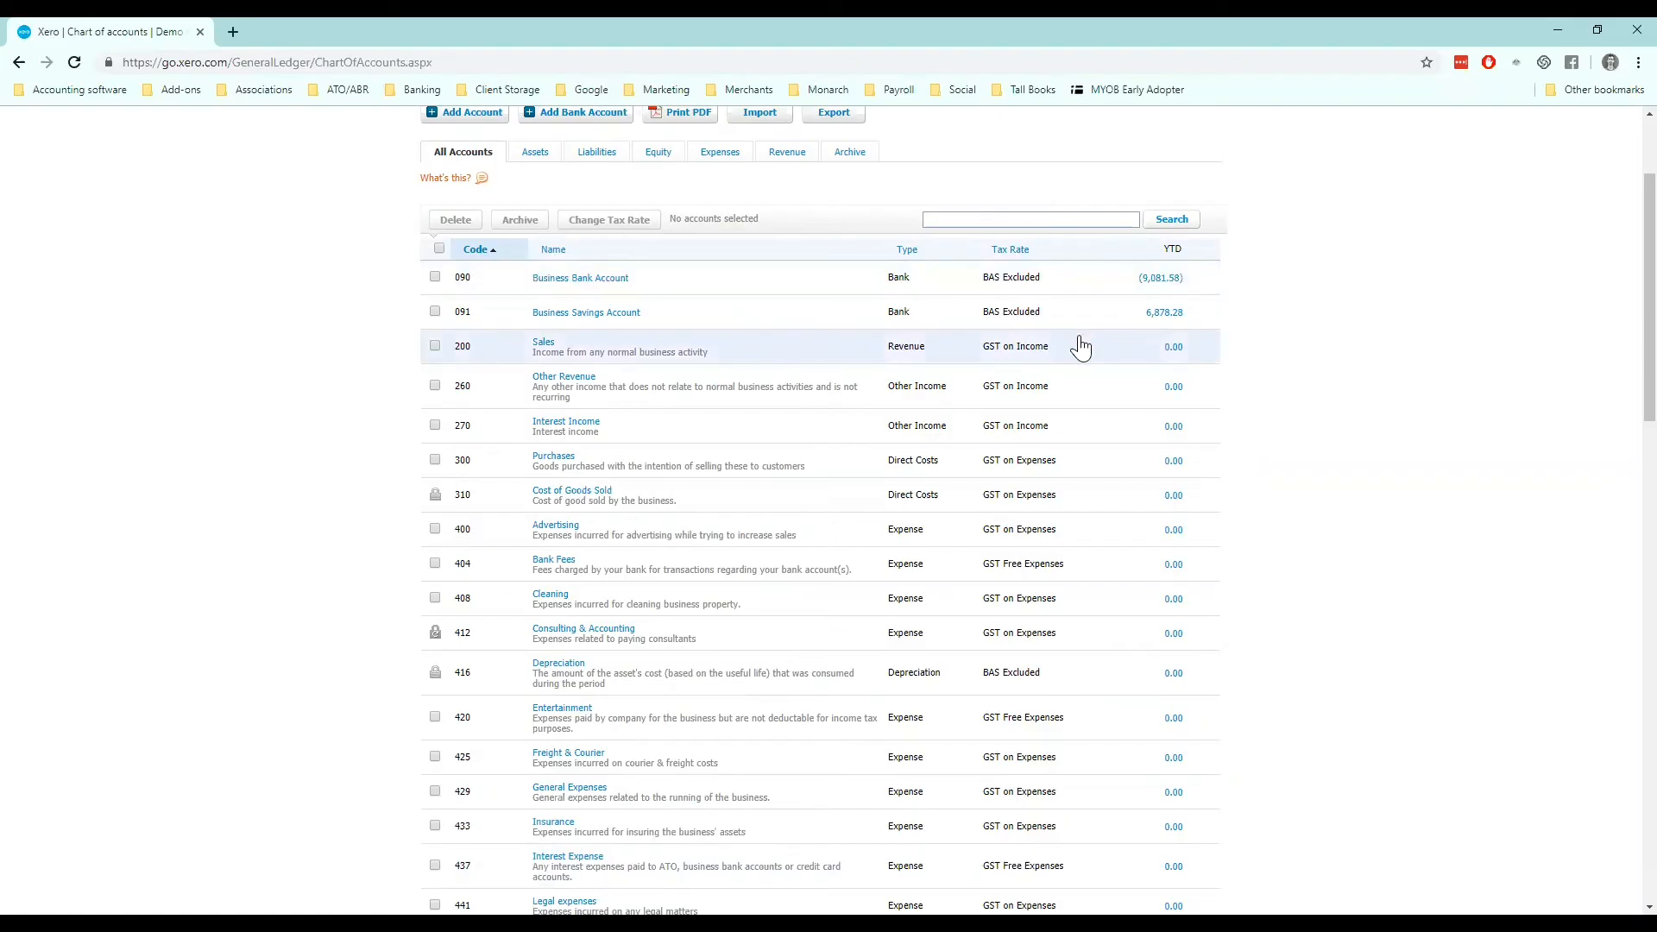
mouse_move(1078, 347)
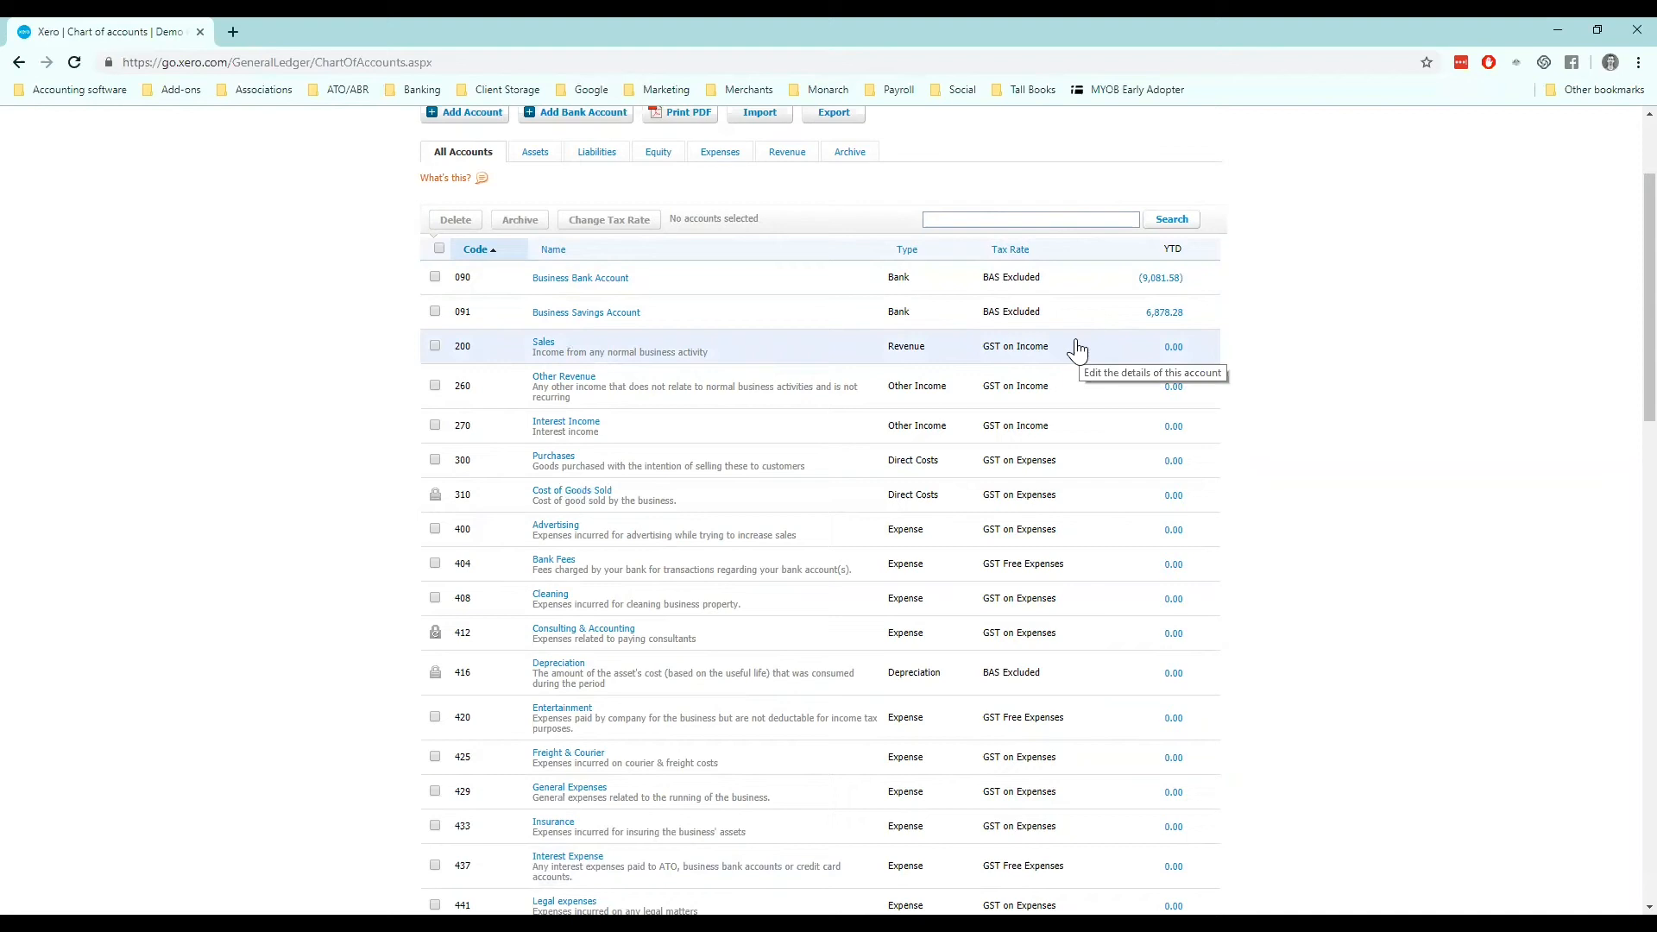
mouse_move(1057, 362)
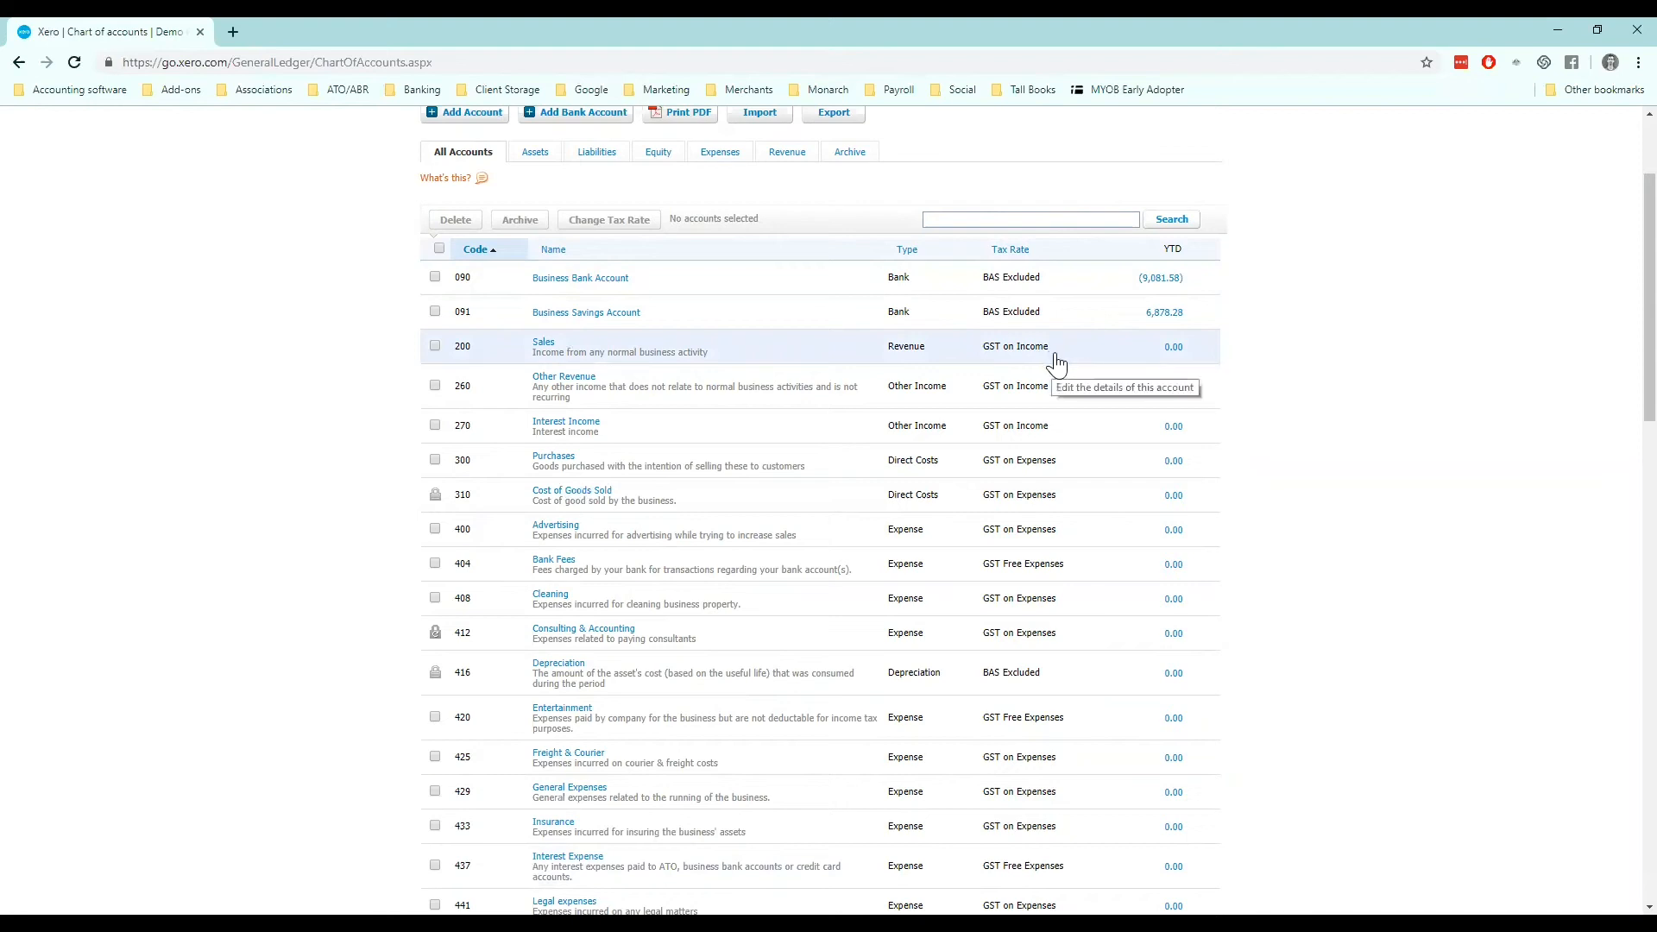
mouse_move(967, 376)
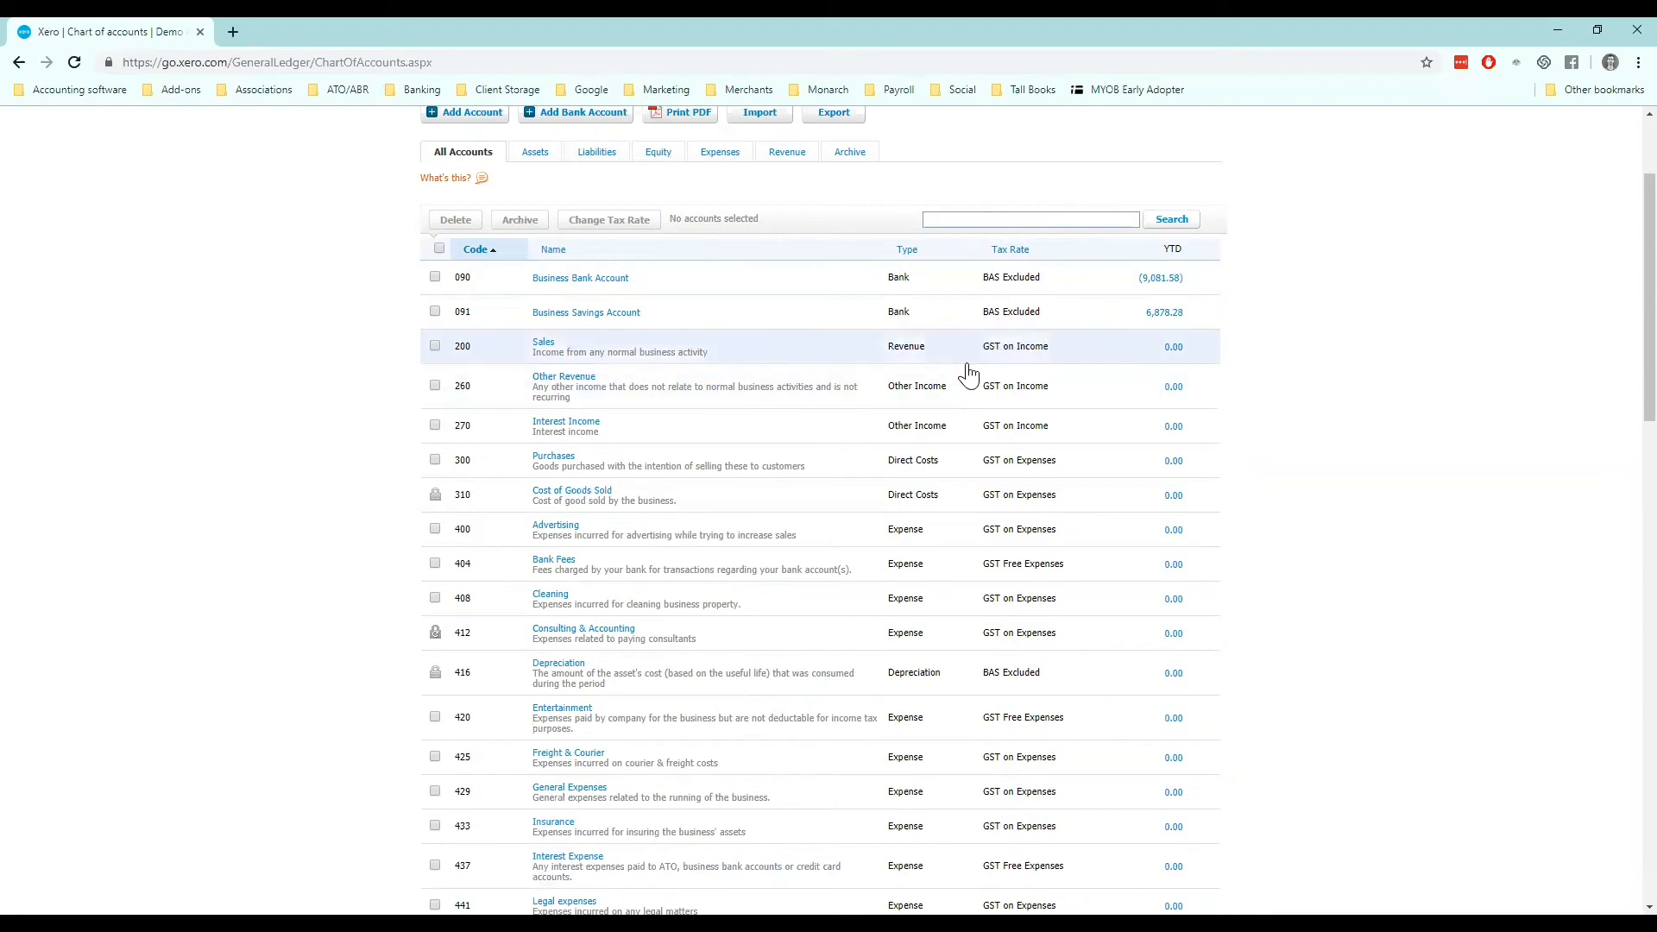
mouse_move(543, 340)
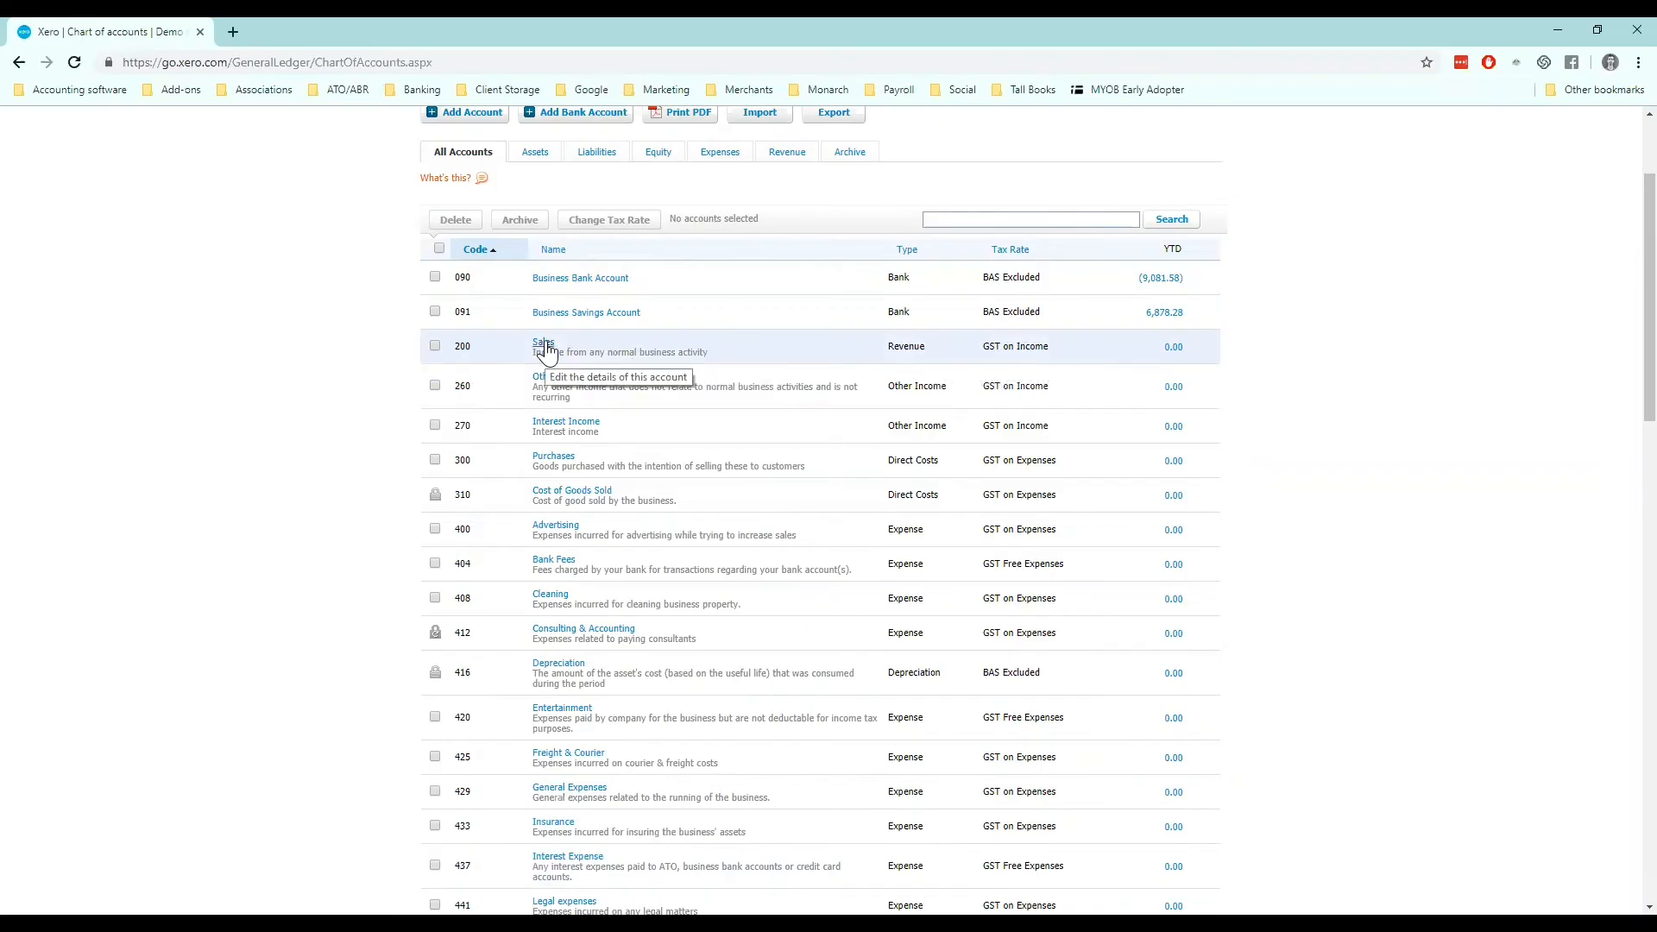
click(542, 341)
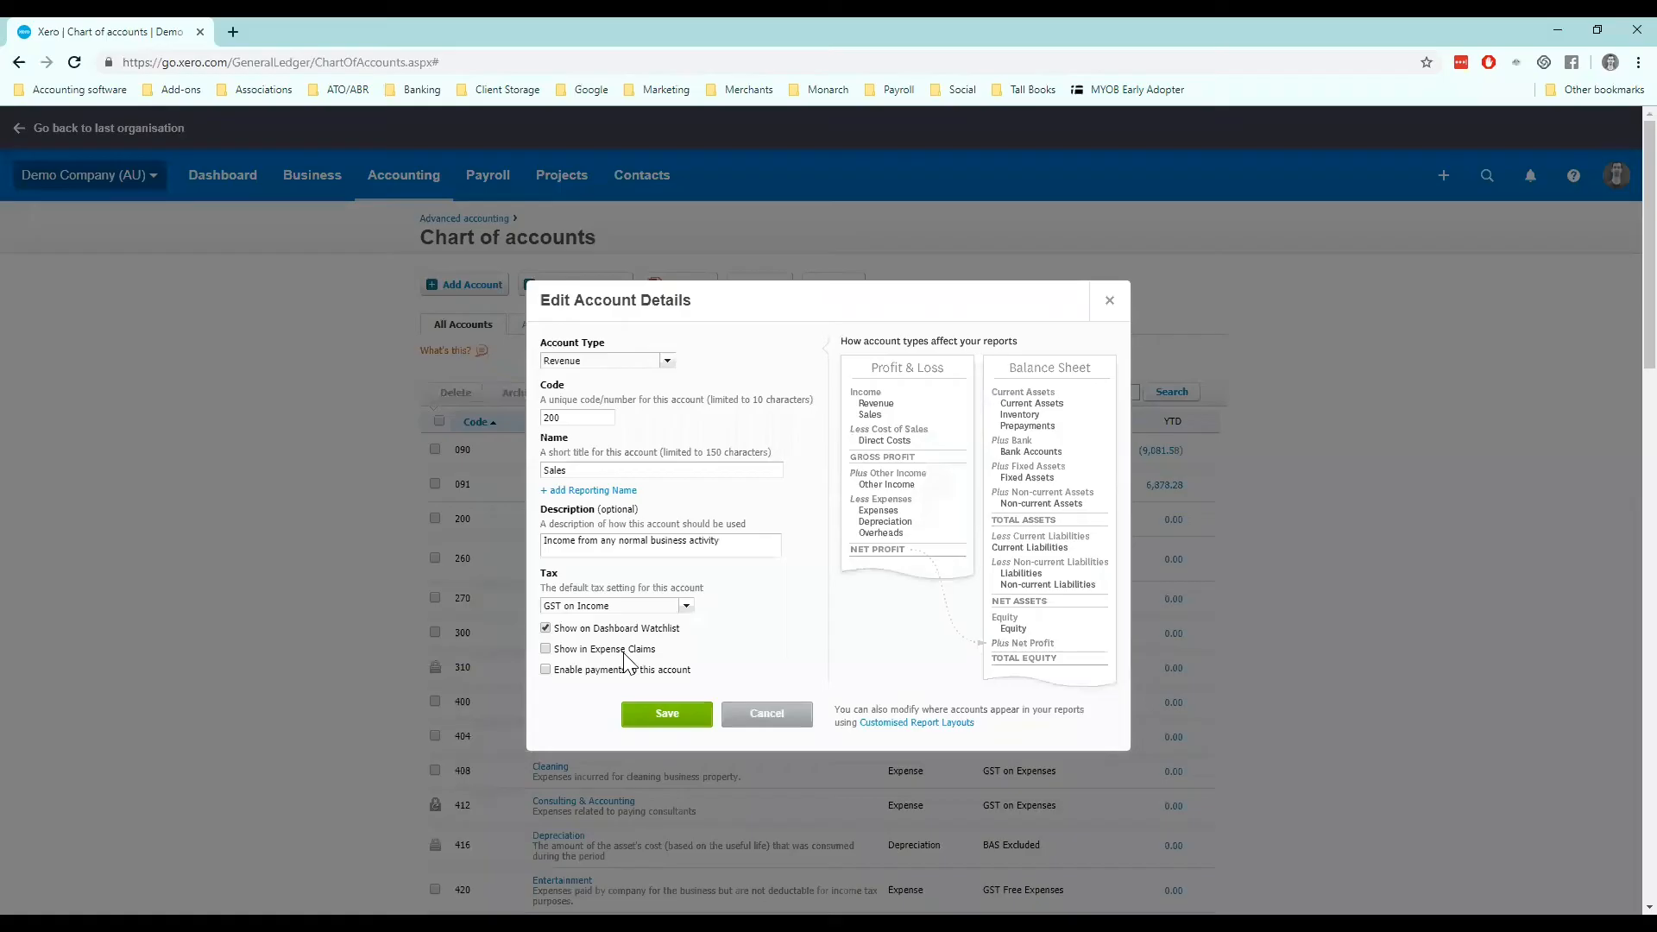
click(684, 606)
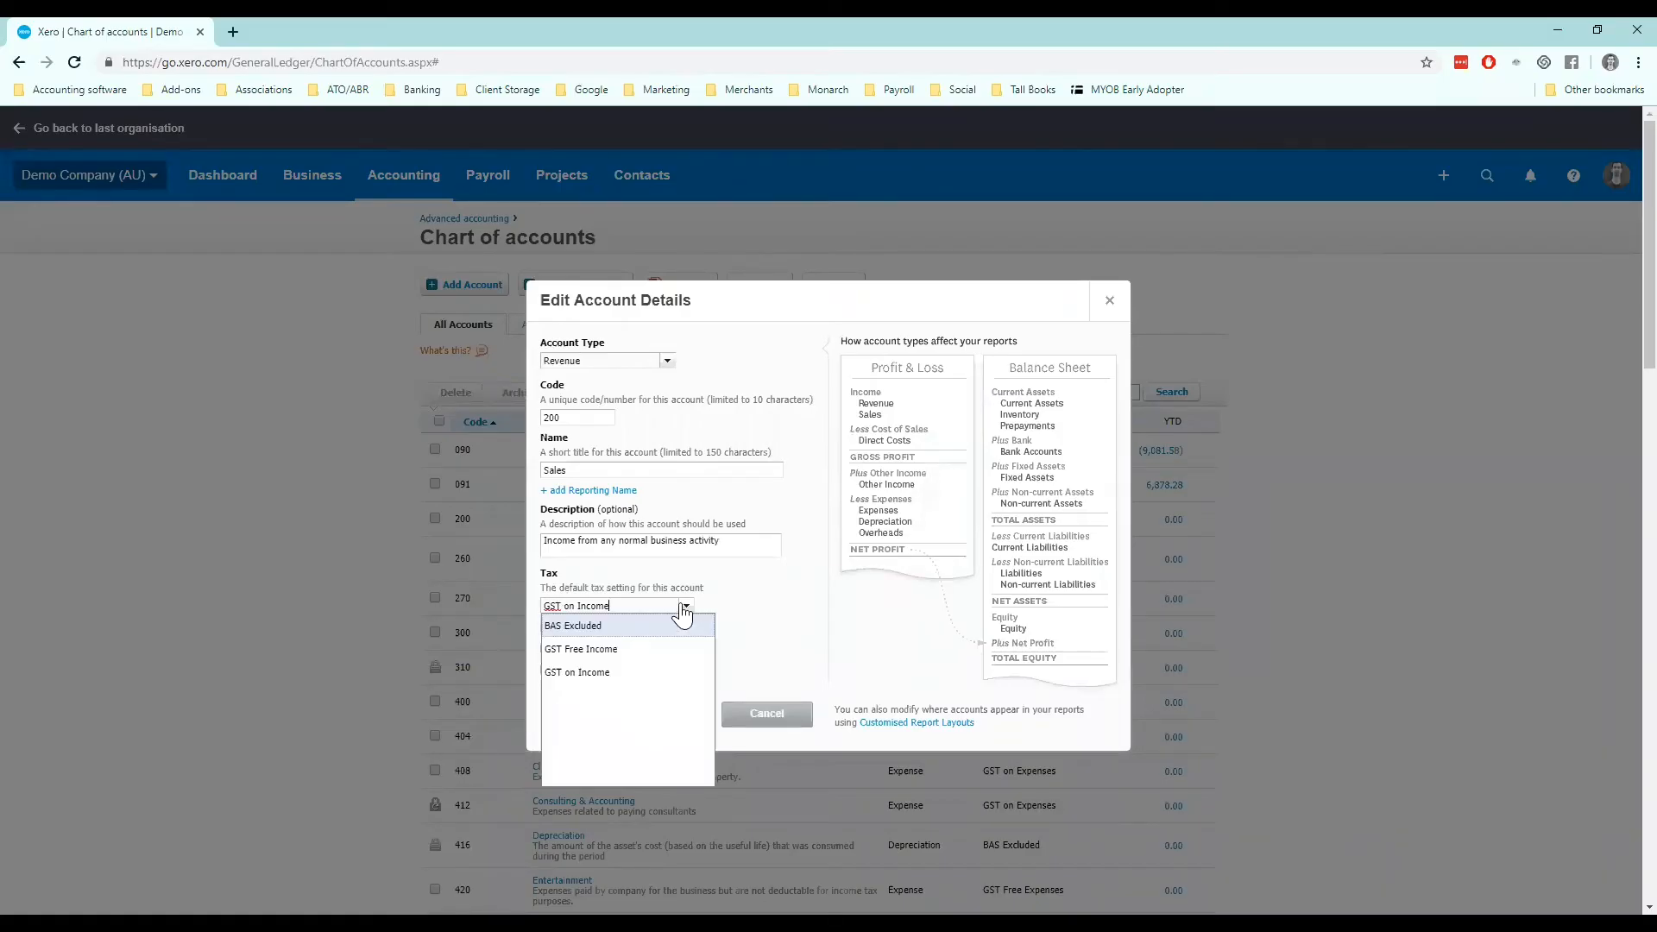
mouse_move(686, 655)
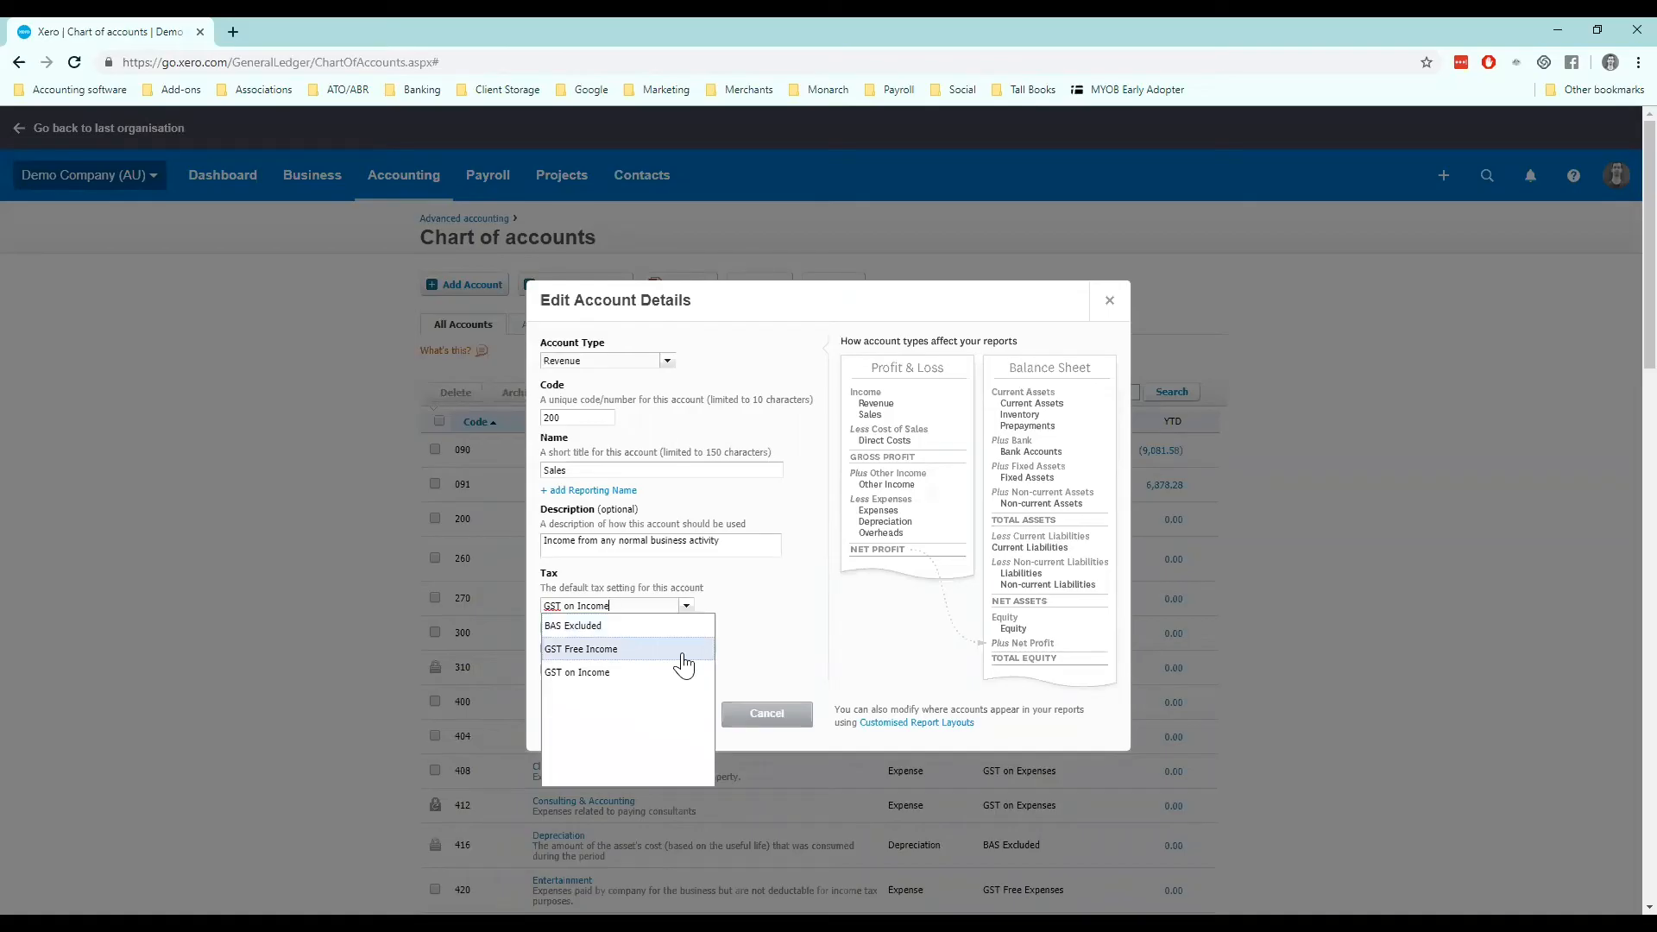
mouse_move(576, 672)
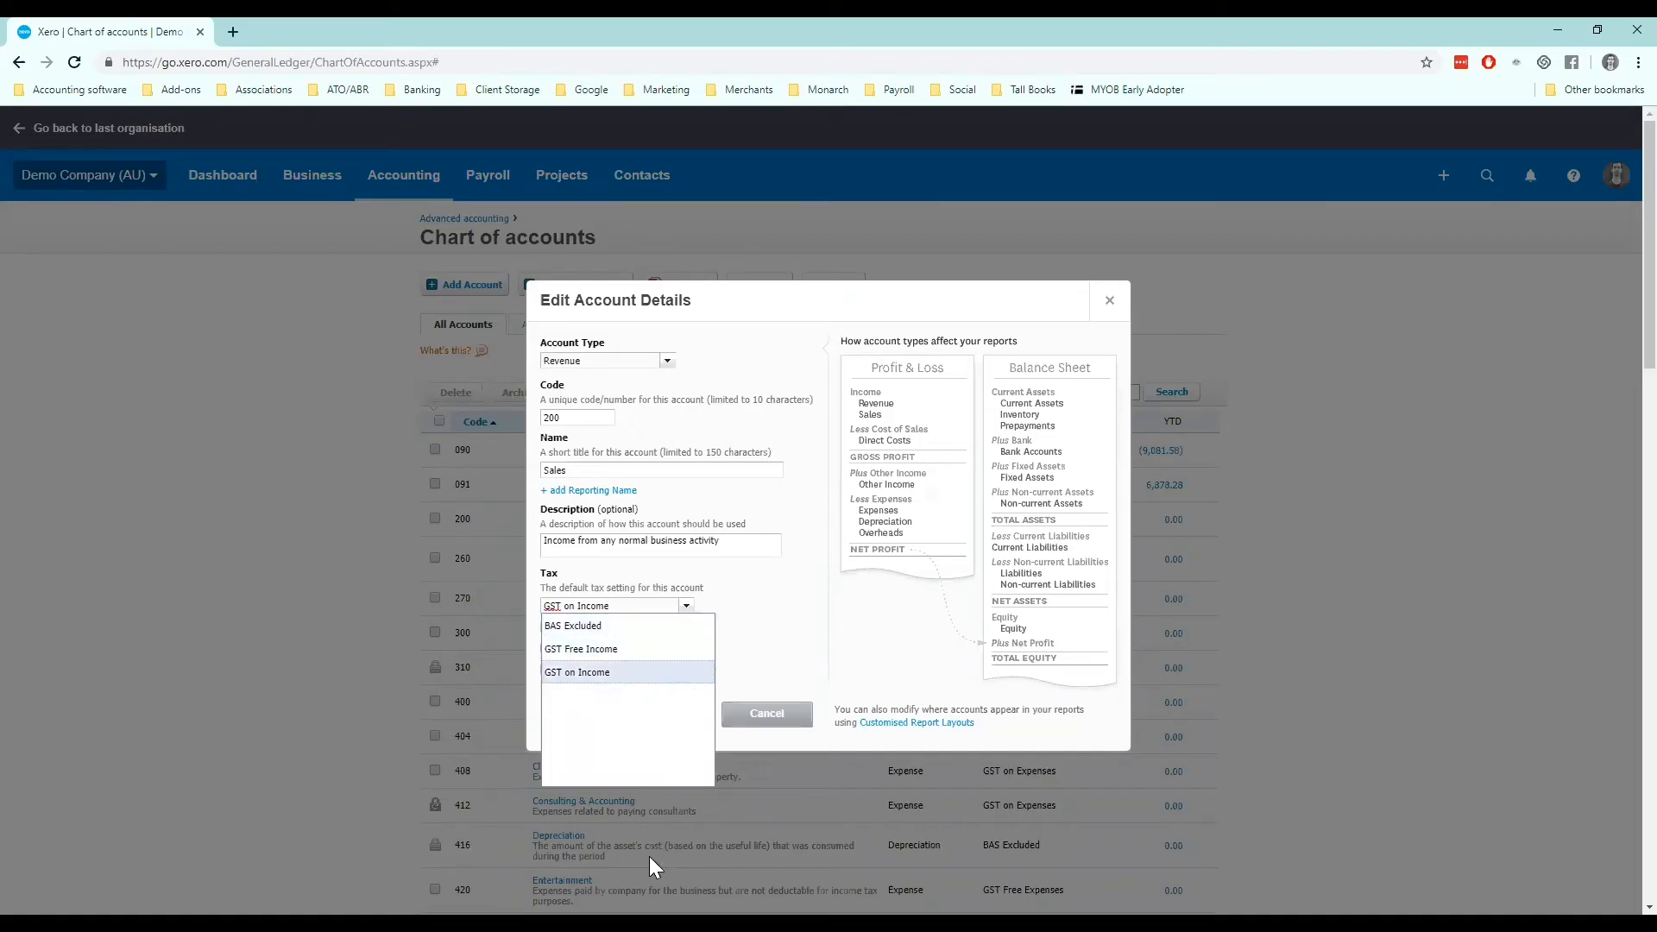
mouse_move(677, 649)
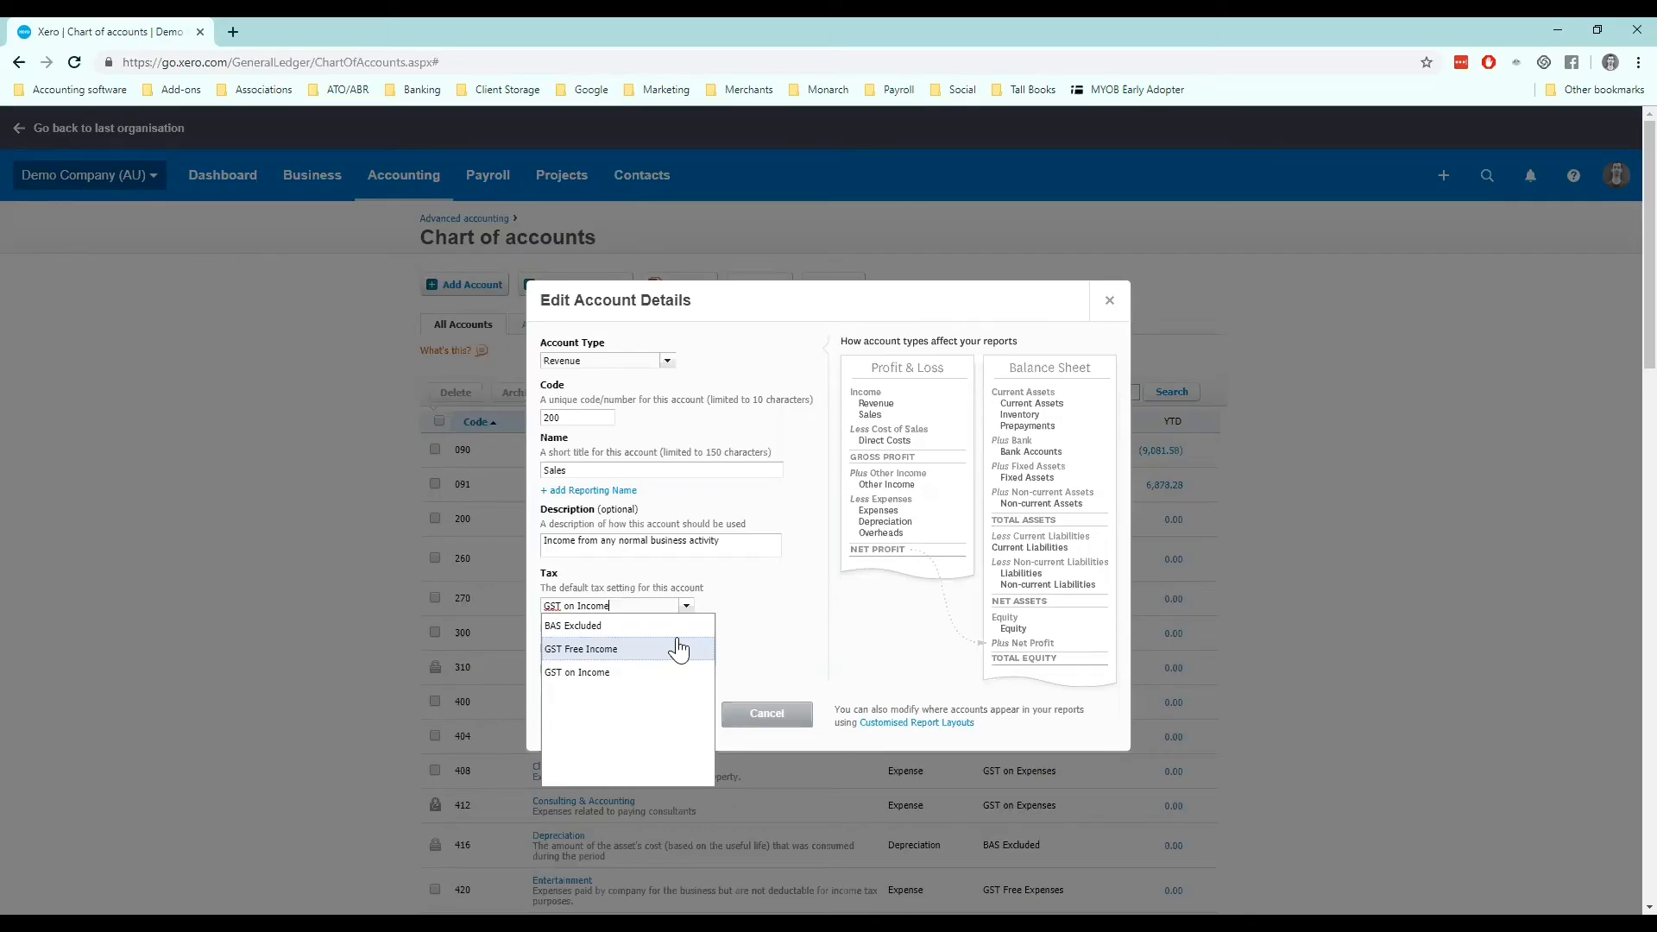
click(578, 673)
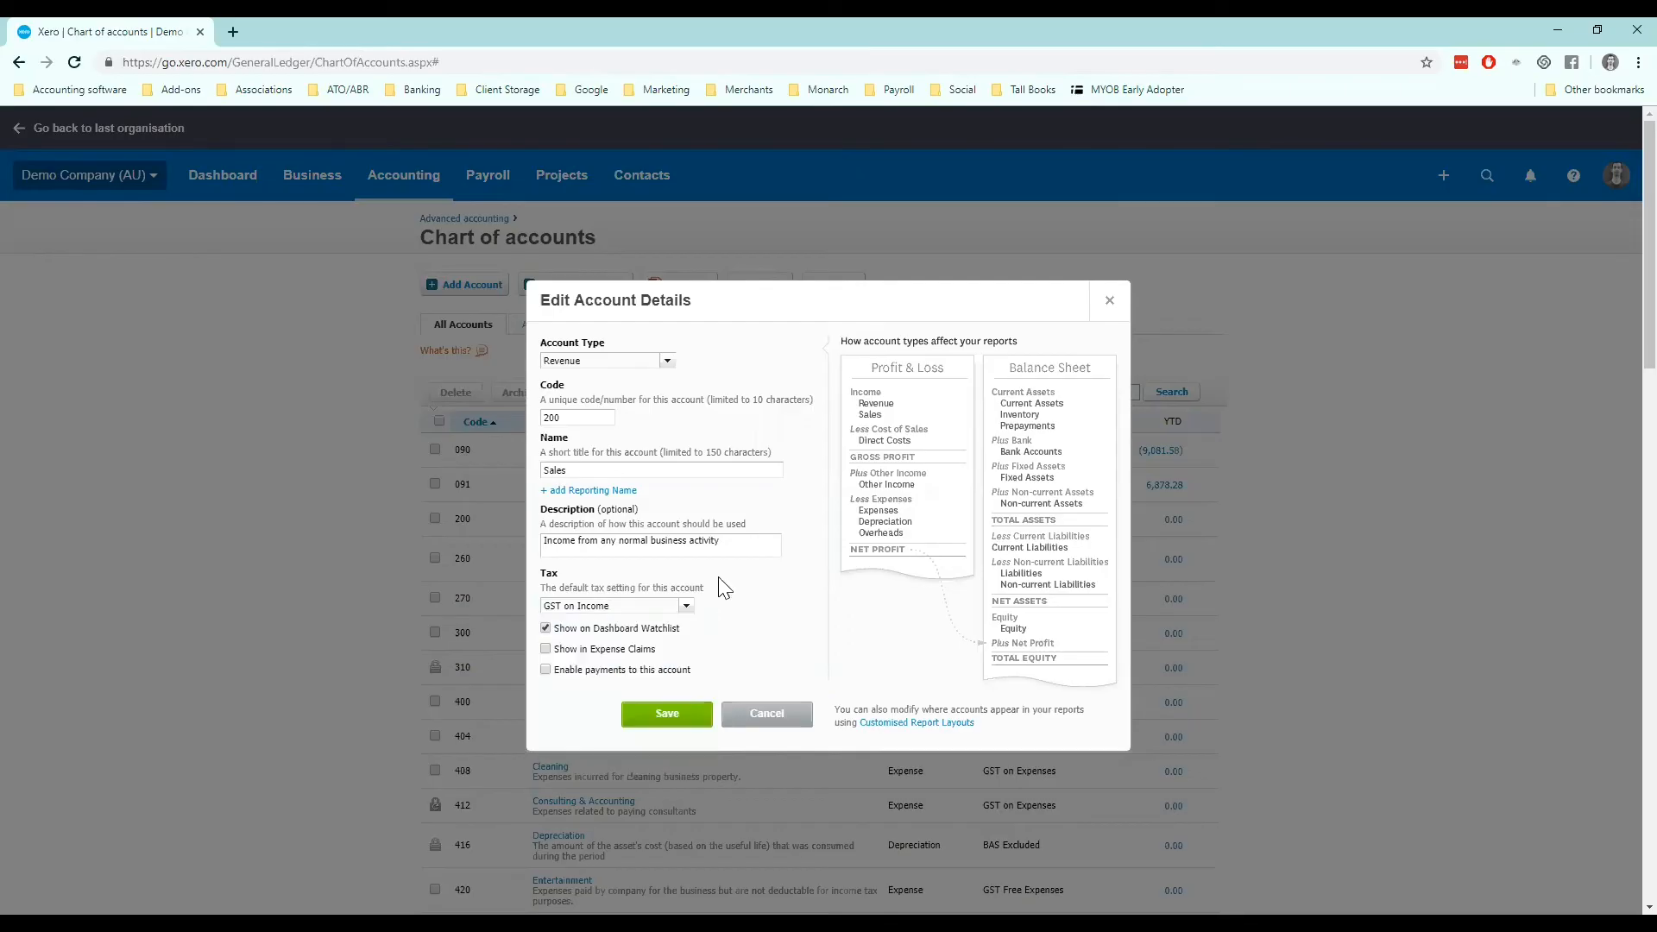
mouse_move(739, 830)
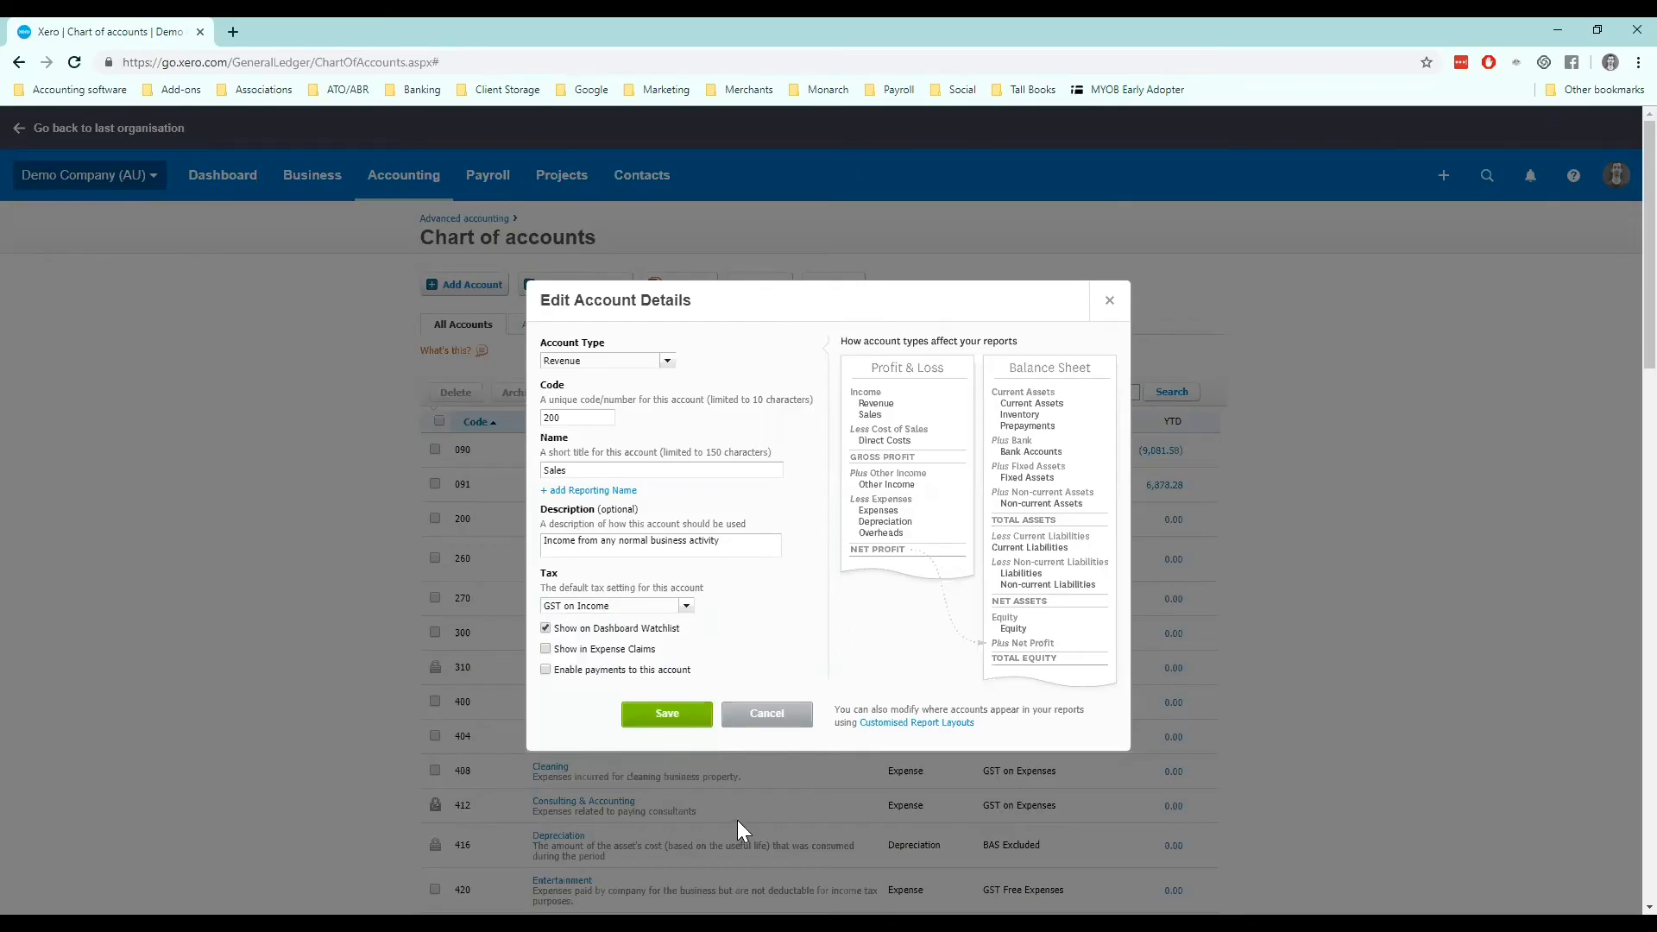
mouse_move(498, 599)
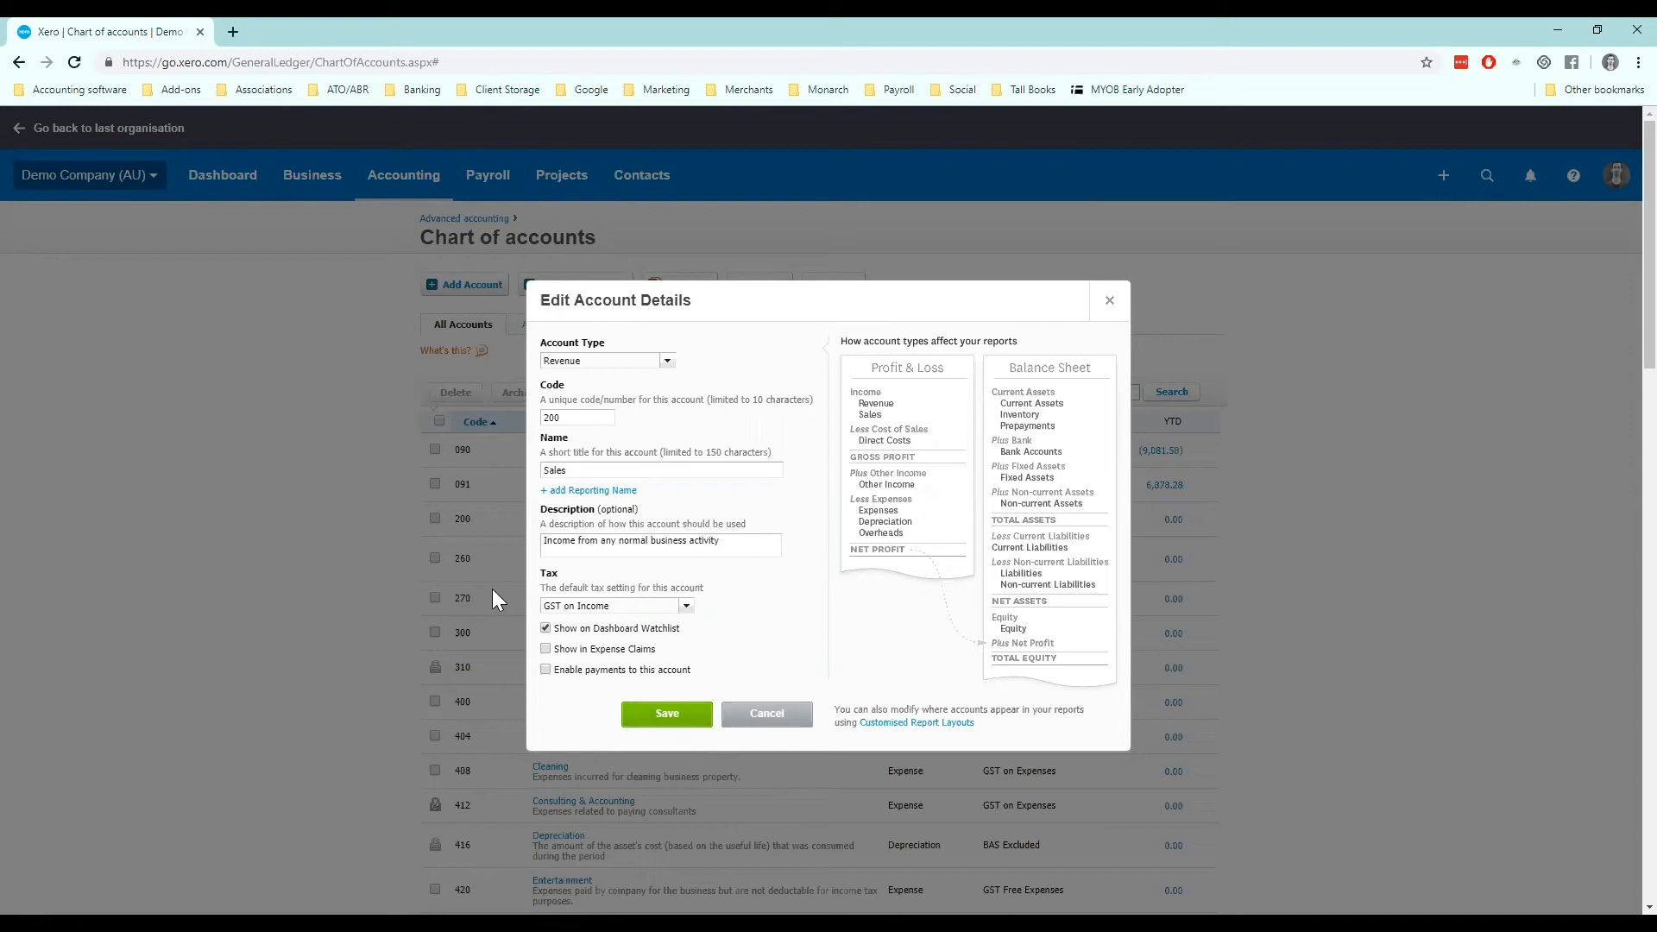
mouse_move(511, 665)
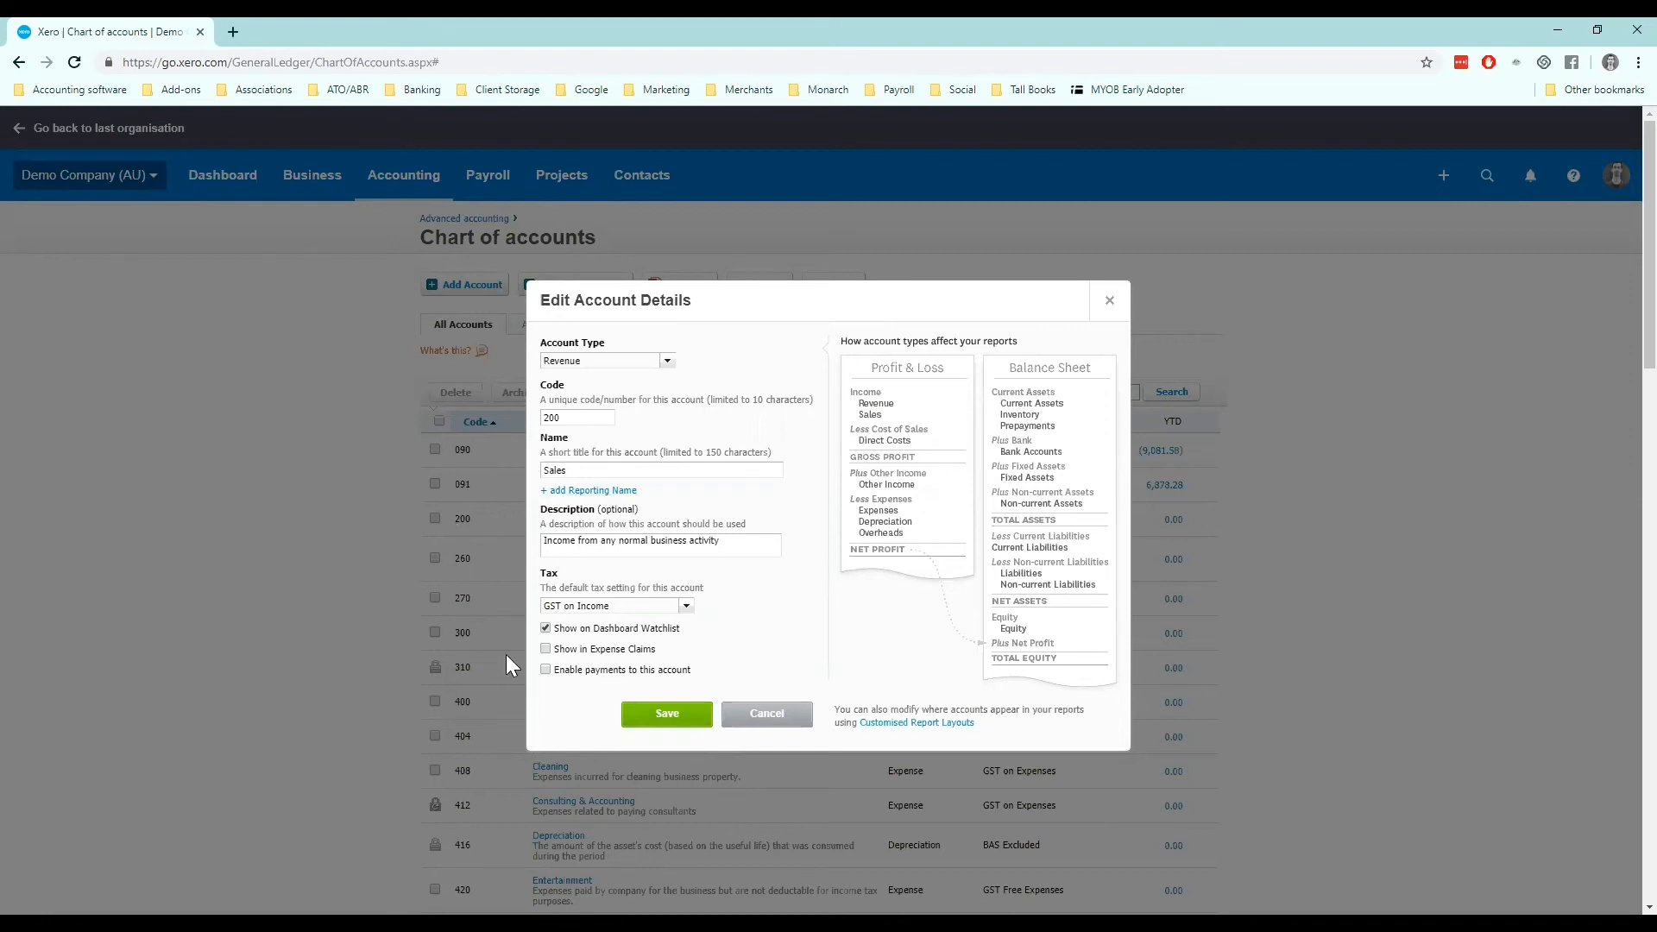
mouse_move(636, 645)
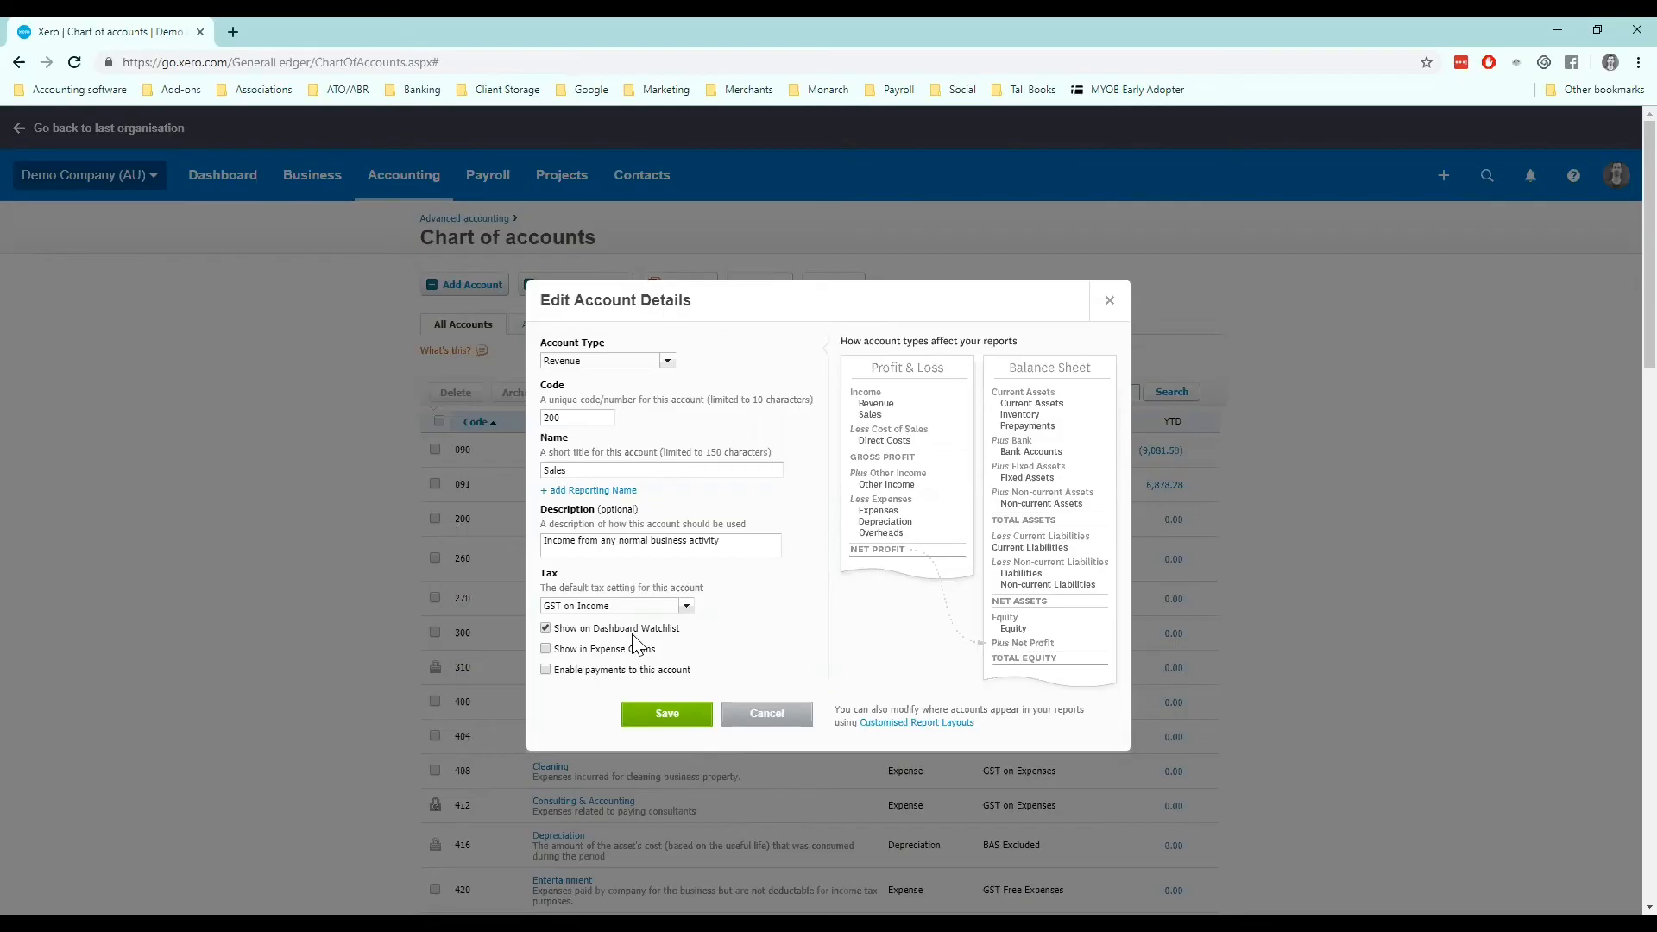
mouse_move(750, 713)
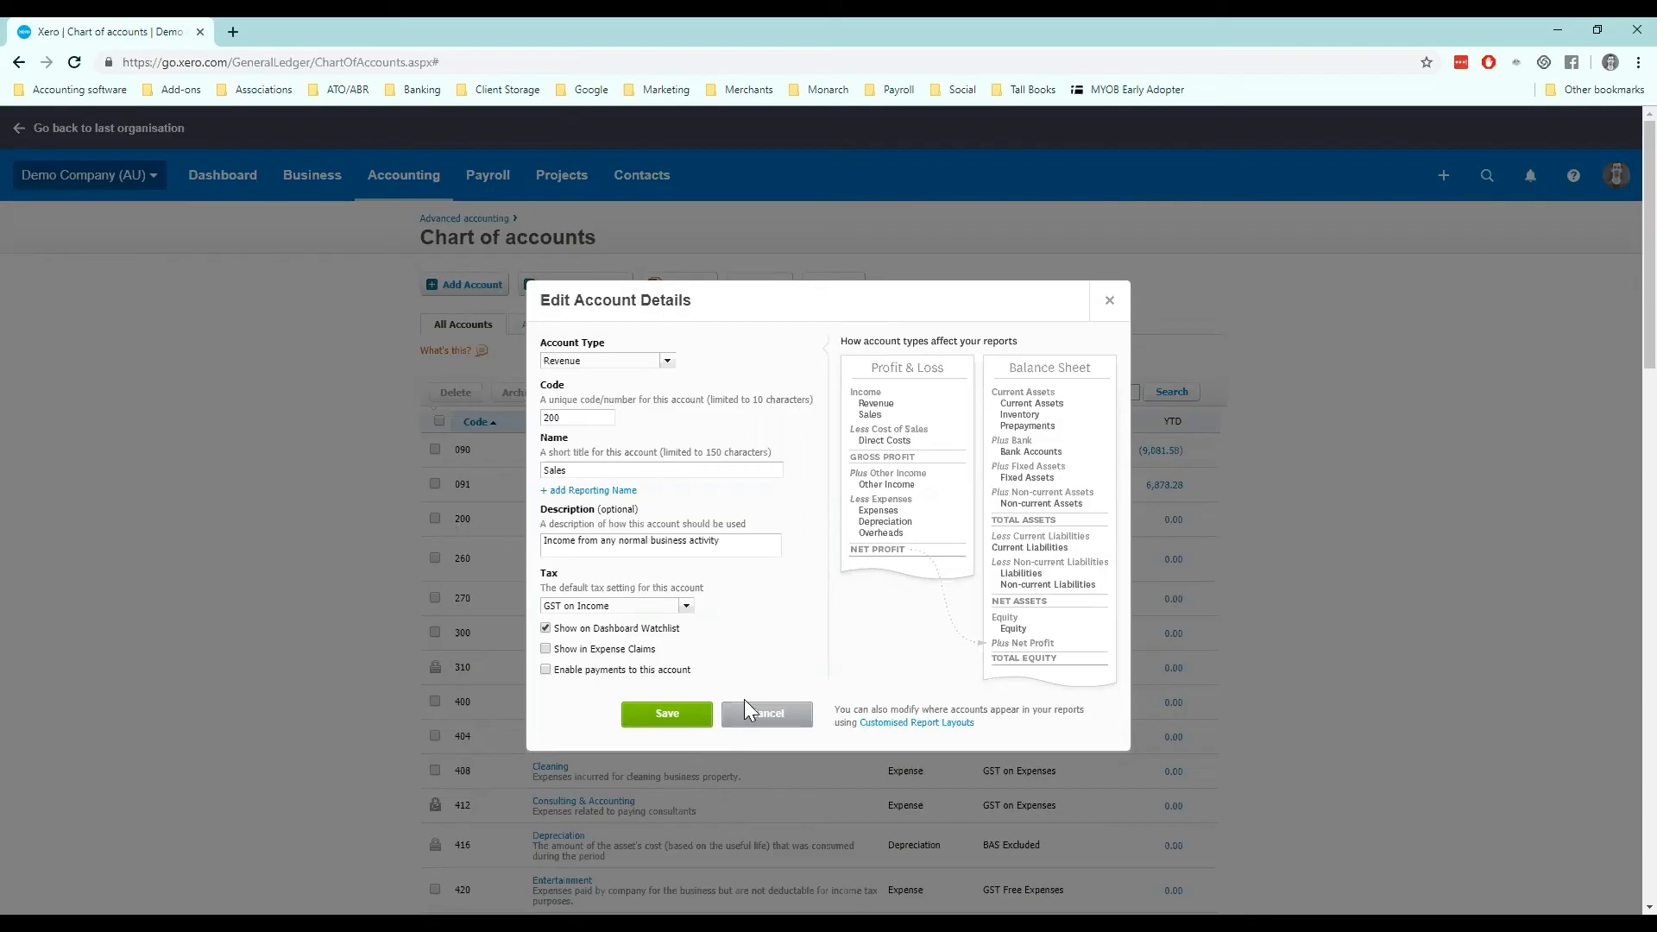
mouse_move(810, 732)
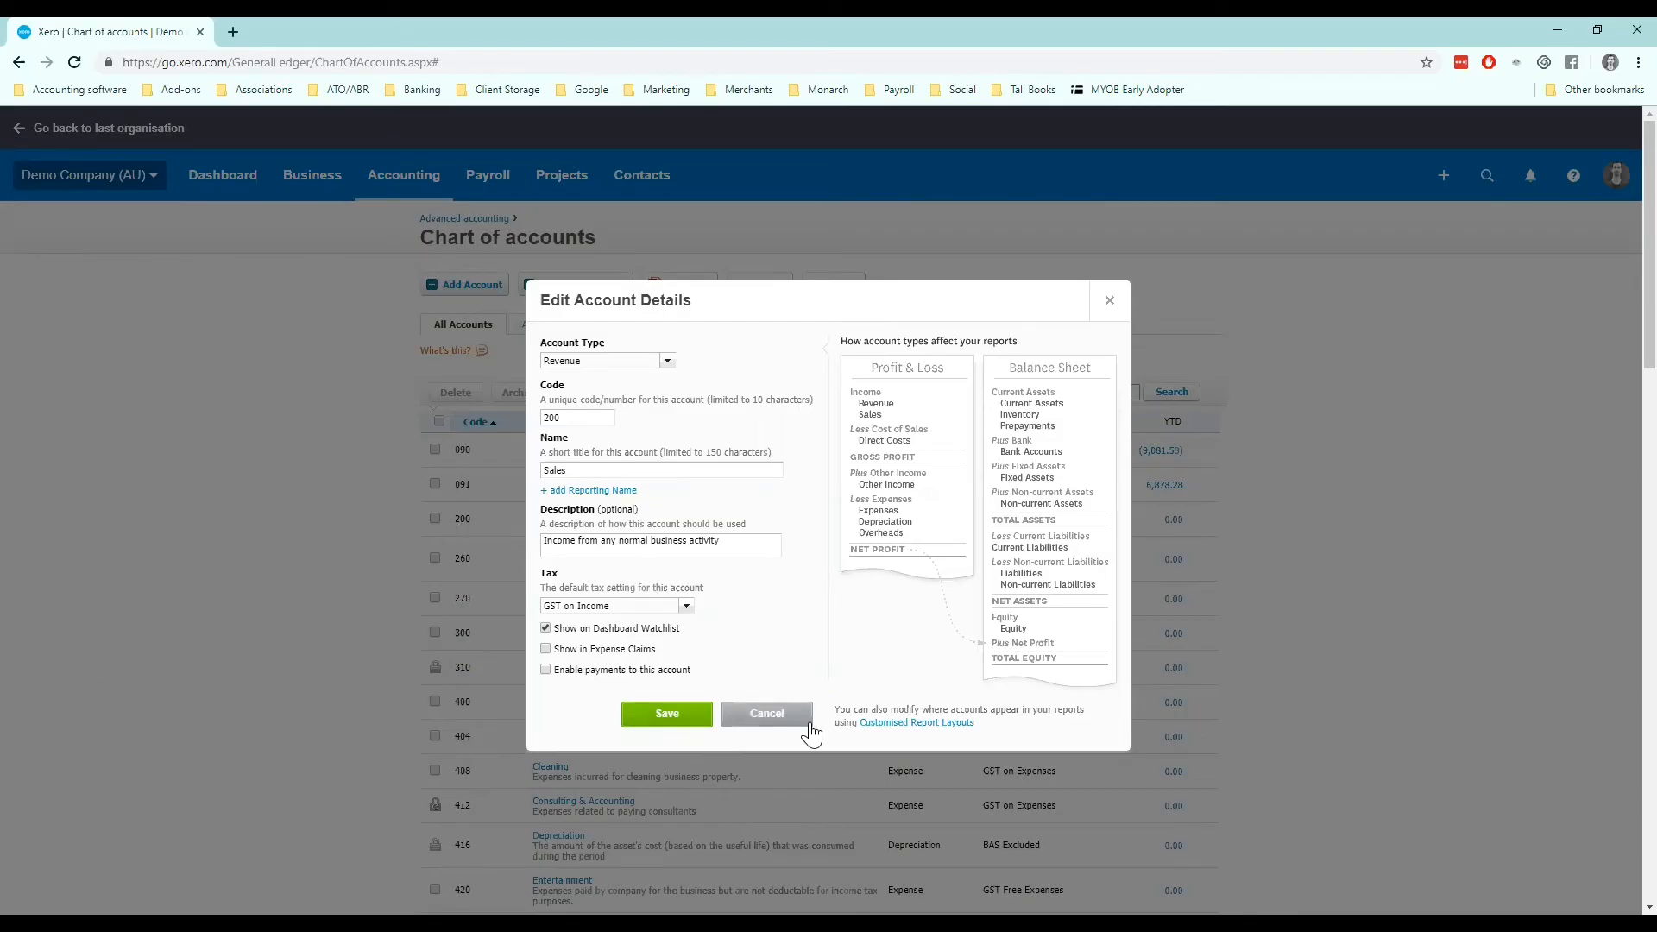
click(767, 714)
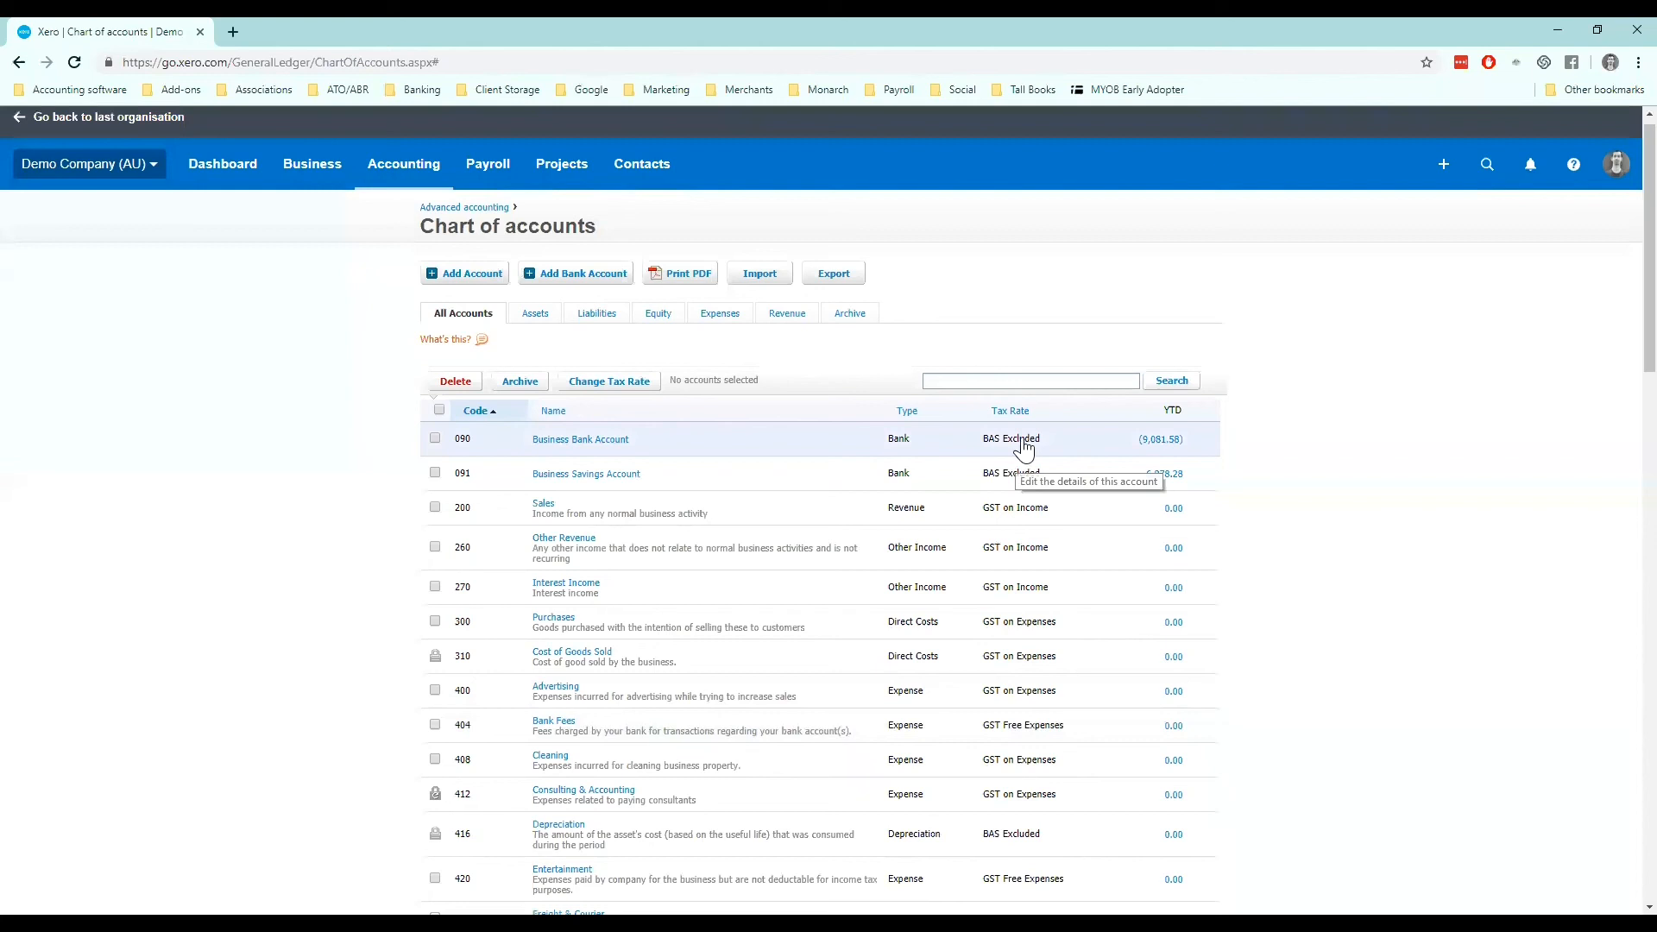
Filter the chart of accounts to show only Revenue accounts
scroll(down, 3)
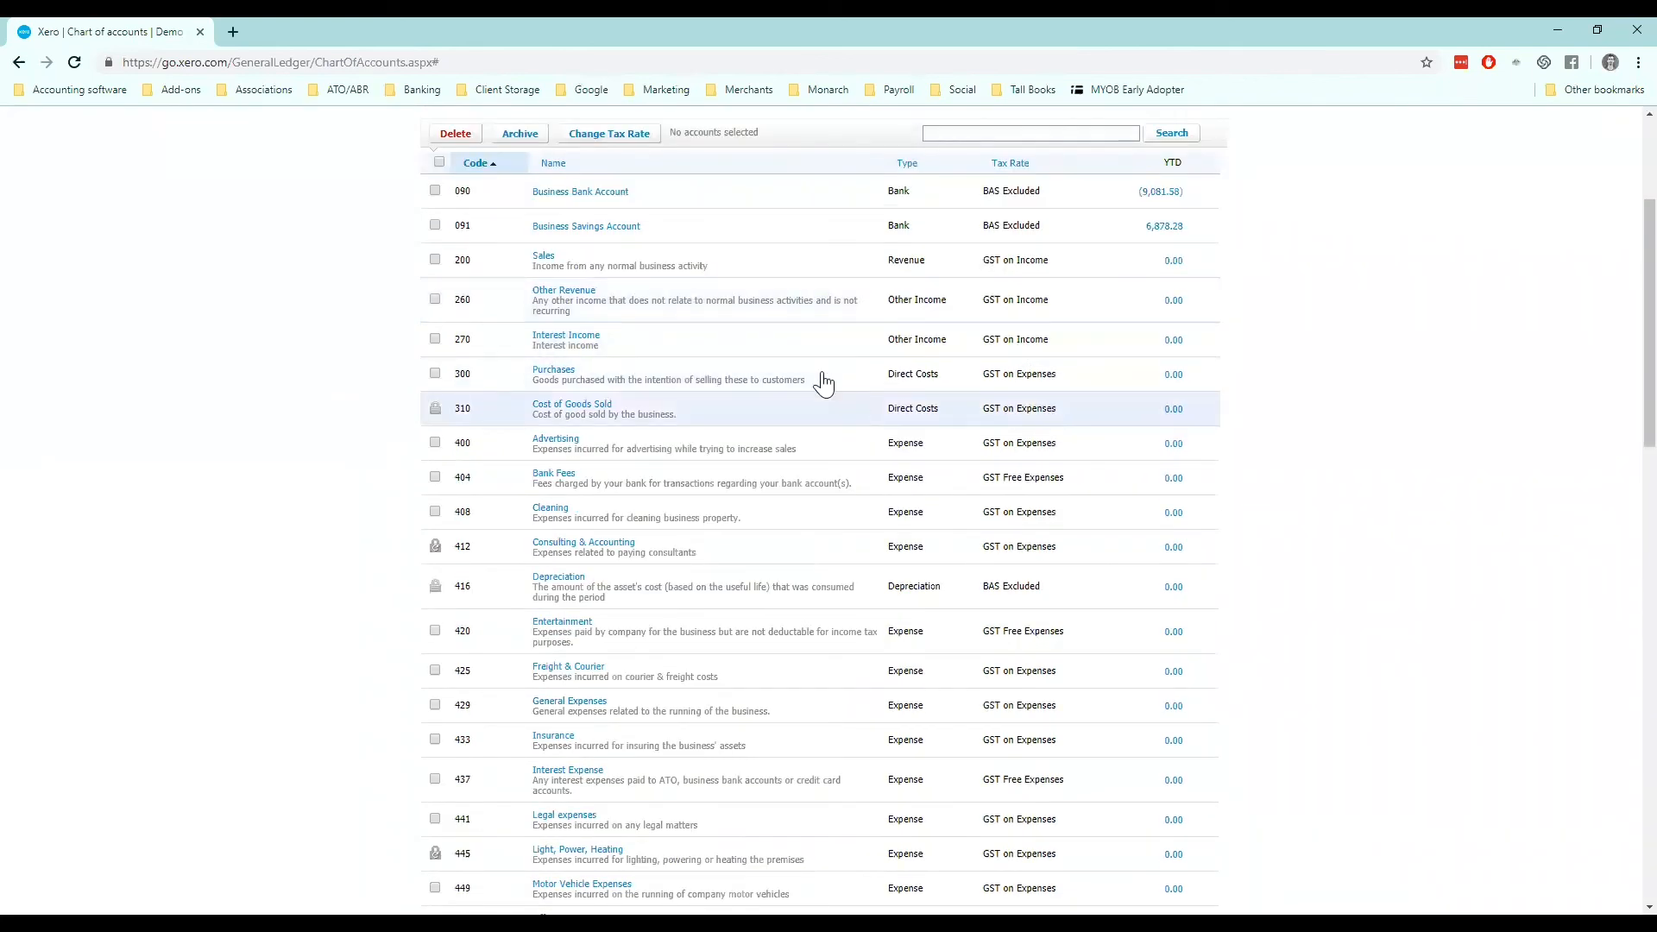
mouse_move(898, 255)
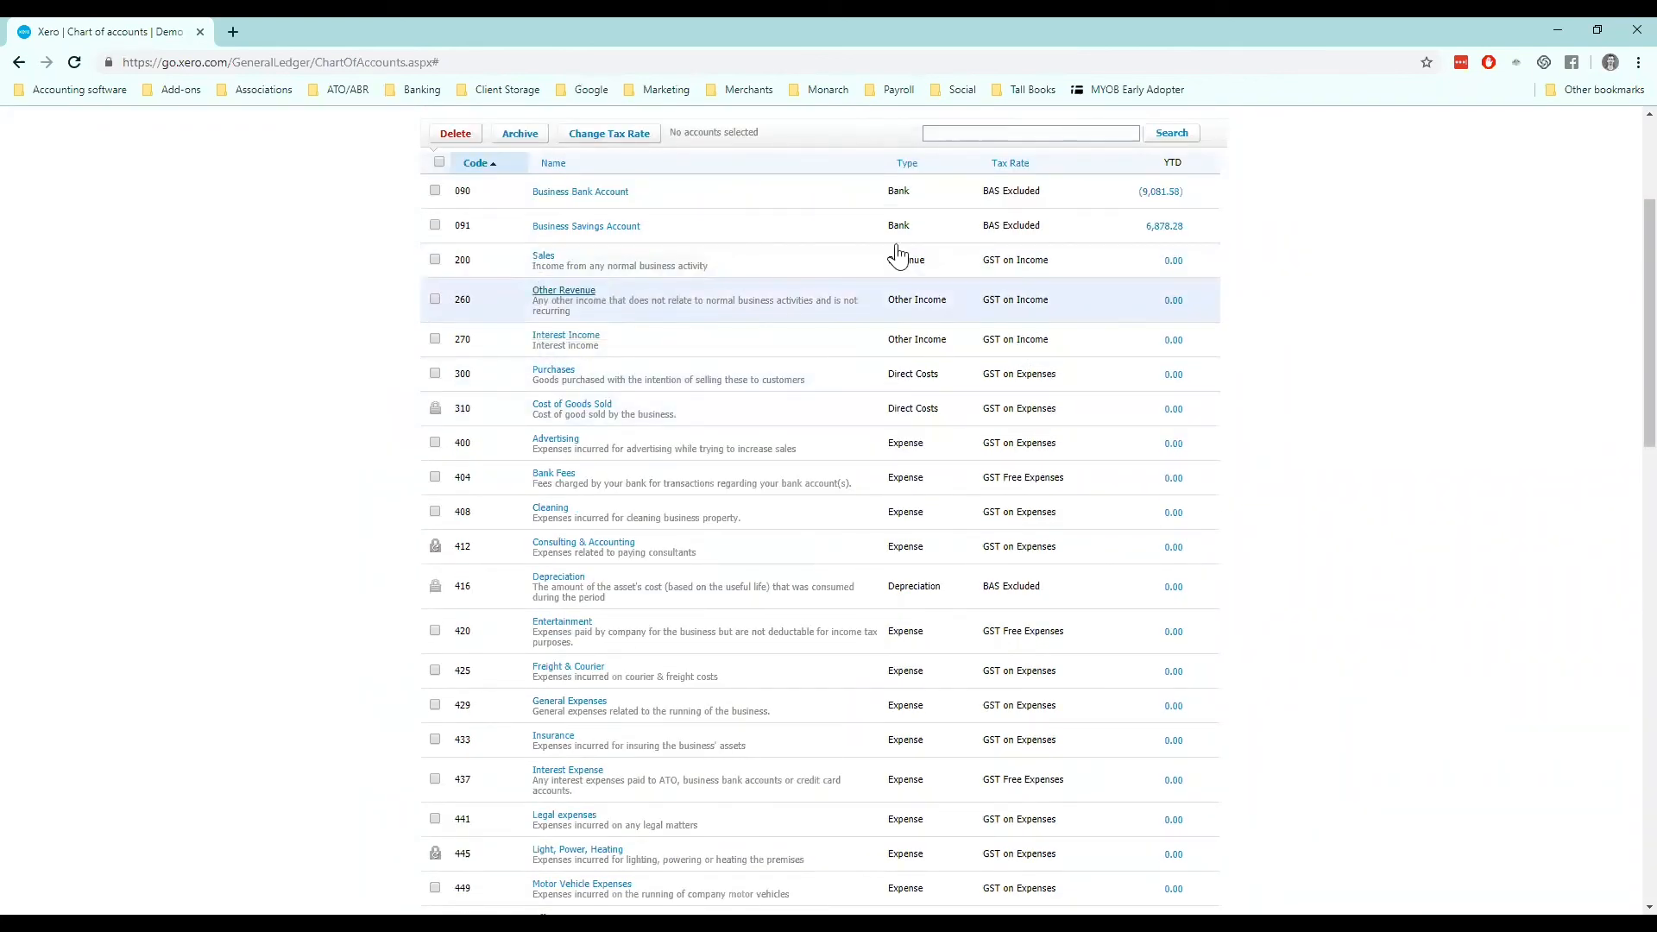
mouse_move(1028, 711)
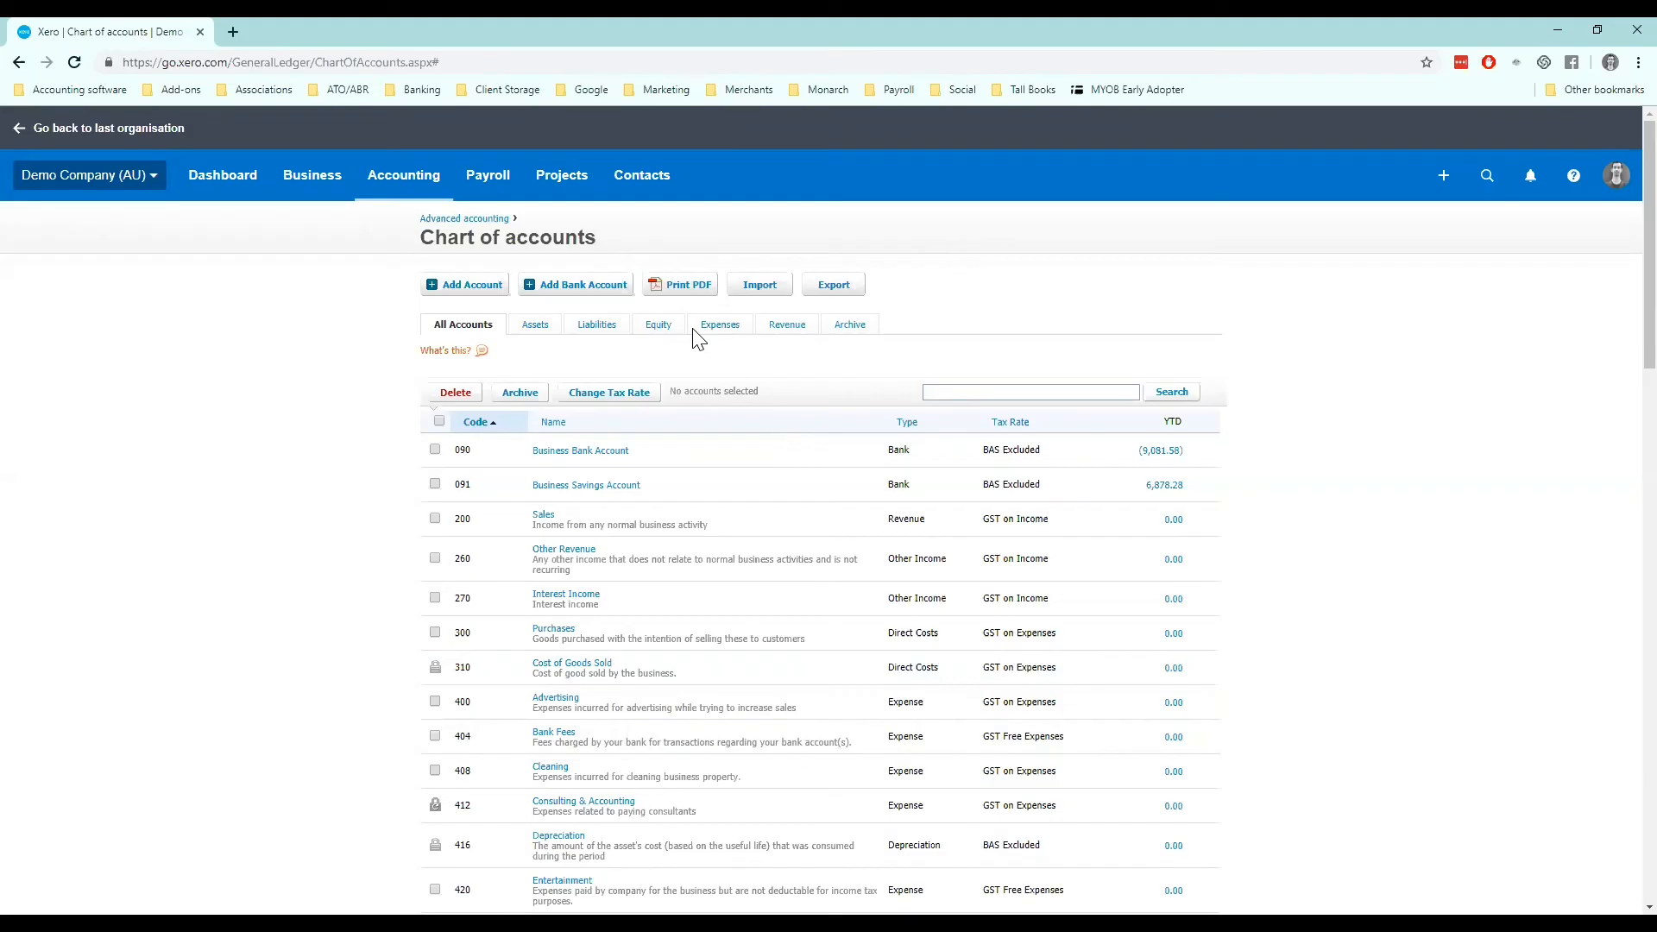
click(786, 325)
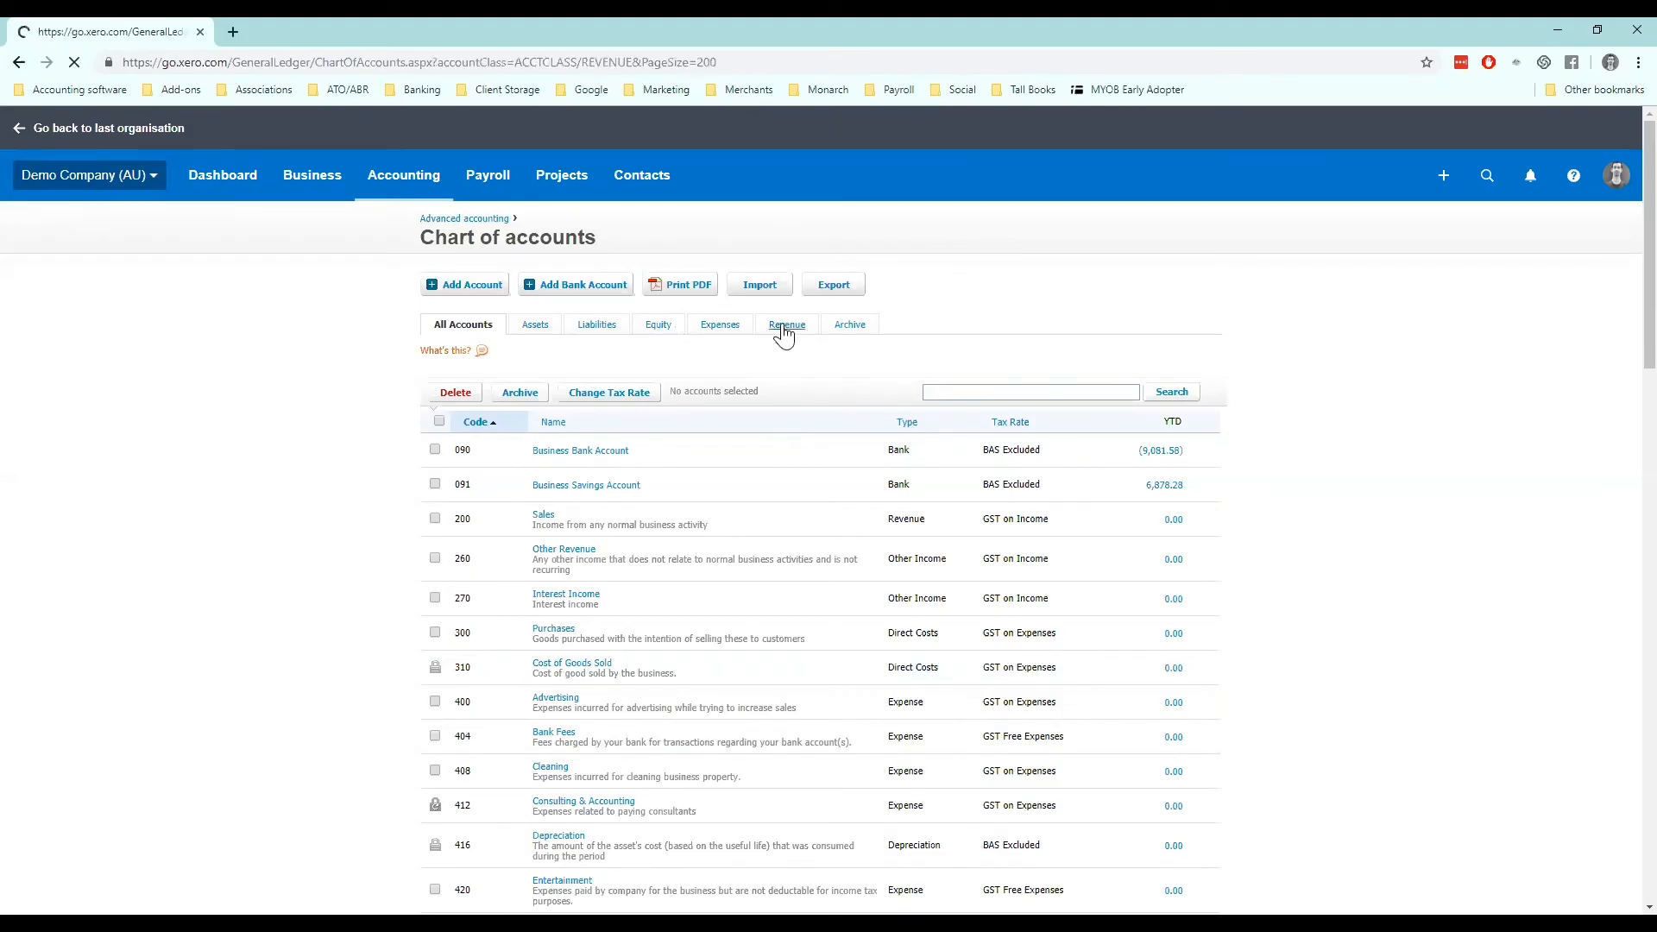
Set Interest Income's tax rate to GST Free Income among the Revenue accounts
click(786, 325)
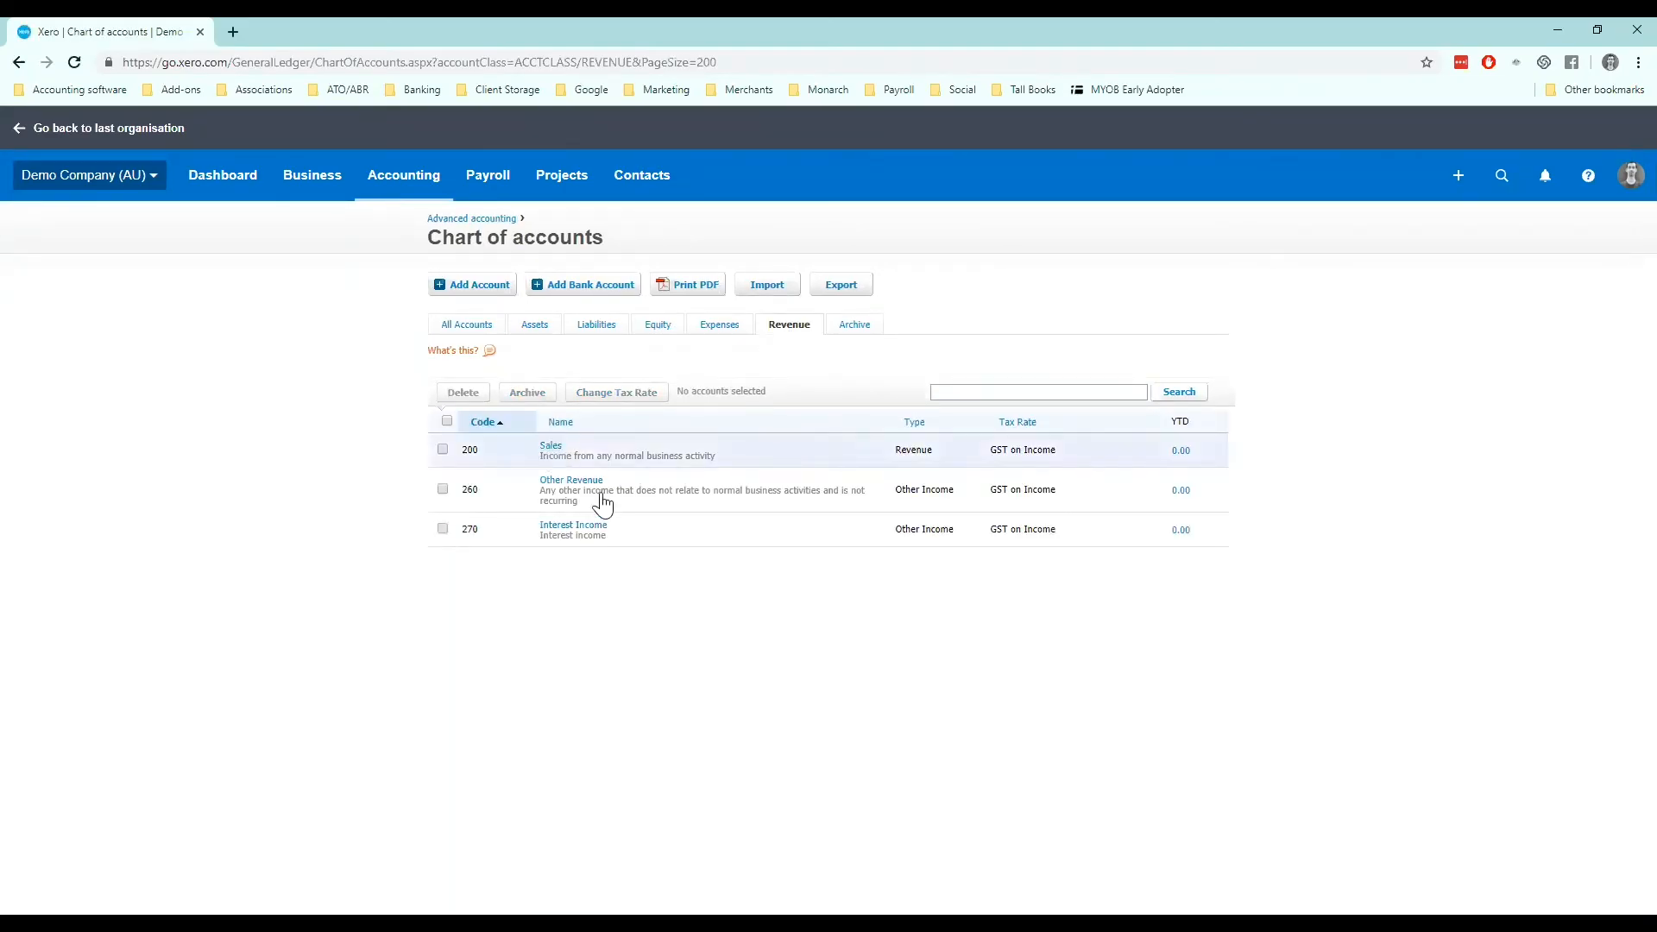
mouse_move(611, 579)
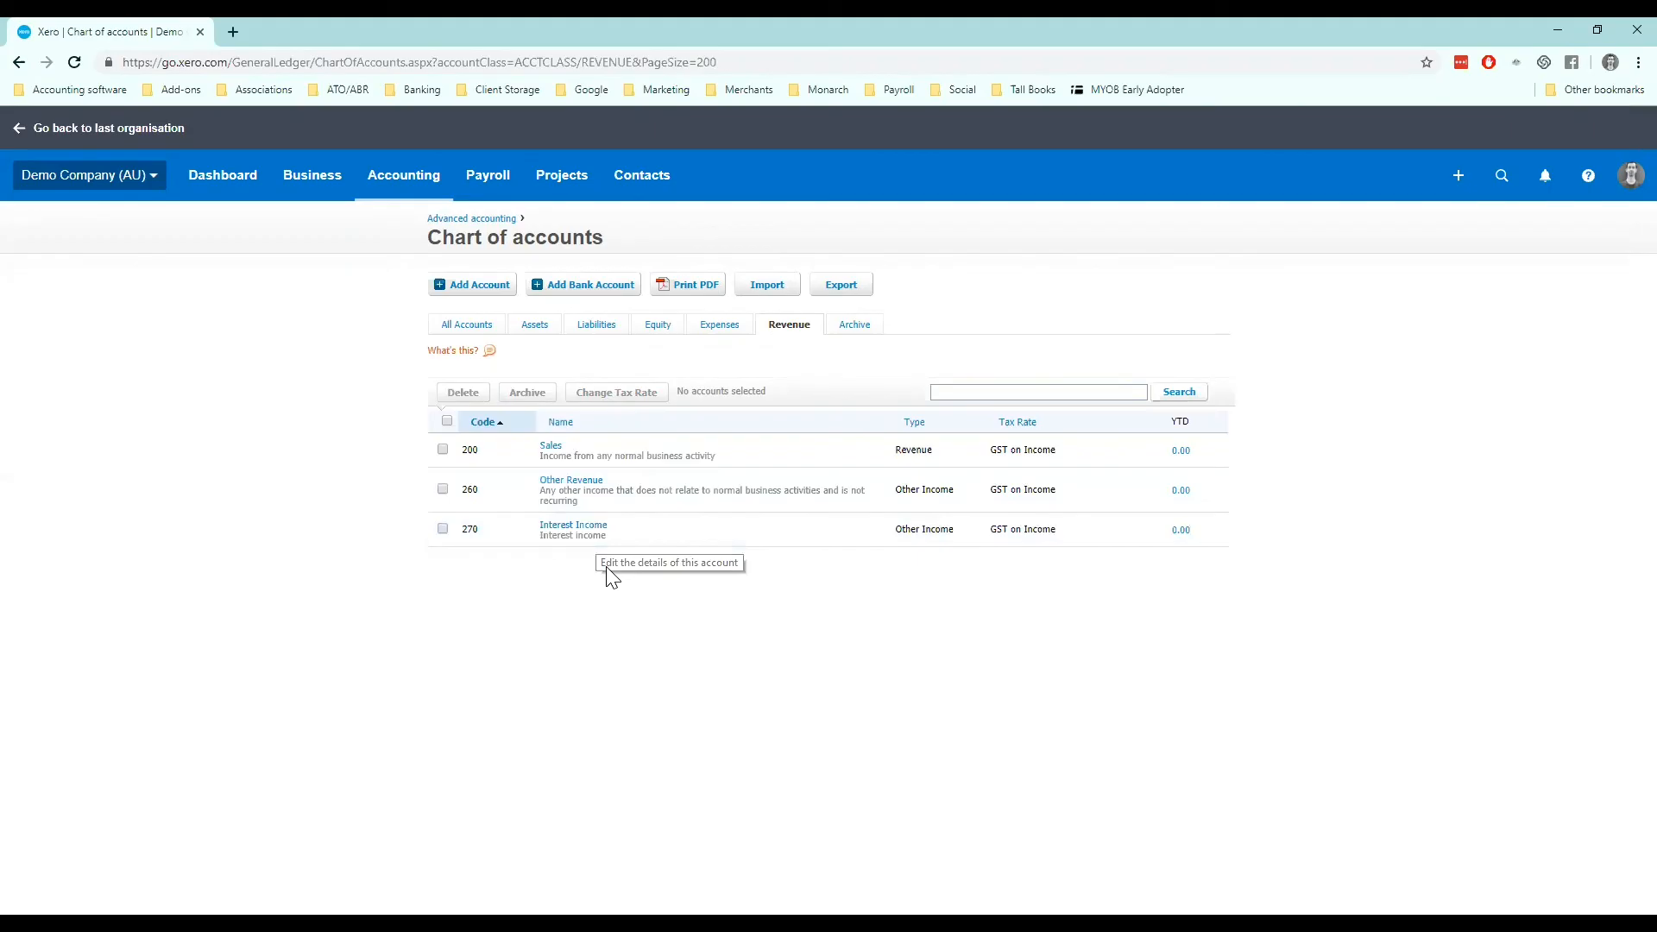
mouse_move(1171, 532)
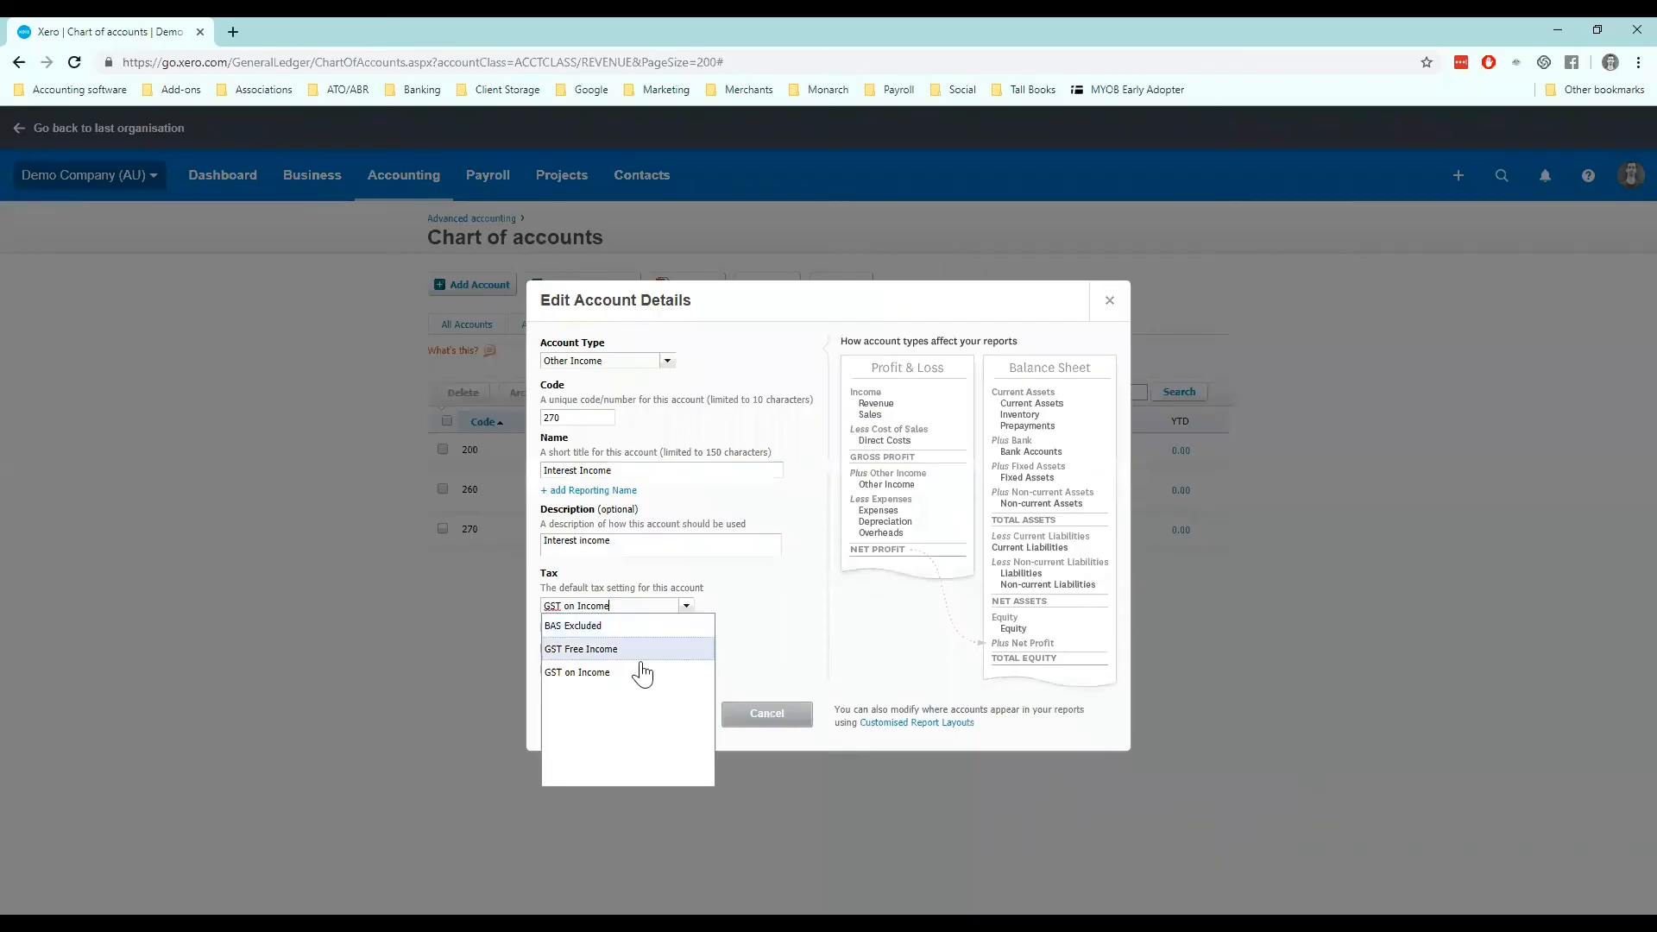
click(580, 649)
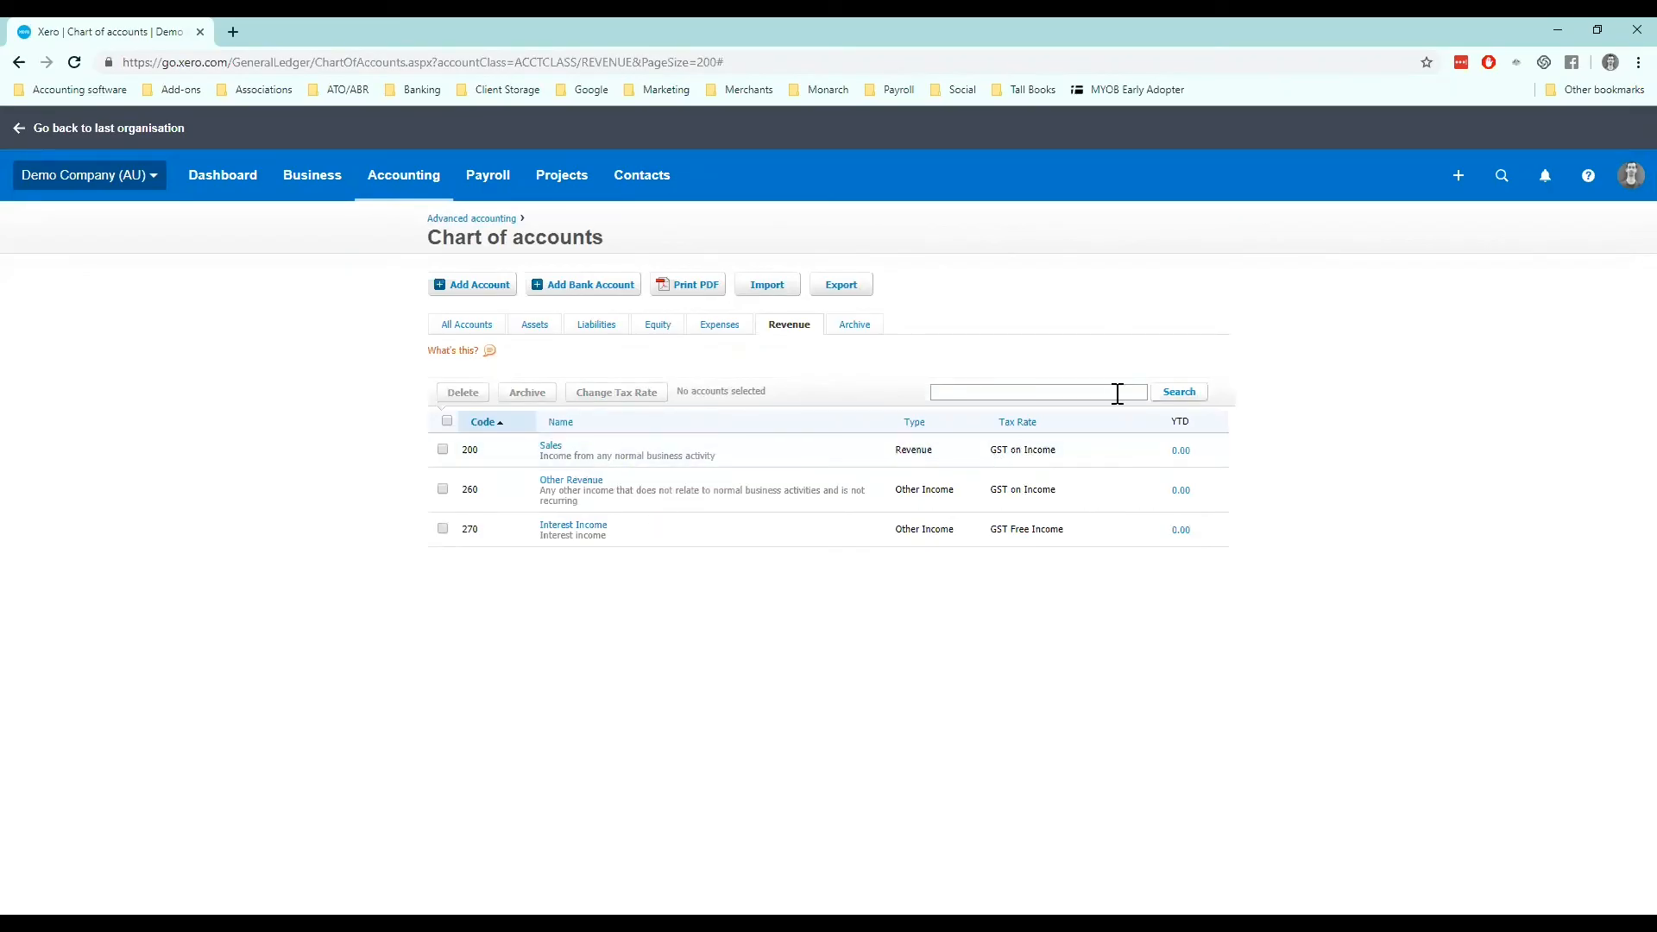
mouse_move(735, 336)
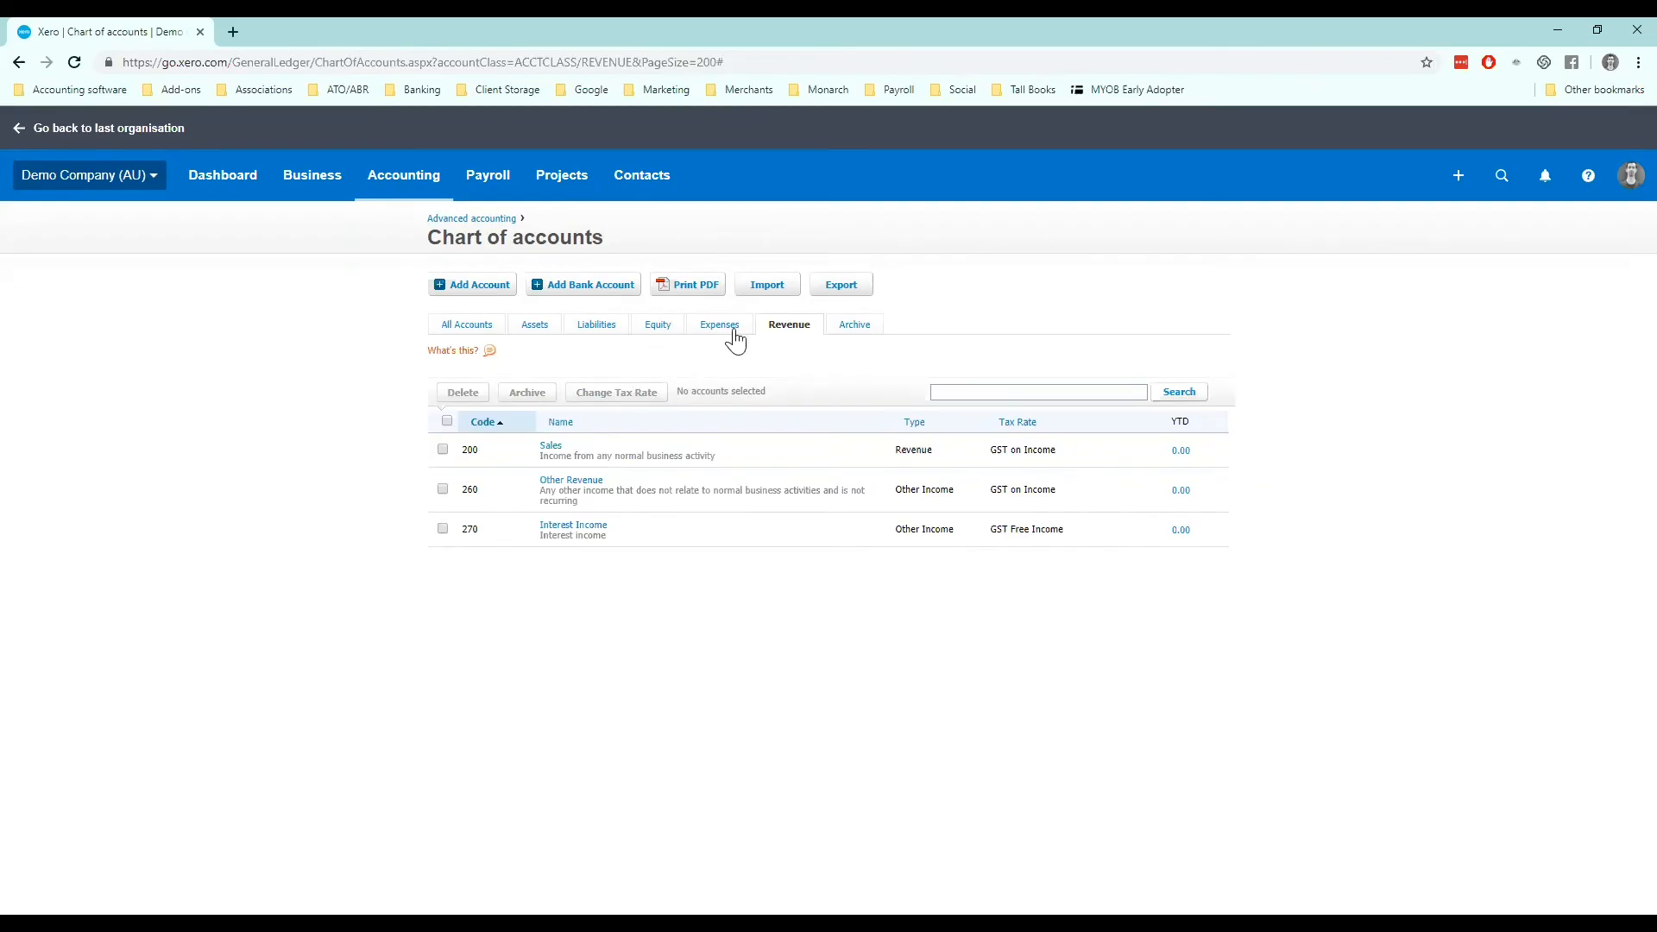
click(719, 325)
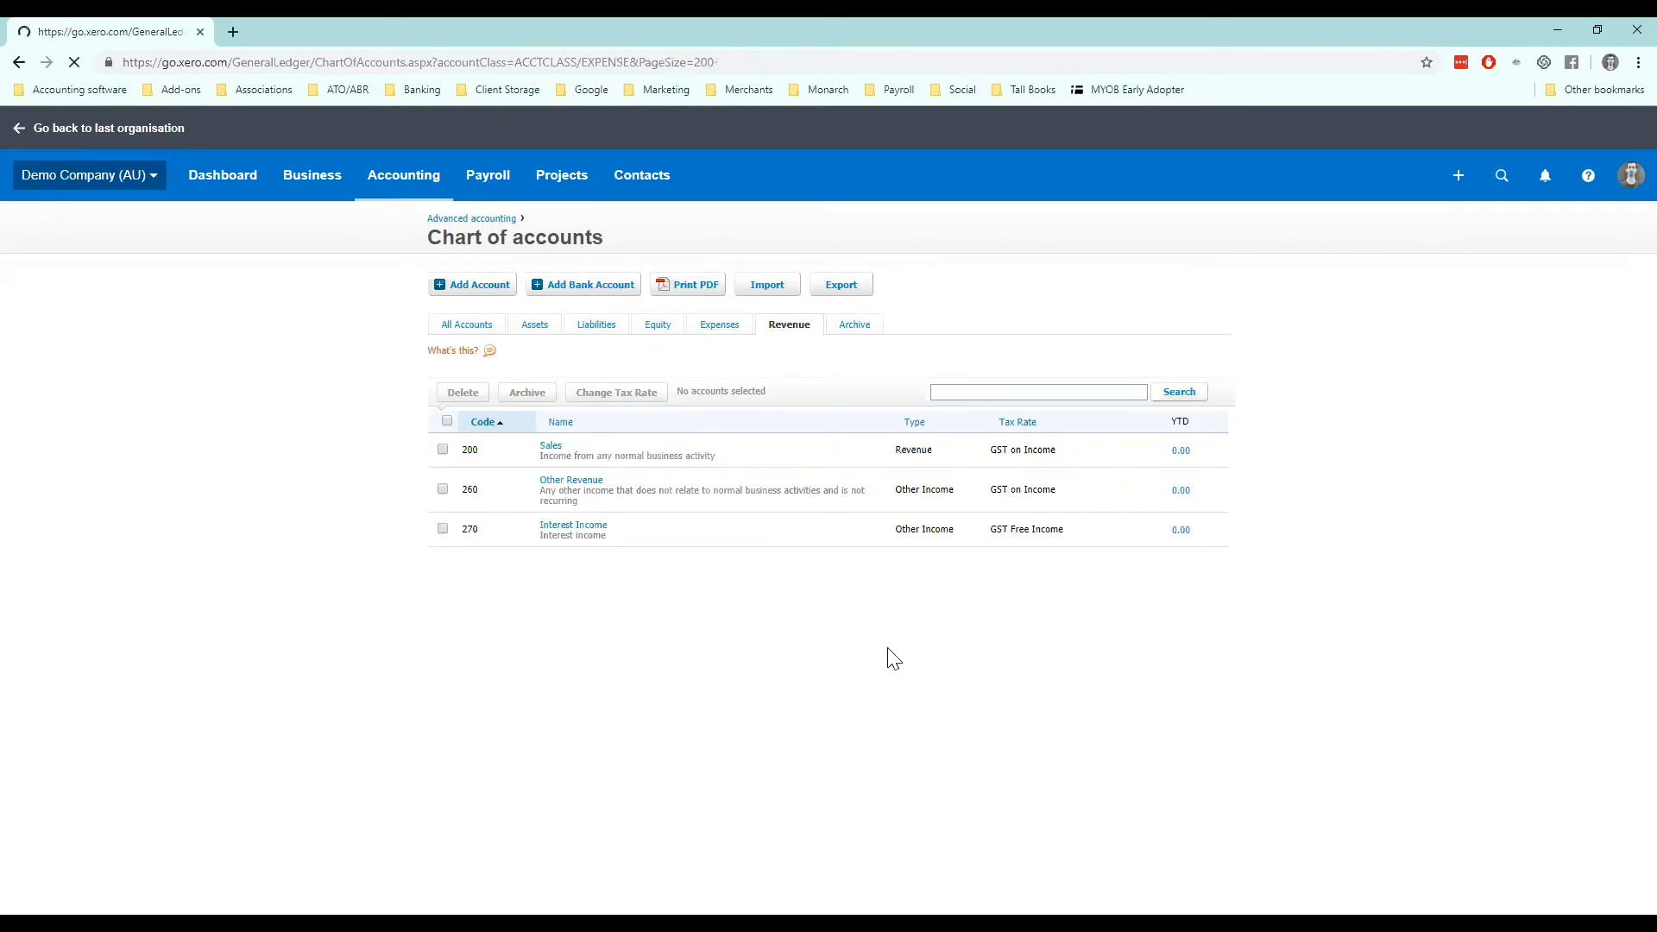
Review the expense accounts' tax rates from Purchases through Travel, then tick an account for bulk change
click(714, 324)
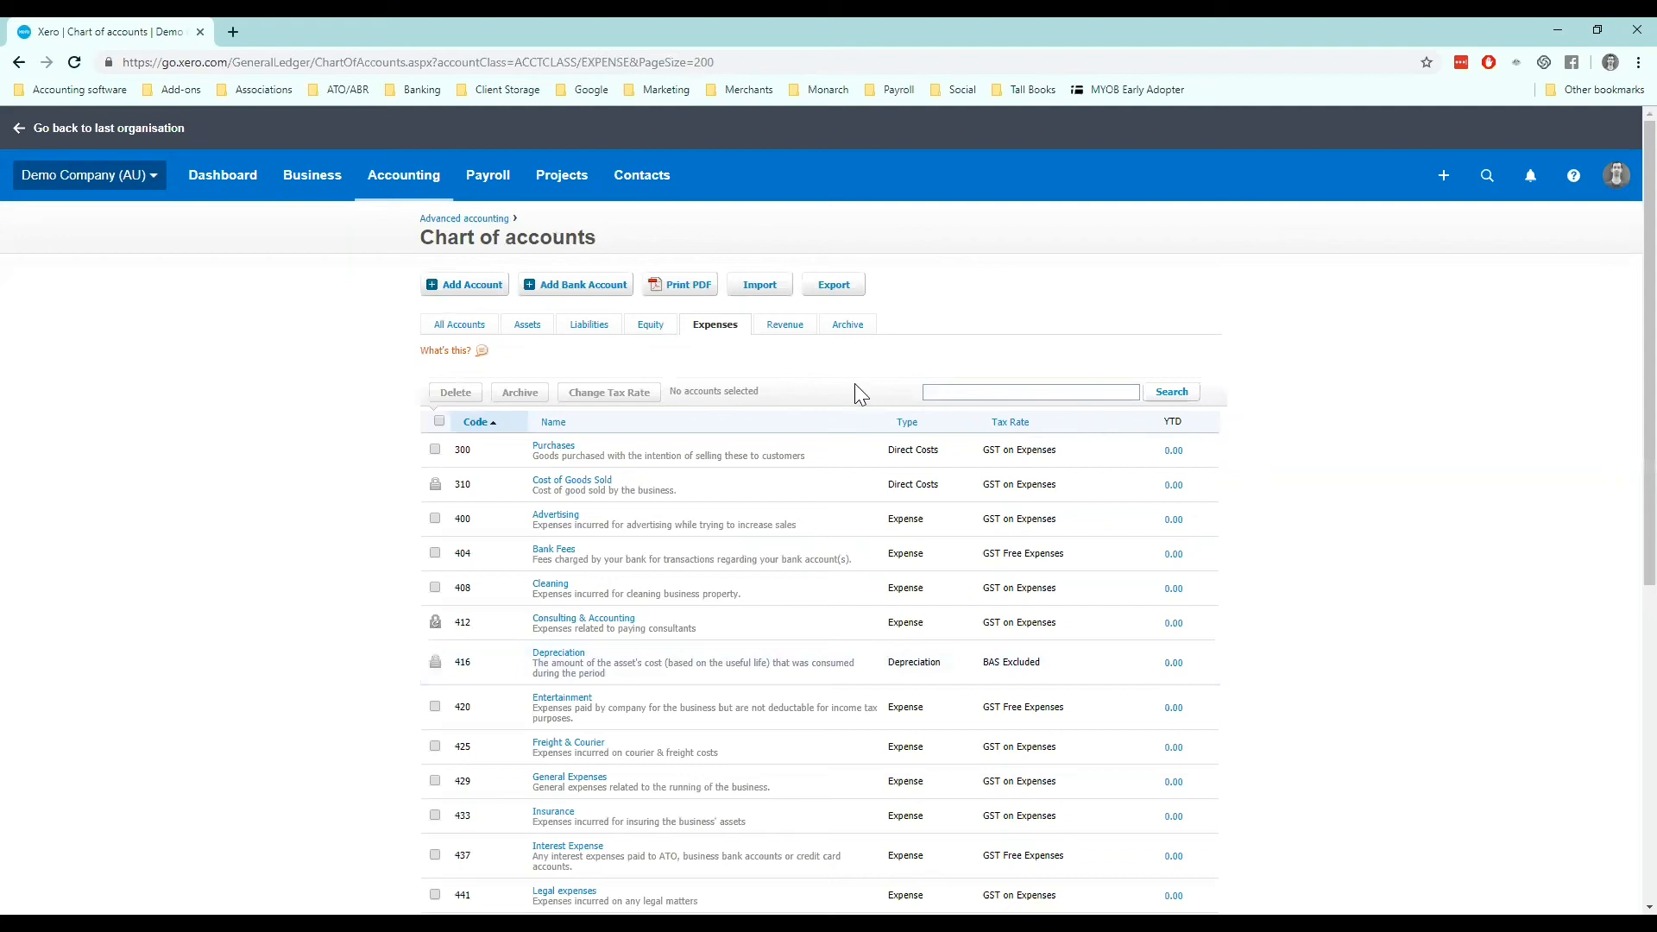
scroll(down, 3)
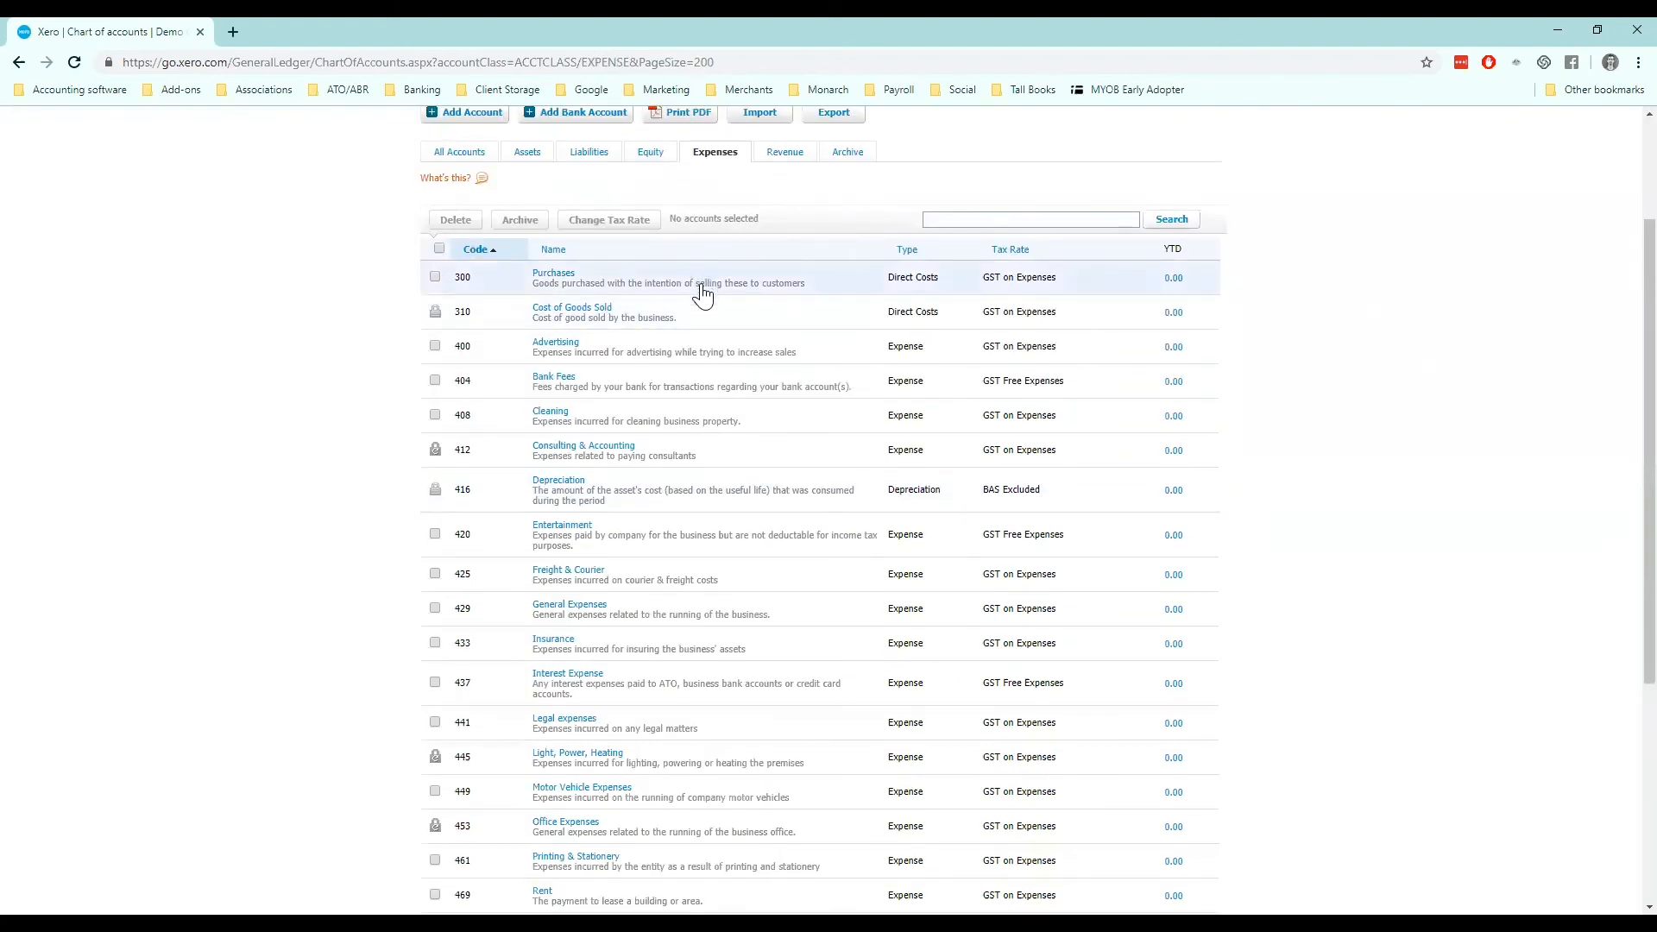
mouse_move(555, 381)
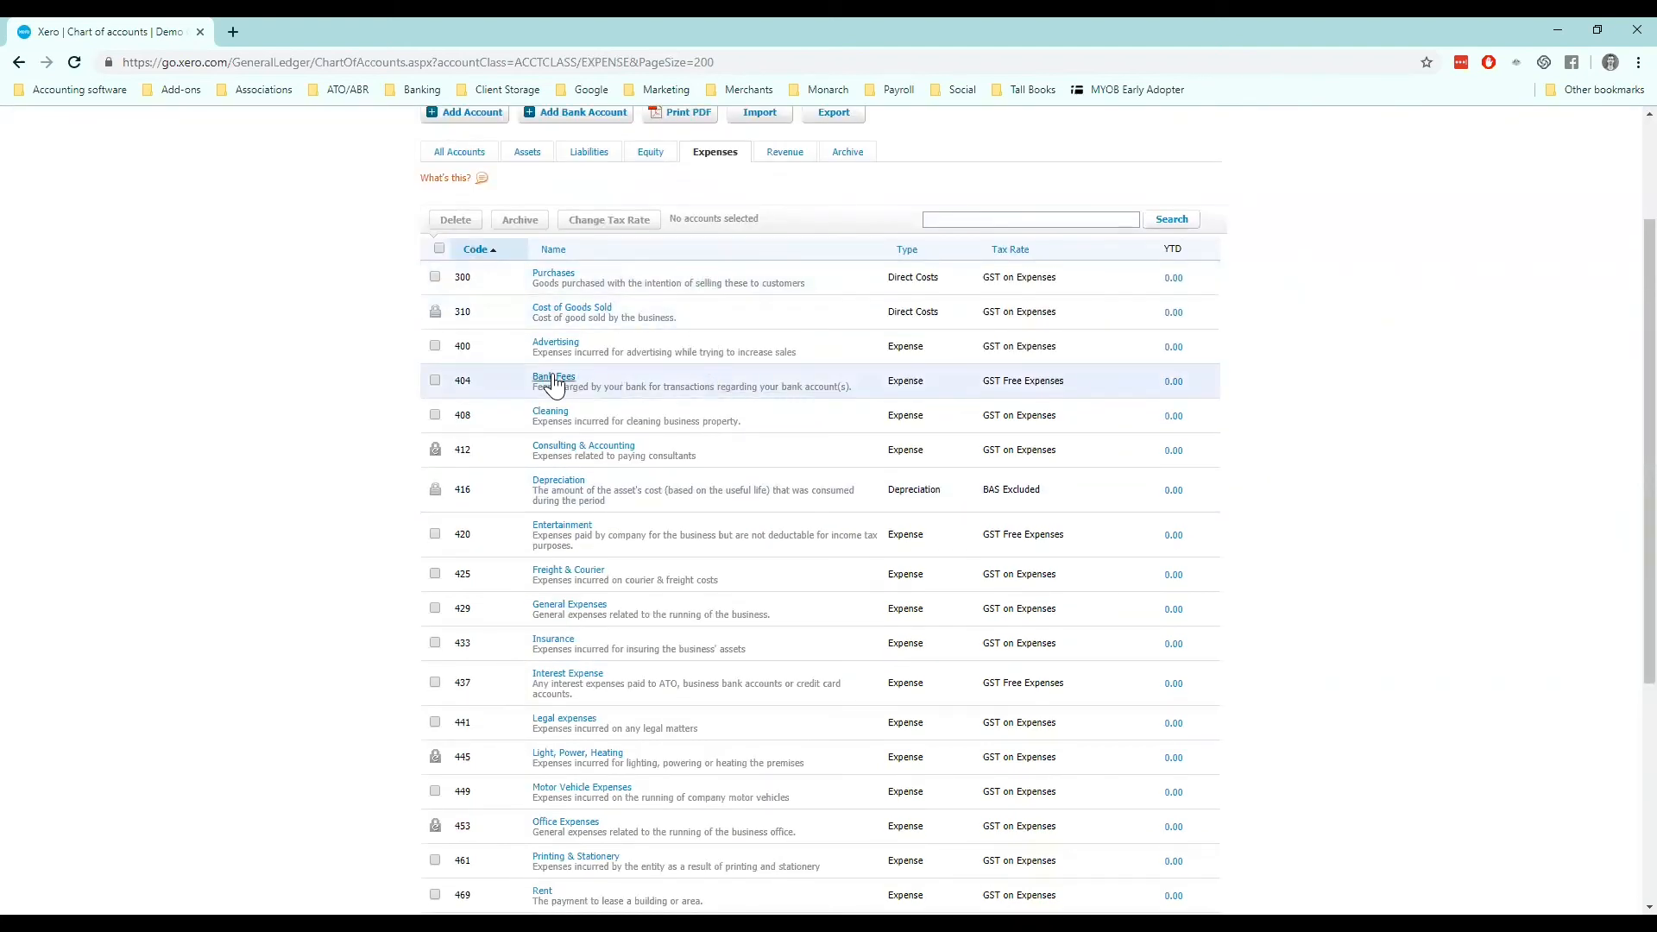
mouse_move(984, 395)
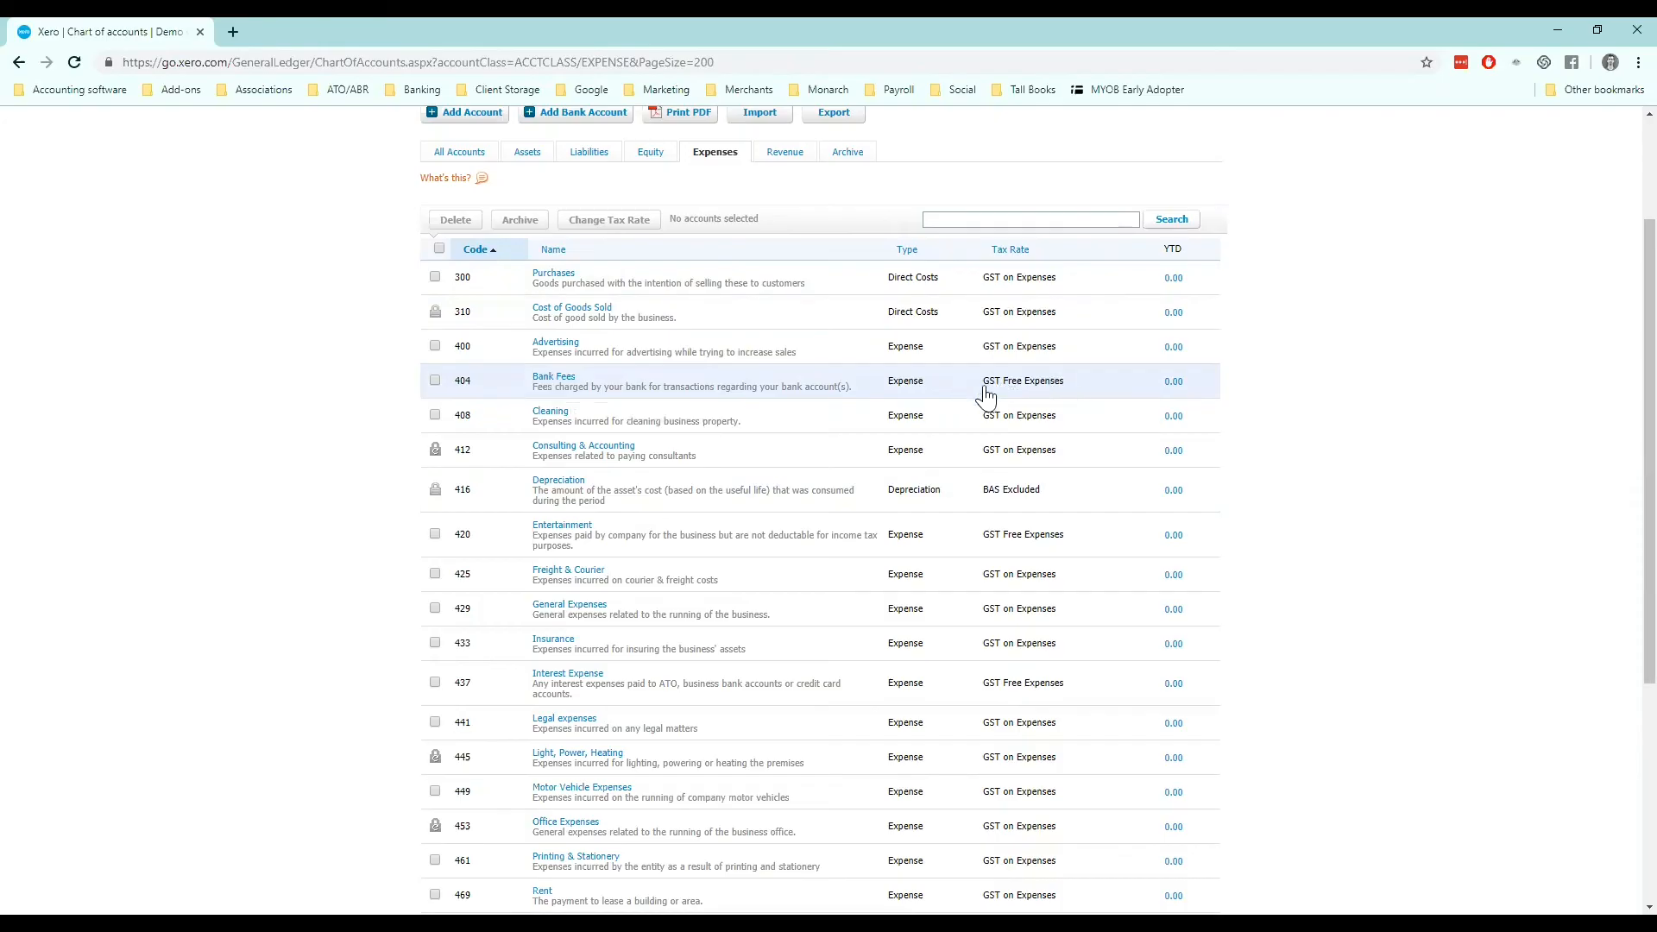
scroll(down, 3)
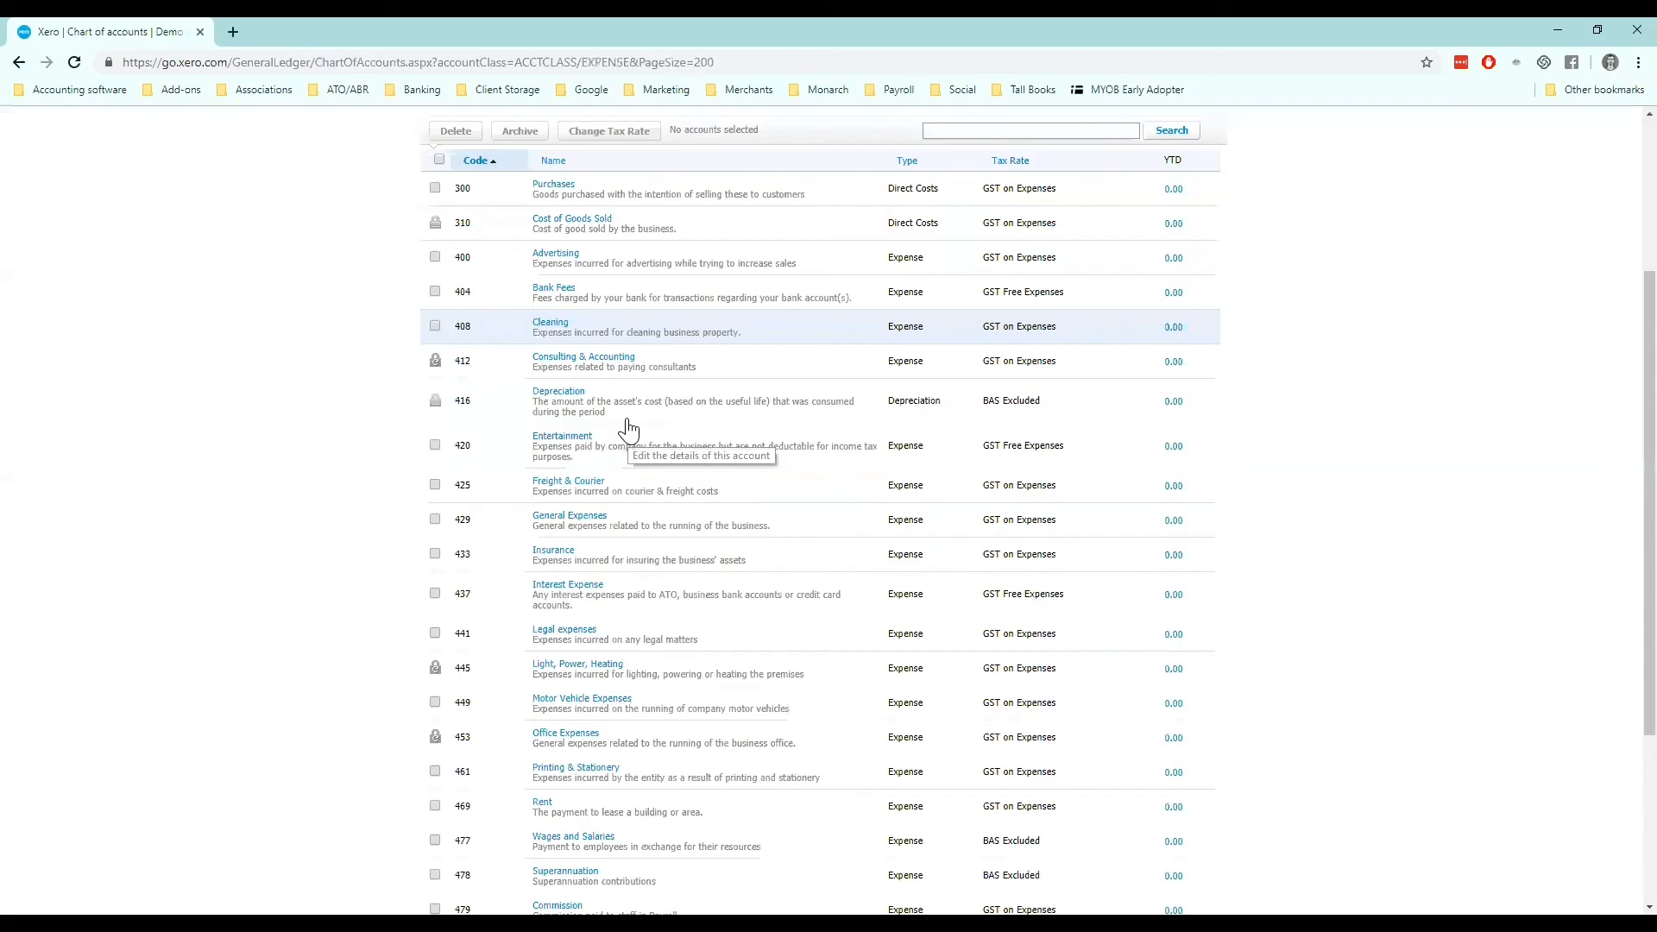
scroll(down, 3)
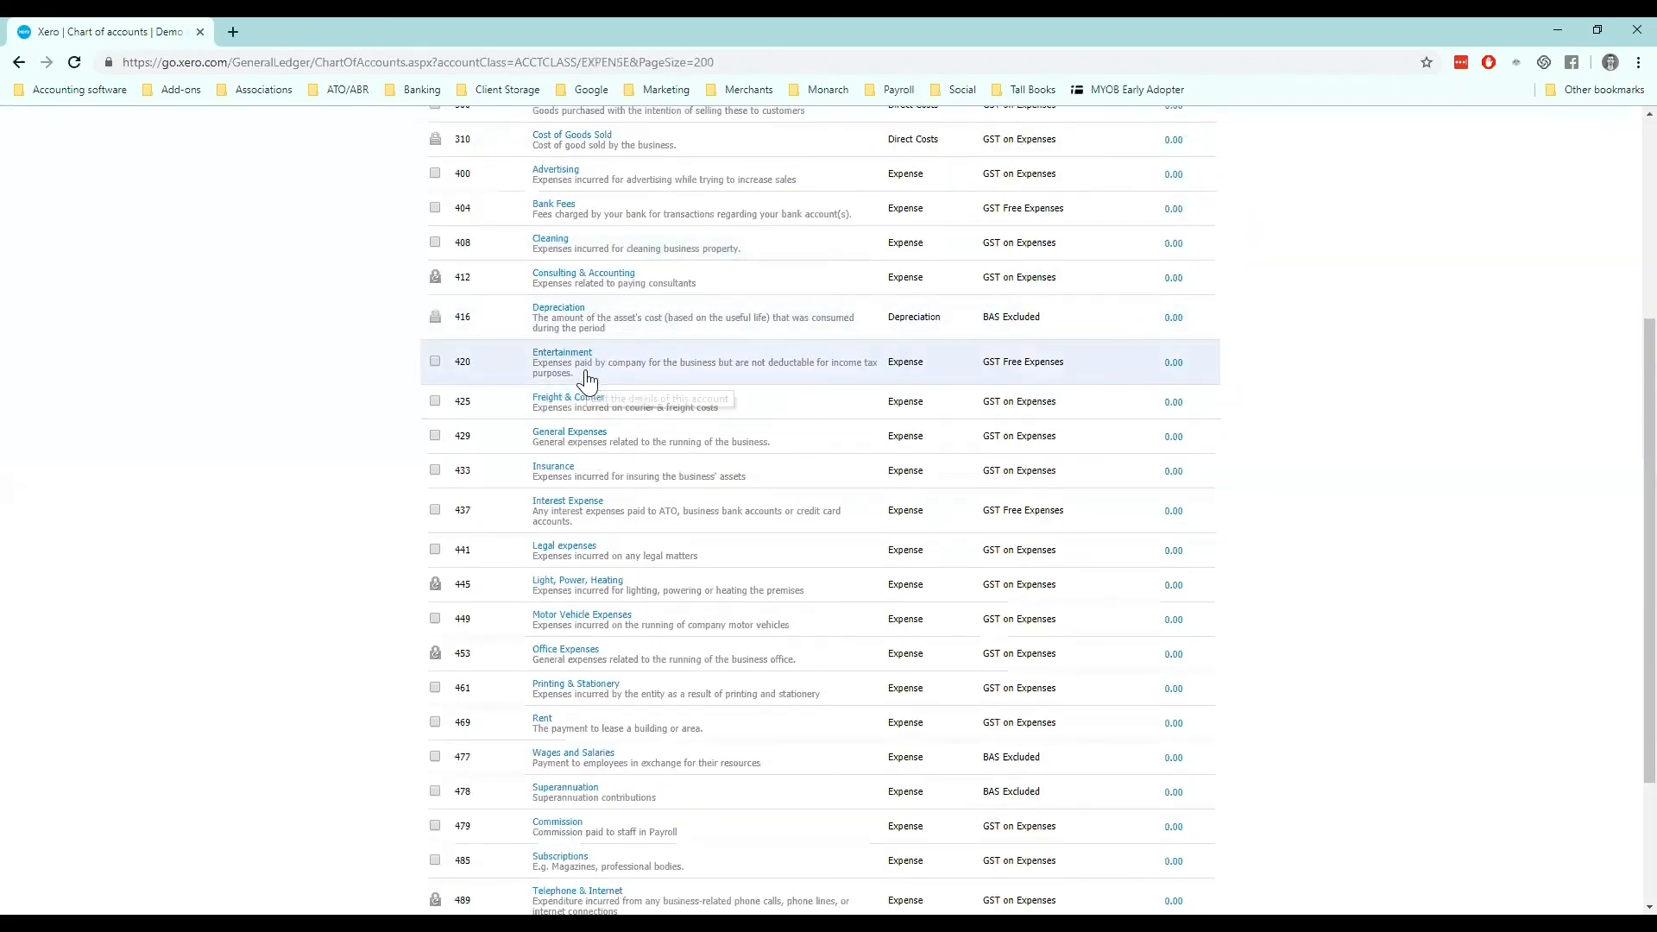
mouse_move(560, 487)
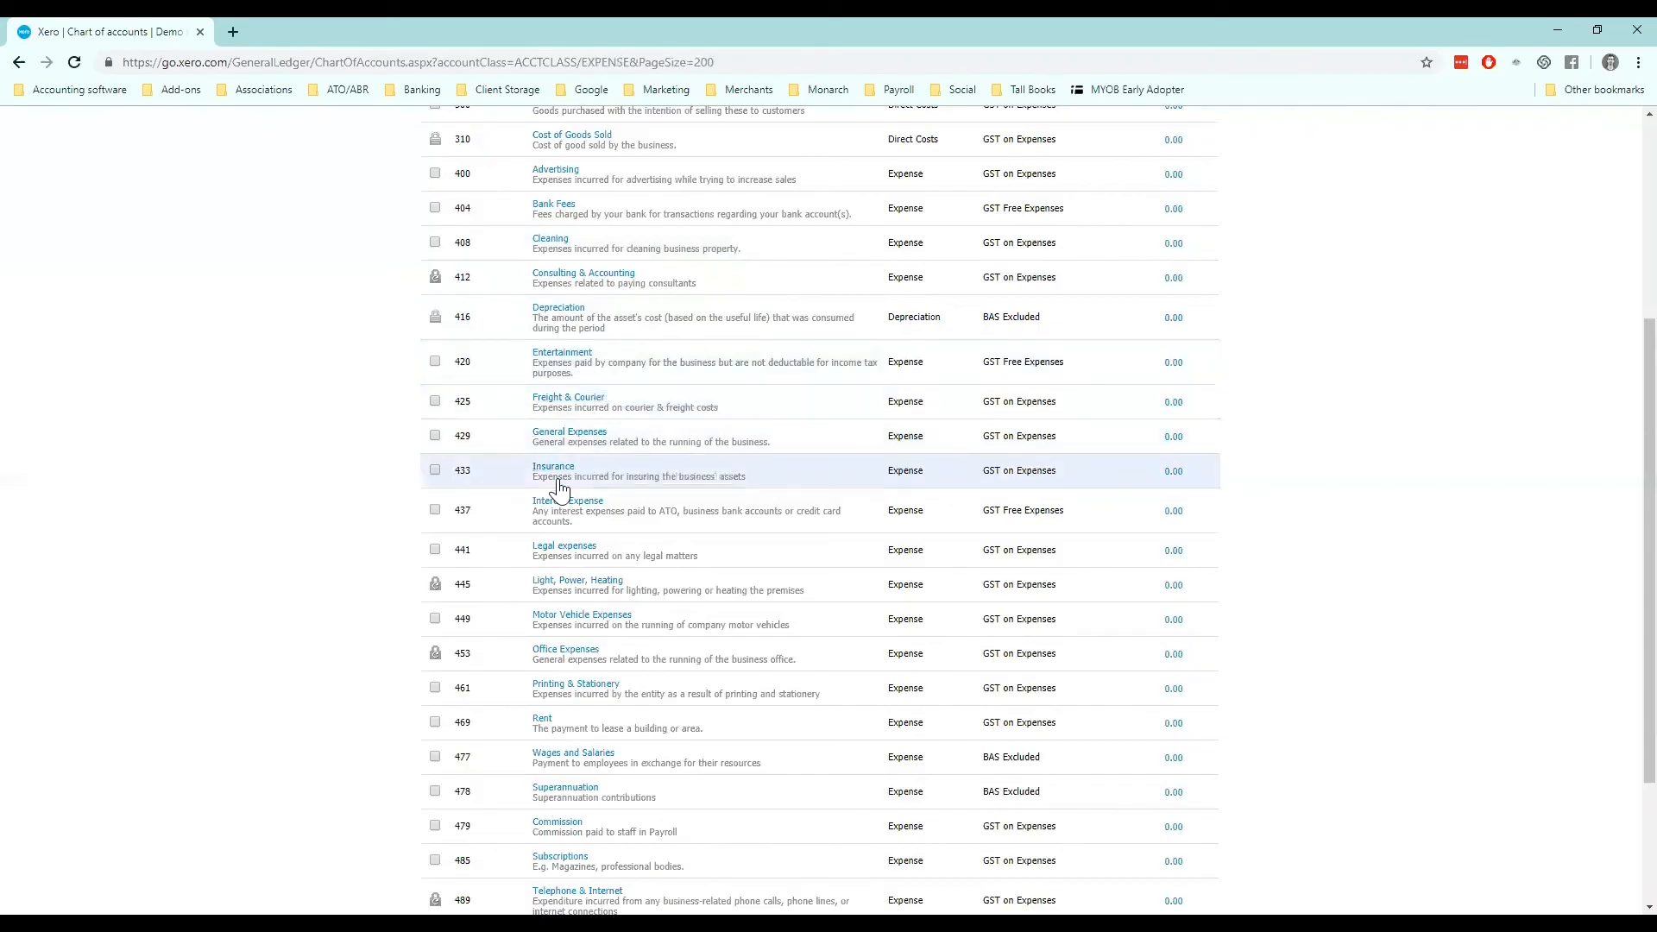
mouse_move(564, 550)
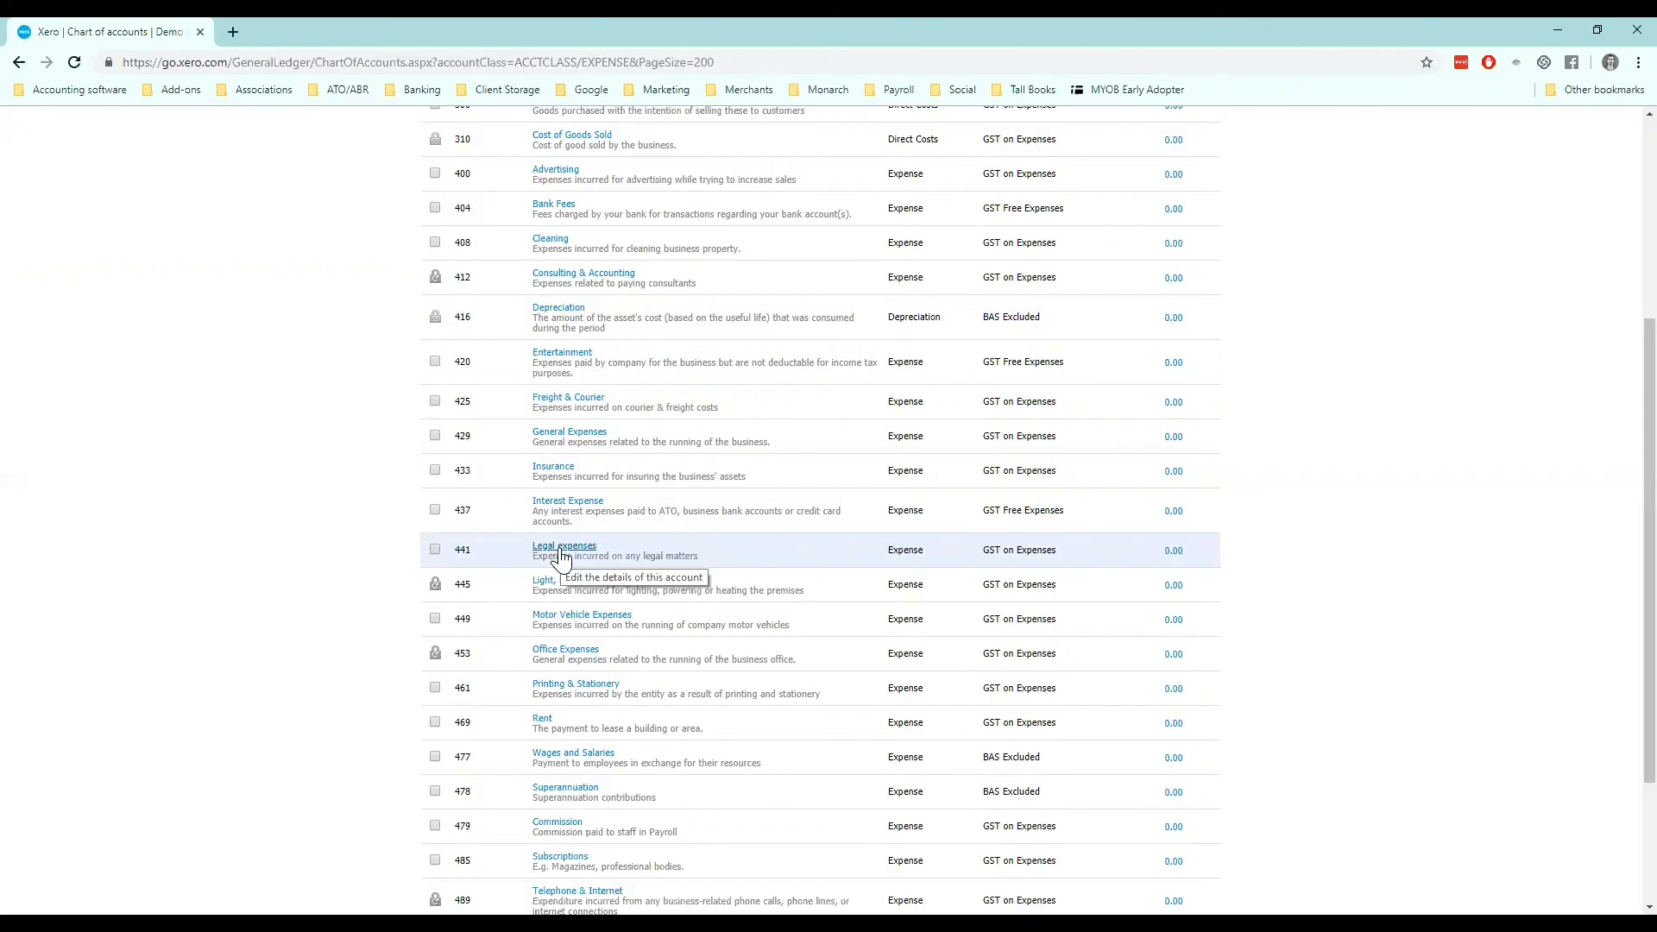
scroll(down, 3)
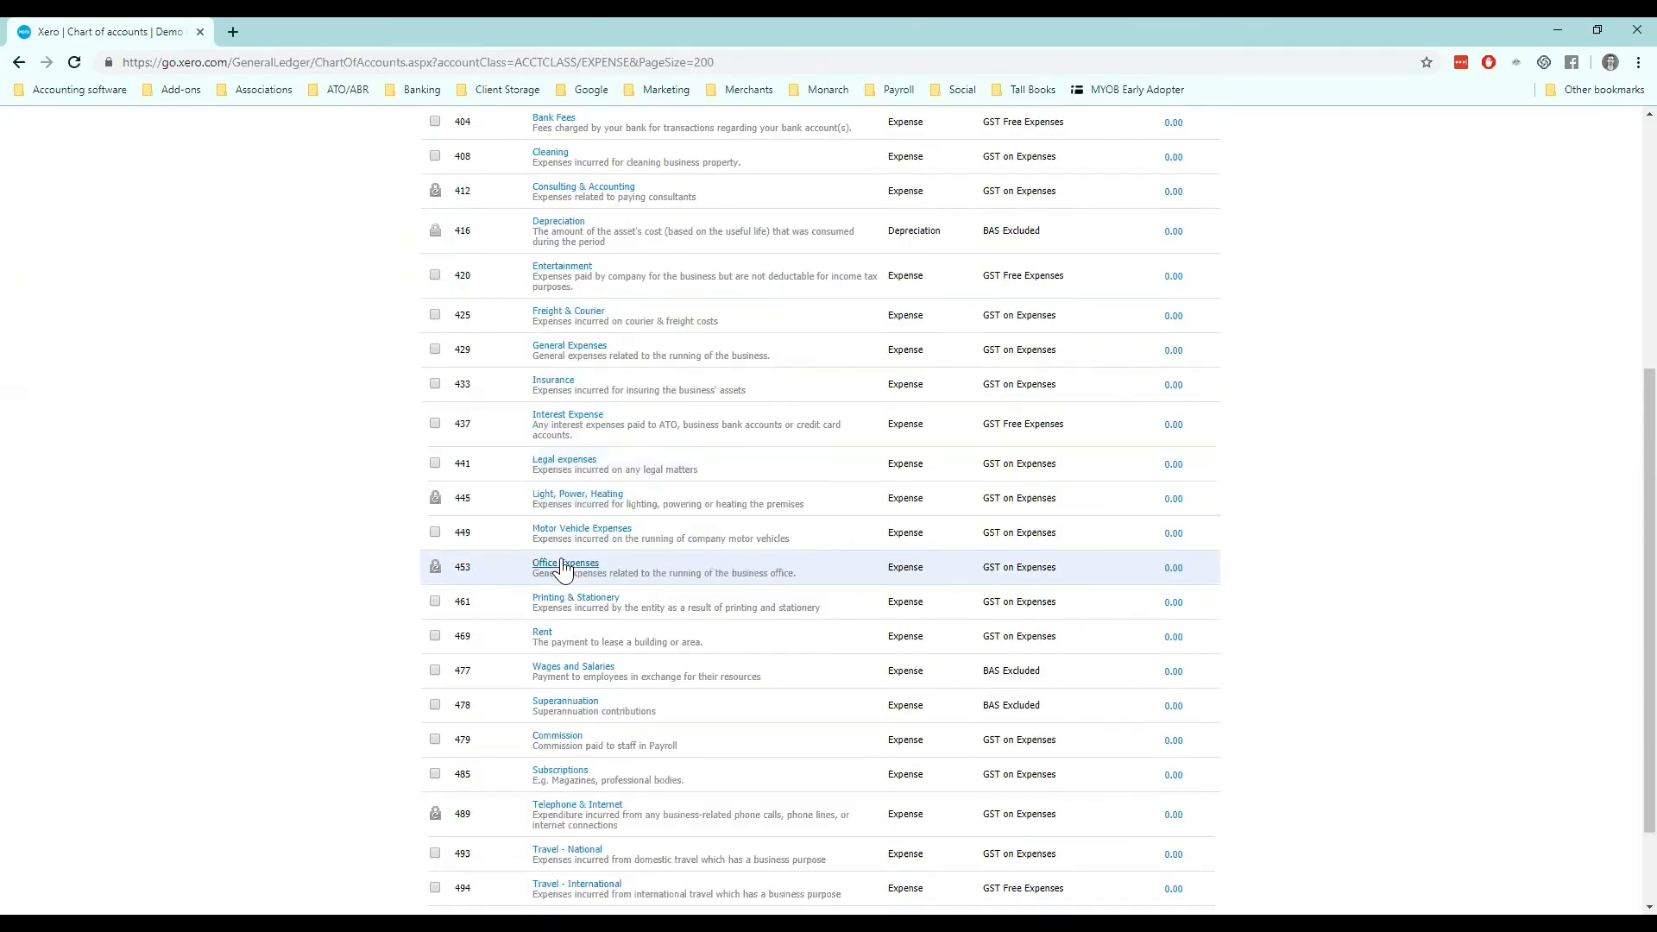
mouse_move(565, 562)
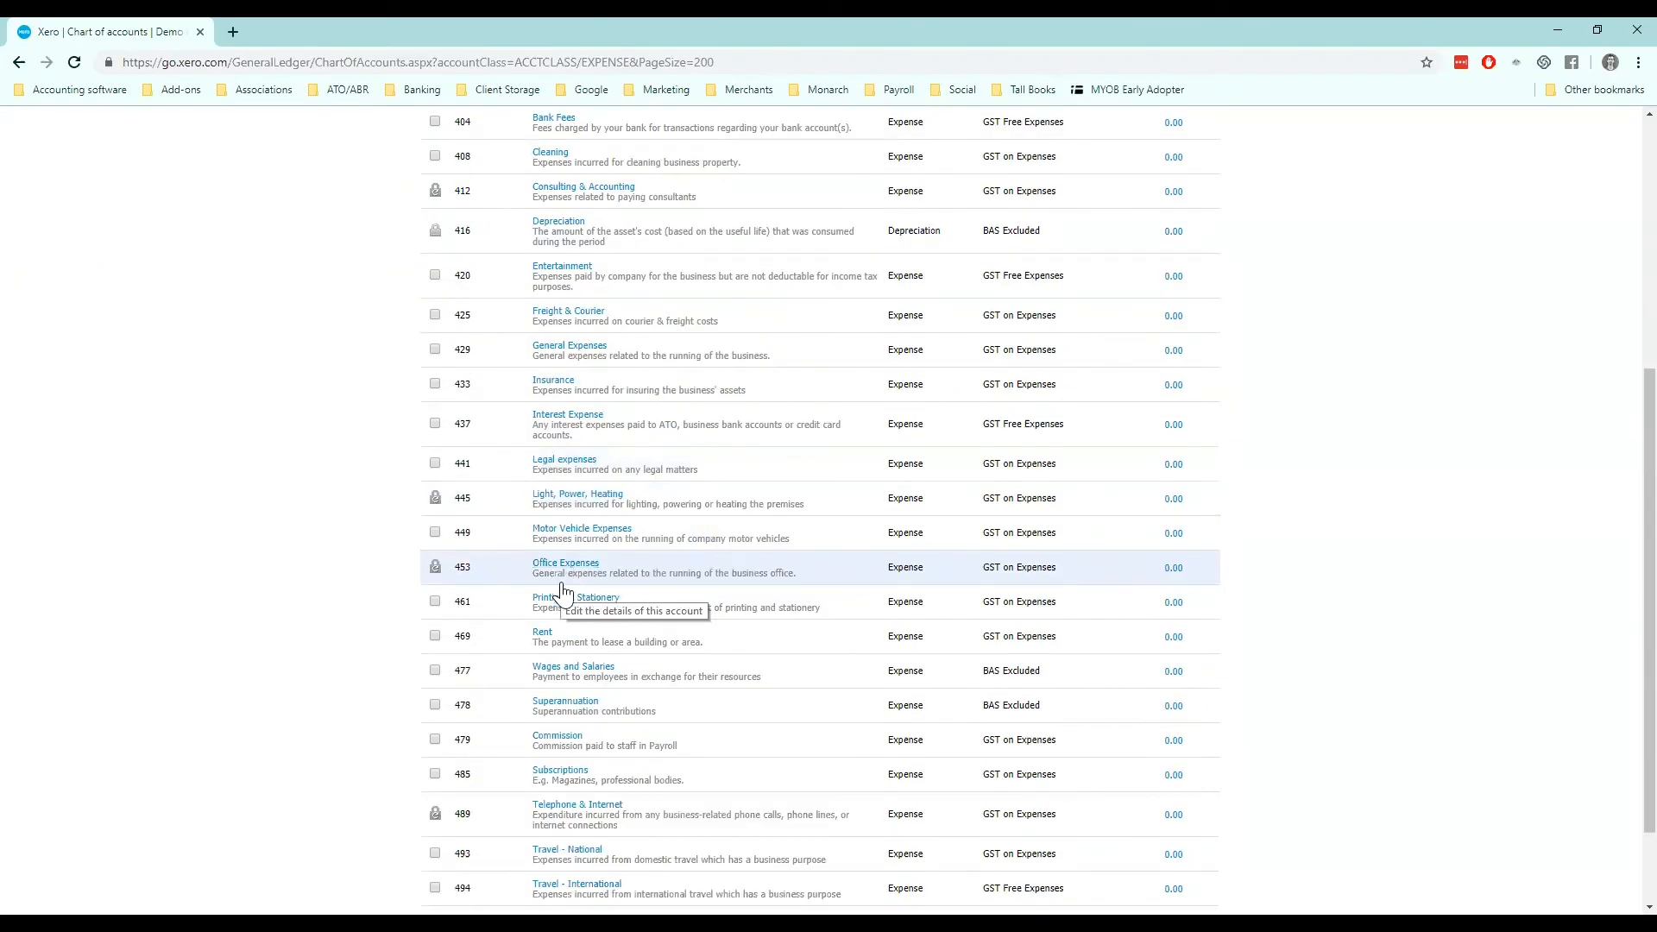
mouse_move(630, 636)
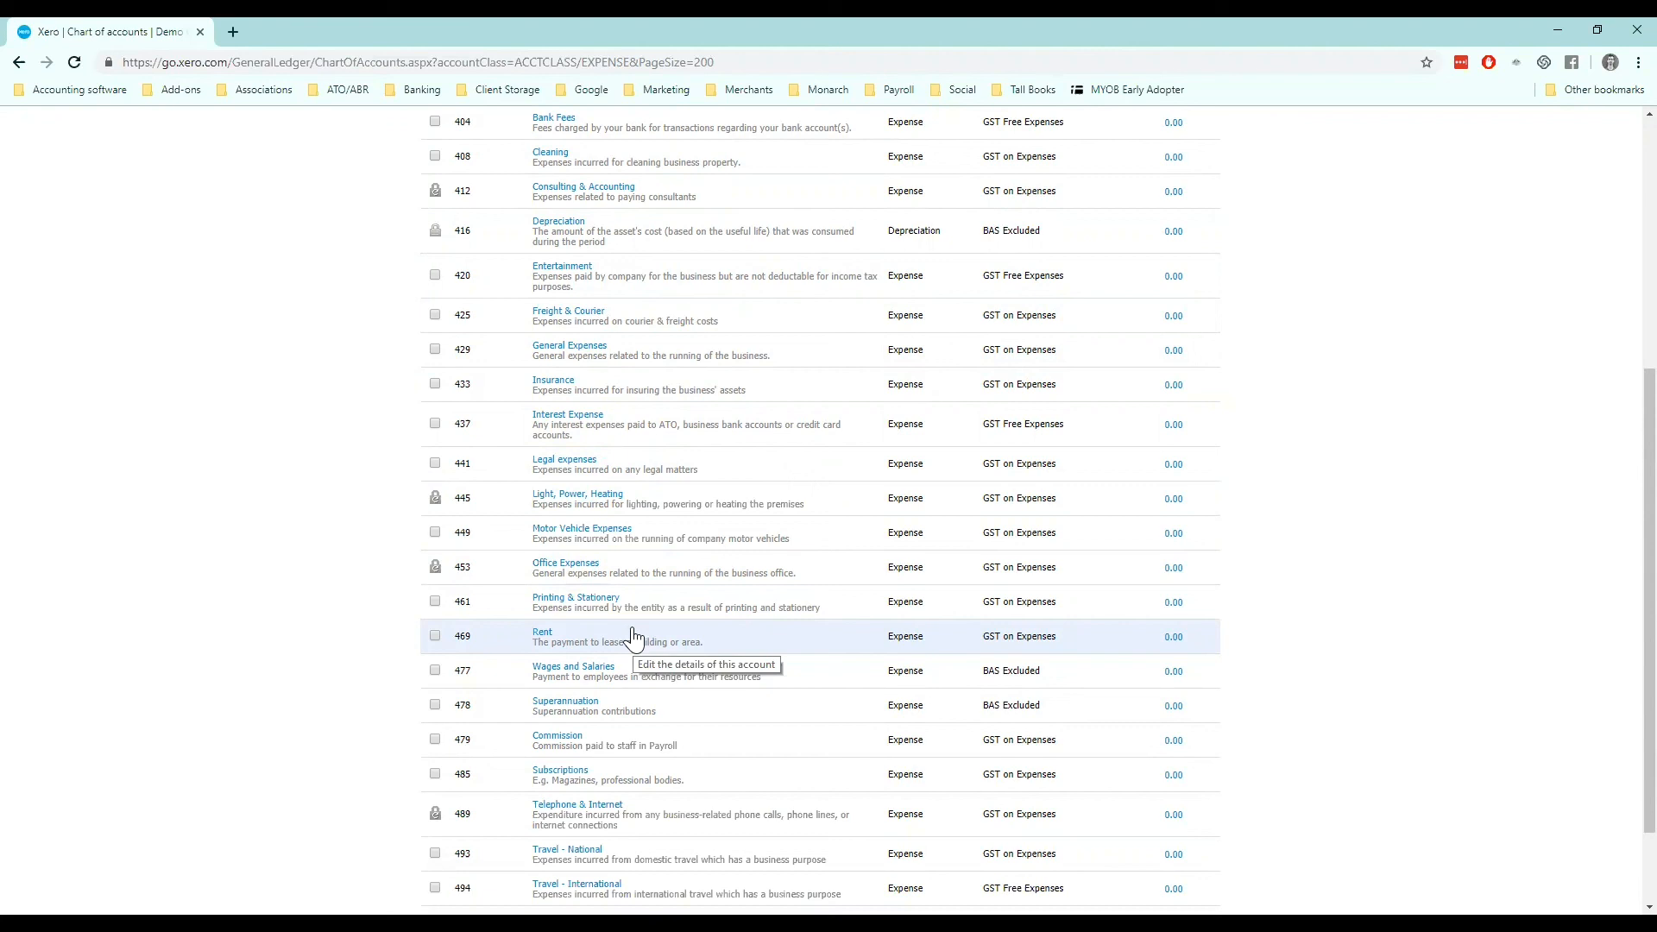
mouse_move(1040, 682)
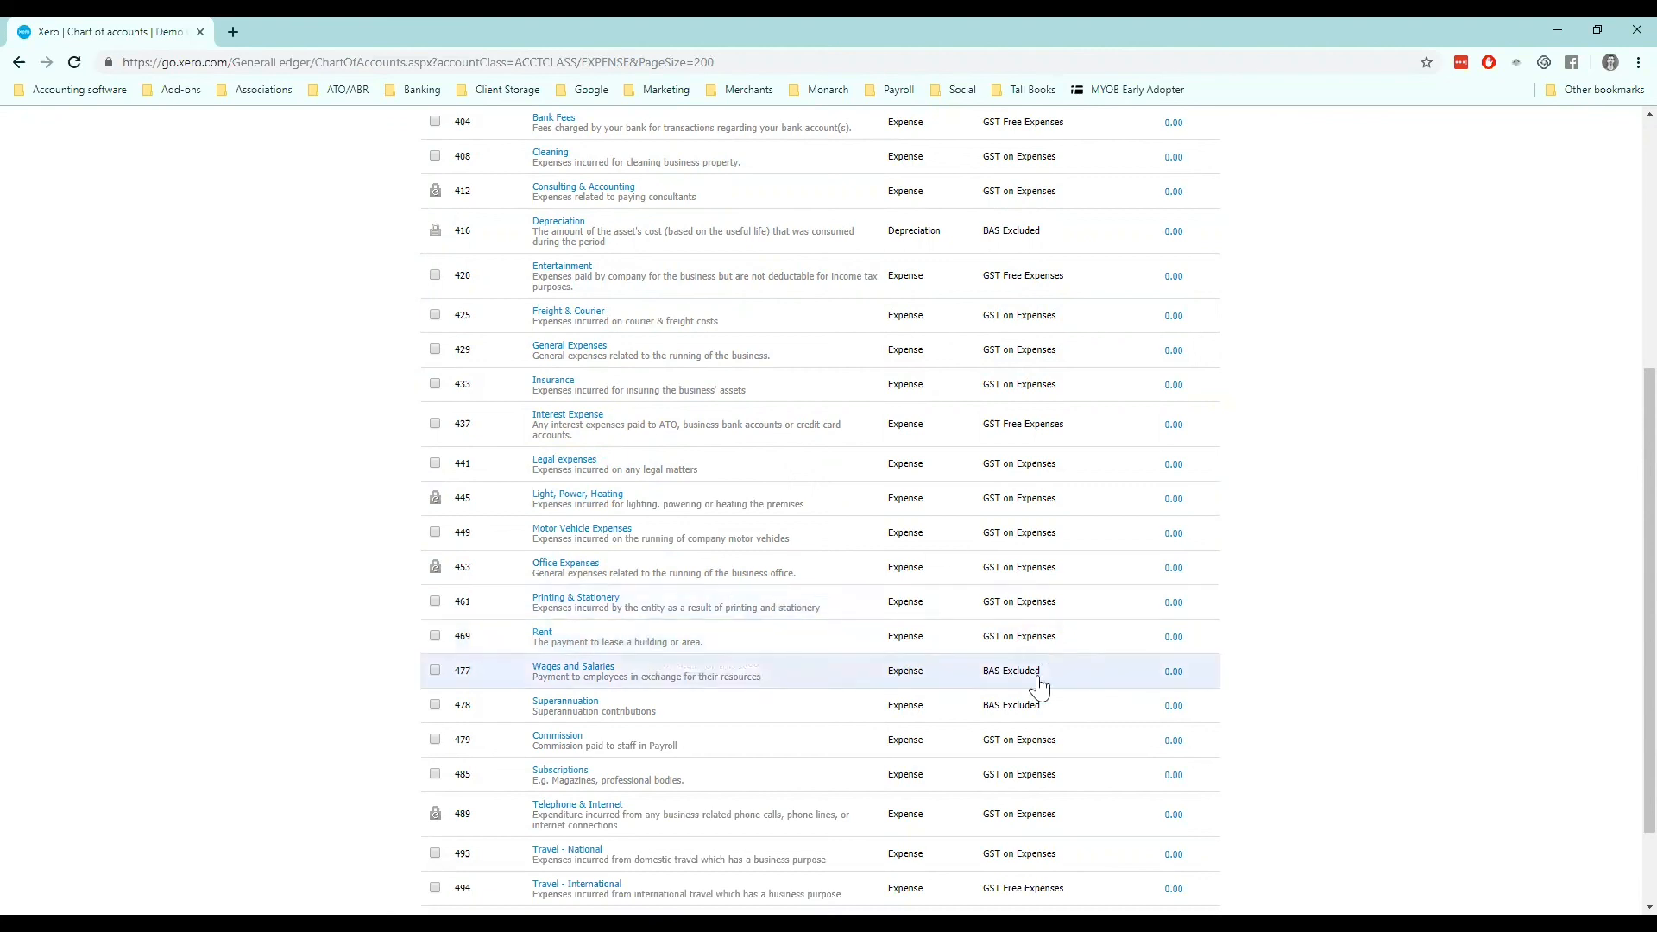
mouse_move(1026, 611)
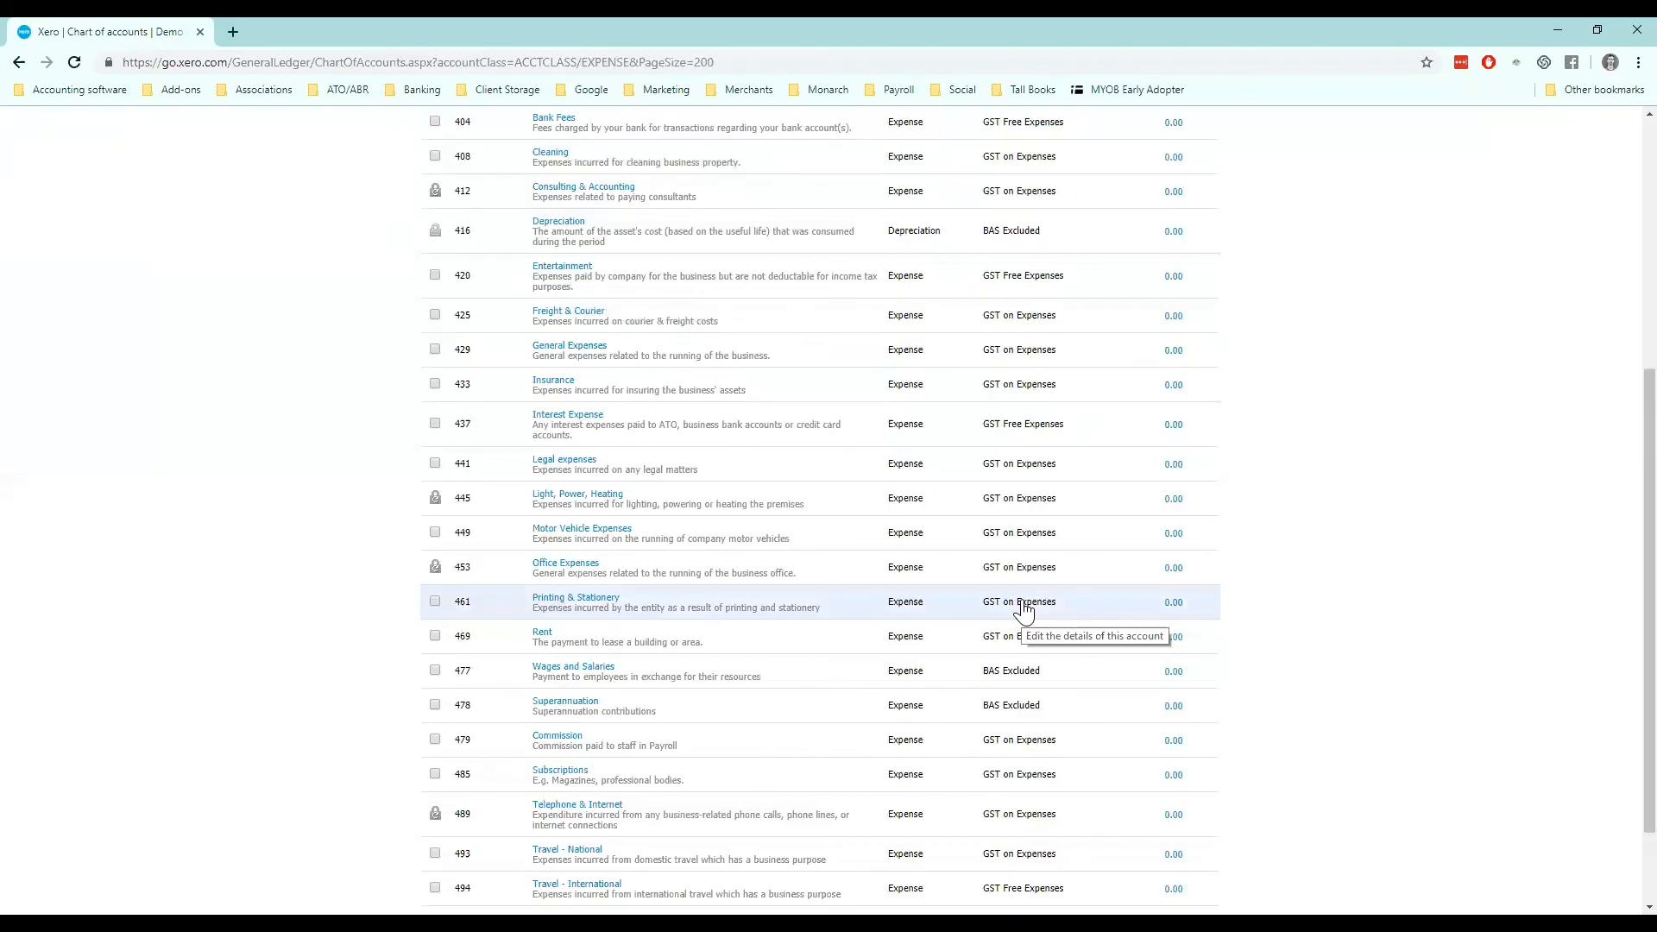
scroll(up, 3)
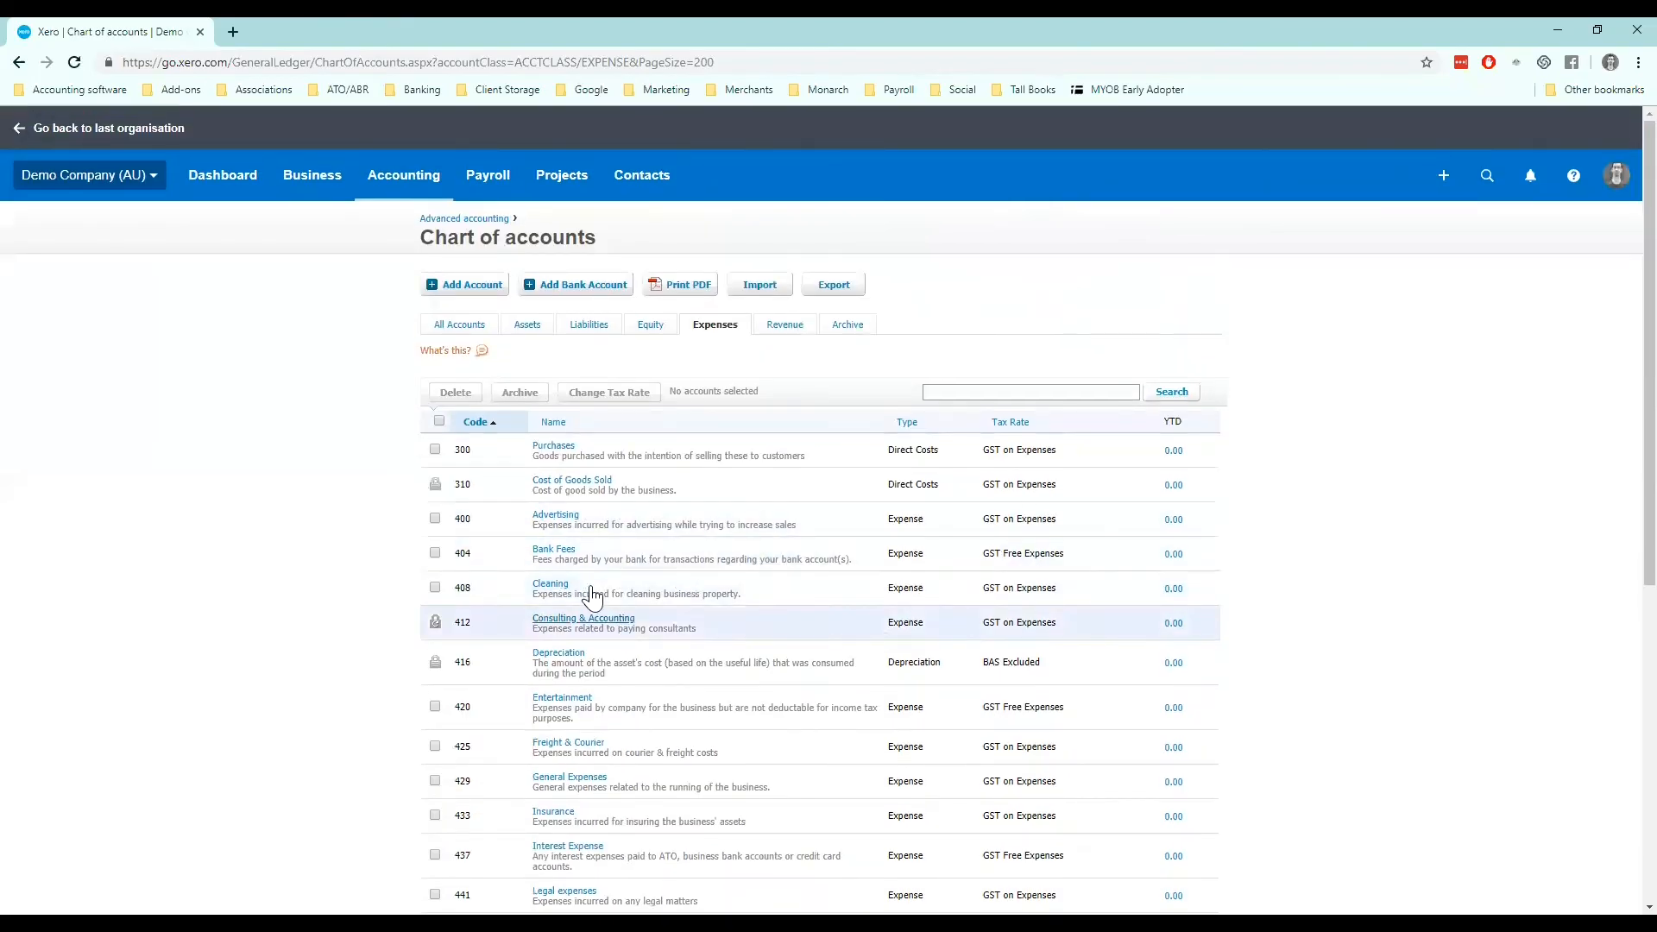
mouse_move(1093, 453)
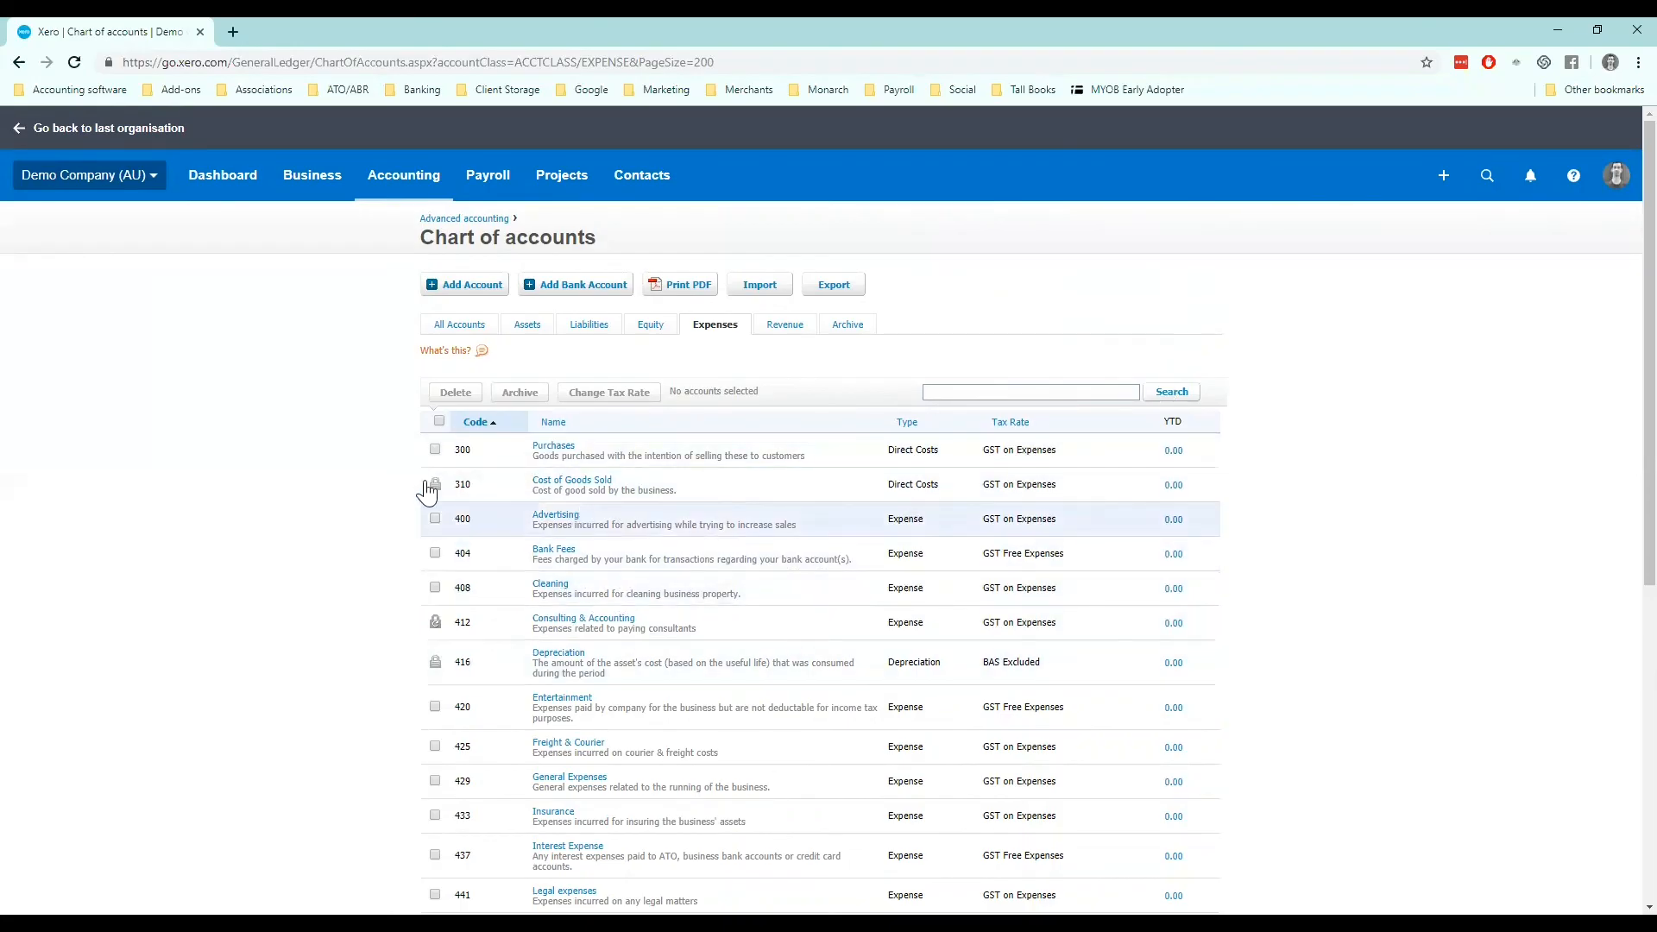
click(434, 448)
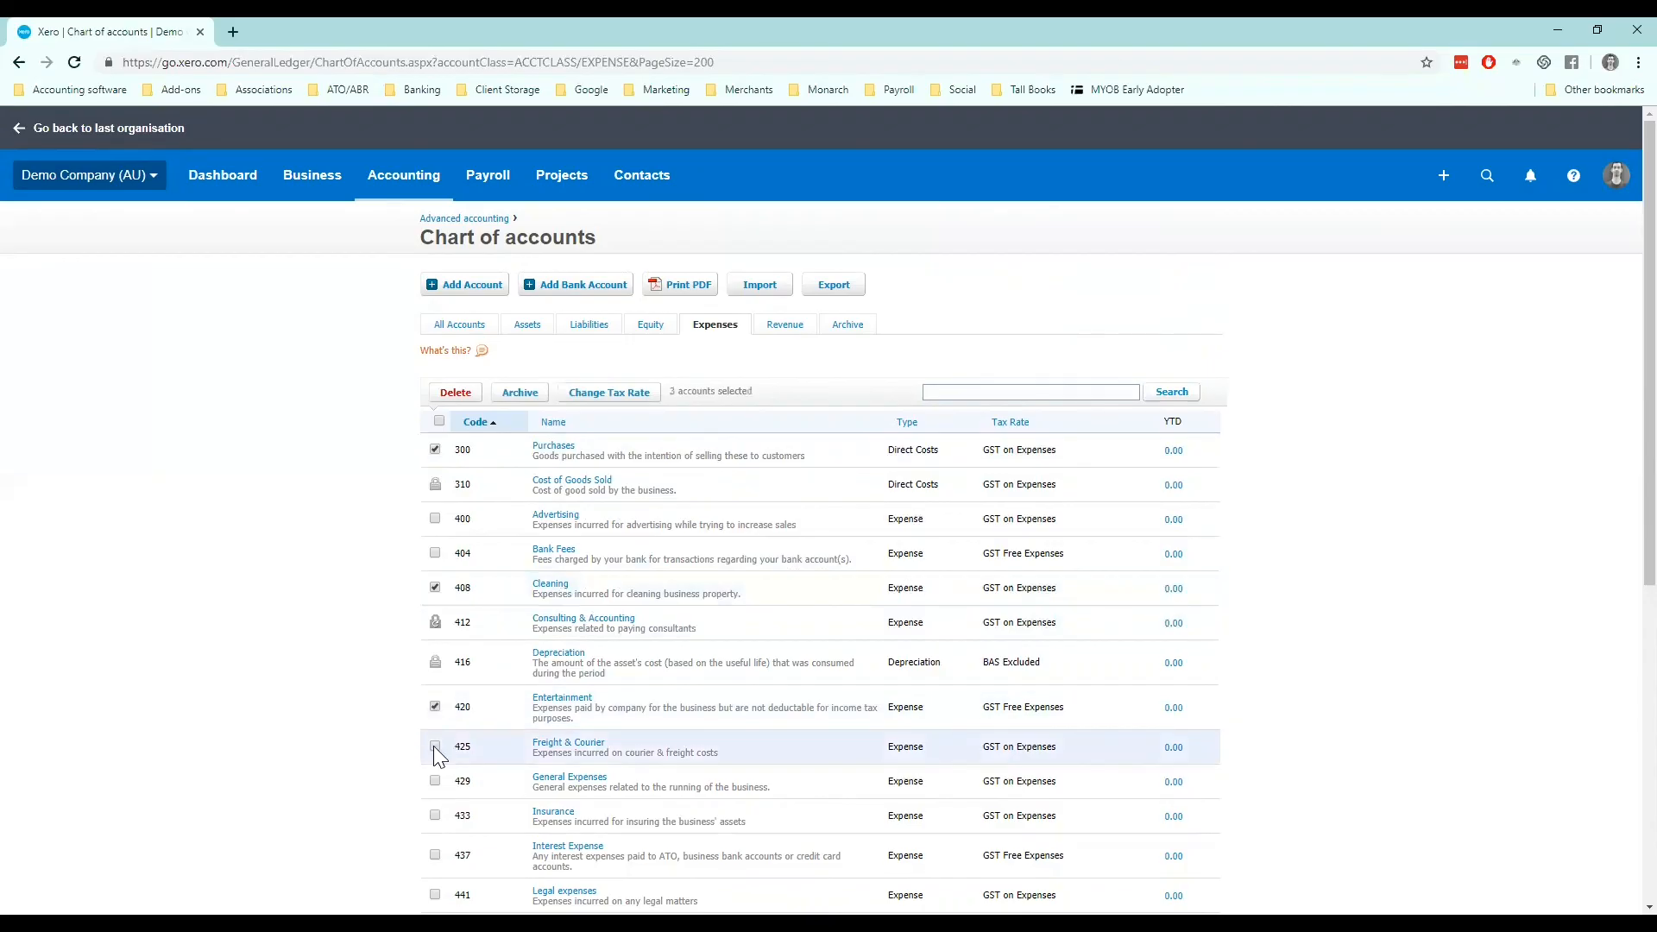
Tick Freight & Courier, preview bulk Change Tax Rate options, then select all 20 expense accounts
click(434, 746)
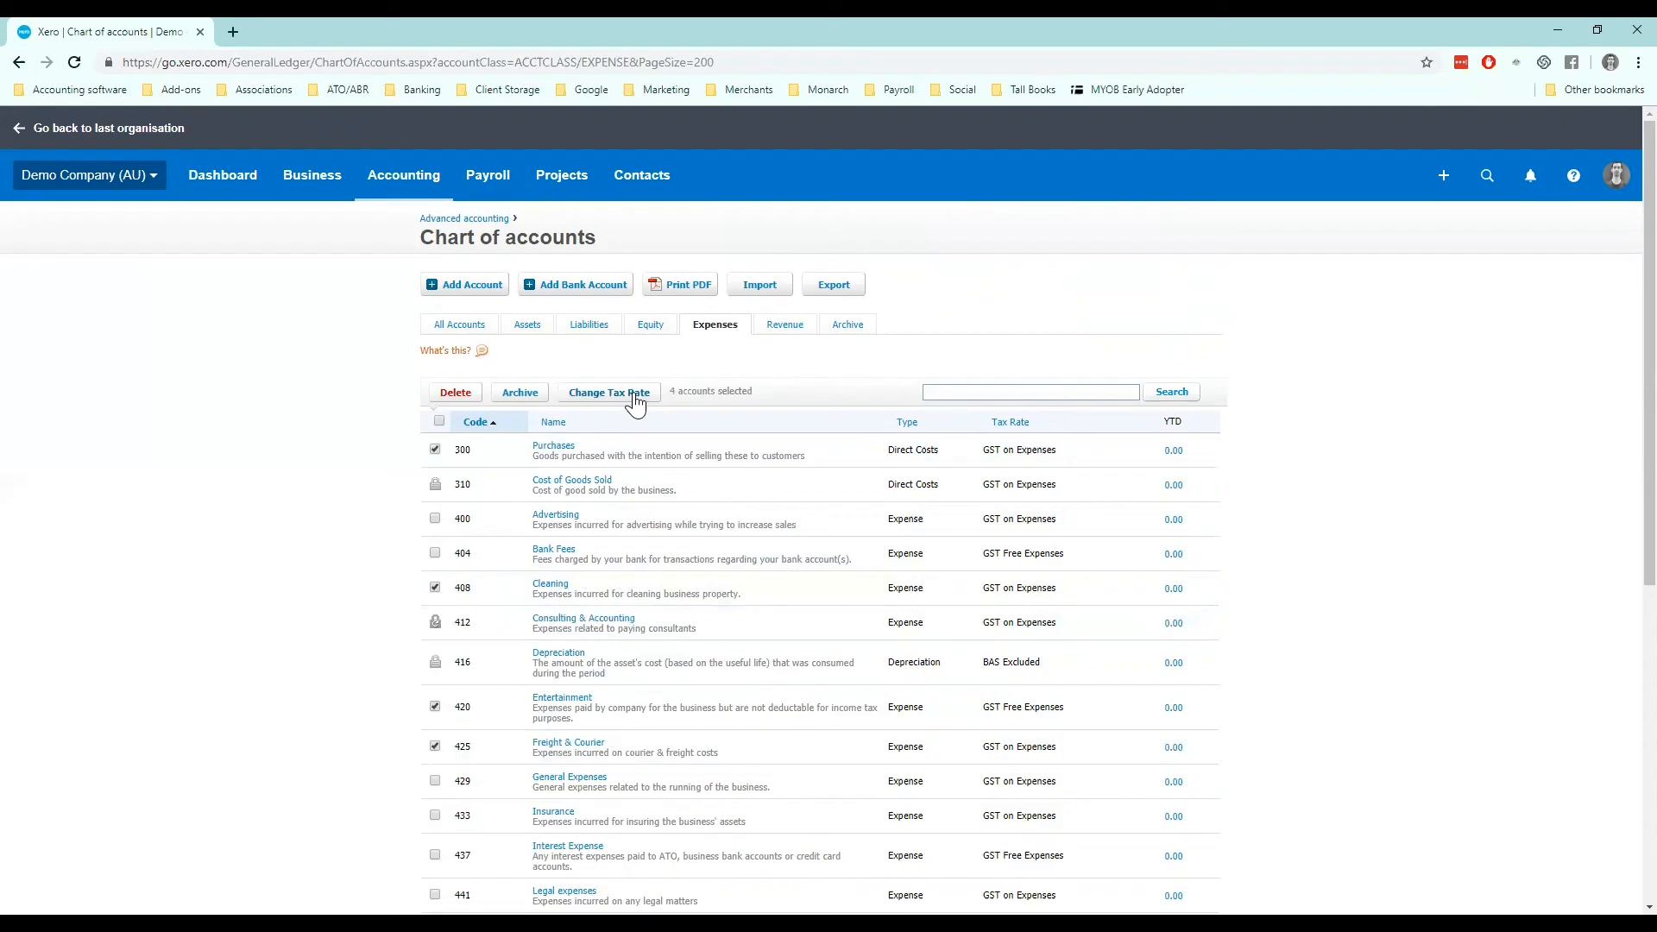
click(608, 392)
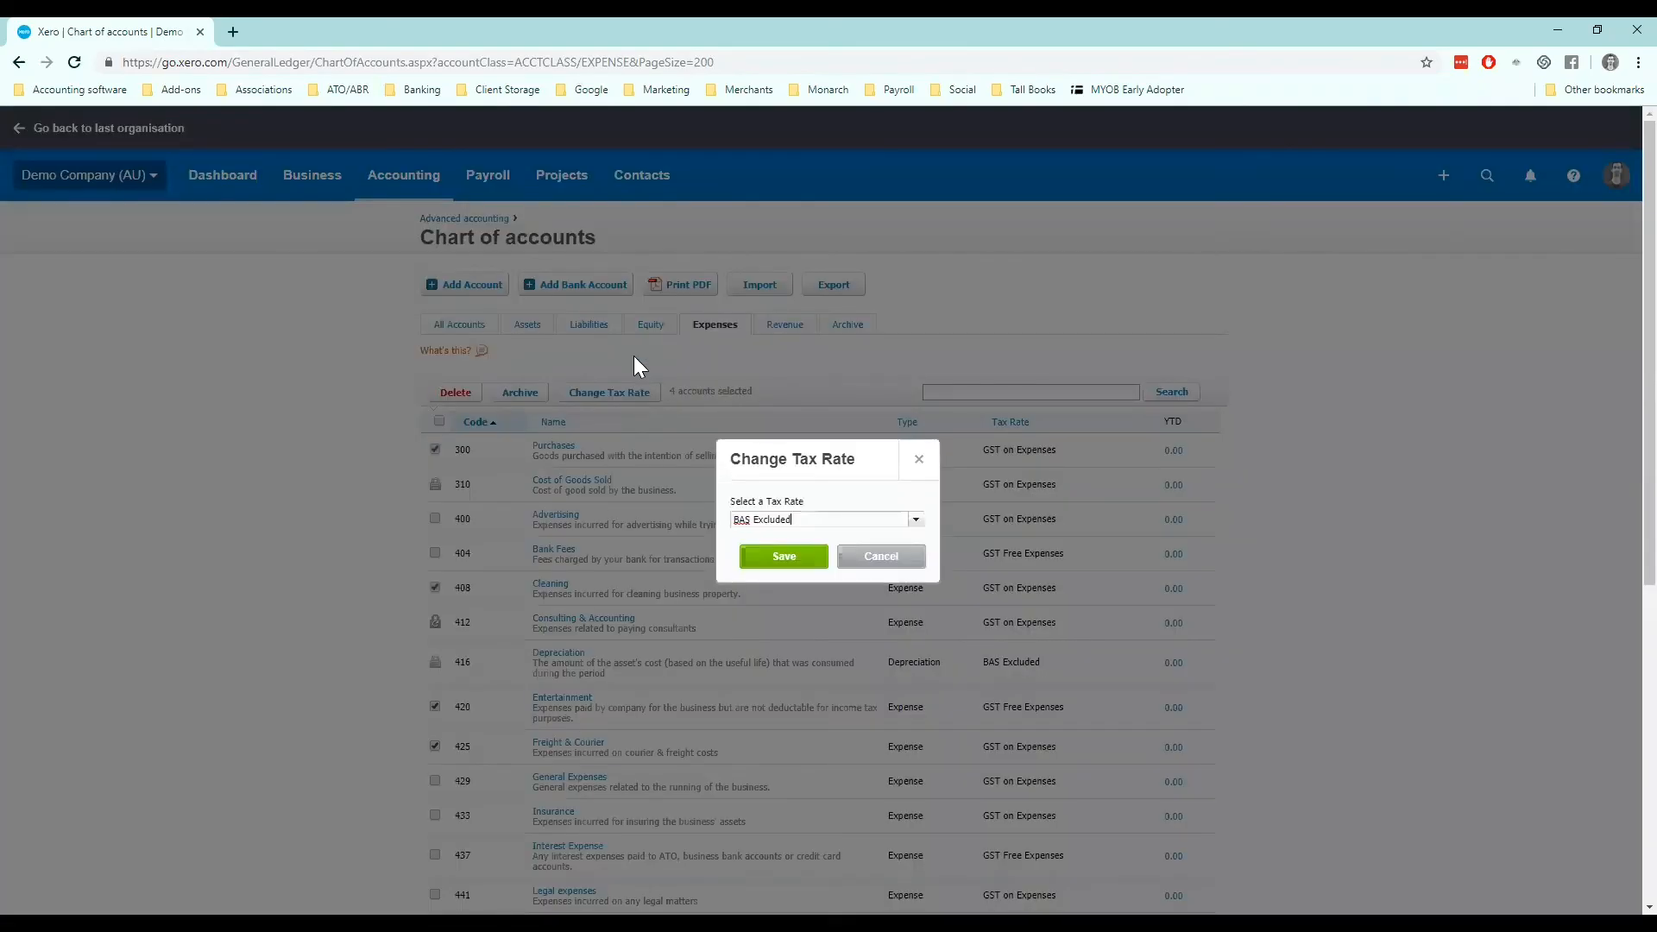
click(914, 519)
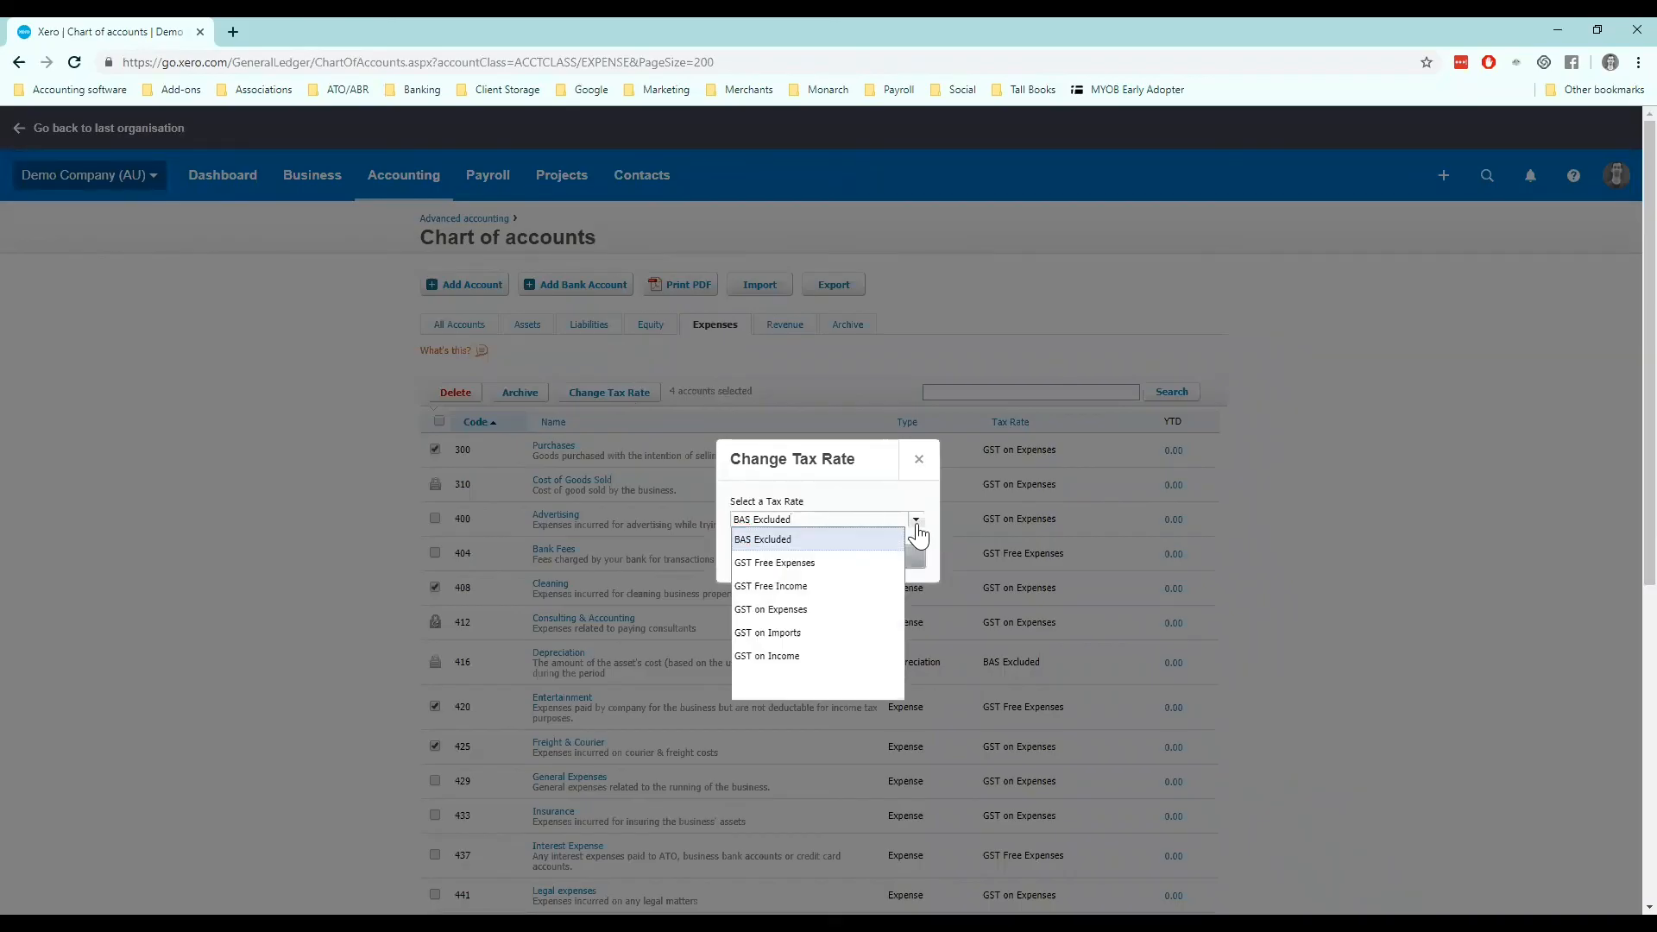
mouse_move(869, 508)
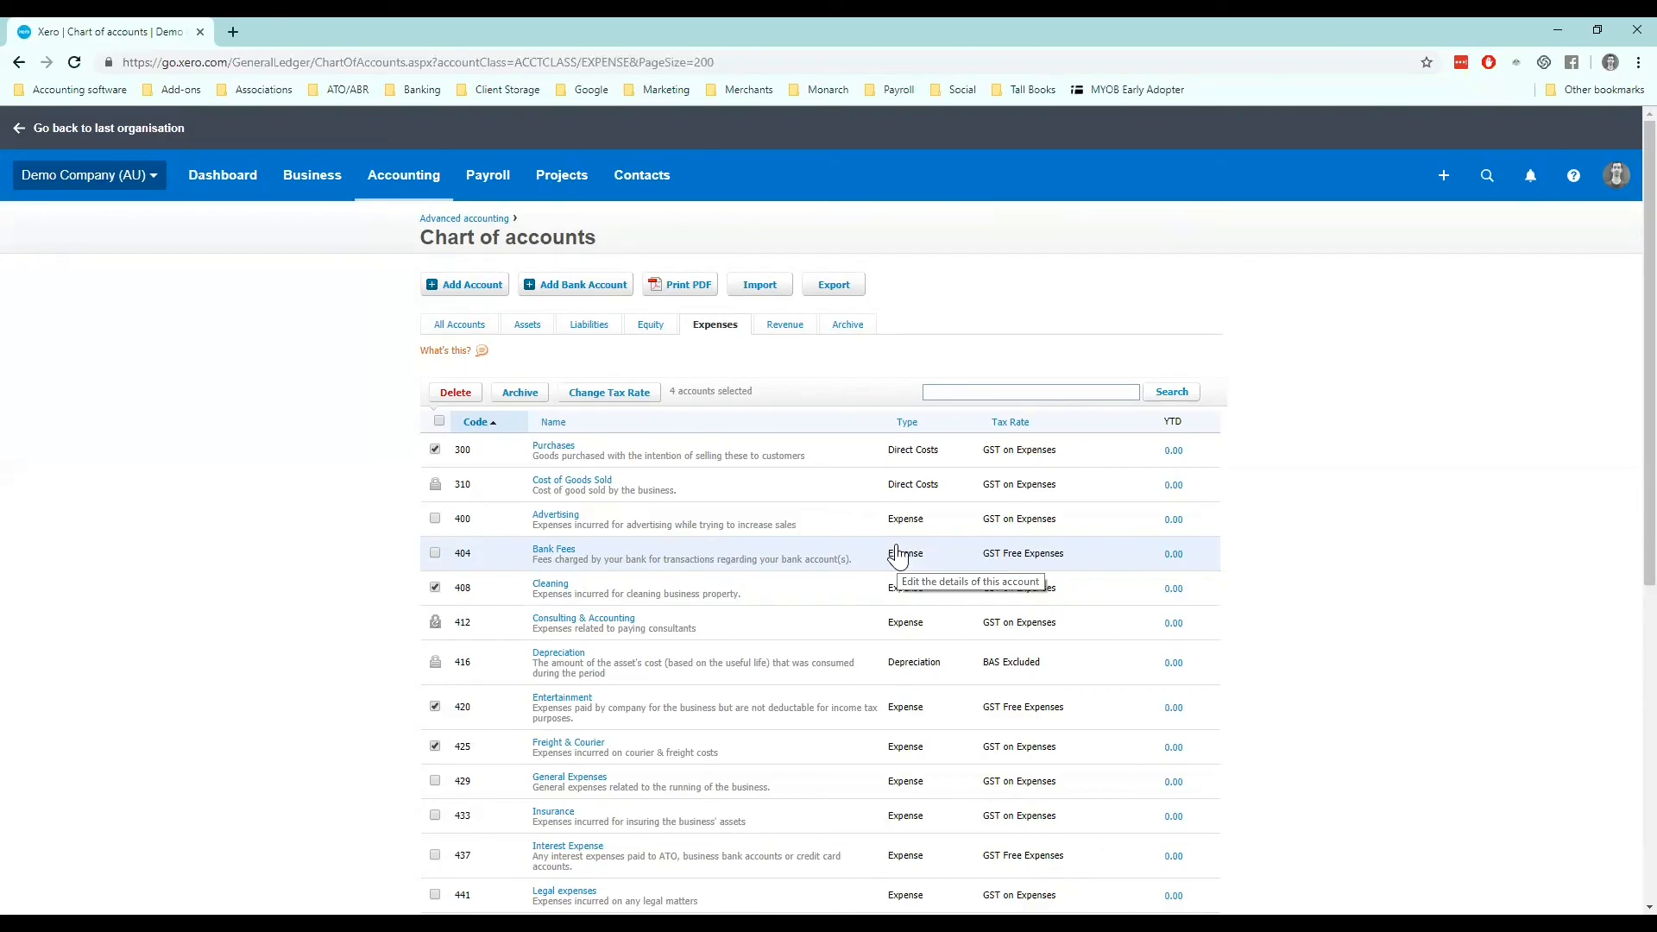
click(437, 421)
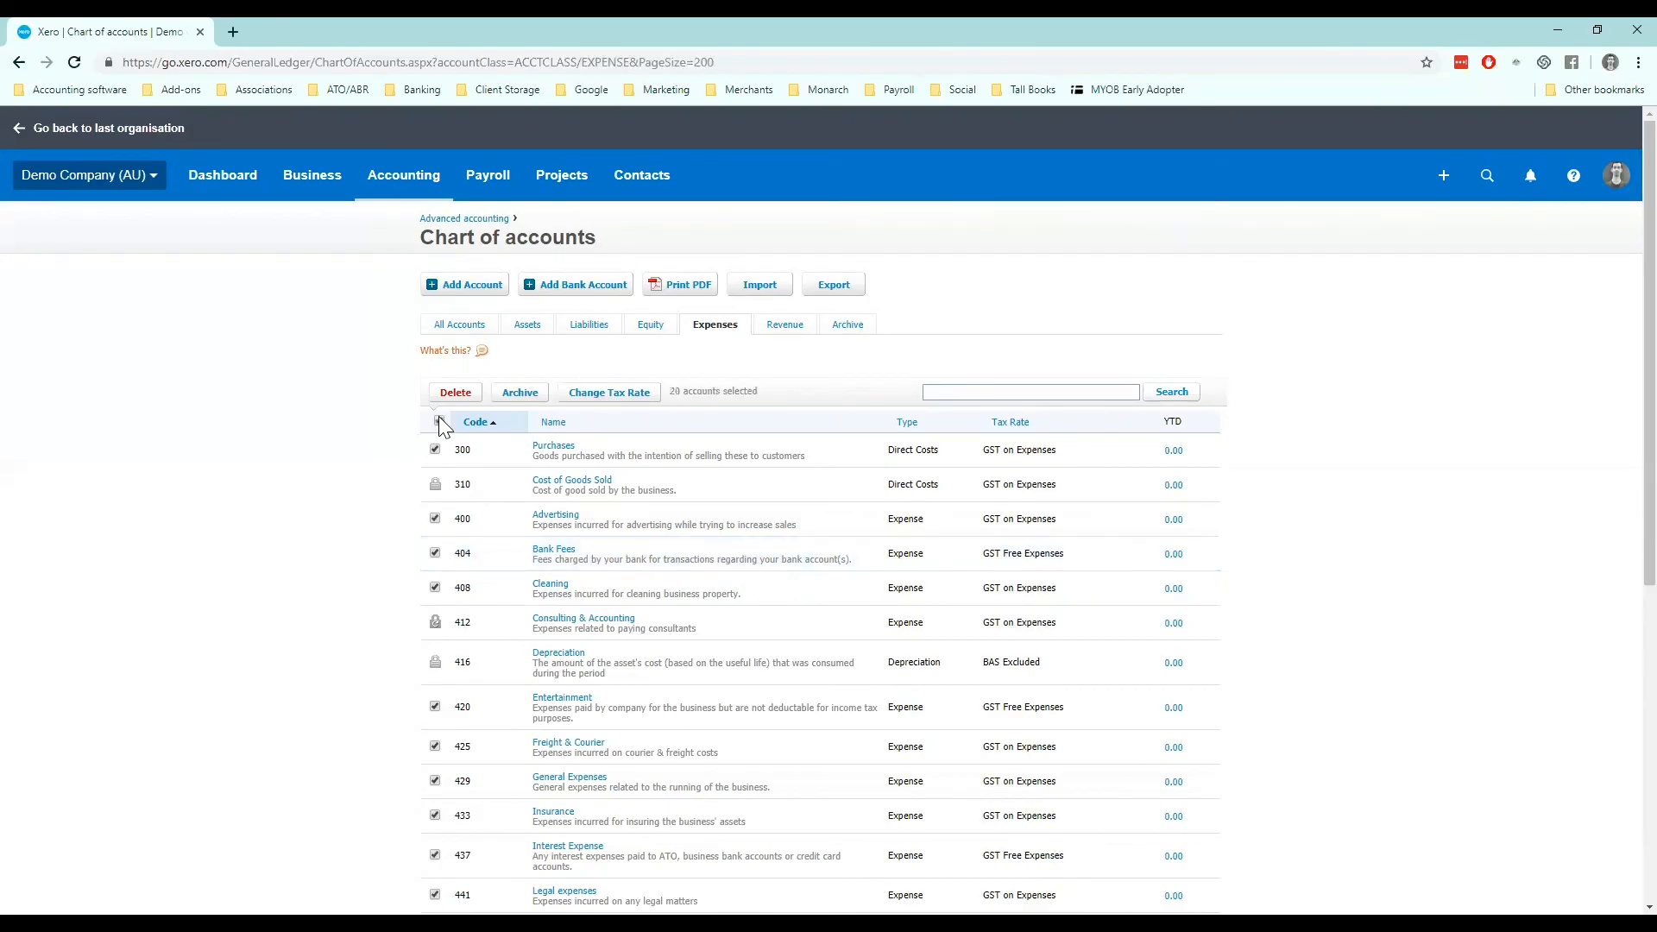
Untick the header checkbox so none of the 20 expense accounts stay selected
click(437, 420)
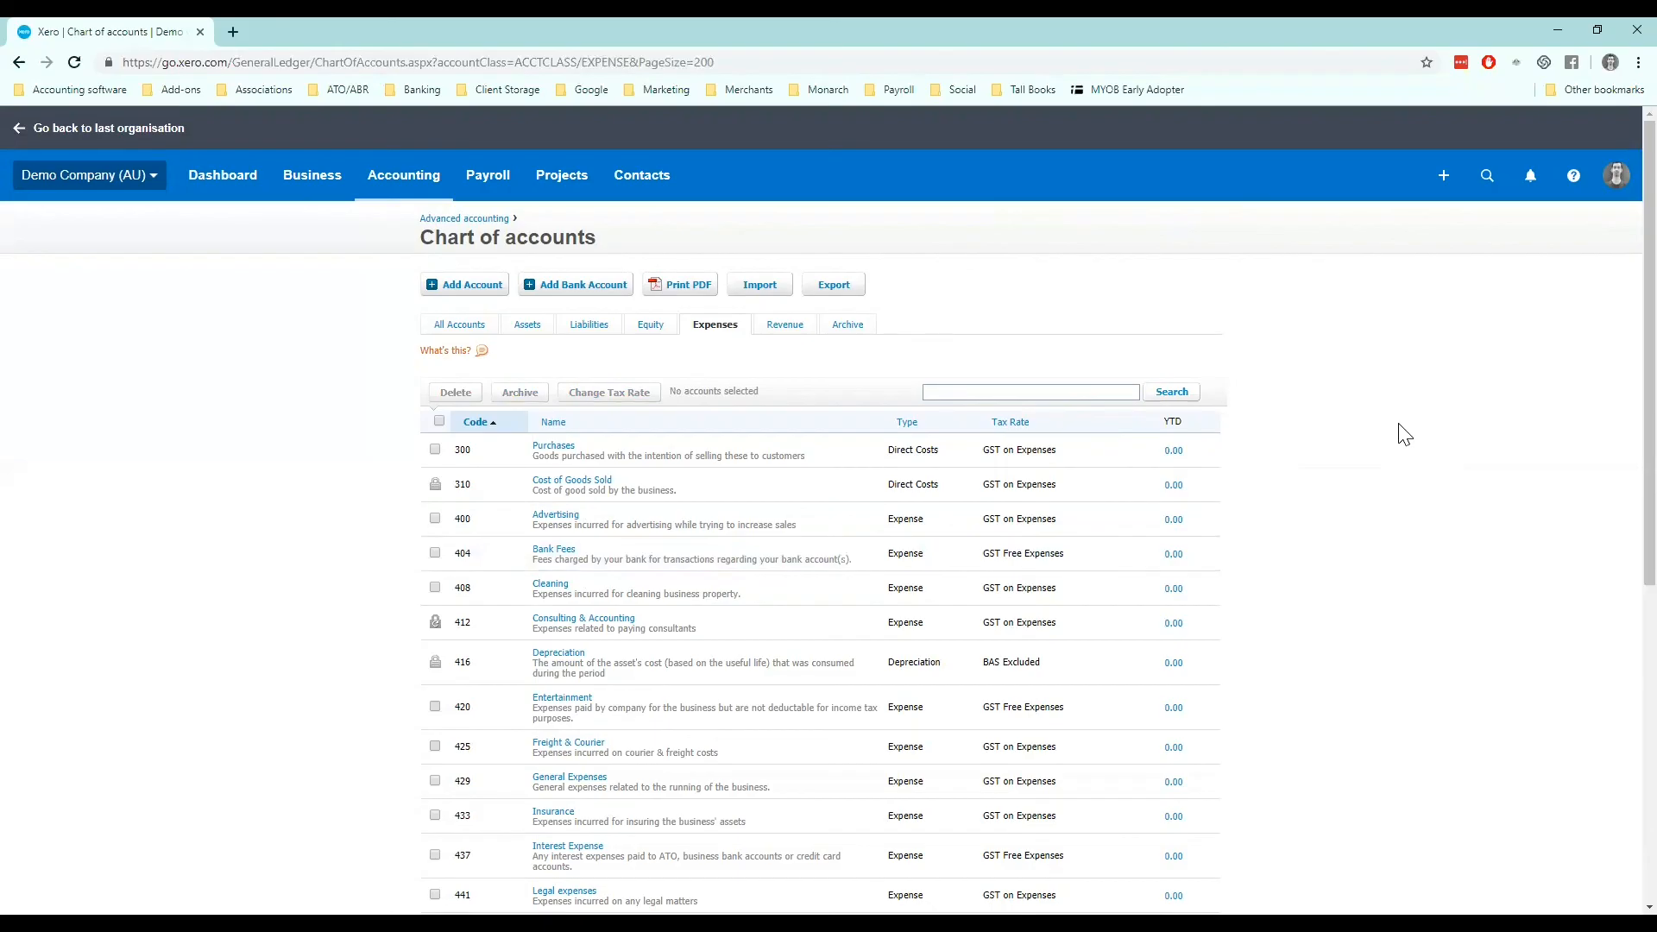
mouse_move(1352, 413)
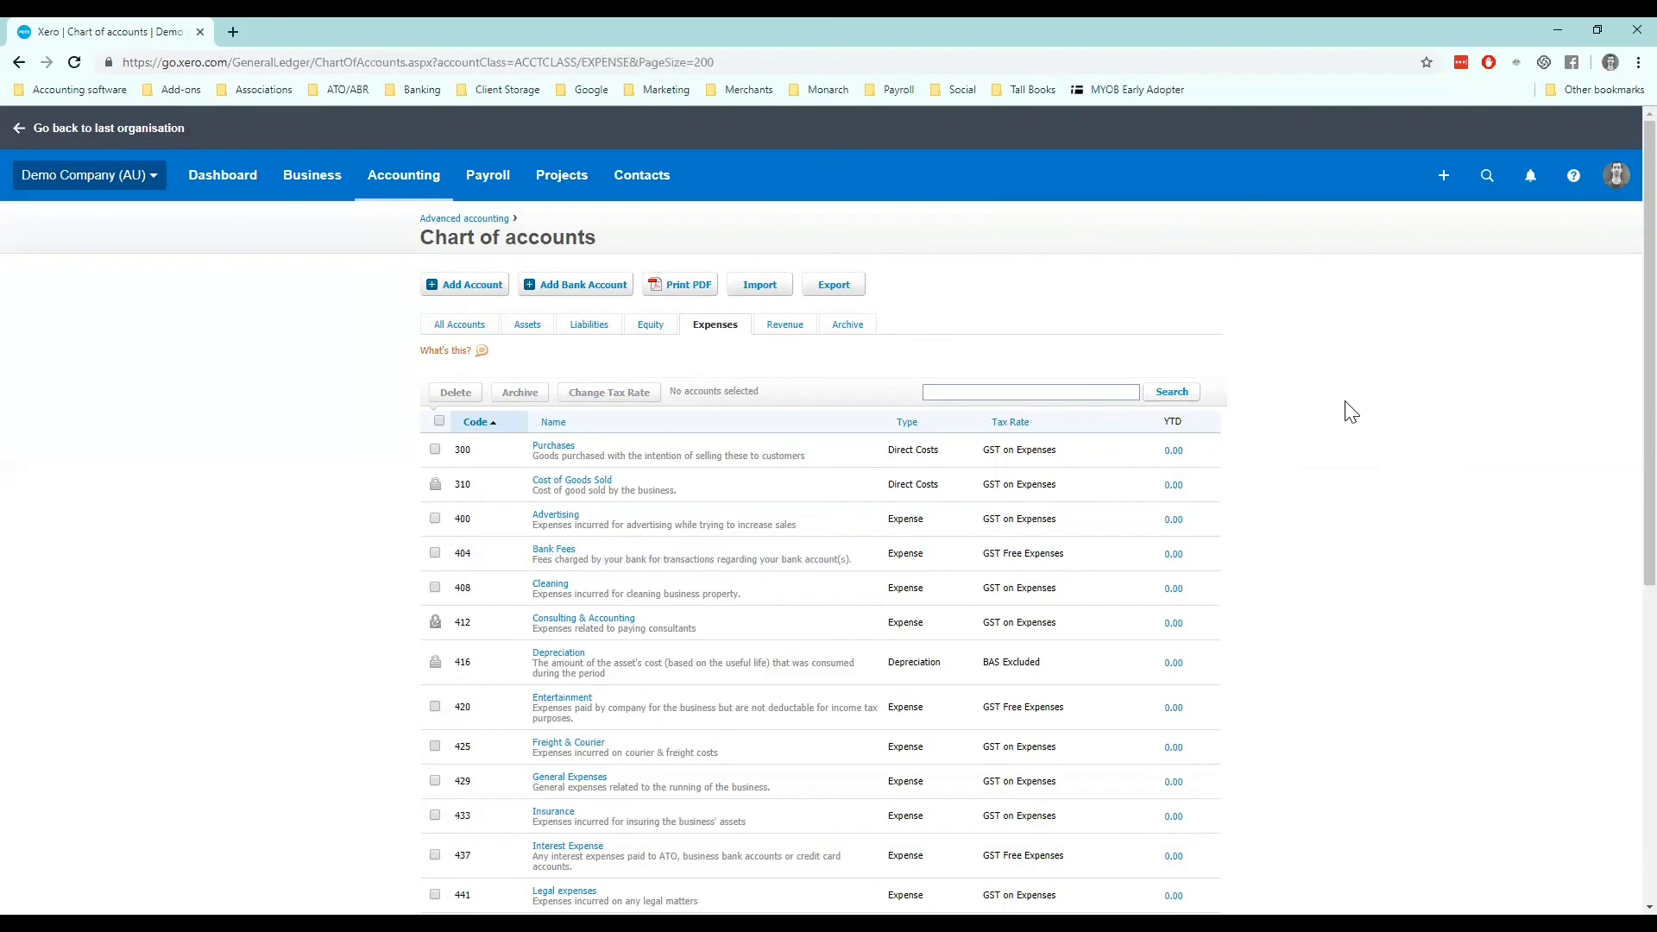